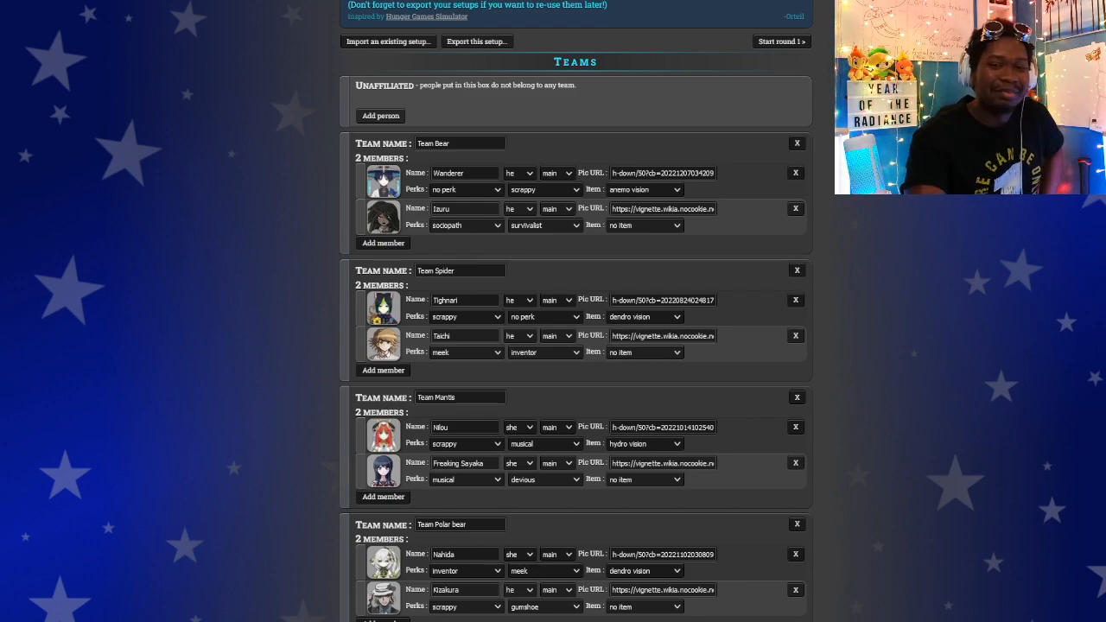
Scroll down through the simulator's setup page toward the bottom.
{"action": "scroll", "scroll_direction": "down", "scroll_amount": 3}
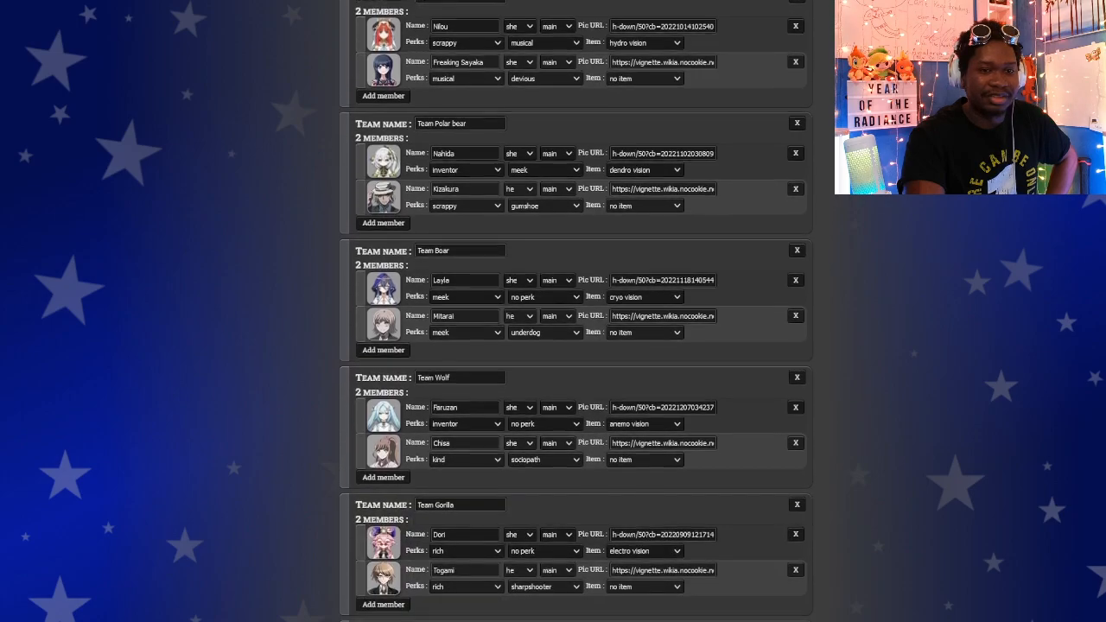
{"action": "scroll", "scroll_direction": "down", "scroll_amount": 3}
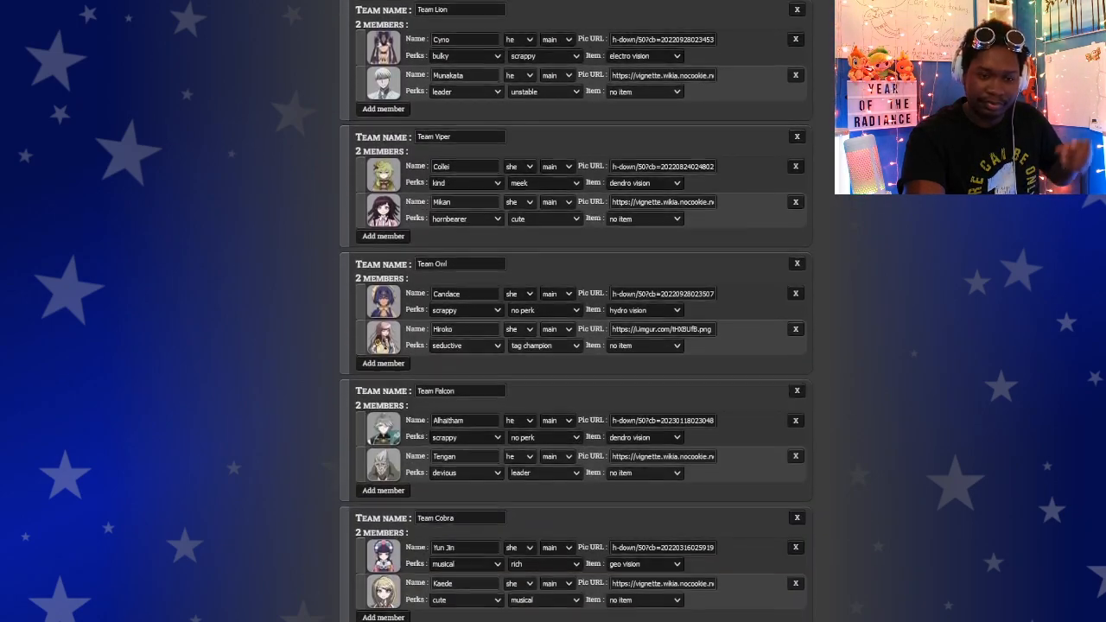
{"action": "scroll", "scroll_direction": "down", "scroll_amount": 3}
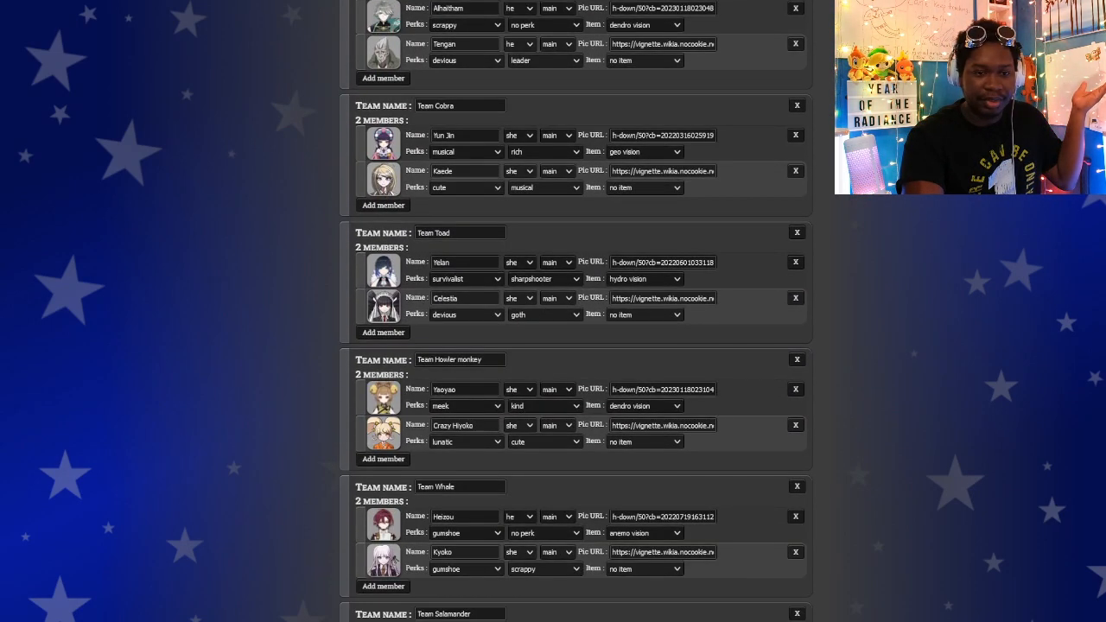
{"action": "scroll", "scroll_direction": "down", "scroll_amount": 3}
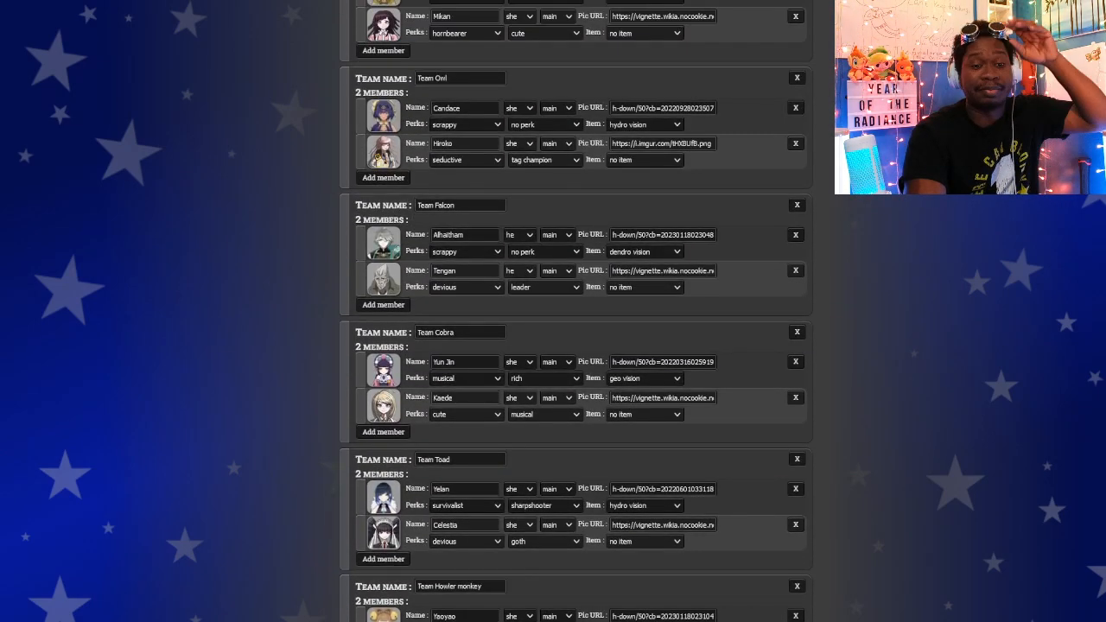
{"action": "scroll", "scroll_direction": "down", "scroll_amount": 3}
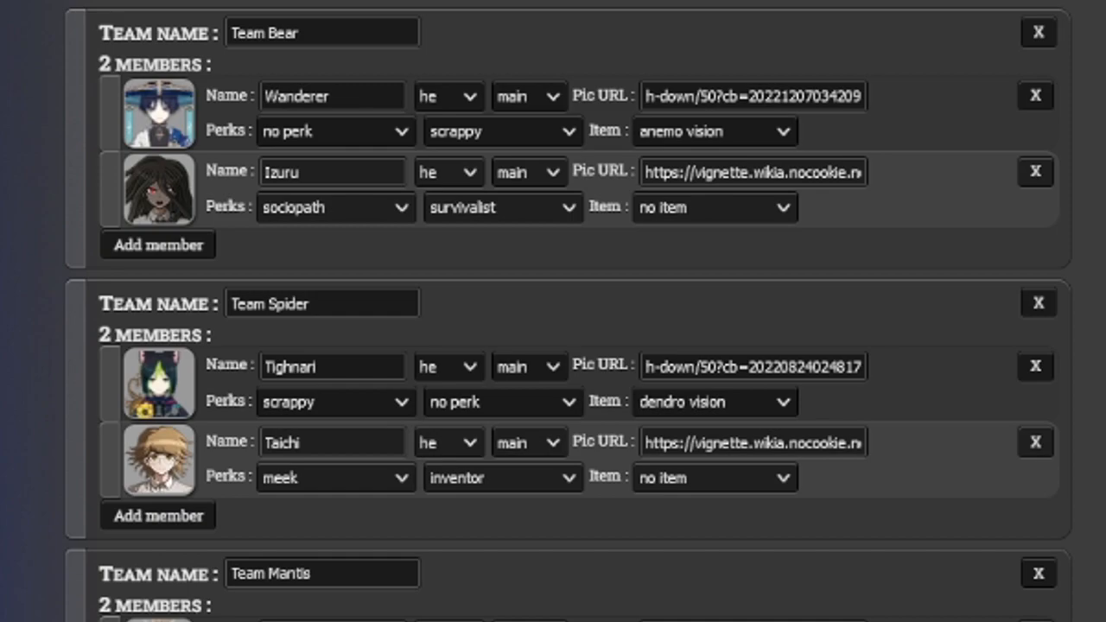
{"action": "scroll", "scroll_direction": "down", "scroll_amount": 3}
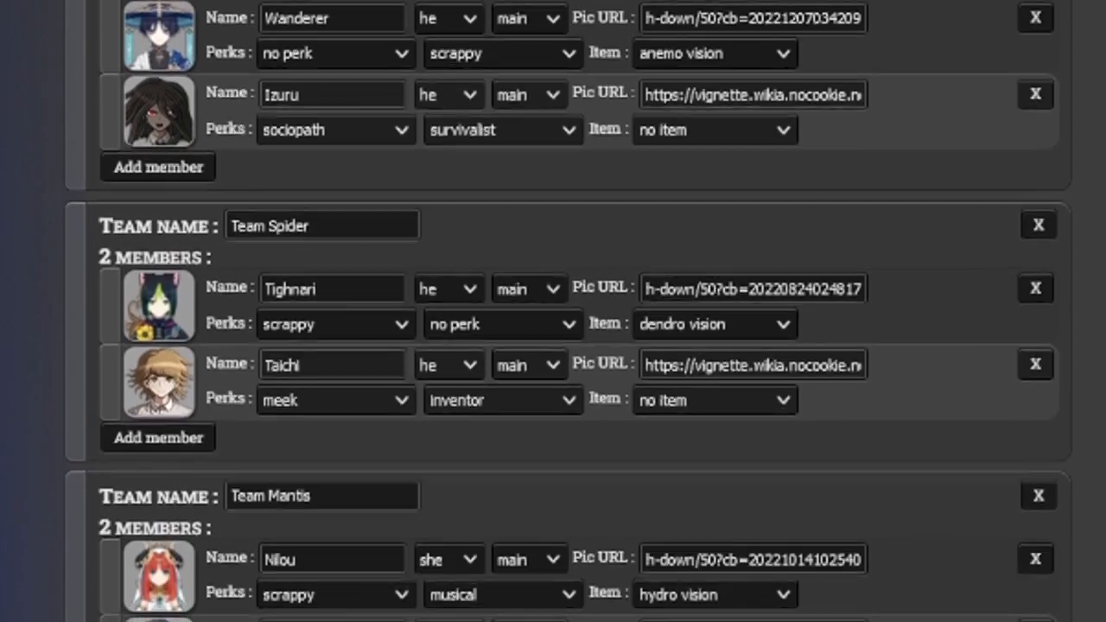
{"action": "scroll", "scroll_direction": "down", "scroll_amount": 3}
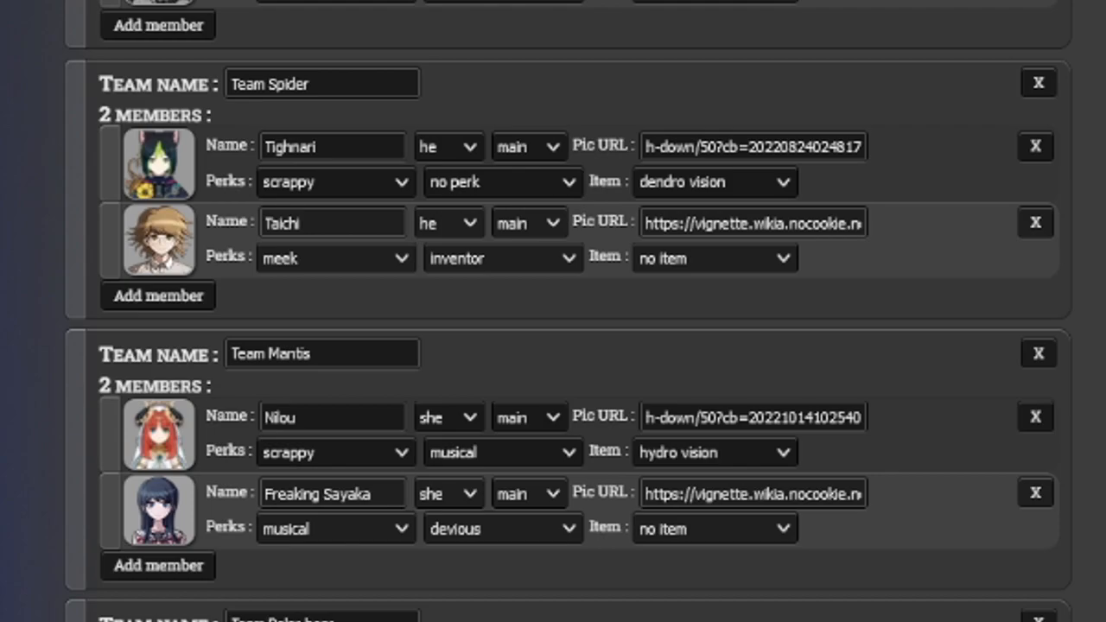
{"action": "scroll", "scroll_direction": "down", "scroll_amount": 3}
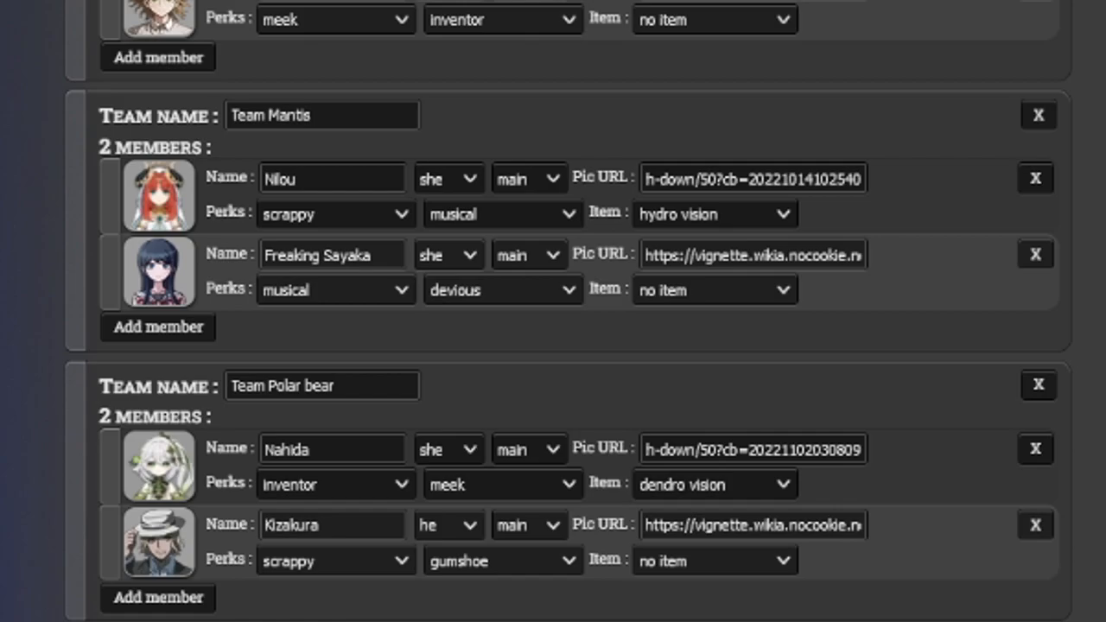
{"action": "scroll", "scroll_direction": "down", "scroll_amount": 3}
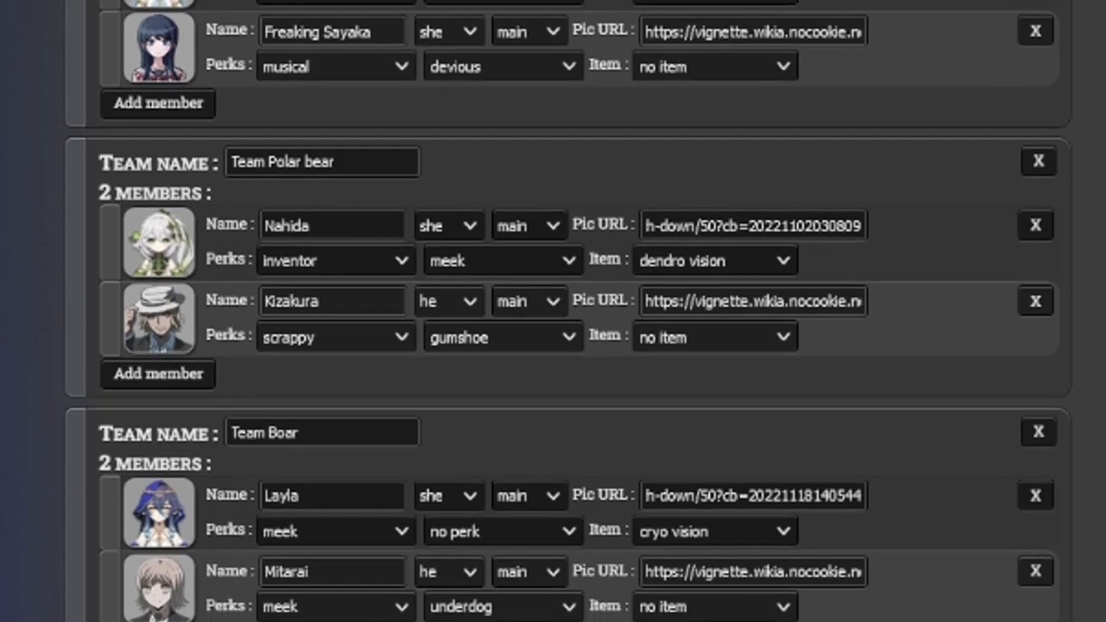
{"action": "scroll", "scroll_direction": "down", "scroll_amount": 3}
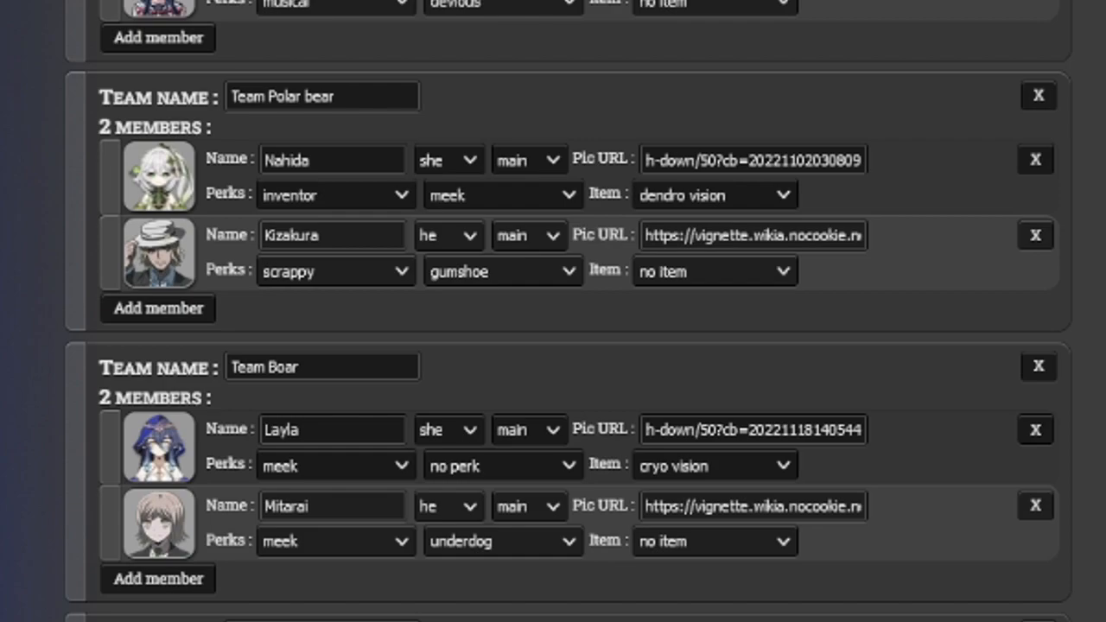
{"action": "scroll", "scroll_direction": "down", "scroll_amount": 3}
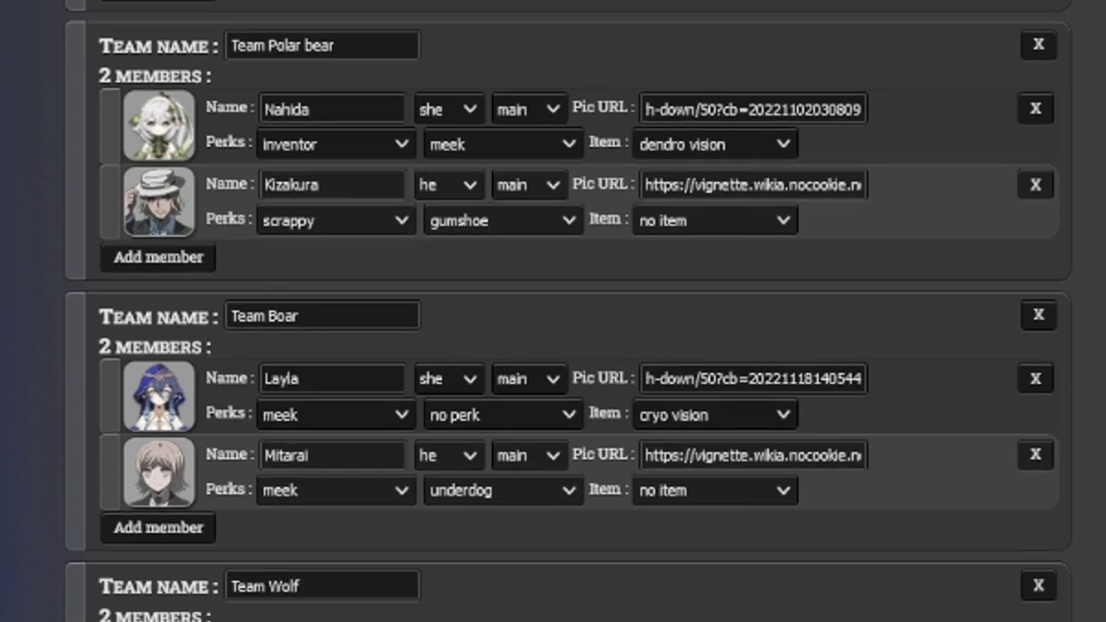
{"action": "scroll", "scroll_direction": "down", "scroll_amount": 3}
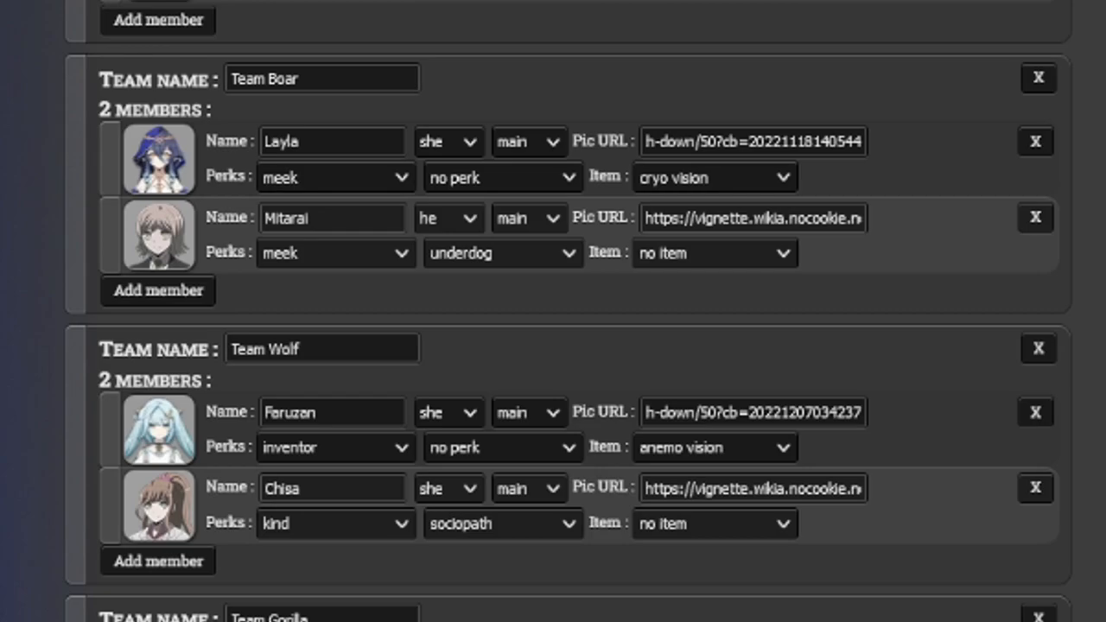
{"action": "scroll", "scroll_direction": "down", "scroll_amount": 3}
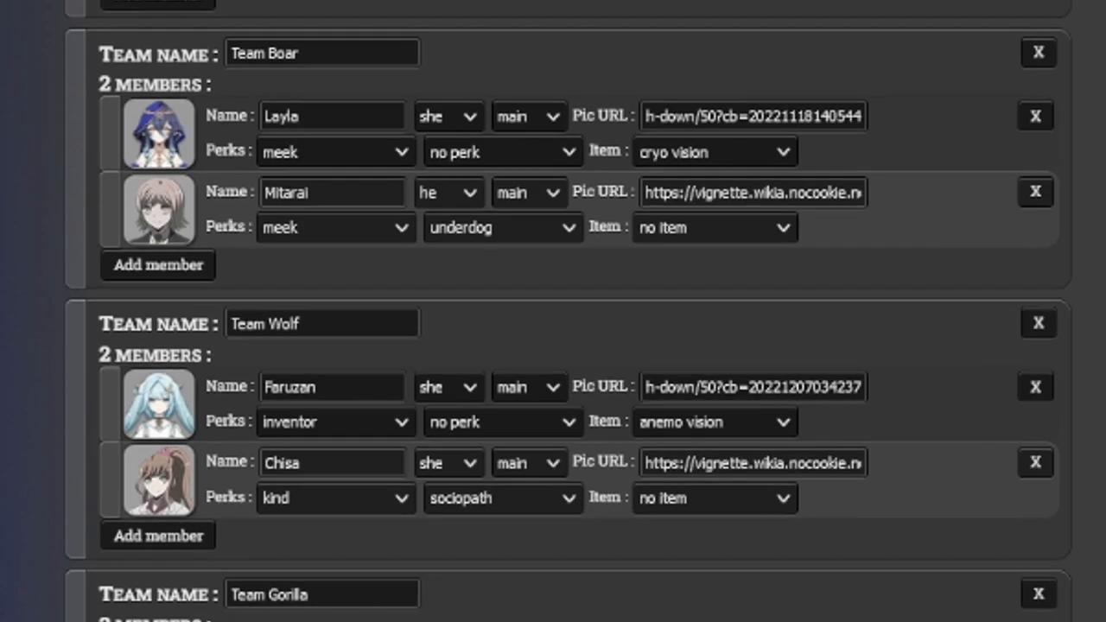
{"action": "scroll", "scroll_direction": "down", "scroll_amount": 3}
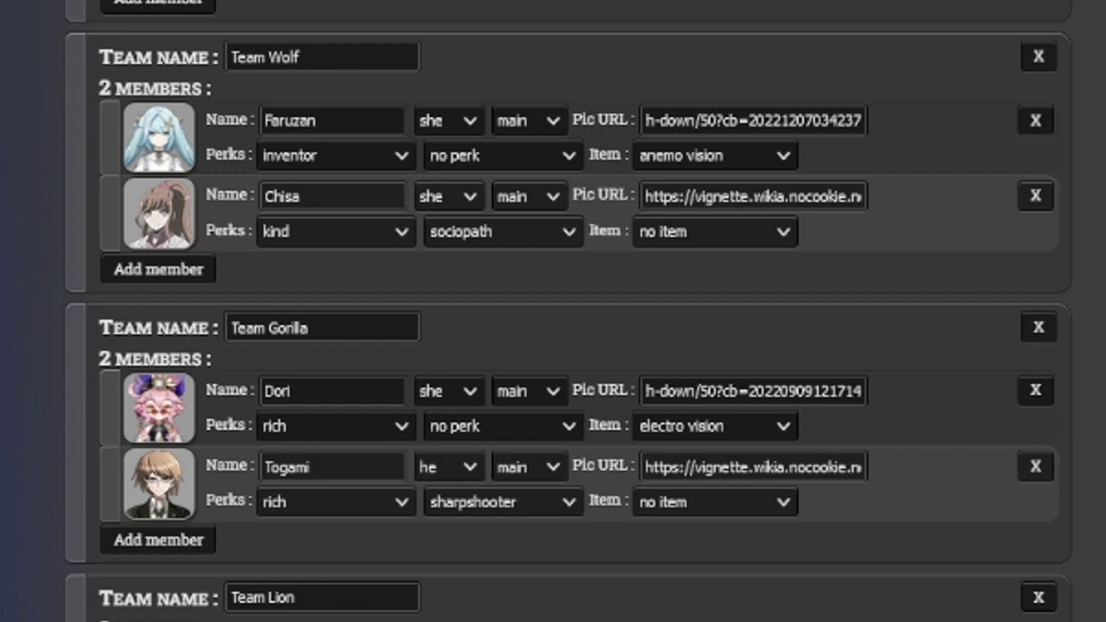
{"action": "scroll", "scroll_direction": "down", "scroll_amount": 3}
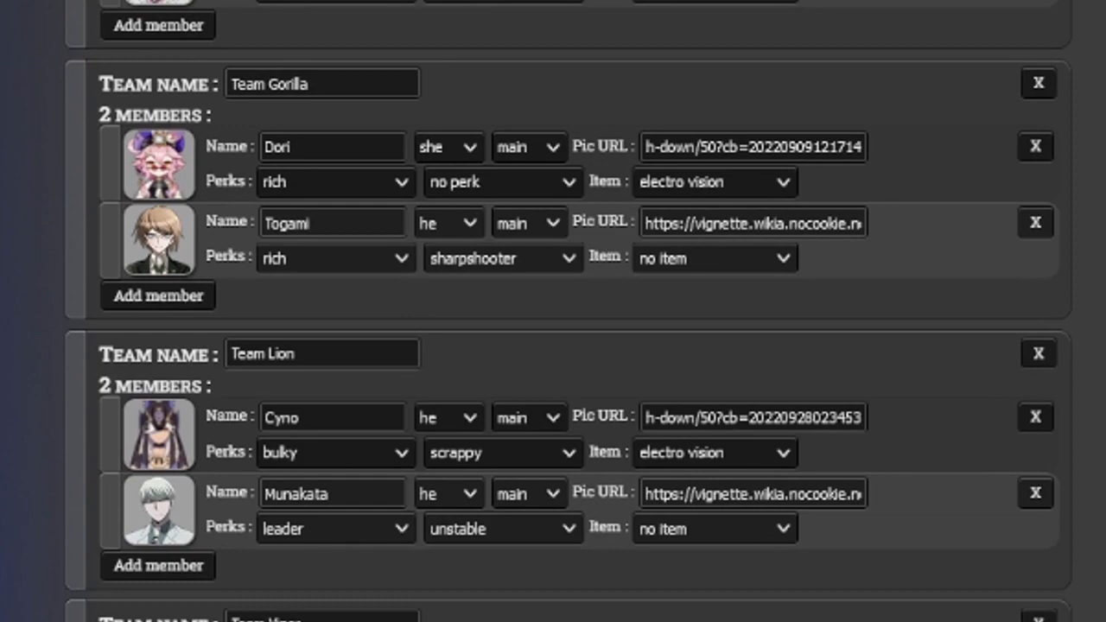
{"action": "scroll", "scroll_direction": "down", "scroll_amount": 3}
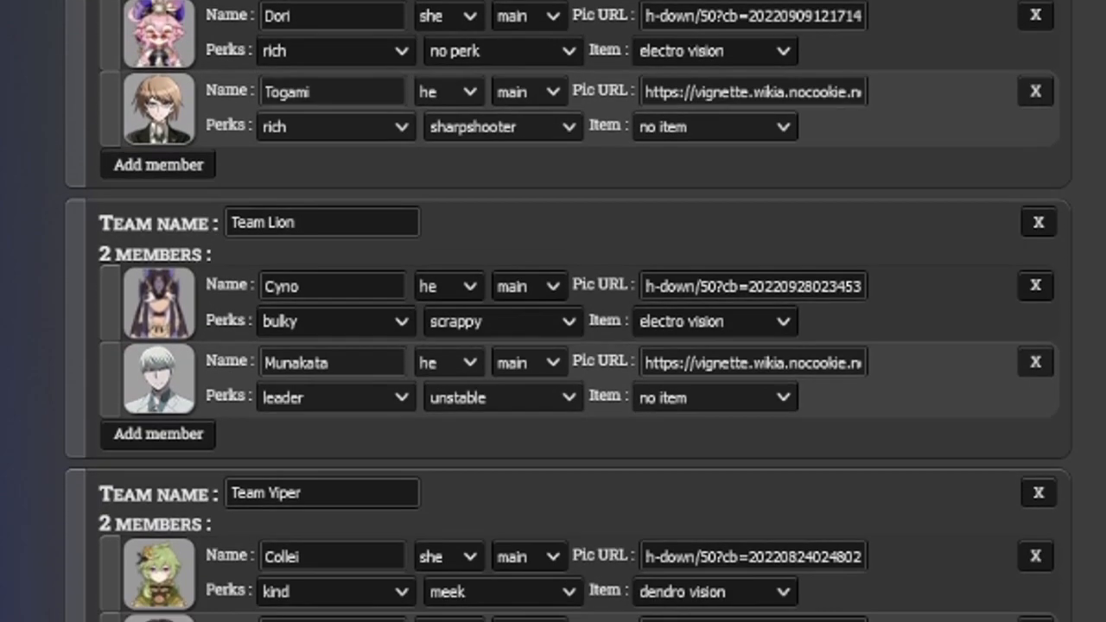
{"action": "scroll", "scroll_direction": "down", "scroll_amount": 3}
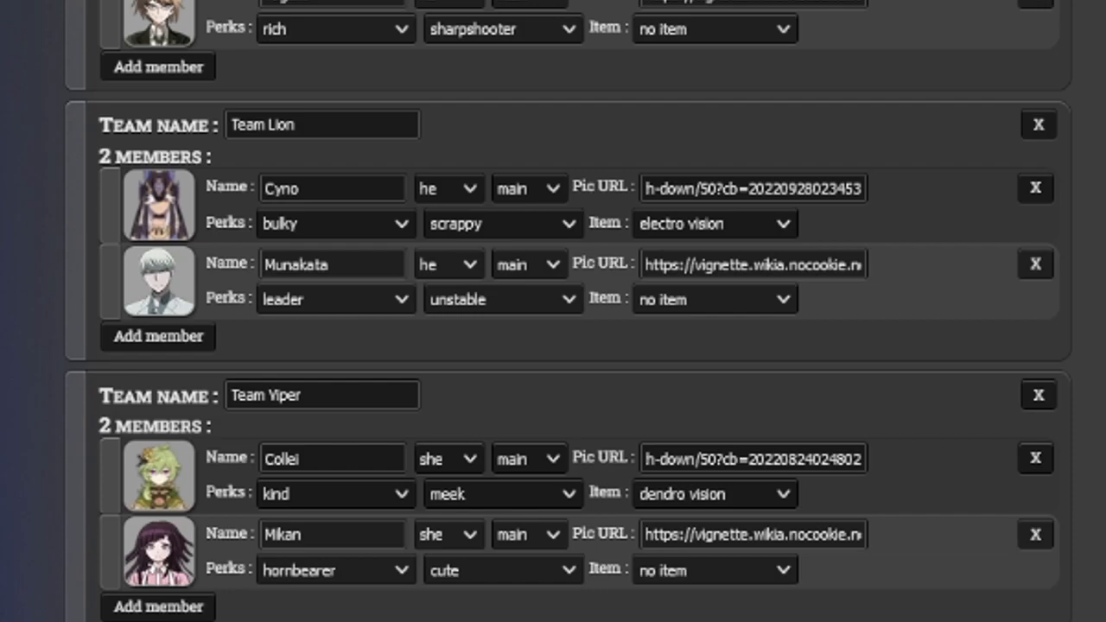
{"action": "scroll", "scroll_direction": "down", "scroll_amount": 3}
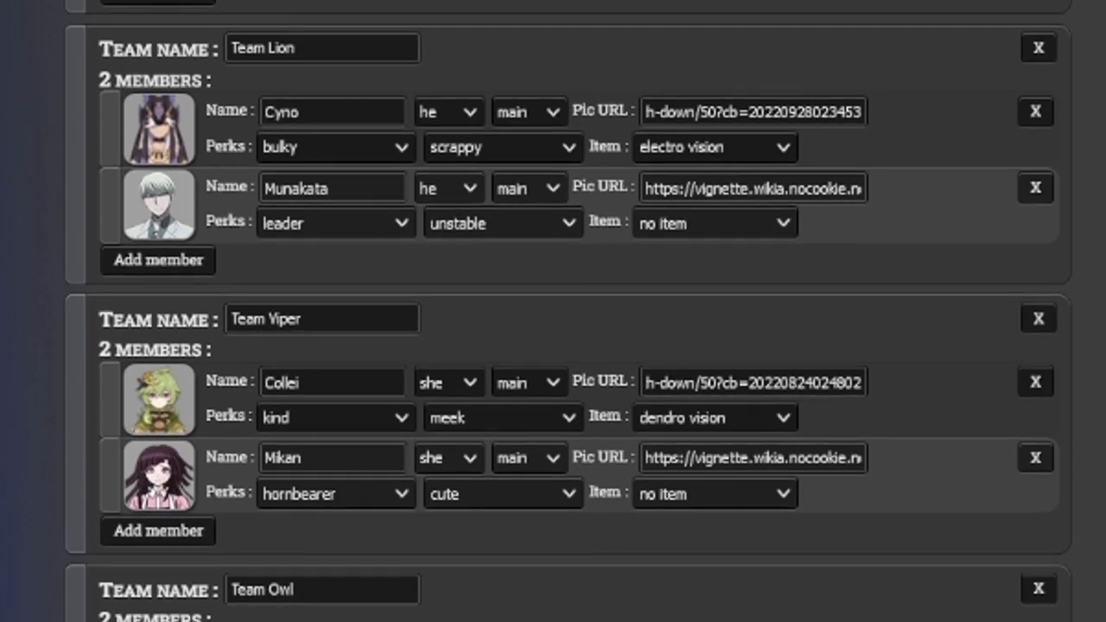
{"action": "scroll", "scroll_direction": "down", "scroll_amount": 3}
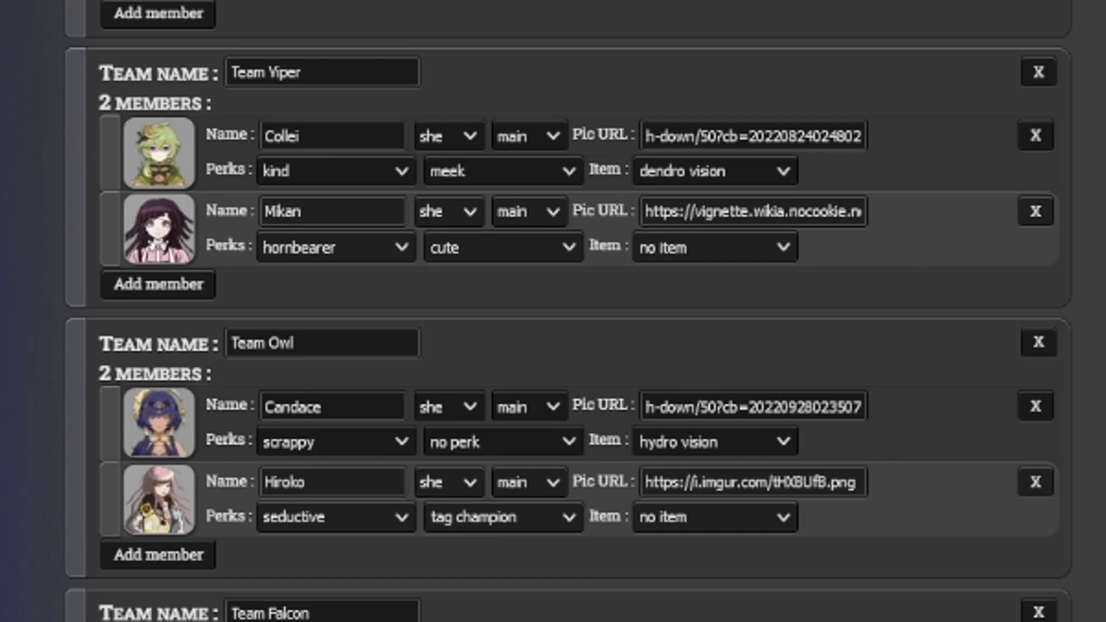
{"action": "scroll", "scroll_direction": "down", "scroll_amount": 3}
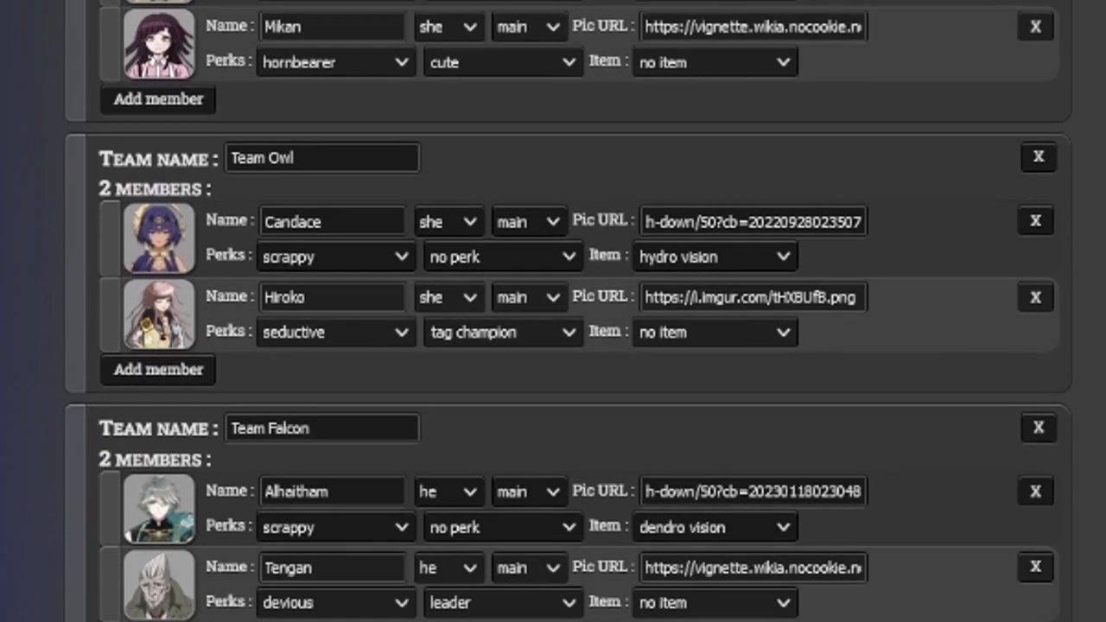
{"action": "scroll", "scroll_direction": "down", "scroll_amount": 3}
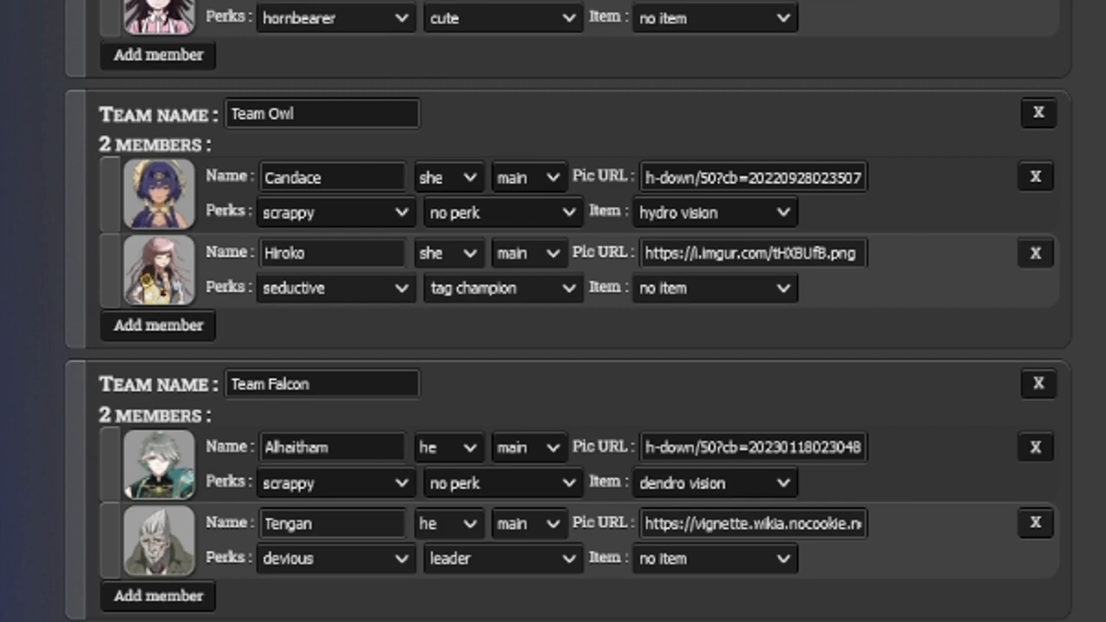
{"action": "scroll", "scroll_direction": "down", "scroll_amount": 3}
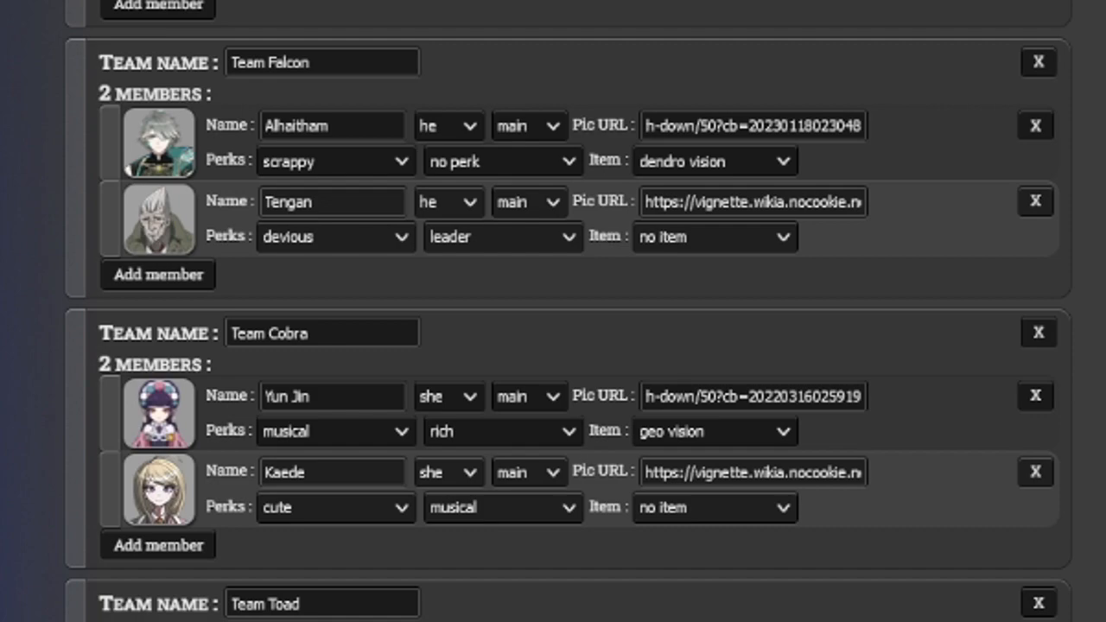
{"action": "scroll", "scroll_direction": "down", "scroll_amount": 3}
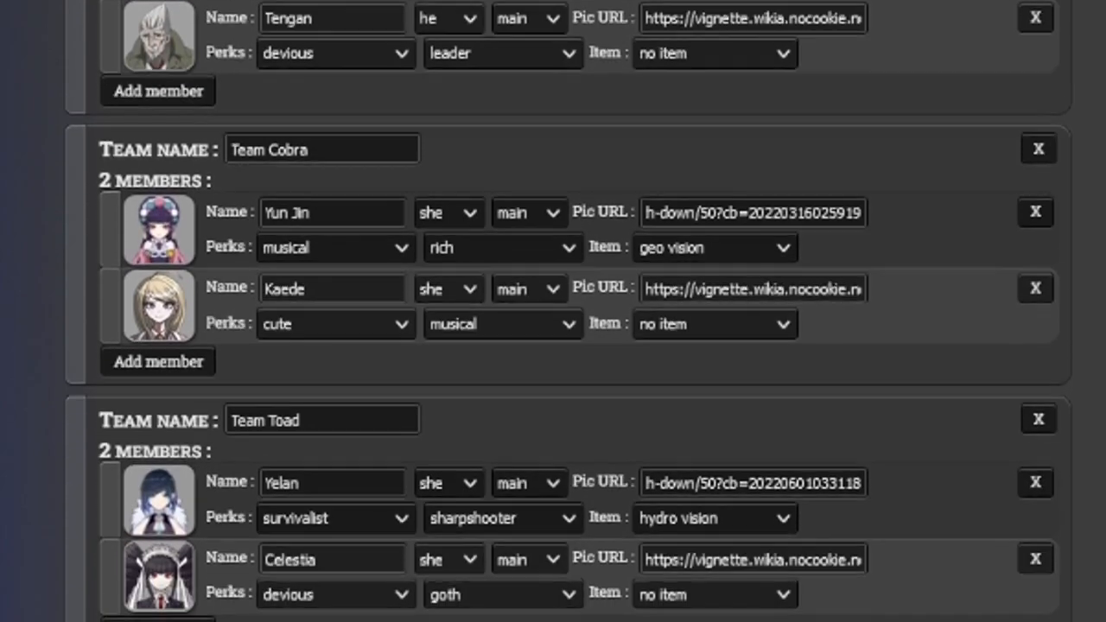
{"action": "scroll", "scroll_direction": "down", "scroll_amount": 3}
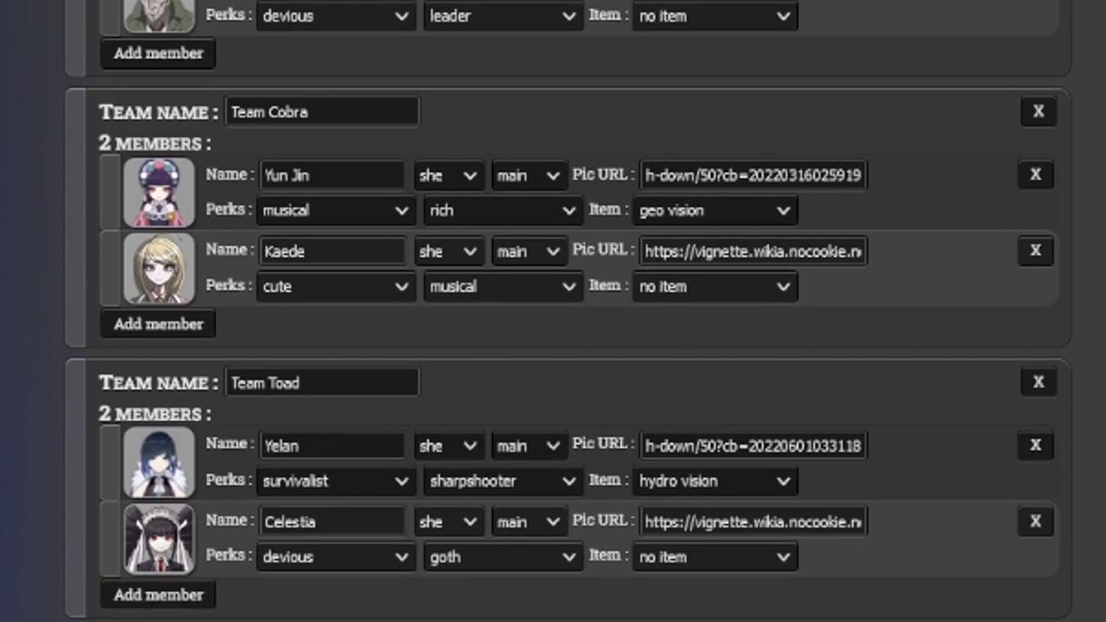
{"action": "scroll", "scroll_direction": "down", "scroll_amount": 3}
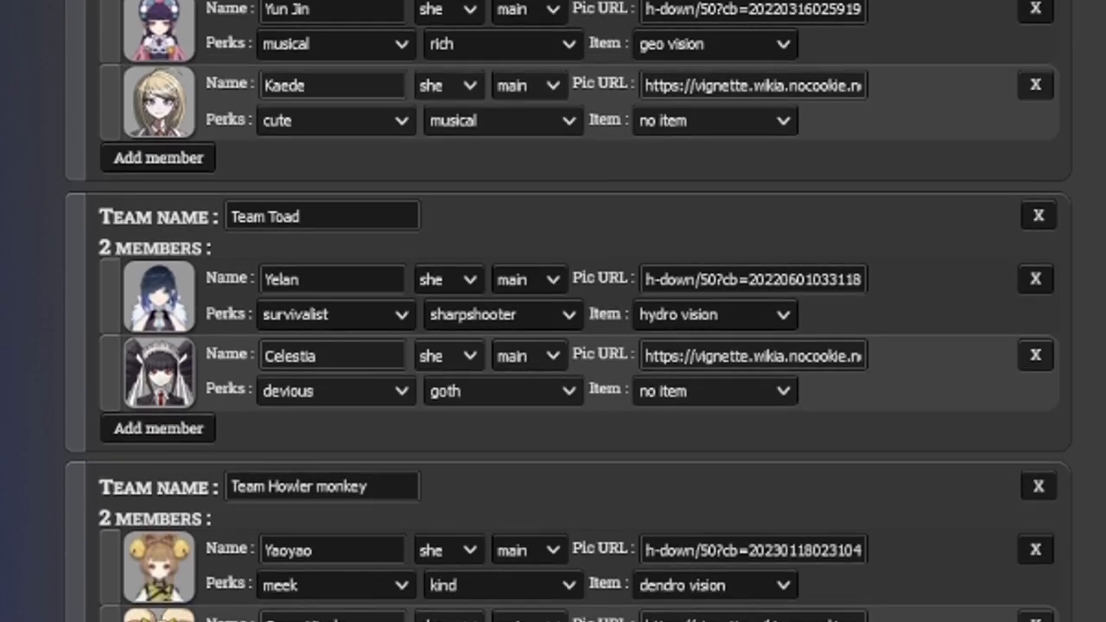
{"action": "scroll", "scroll_direction": "down", "scroll_amount": 3}
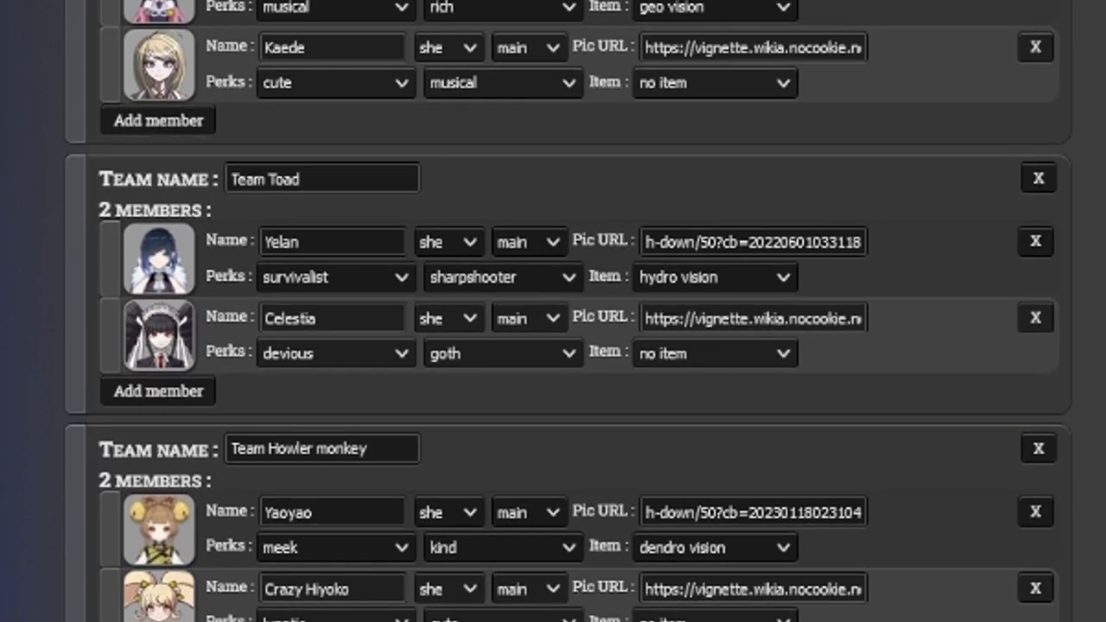
{"action": "scroll", "scroll_direction": "down", "scroll_amount": 3}
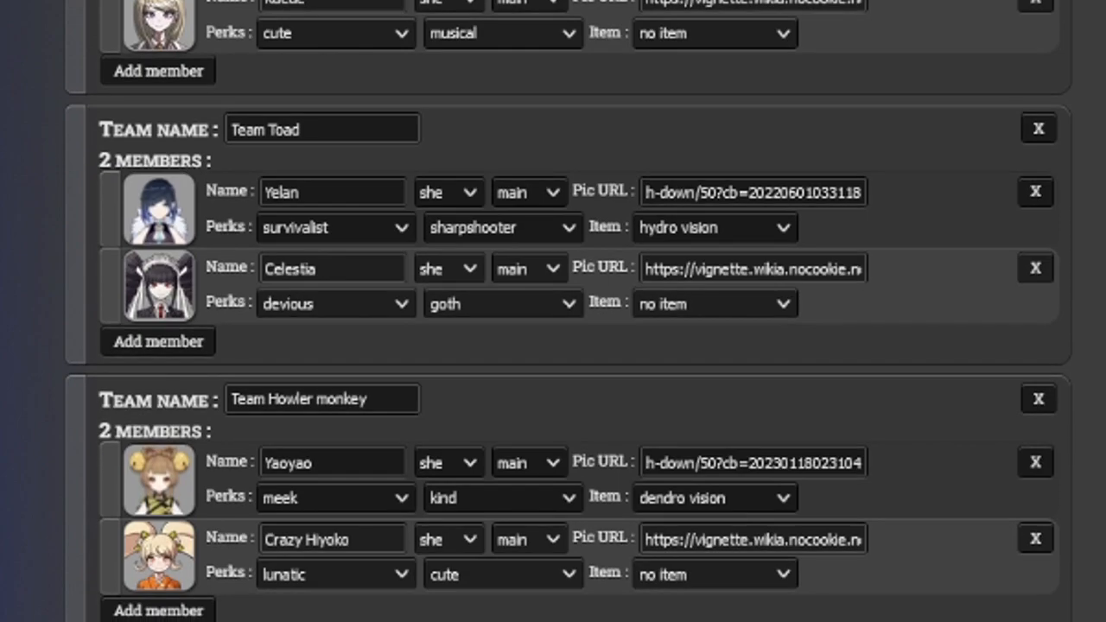
{"action": "scroll", "scroll_direction": "down", "scroll_amount": 3}
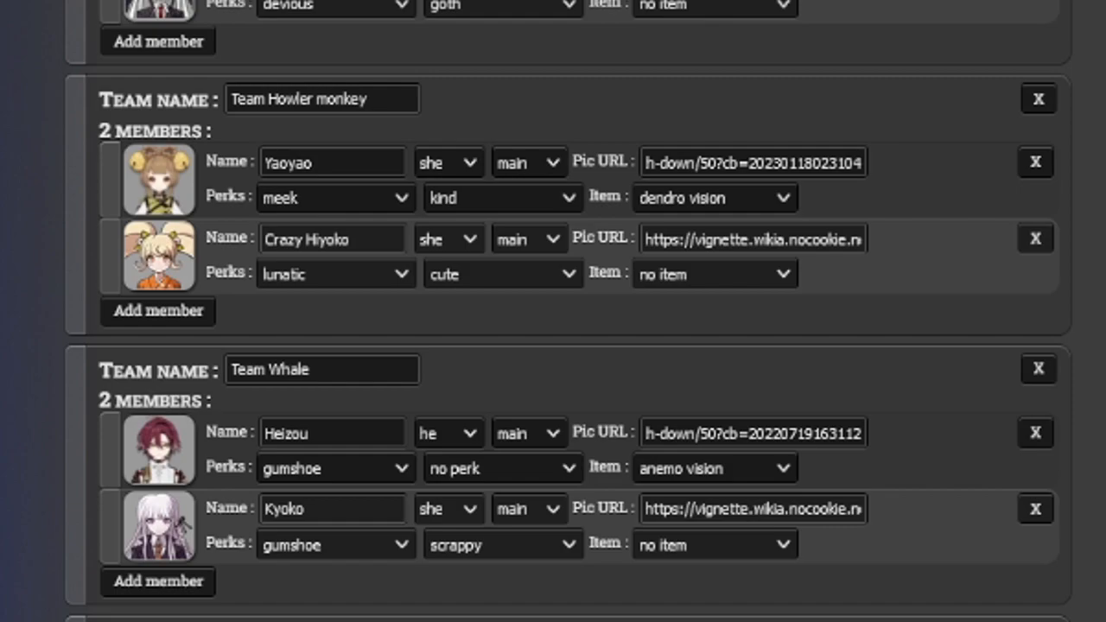
{"action": "scroll", "scroll_direction": "down", "scroll_amount": 3}
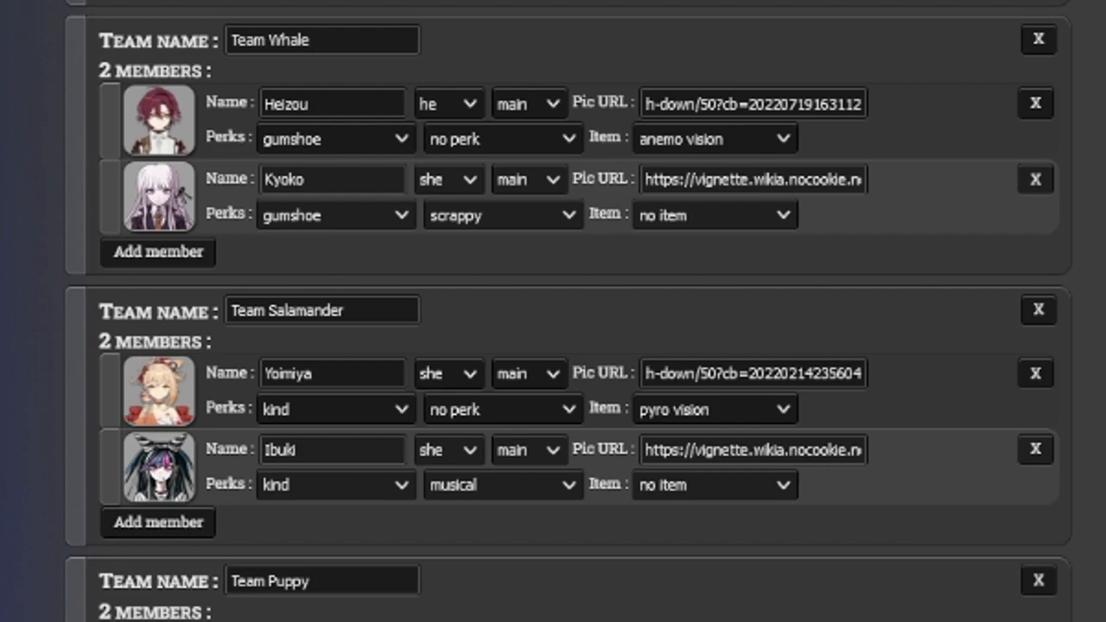
{"action": "scroll", "scroll_direction": "down", "scroll_amount": 3}
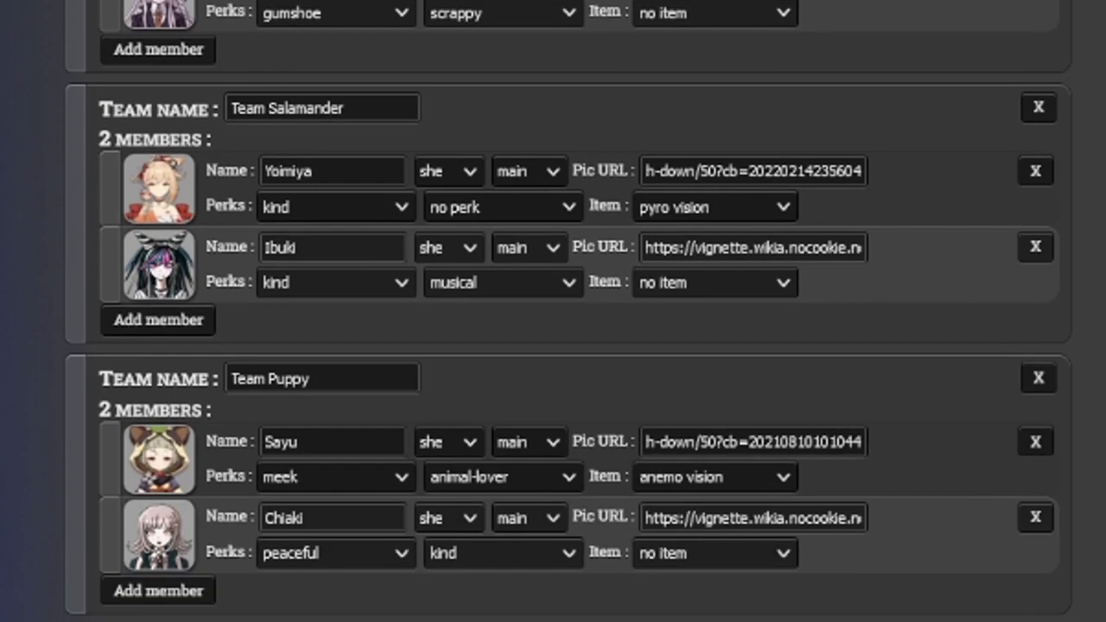
{"action": "scroll", "scroll_direction": "down", "scroll_amount": 3}
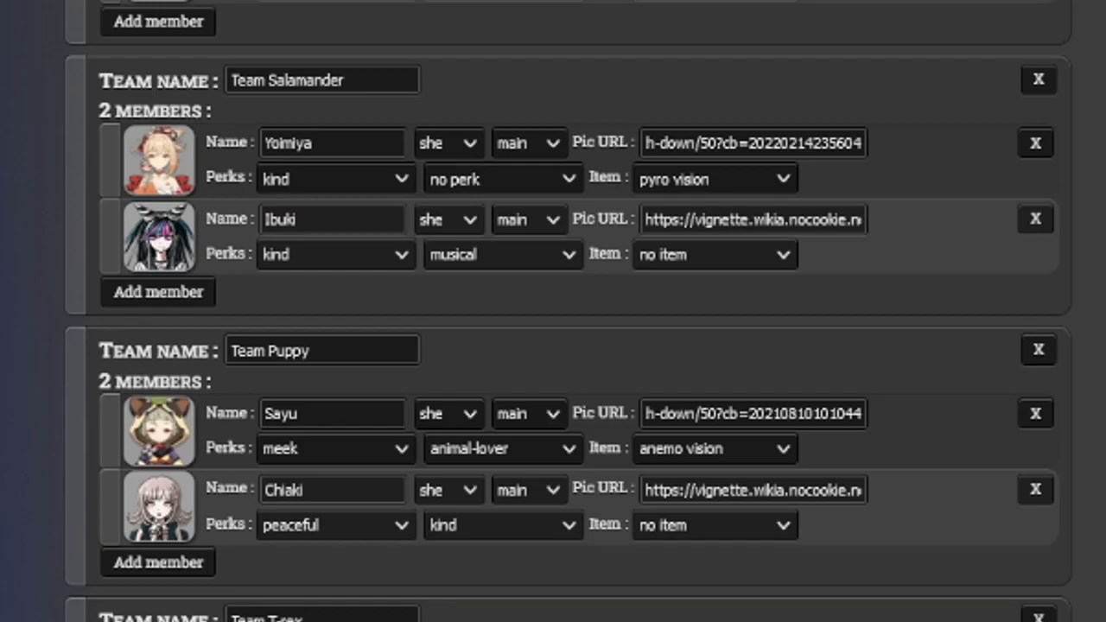
{"action": "scroll", "scroll_direction": "down", "scroll_amount": 3}
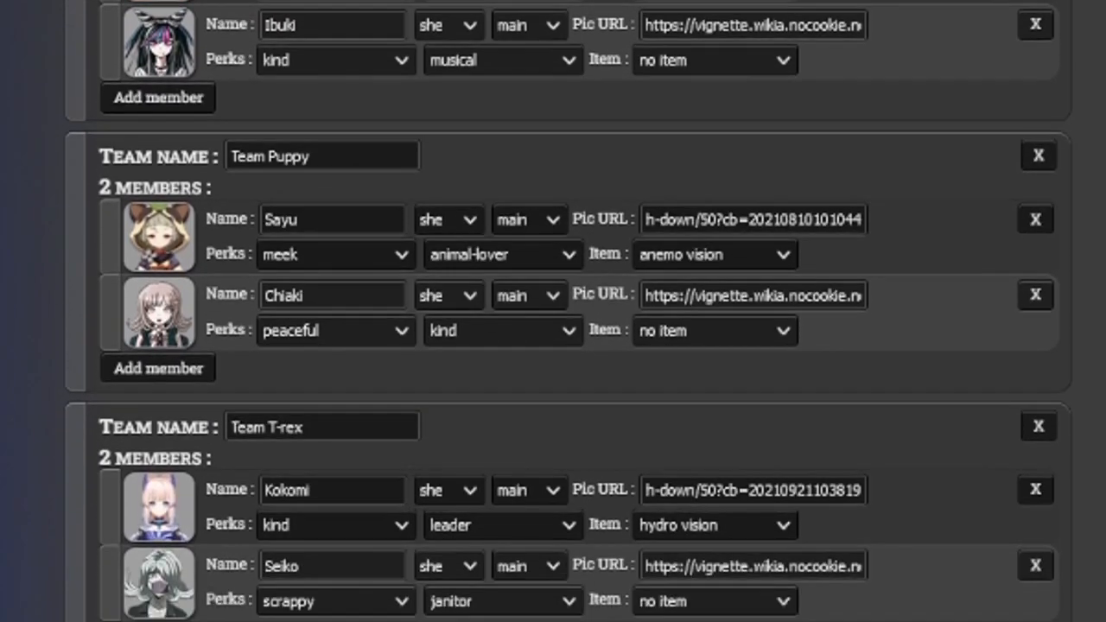
{"action": "scroll", "scroll_direction": "down", "scroll_amount": 3}
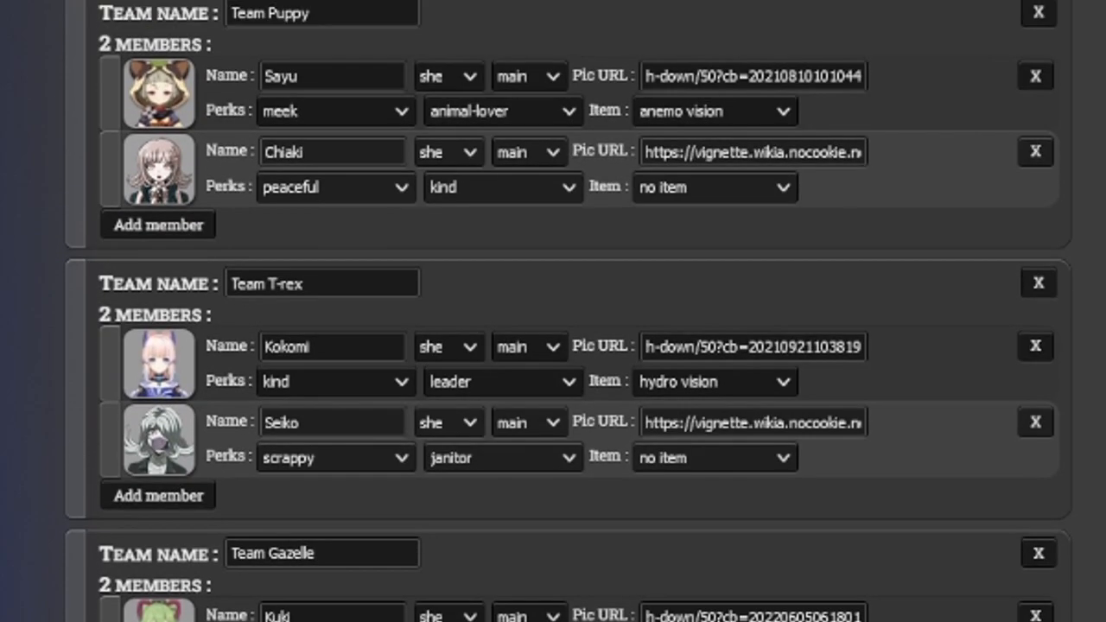
{"action": "scroll", "scroll_direction": "down", "scroll_amount": 3}
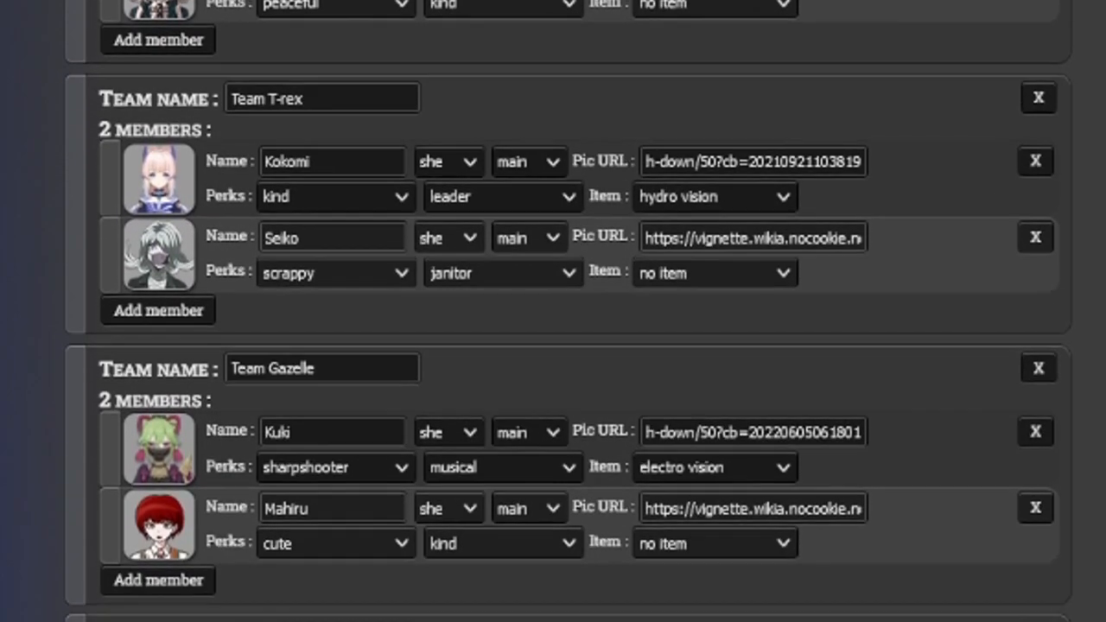
{"action": "scroll", "scroll_direction": "down", "scroll_amount": 3}
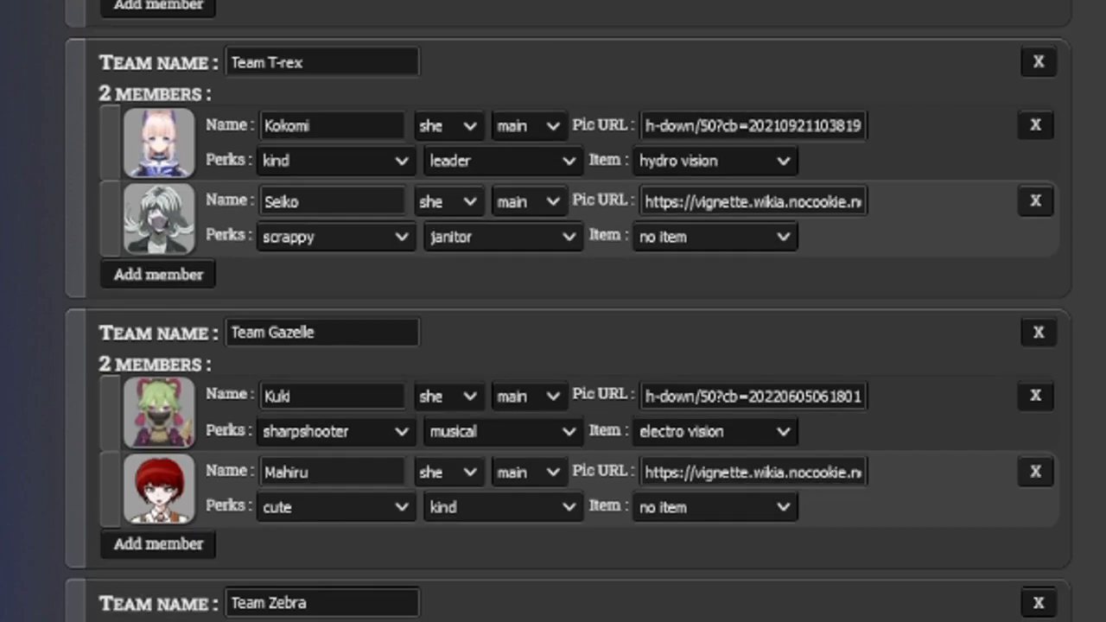
{"action": "scroll", "scroll_direction": "down", "scroll_amount": 3}
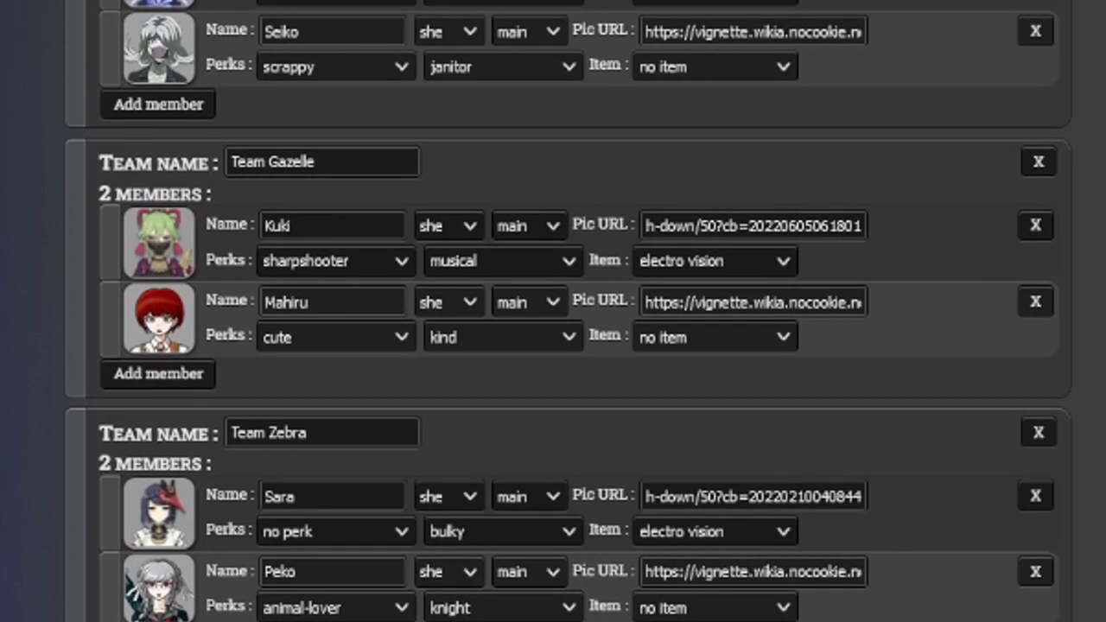
{"action": "scroll", "scroll_direction": "down", "scroll_amount": 3}
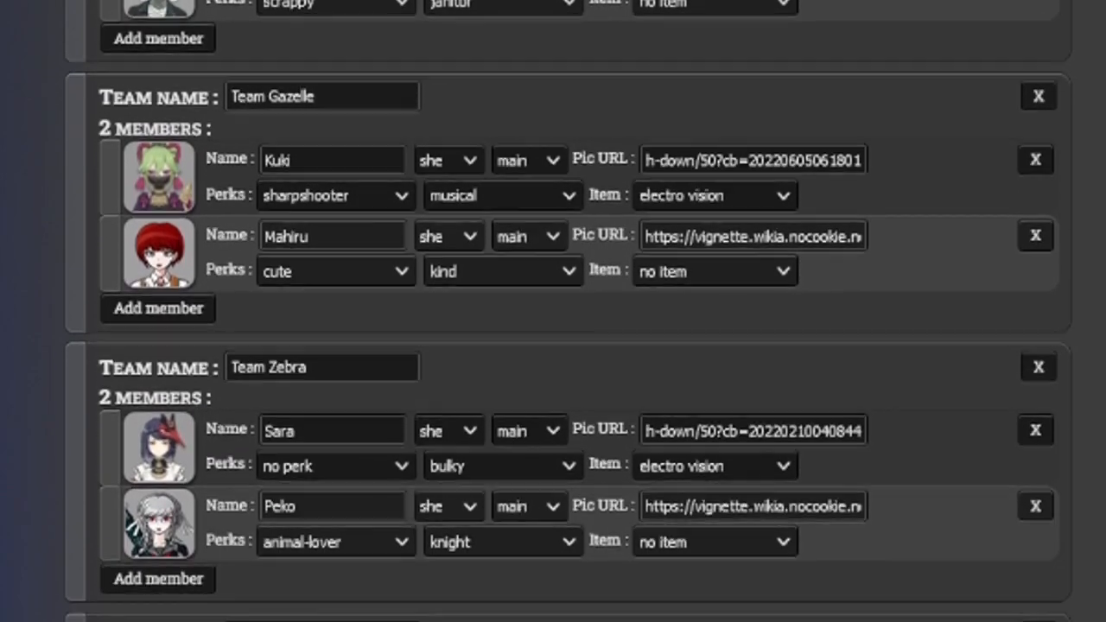
{"action": "scroll", "scroll_direction": "down", "scroll_amount": 3}
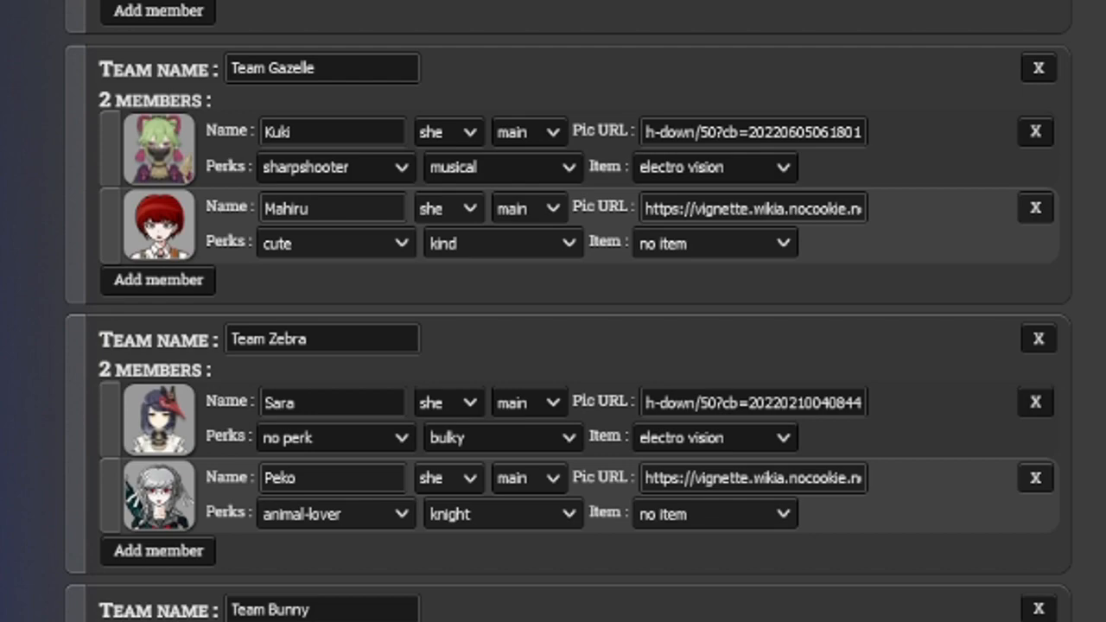
{"action": "scroll", "scroll_direction": "down", "scroll_amount": 3}
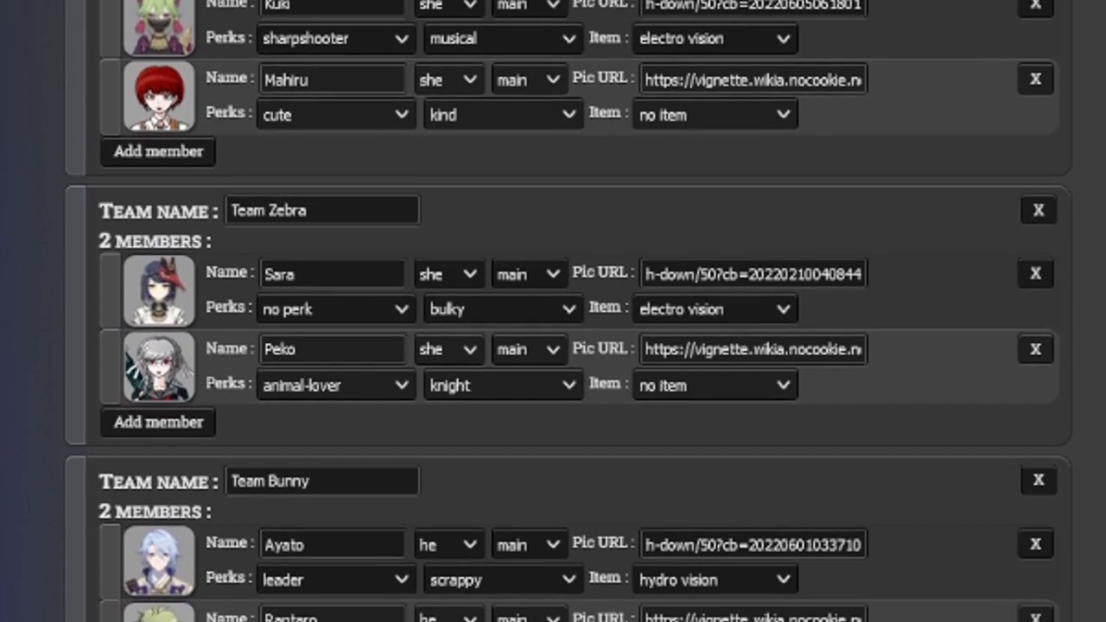
{"action": "scroll", "scroll_direction": "down", "scroll_amount": 3}
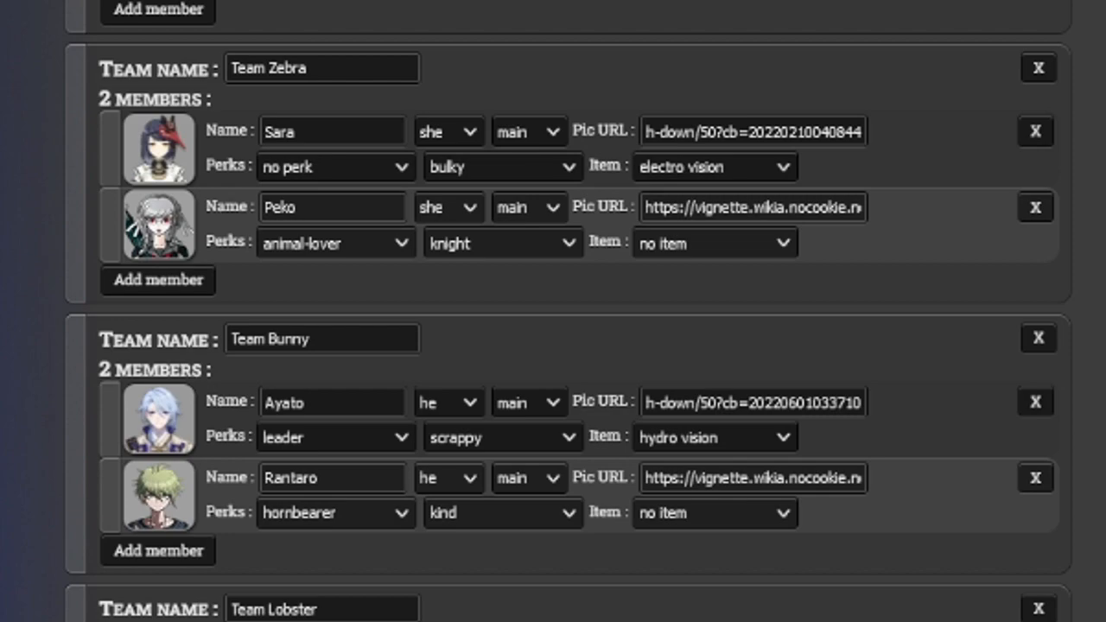
{"action": "scroll", "scroll_direction": "down", "scroll_amount": 3}
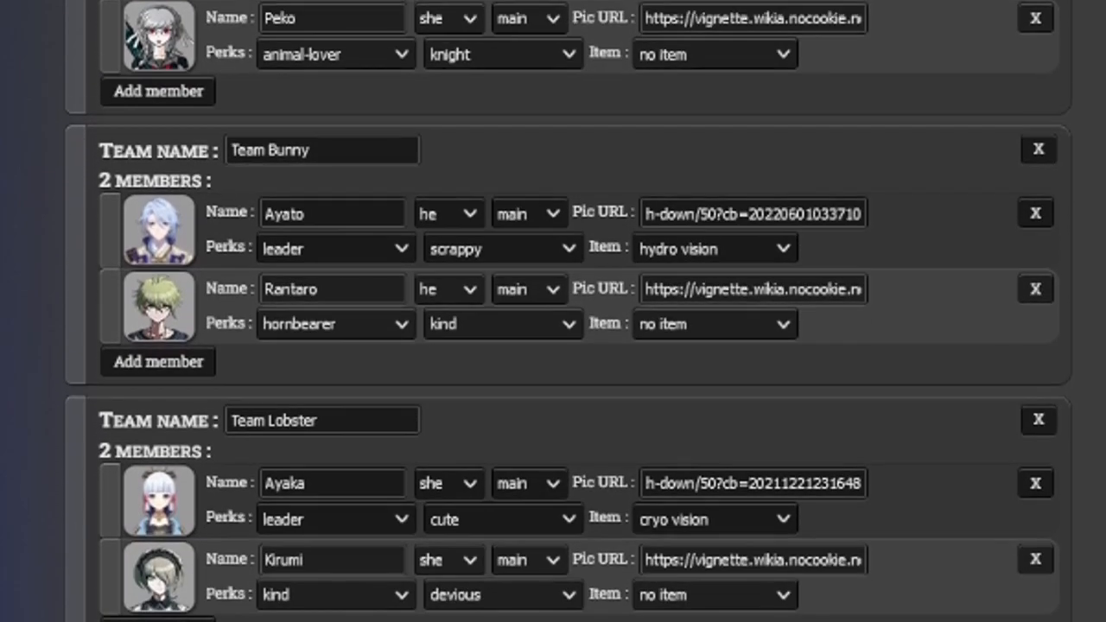
{"action": "scroll", "scroll_direction": "down", "scroll_amount": 3}
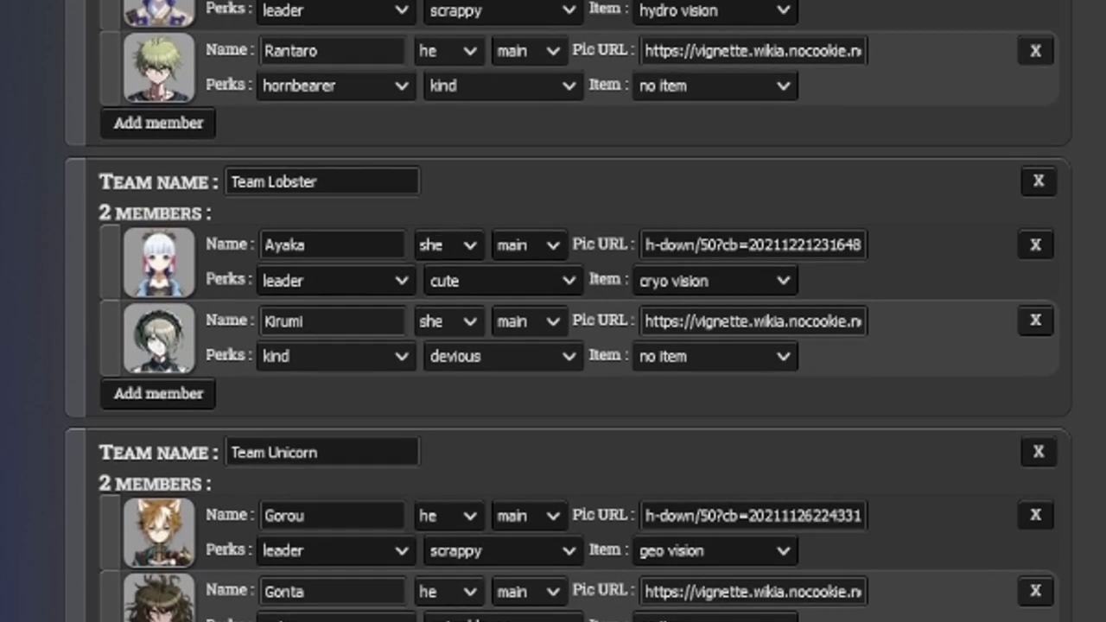
{"action": "scroll", "scroll_direction": "down", "scroll_amount": 3}
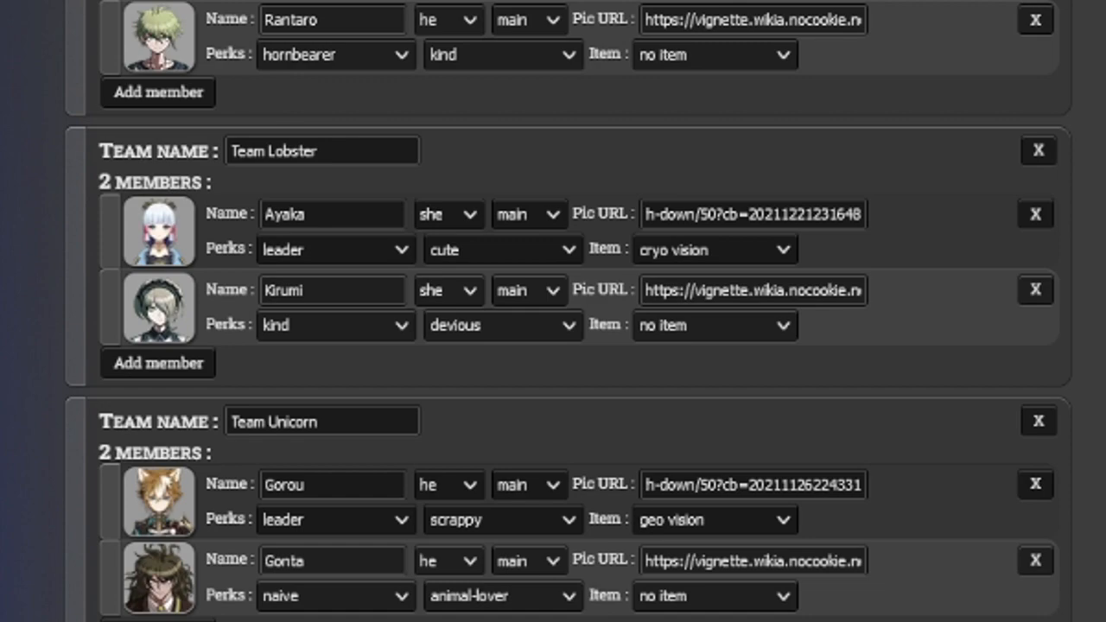
{"action": "scroll", "scroll_direction": "down", "scroll_amount": 3}
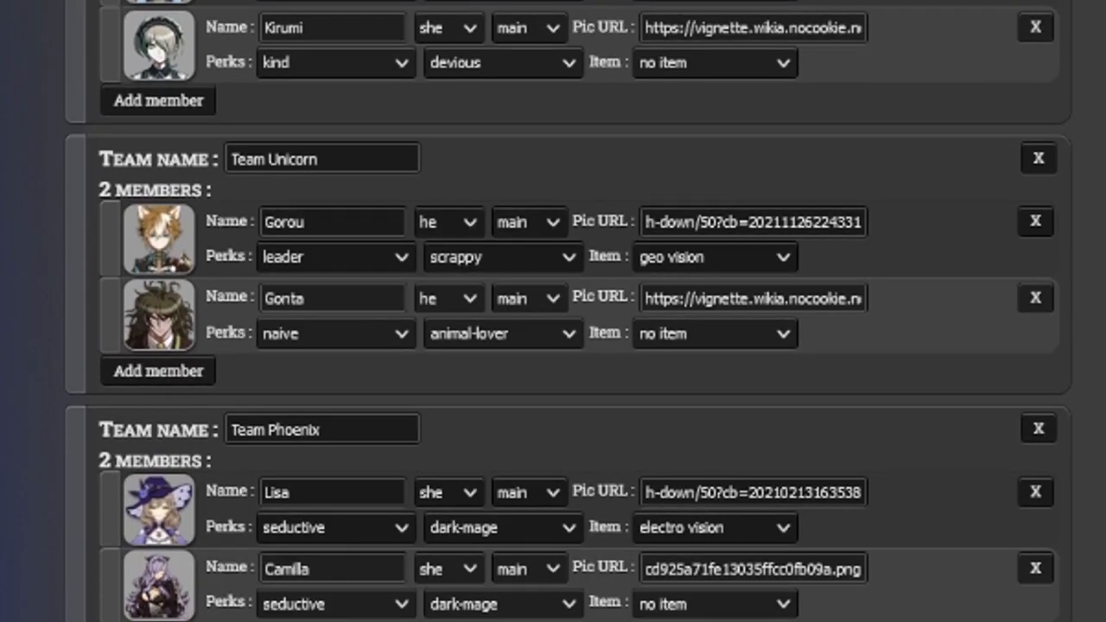
{"action": "scroll", "scroll_direction": "down", "scroll_amount": 3}
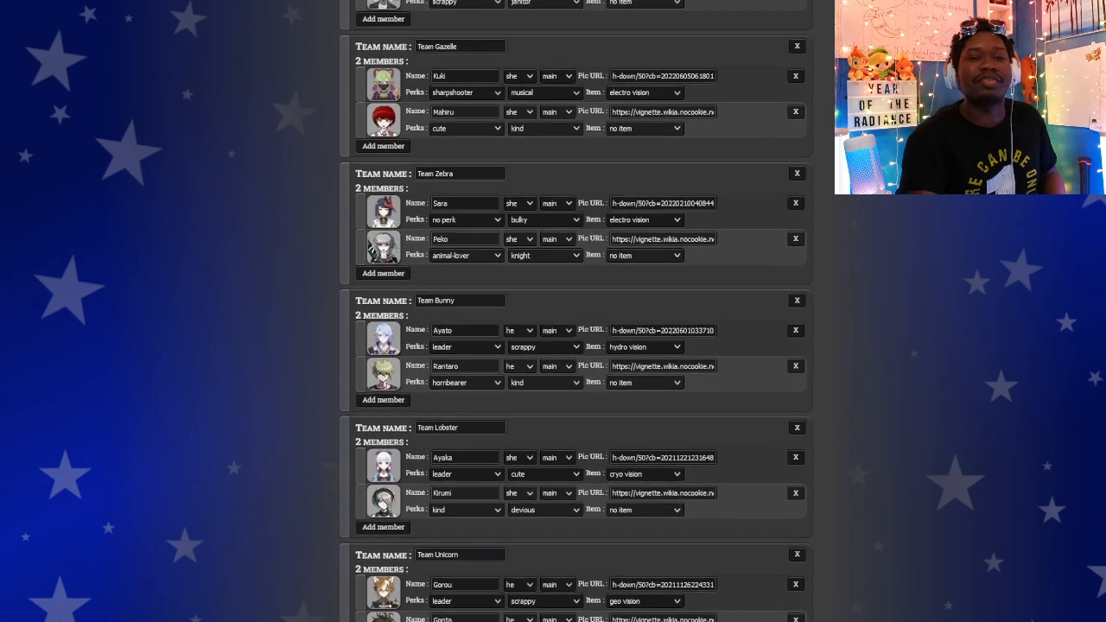
{"action": "scroll", "scroll_direction": "down", "scroll_amount": 3}
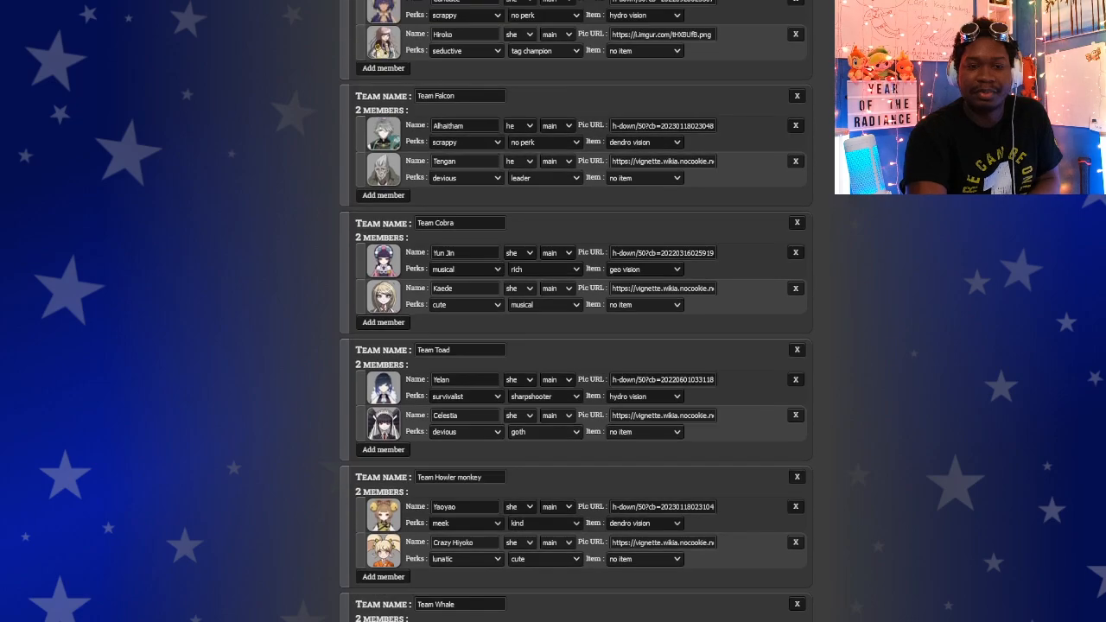
{"action": "scroll", "scroll_direction": "down", "scroll_amount": 3}
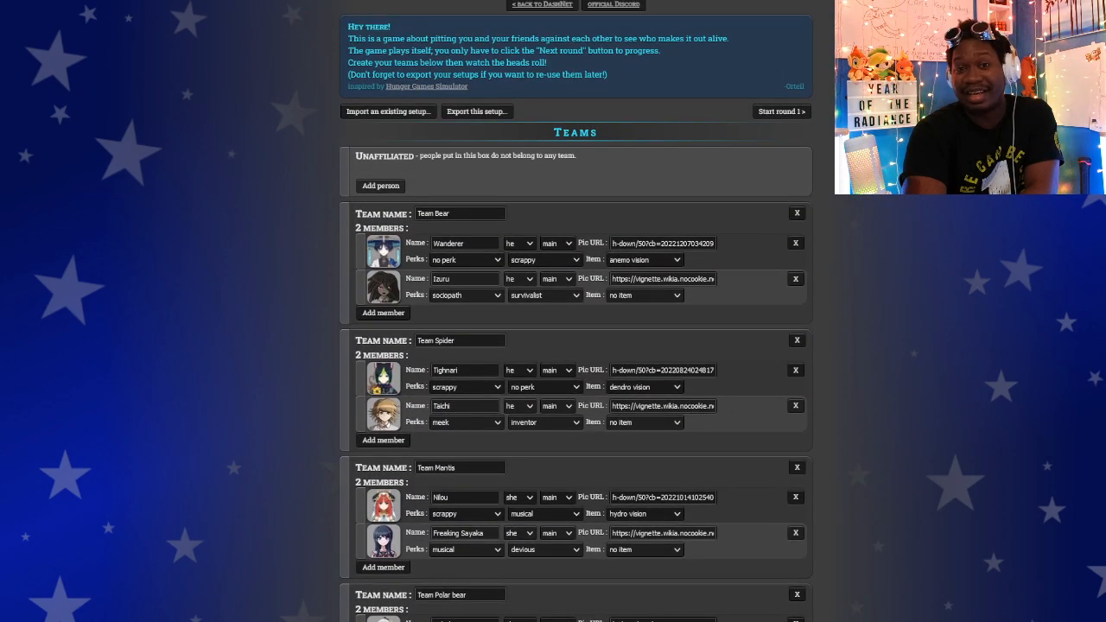
{"action": "scroll", "scroll_direction": "down", "scroll_amount": 3}
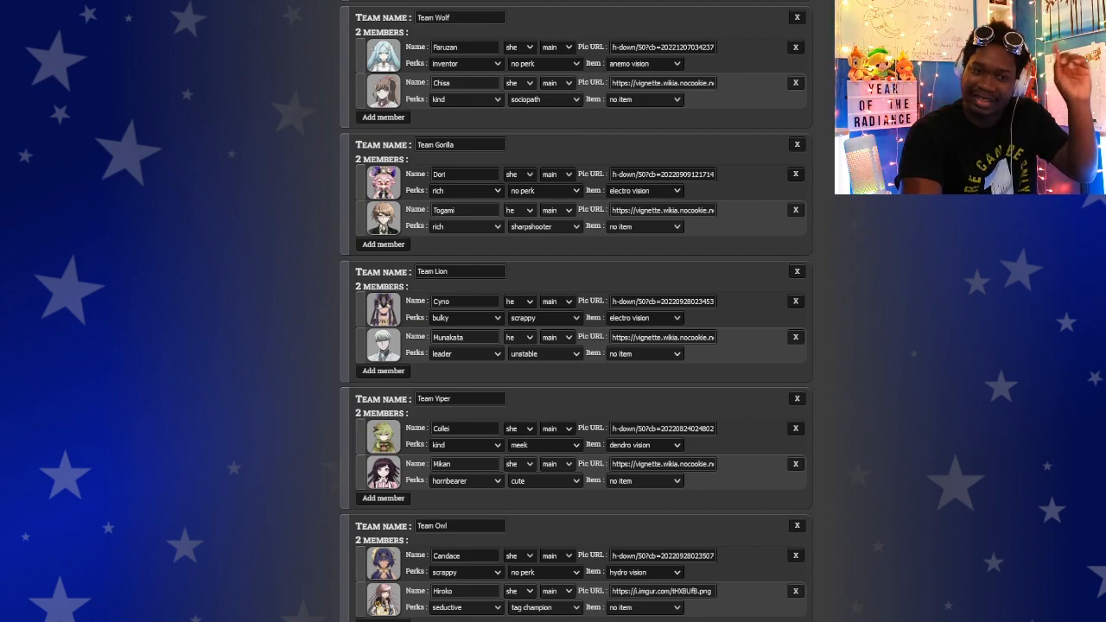
{"action": "scroll", "scroll_direction": "down", "scroll_amount": 3}
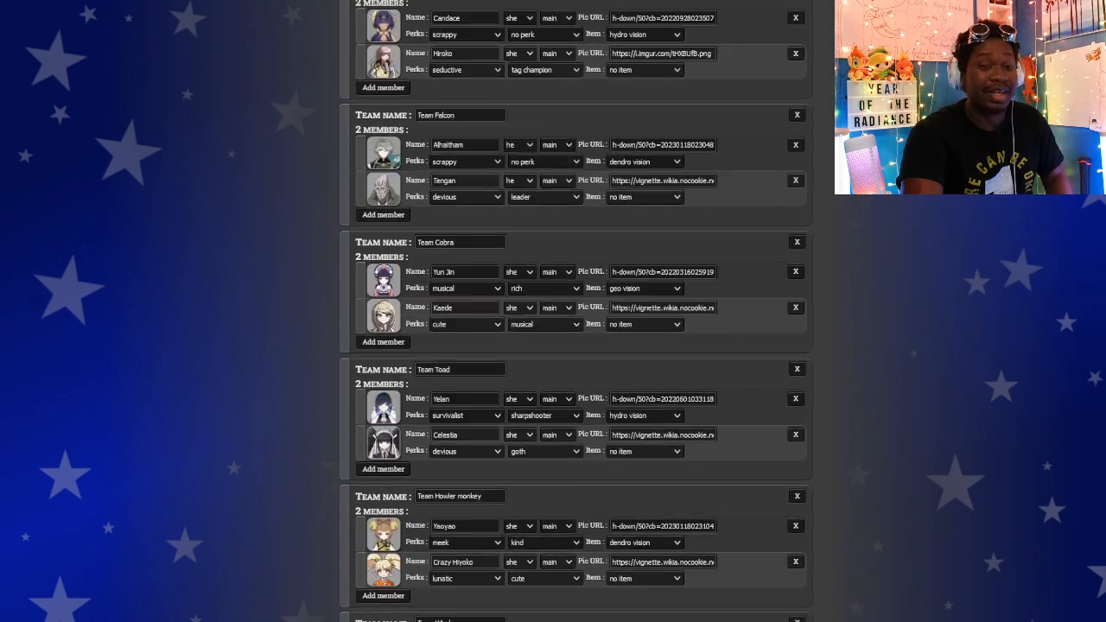
{"action": "scroll", "scroll_direction": "down", "scroll_amount": 3}
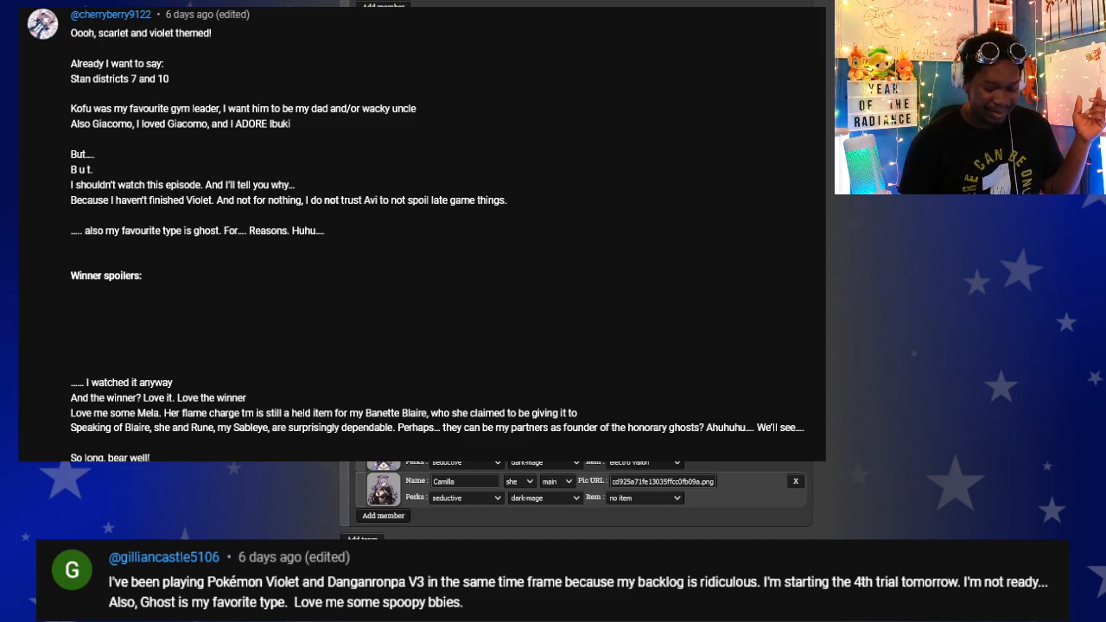
{"action": "scroll", "scroll_direction": "down", "scroll_amount": 3}
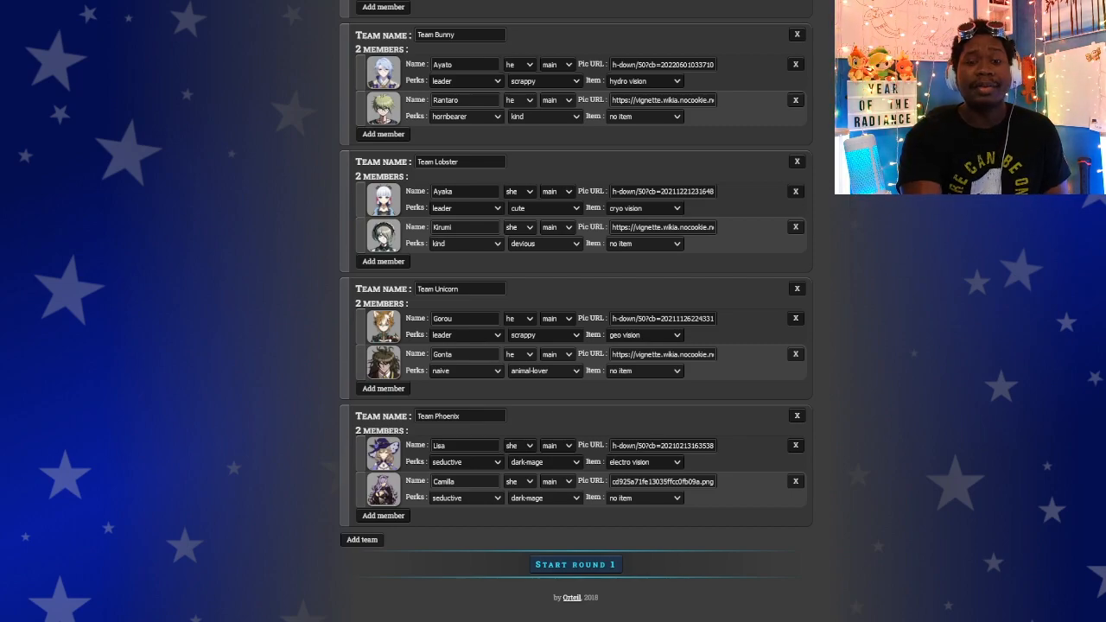
Start Round 1 and scroll to Kyoko killing Freaking Sayaka and Mitarai killing Heizou.
{"action": "scroll", "scroll_direction": "down", "scroll_amount": 3}
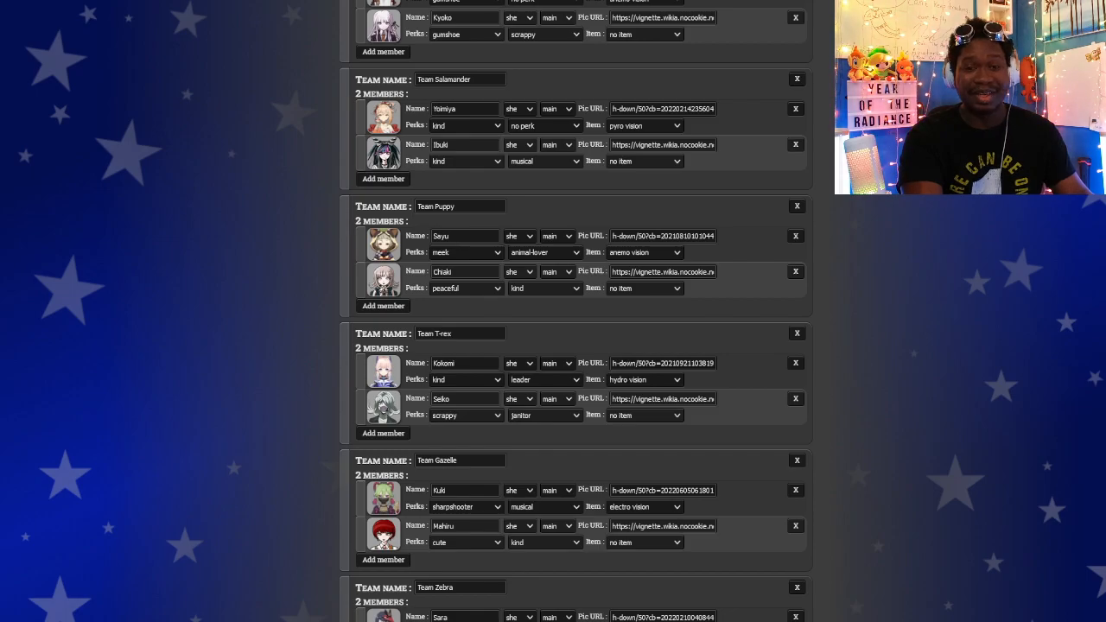
{"action": "scroll", "scroll_direction": "down", "scroll_amount": 3}
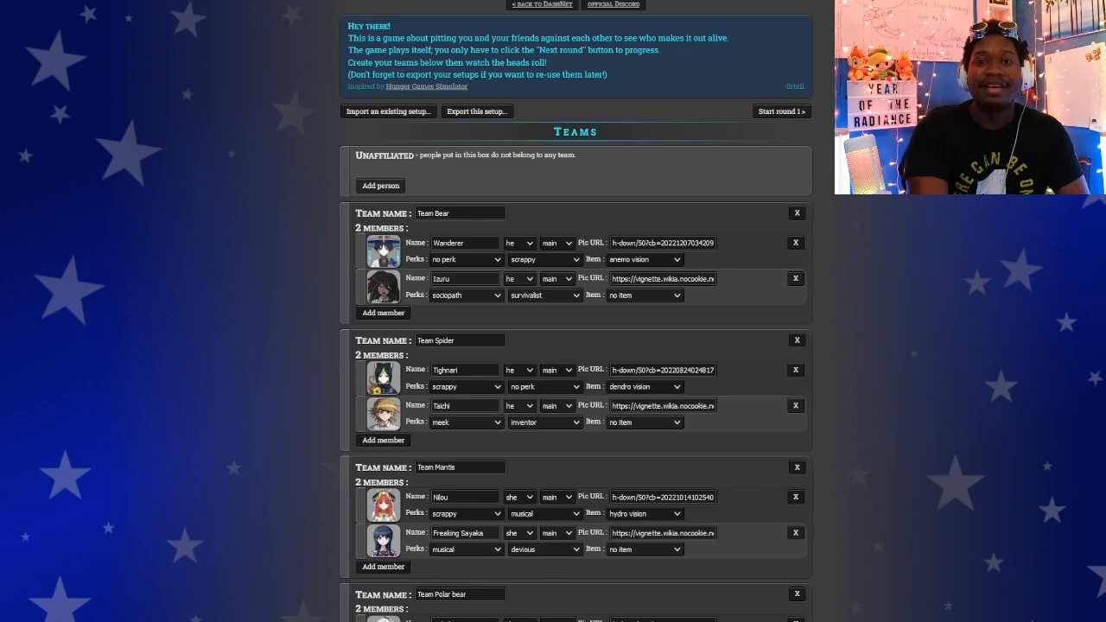
{"action": "scroll", "scroll_direction": "down", "scroll_amount": 3}
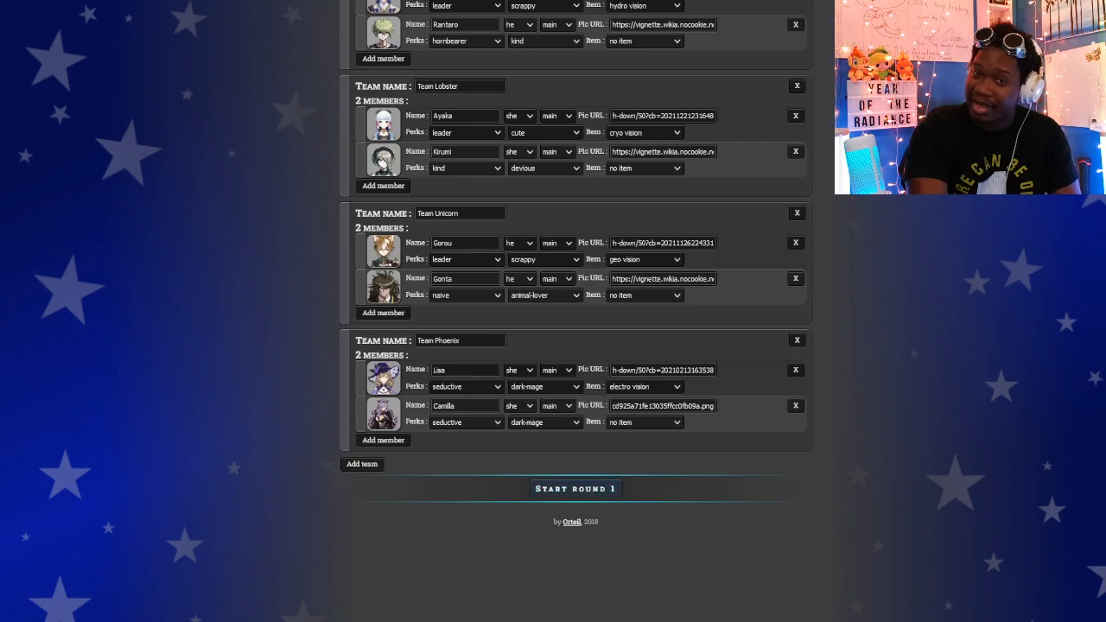
{"action": "left_click", "coordinate": [576, 488]}
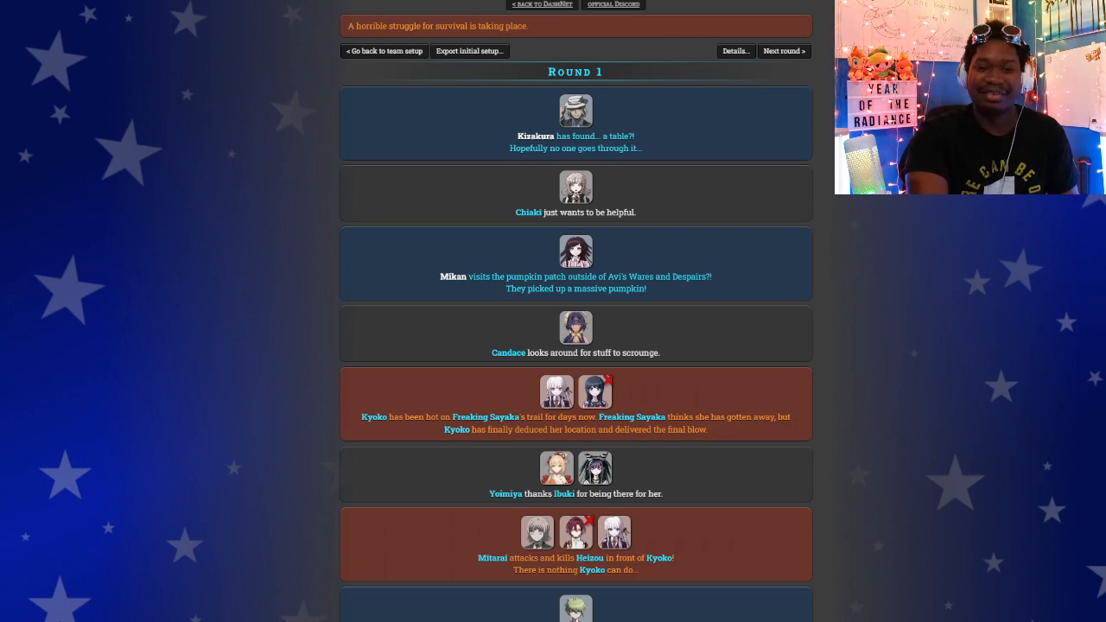
{"action": "scroll", "scroll_direction": "down", "scroll_amount": 3}
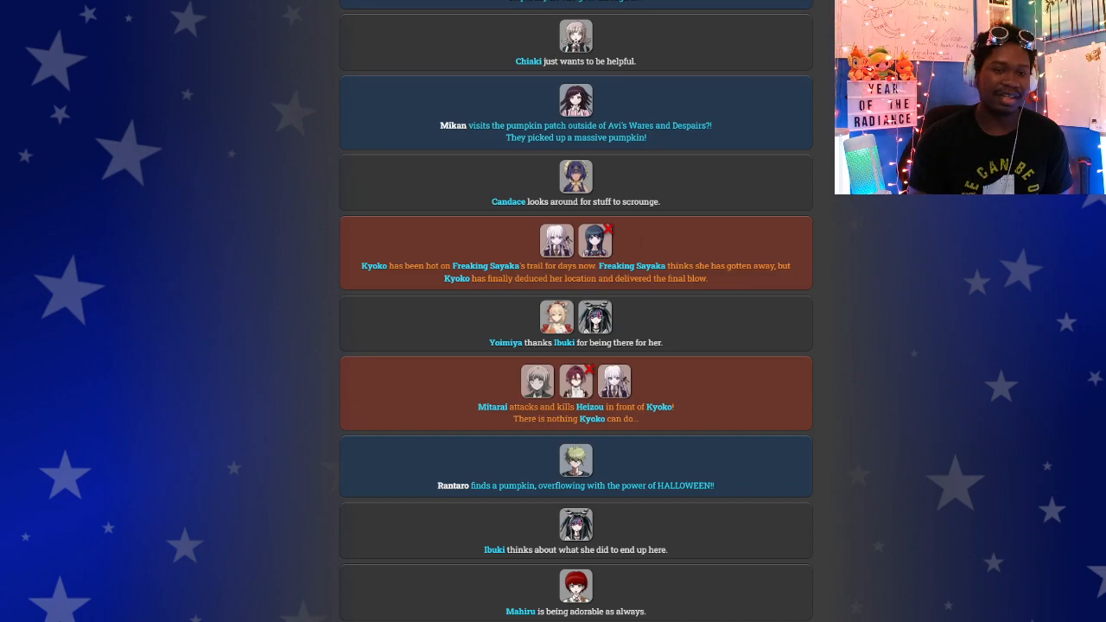
{"action": "scroll", "scroll_direction": "down", "scroll_amount": 3}
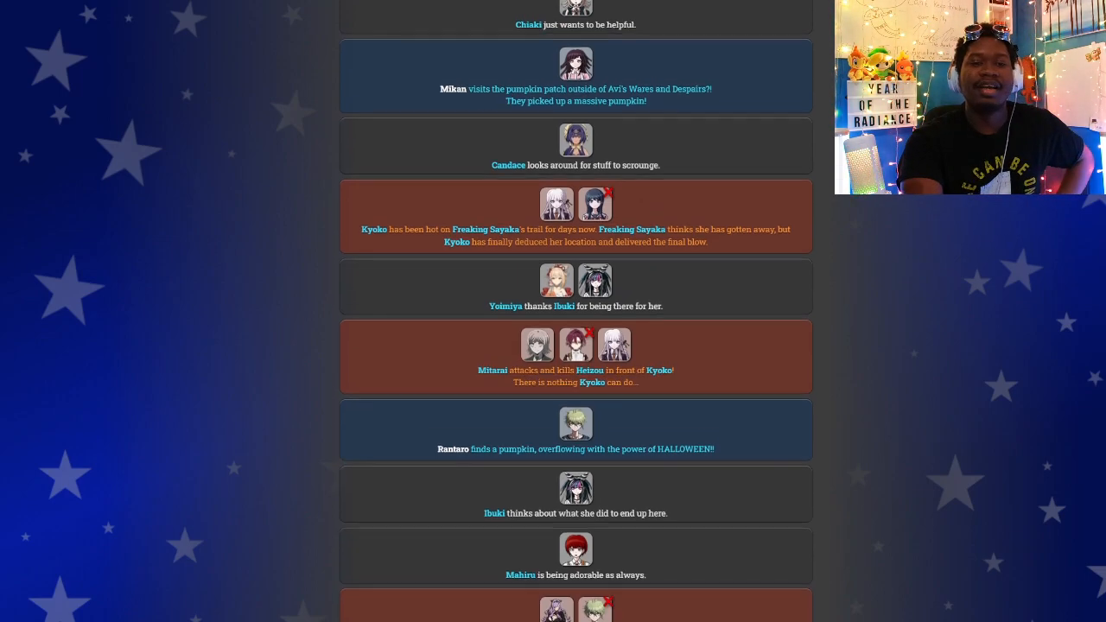
{"action": "scroll", "scroll_direction": "down", "scroll_amount": 3}
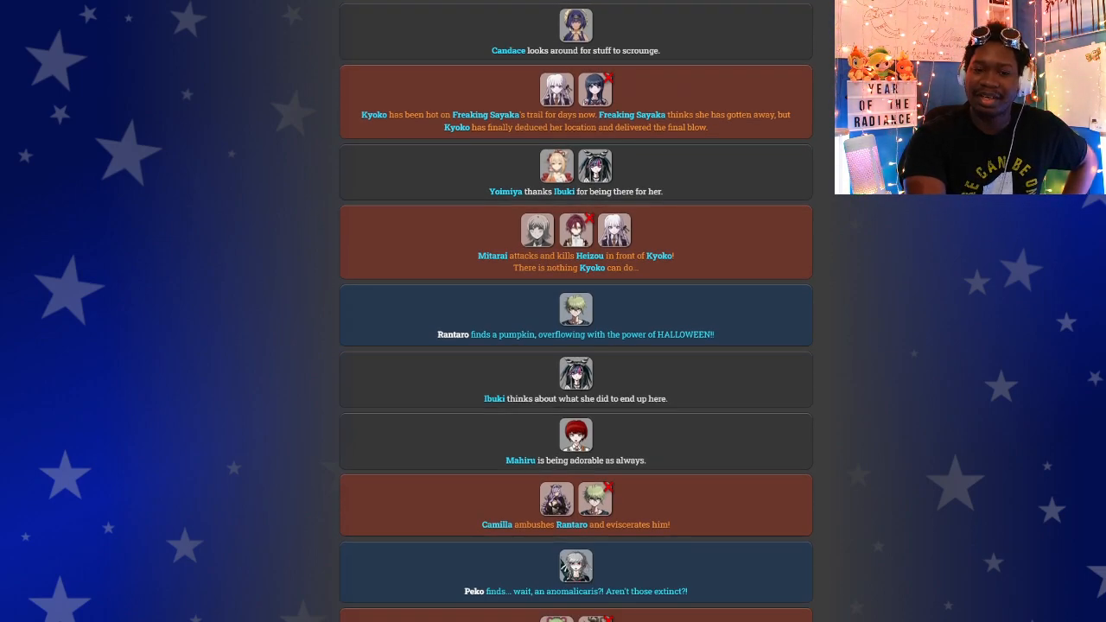
{"action": "scroll", "scroll_direction": "down", "scroll_amount": 3}
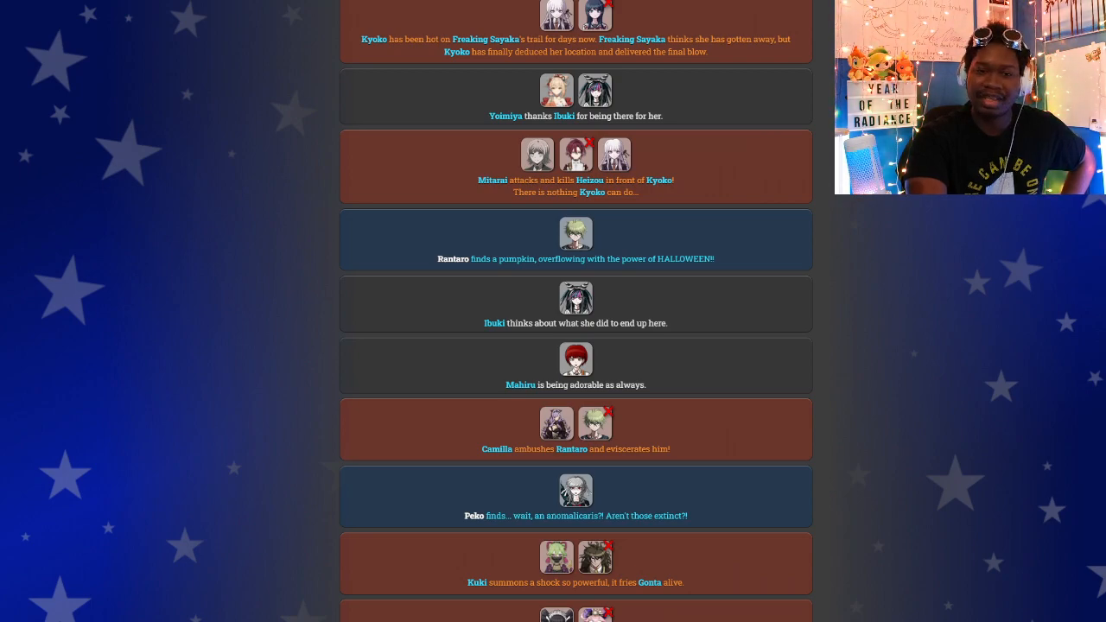
{"action": "scroll", "scroll_direction": "down", "scroll_amount": 3}
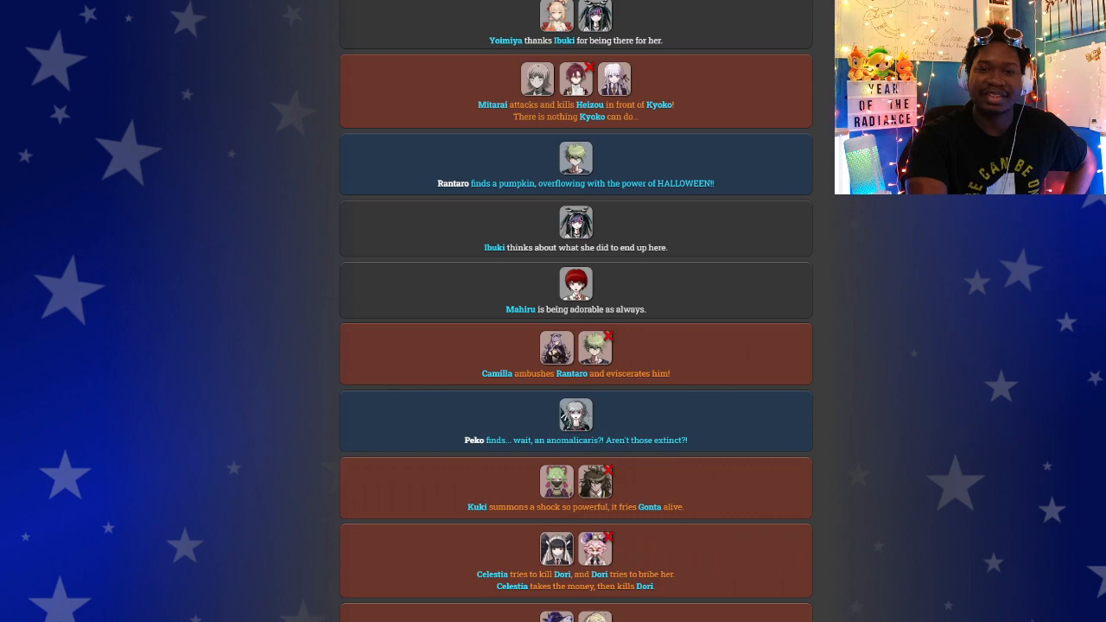
{"action": "scroll", "scroll_direction": "down", "scroll_amount": 3}
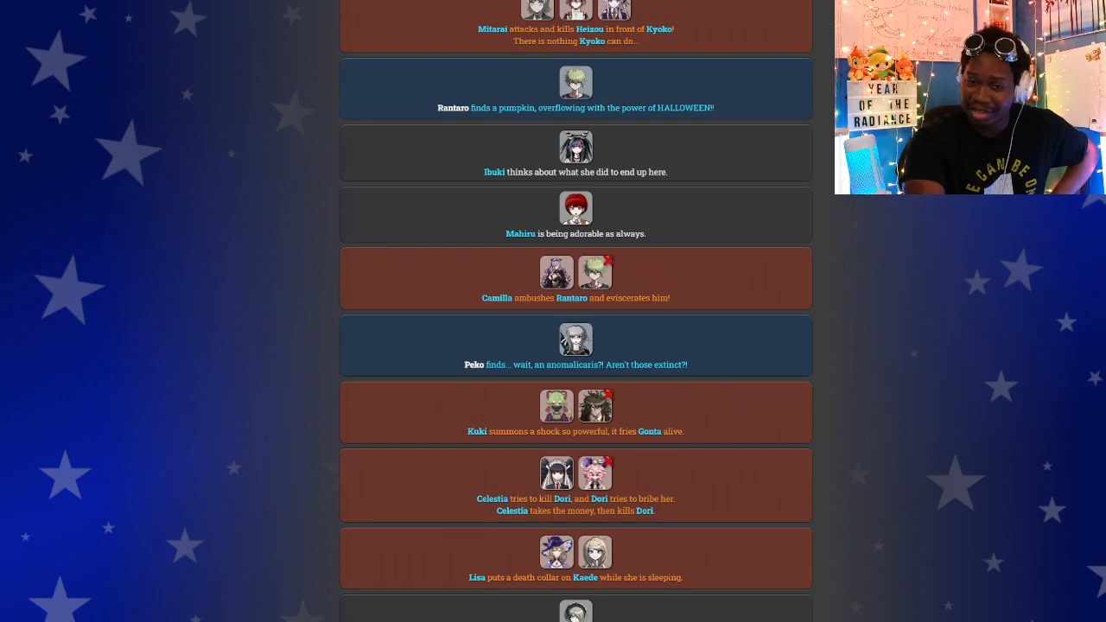
{"action": "scroll", "scroll_direction": "down", "scroll_amount": 3}
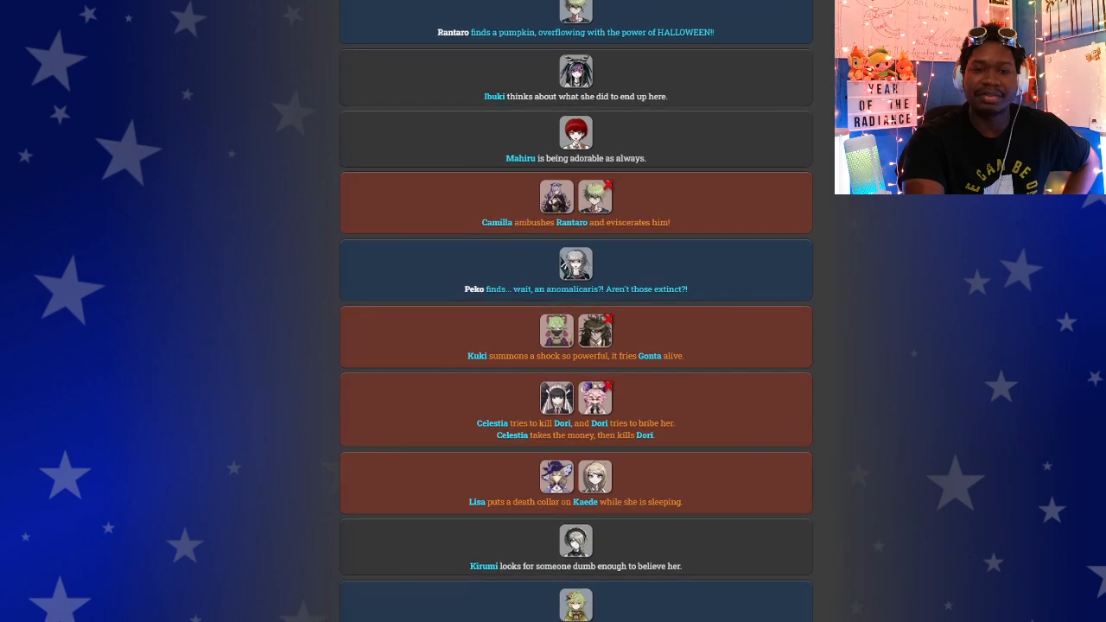
{"action": "scroll", "scroll_direction": "down", "scroll_amount": 3}
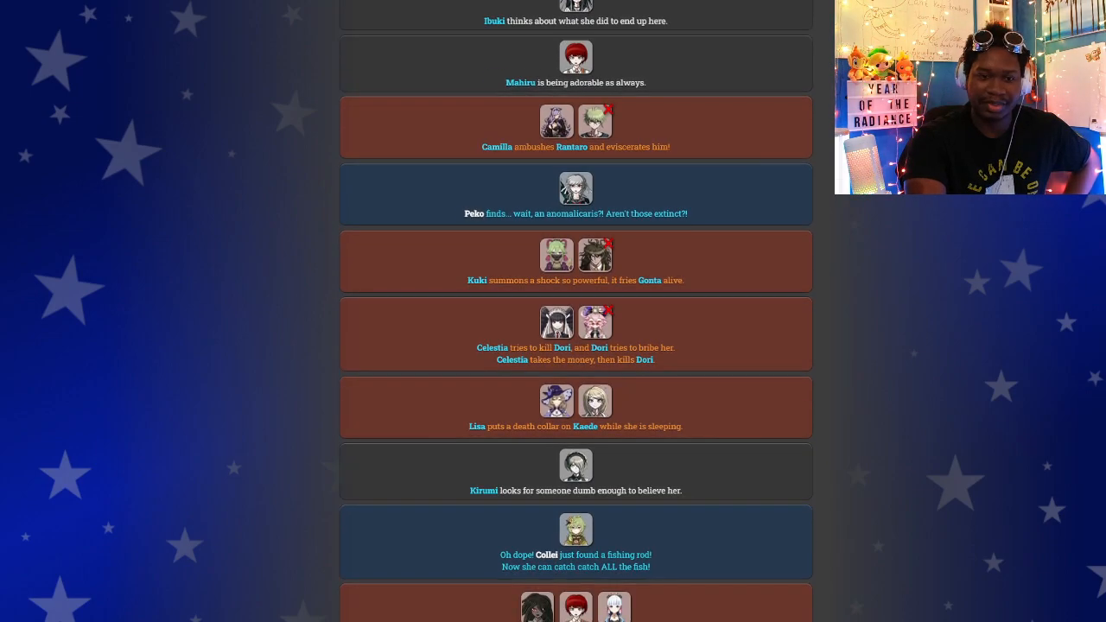
{"action": "scroll", "scroll_direction": "down", "scroll_amount": 3}
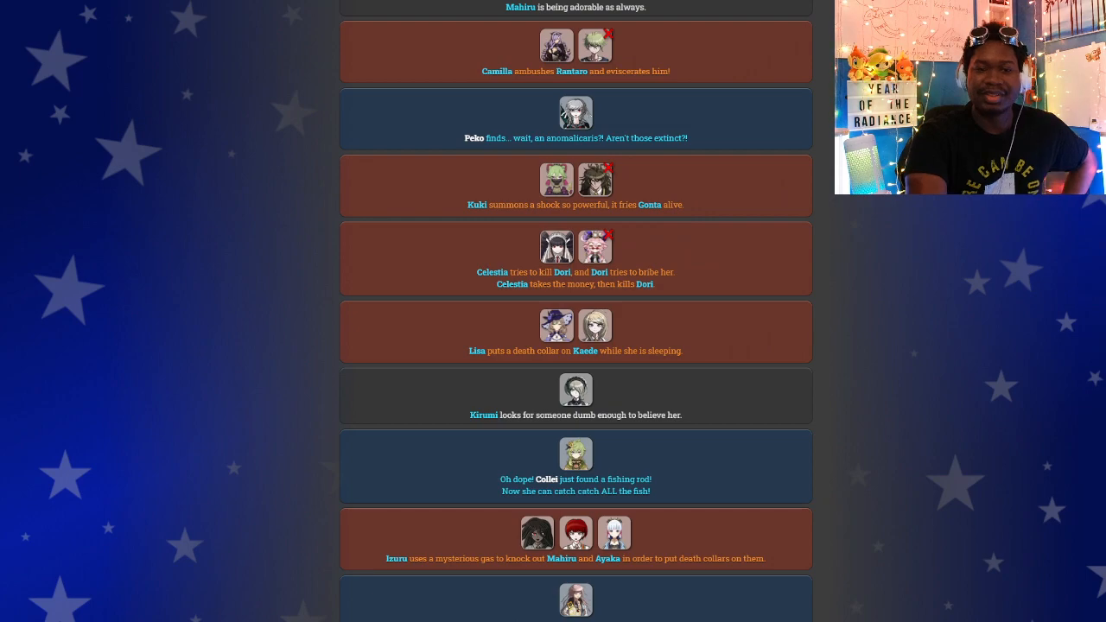
{"action": "scroll", "scroll_direction": "down", "scroll_amount": 3}
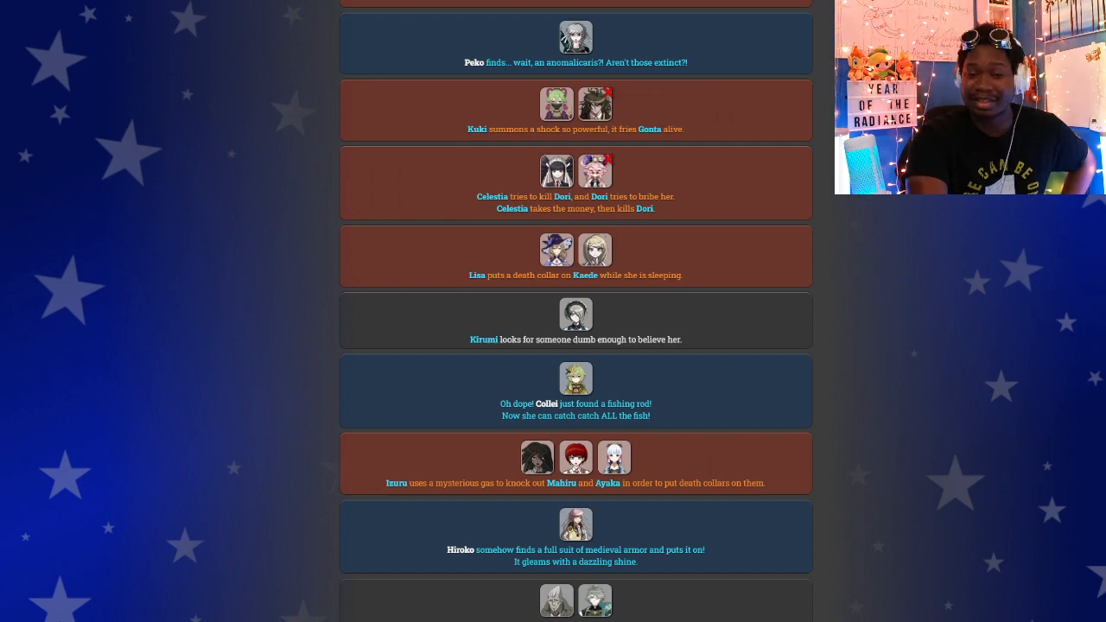
{"action": "scroll", "scroll_direction": "down", "scroll_amount": 3}
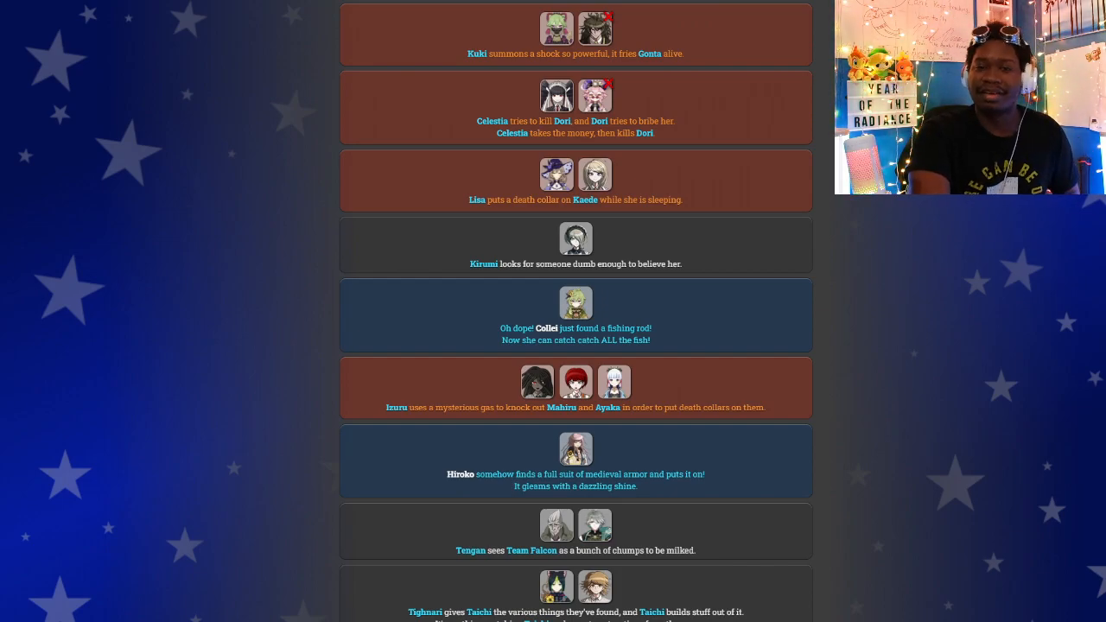
{"action": "scroll", "scroll_direction": "down", "scroll_amount": 3}
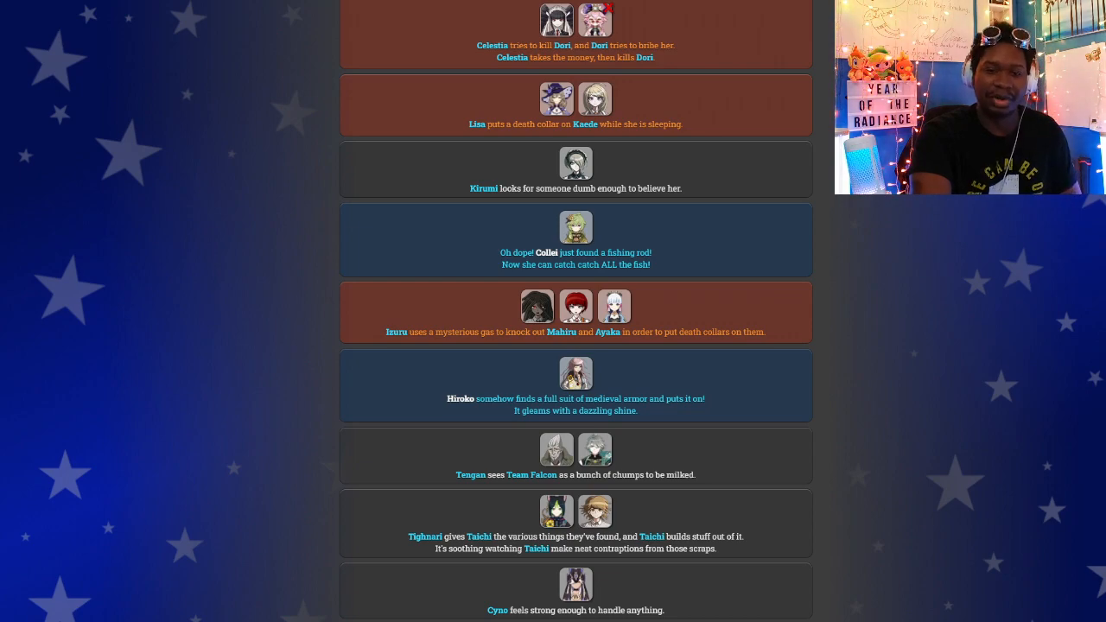
{"action": "scroll", "scroll_direction": "down", "scroll_amount": 3}
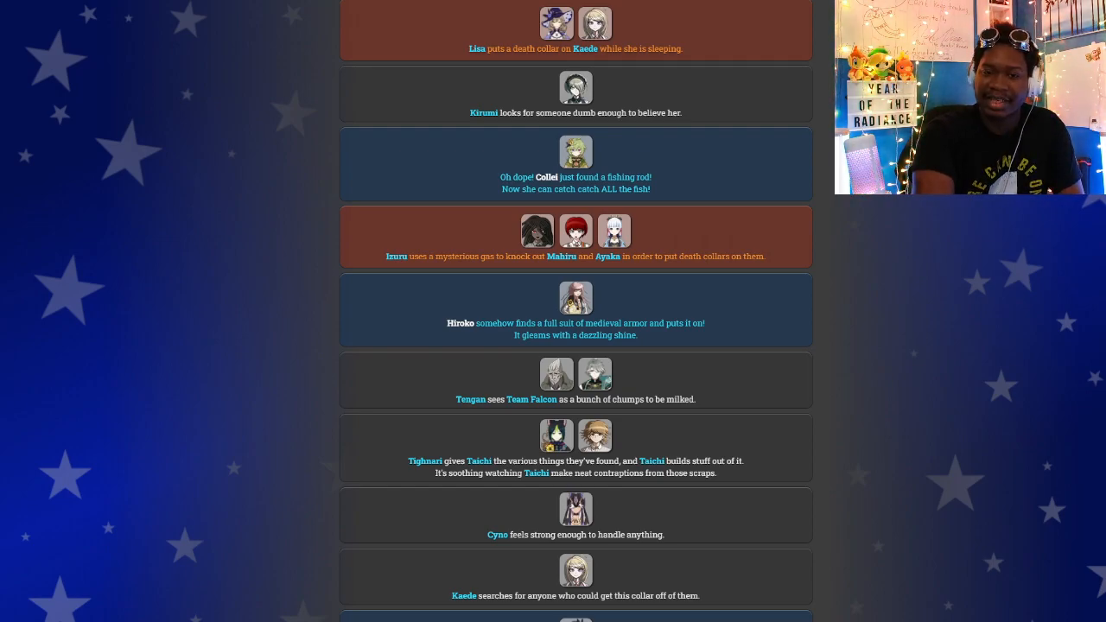
{"action": "scroll", "scroll_direction": "down", "scroll_amount": 3}
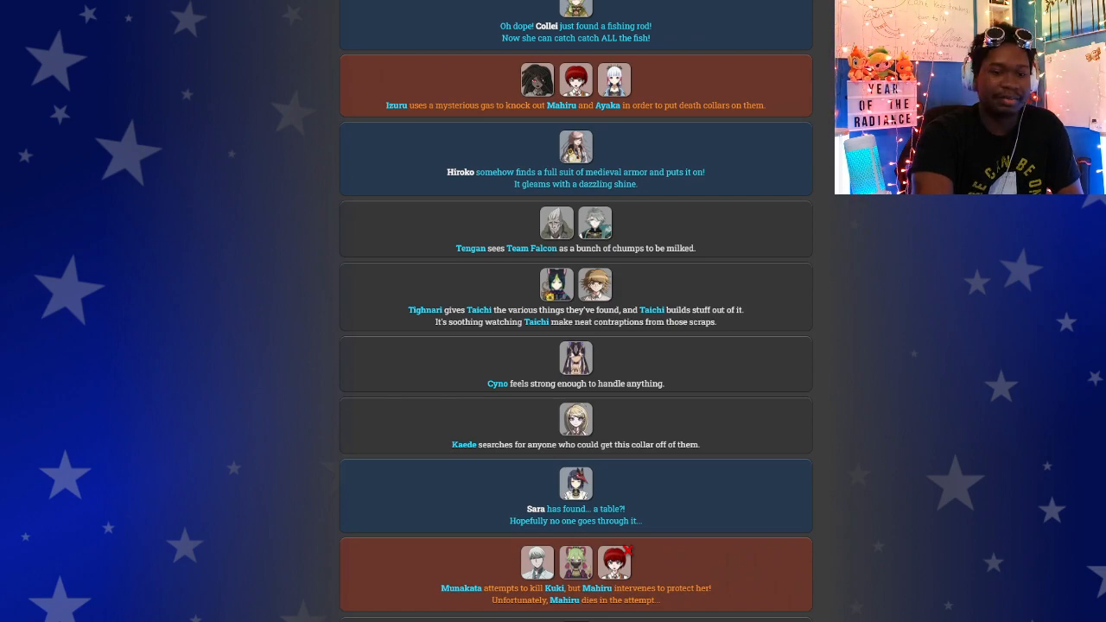
{"action": "scroll", "scroll_direction": "down", "scroll_amount": 3}
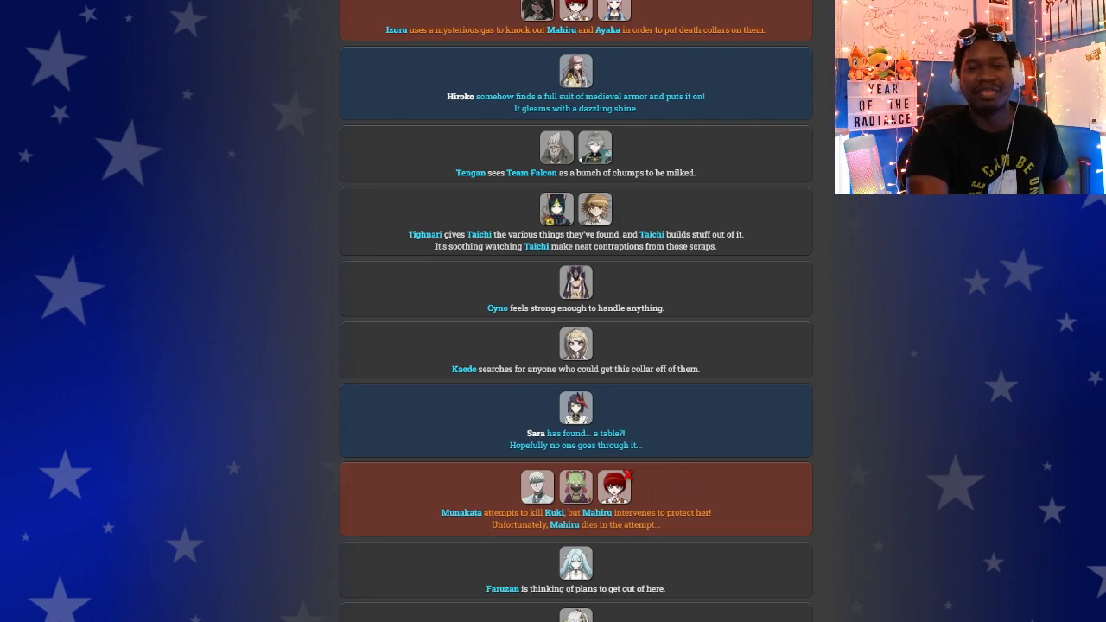
{"action": "scroll", "scroll_direction": "down", "scroll_amount": 3}
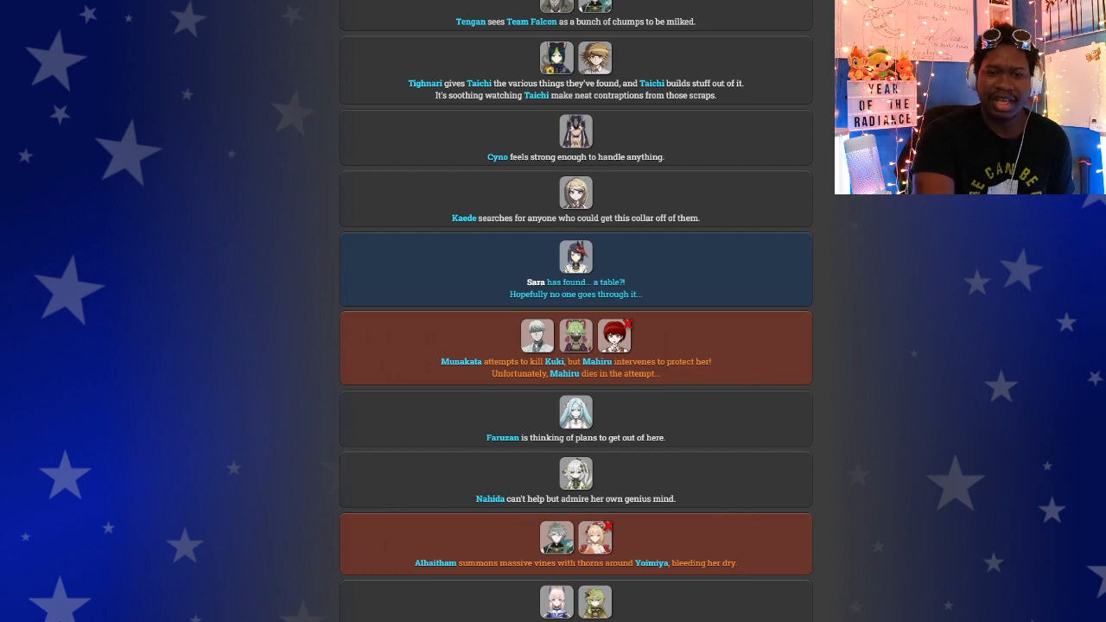
{"action": "scroll", "scroll_direction": "down", "scroll_amount": 3}
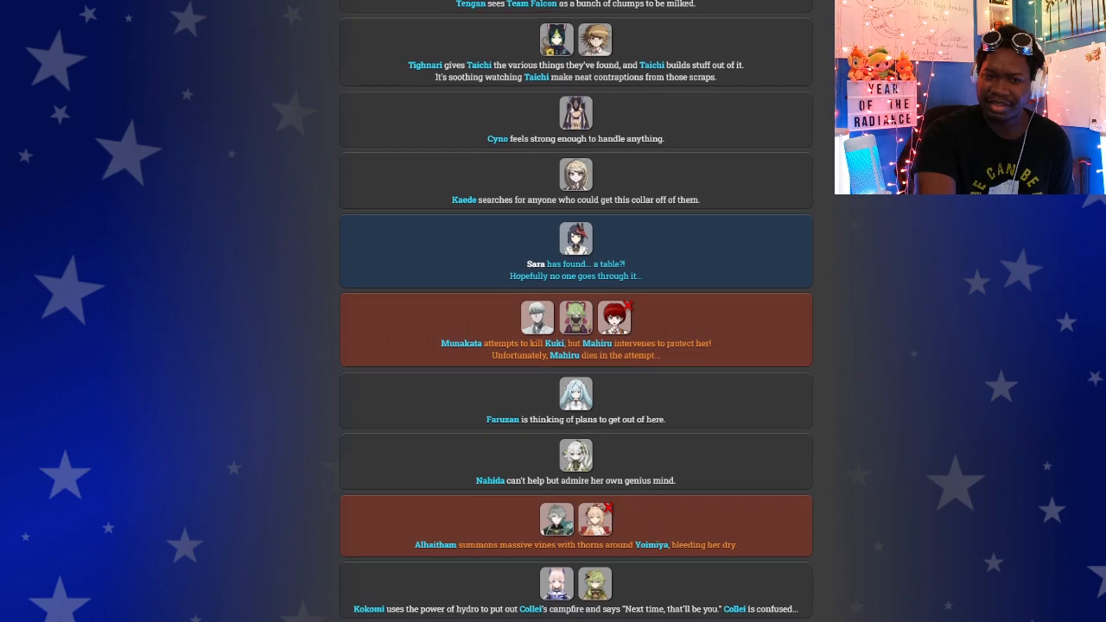
{"action": "scroll", "scroll_direction": "down", "scroll_amount": 3}
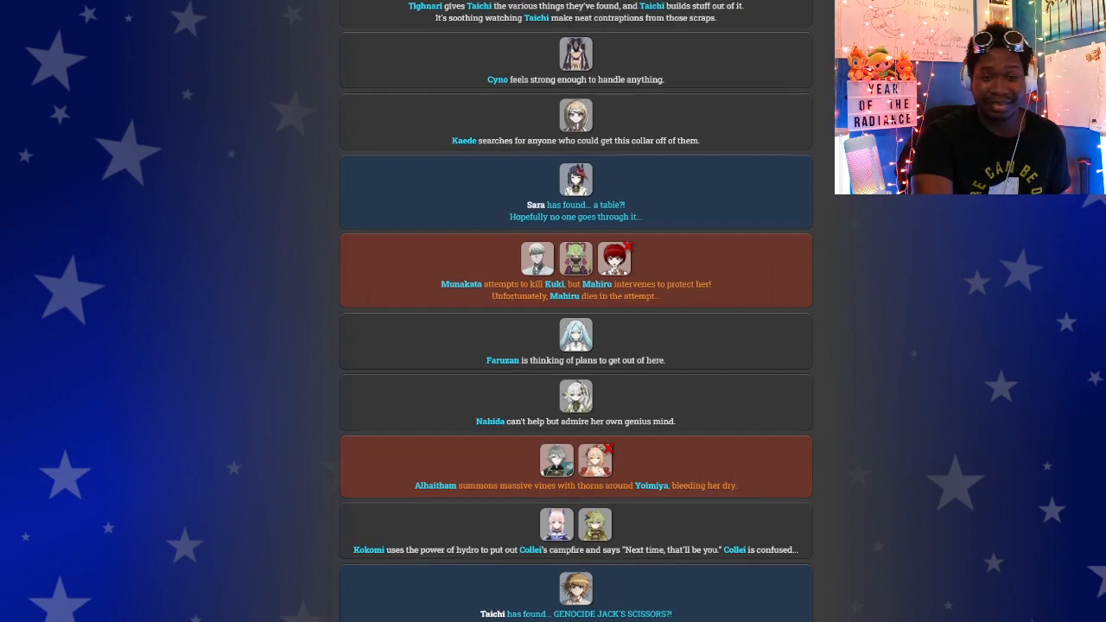
{"action": "scroll", "scroll_direction": "down", "scroll_amount": 3}
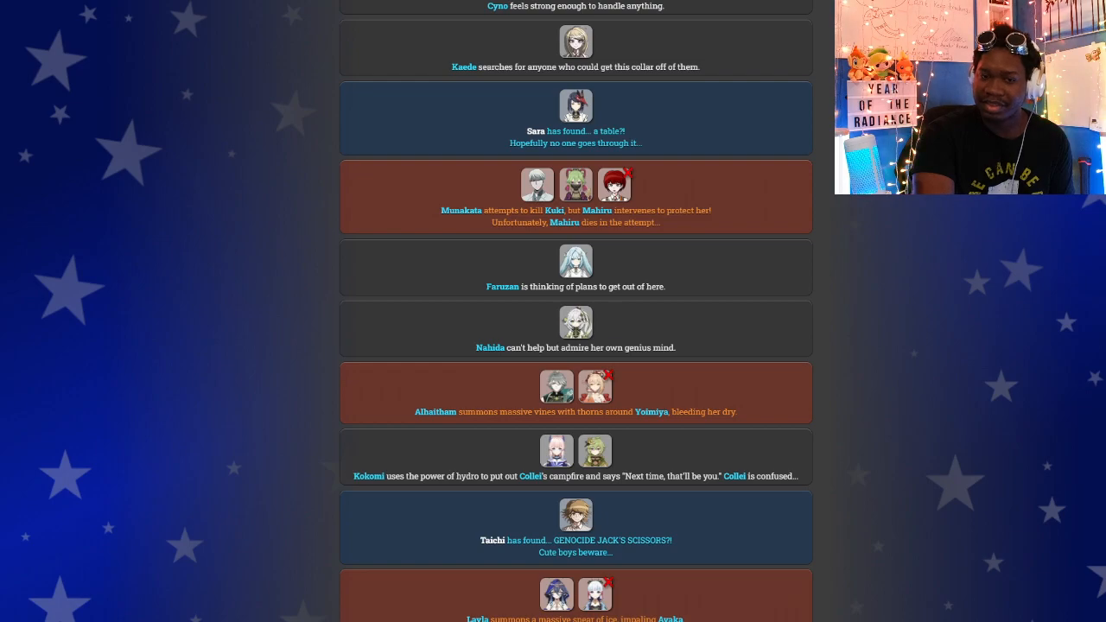
{"action": "scroll", "scroll_direction": "down", "scroll_amount": 3}
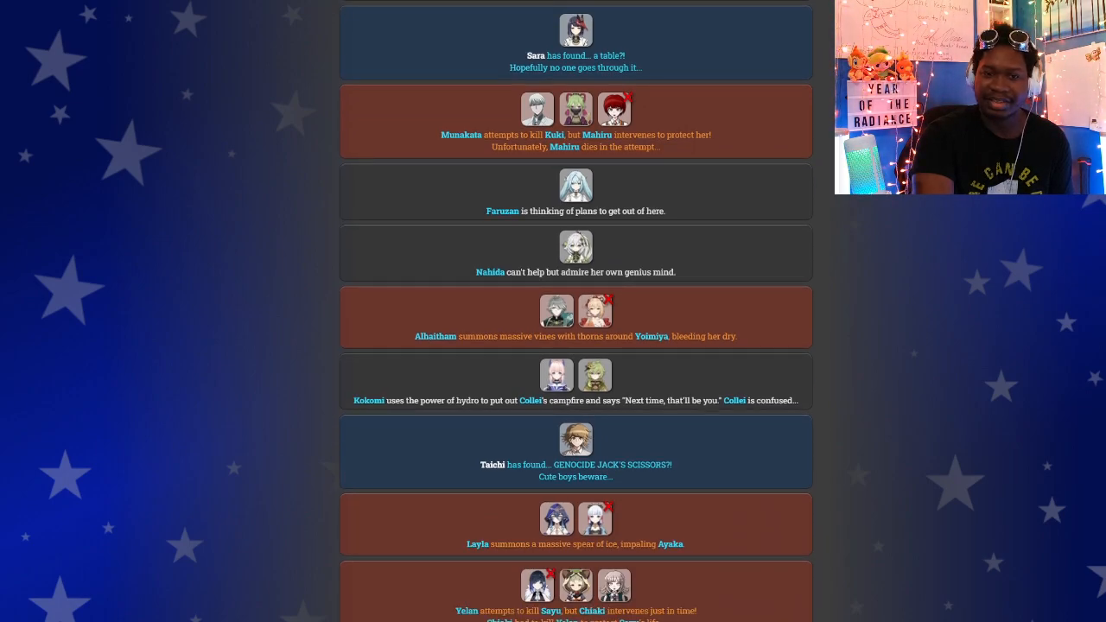
{"action": "scroll", "scroll_direction": "down", "scroll_amount": 3}
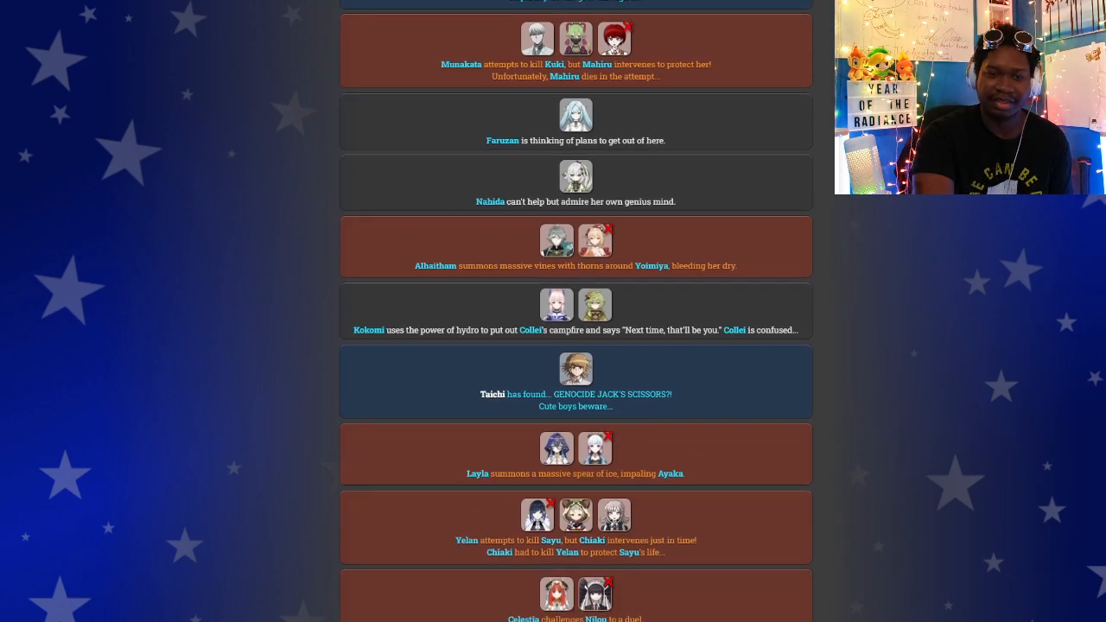
{"action": "scroll", "scroll_direction": "down", "scroll_amount": 3}
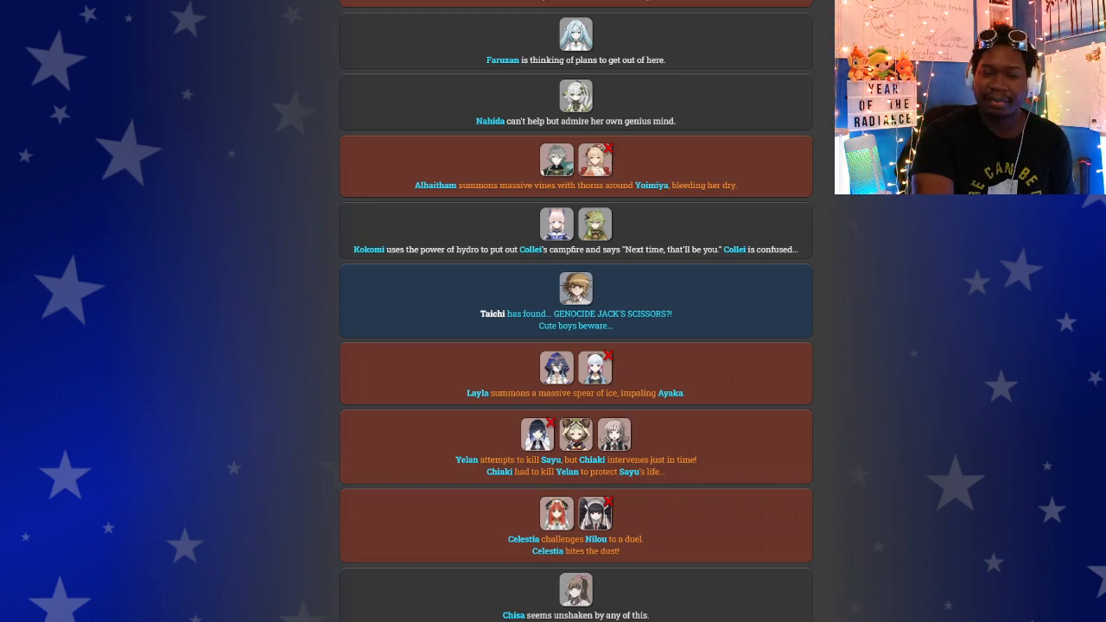
{"action": "scroll", "scroll_direction": "down", "scroll_amount": 3}
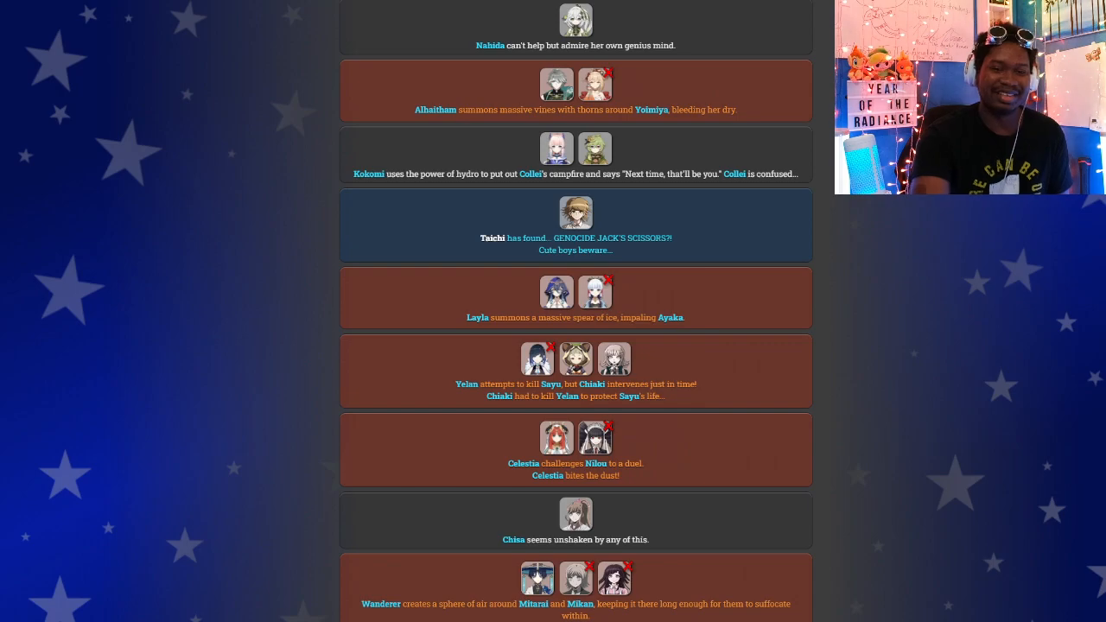
{"action": "scroll", "scroll_direction": "down", "scroll_amount": 3}
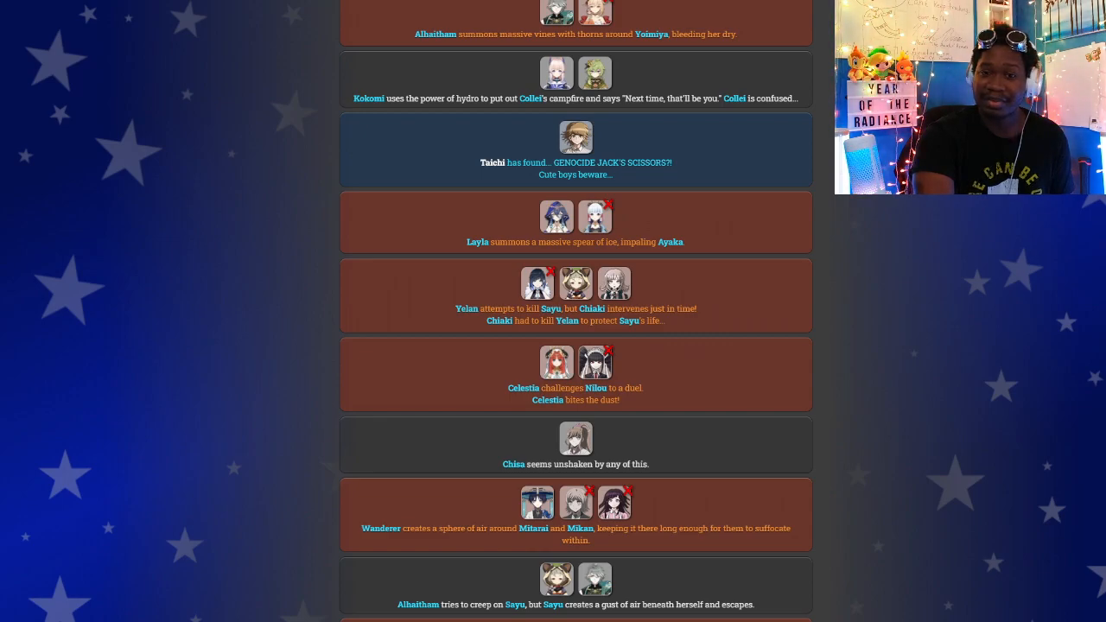
{"action": "scroll", "scroll_direction": "down", "scroll_amount": 3}
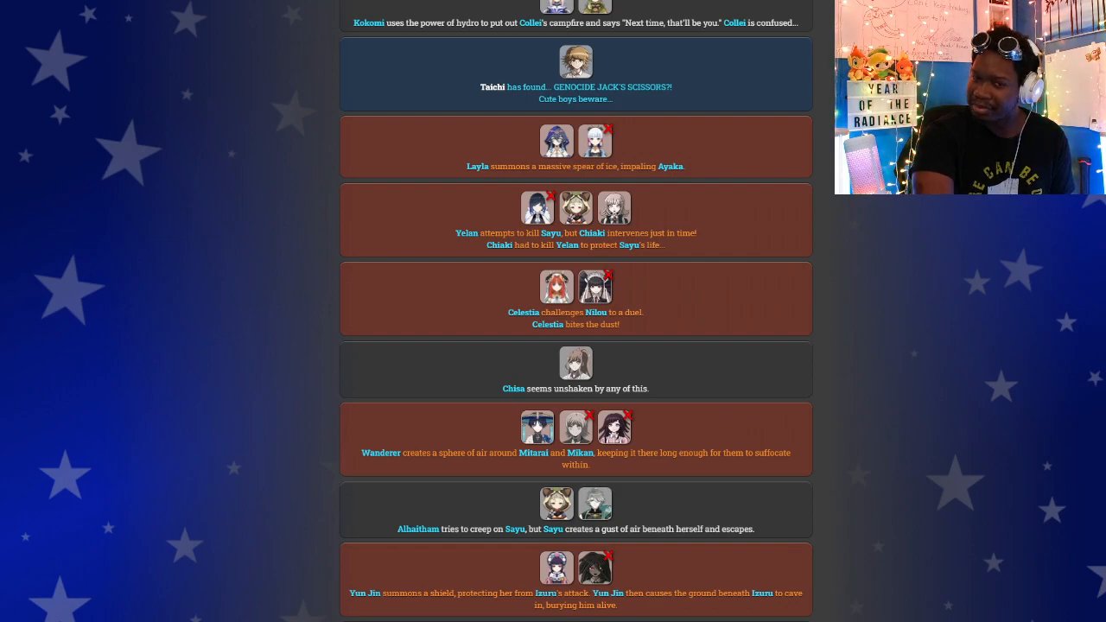
{"action": "scroll", "scroll_direction": "down", "scroll_amount": 3}
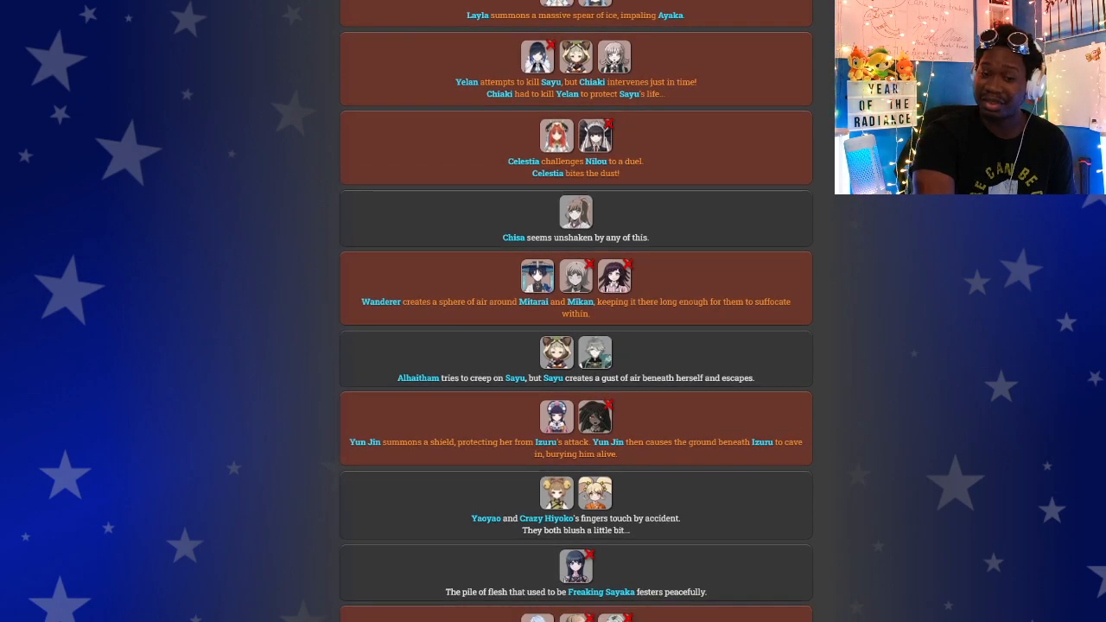
{"action": "scroll", "scroll_direction": "down", "scroll_amount": 3}
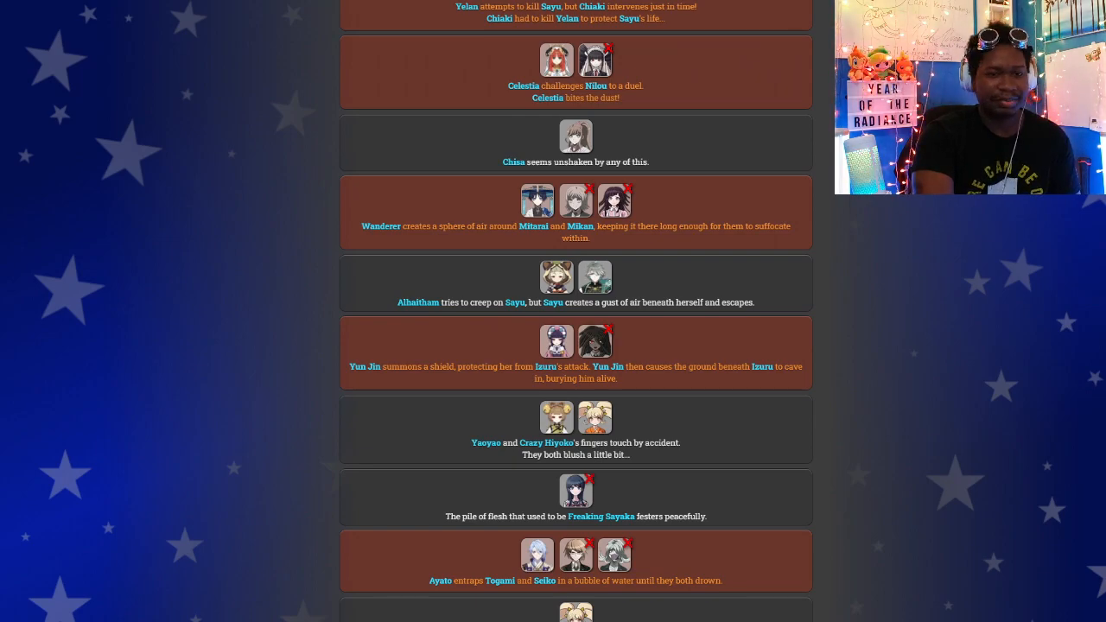
{"action": "scroll", "scroll_direction": "down", "scroll_amount": 3}
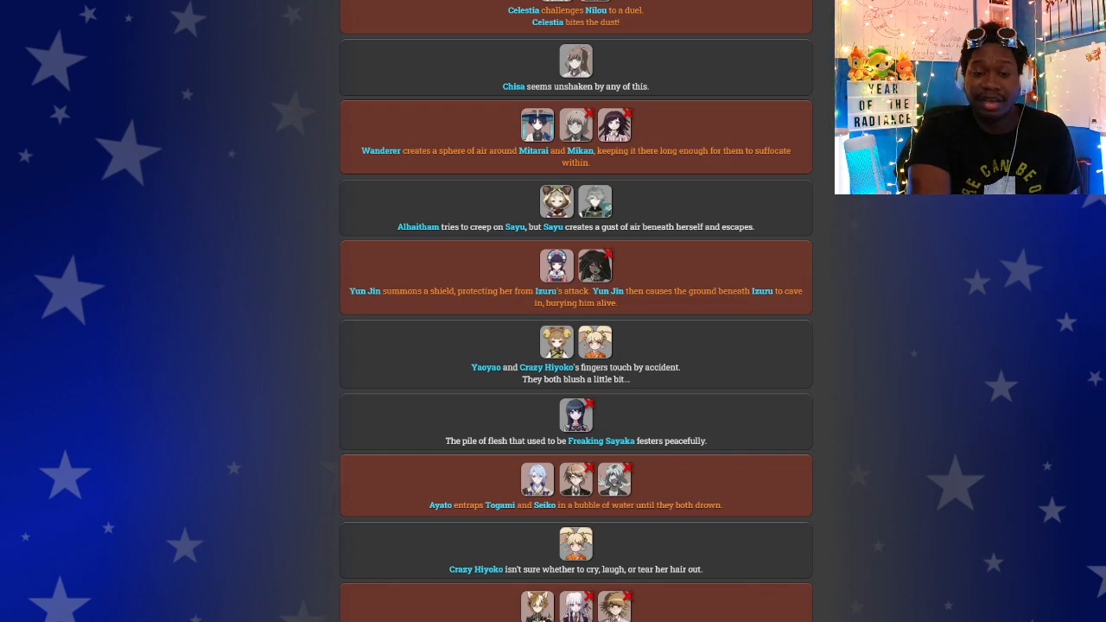
{"action": "scroll", "scroll_direction": "down", "scroll_amount": 3}
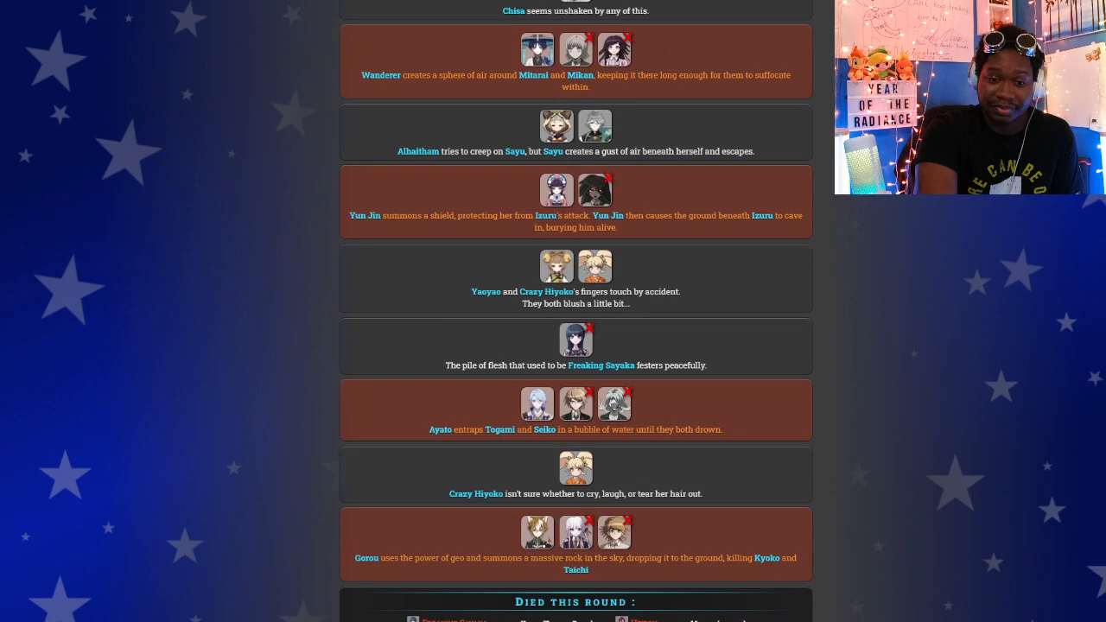
{"action": "scroll", "scroll_direction": "down", "scroll_amount": 3}
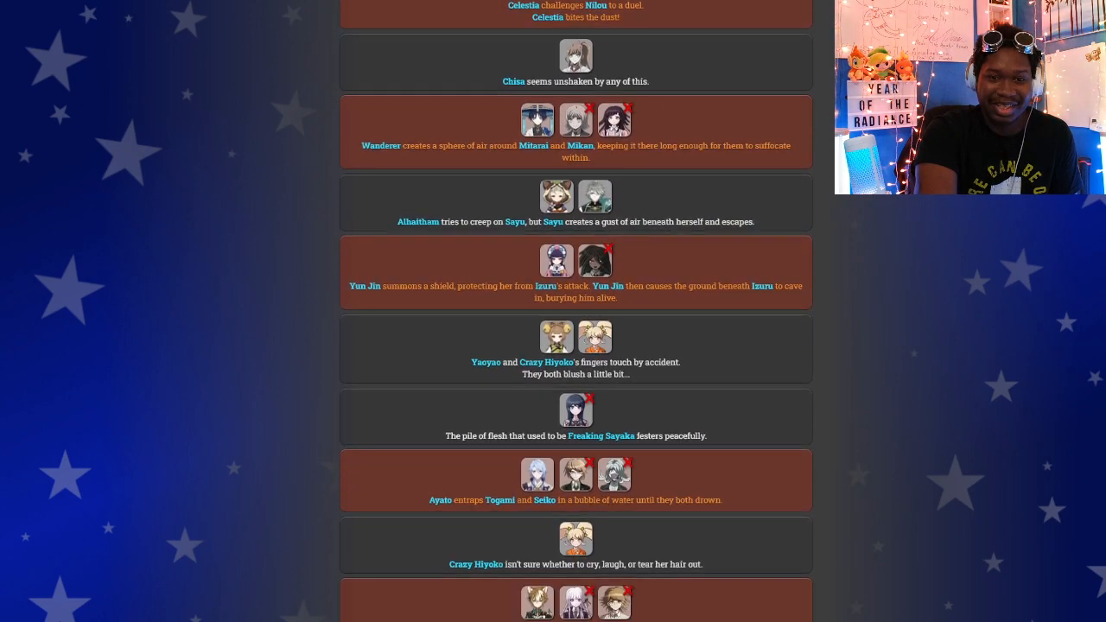
{"action": "scroll", "scroll_direction": "down", "scroll_amount": 3}
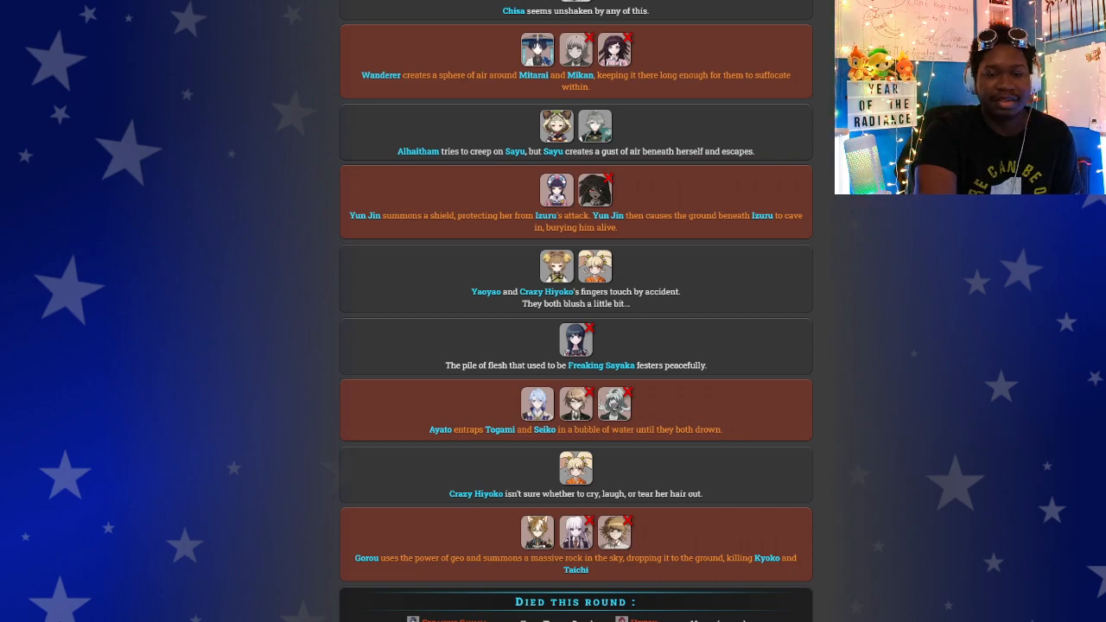
{"action": "scroll", "scroll_direction": "down", "scroll_amount": 3}
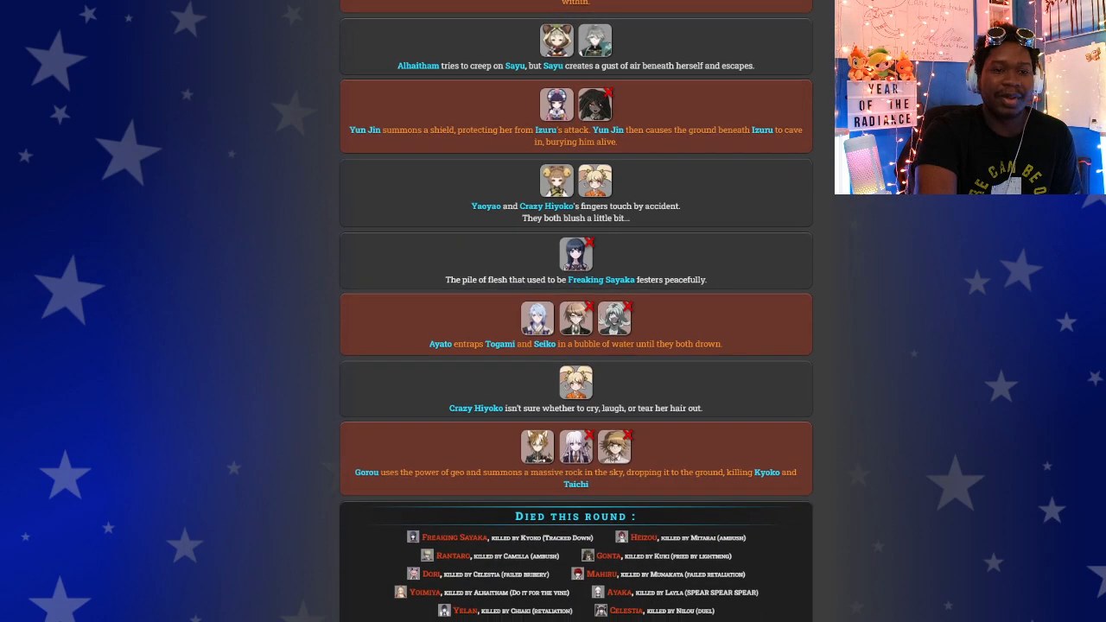
{"action": "scroll", "scroll_direction": "down", "scroll_amount": 3}
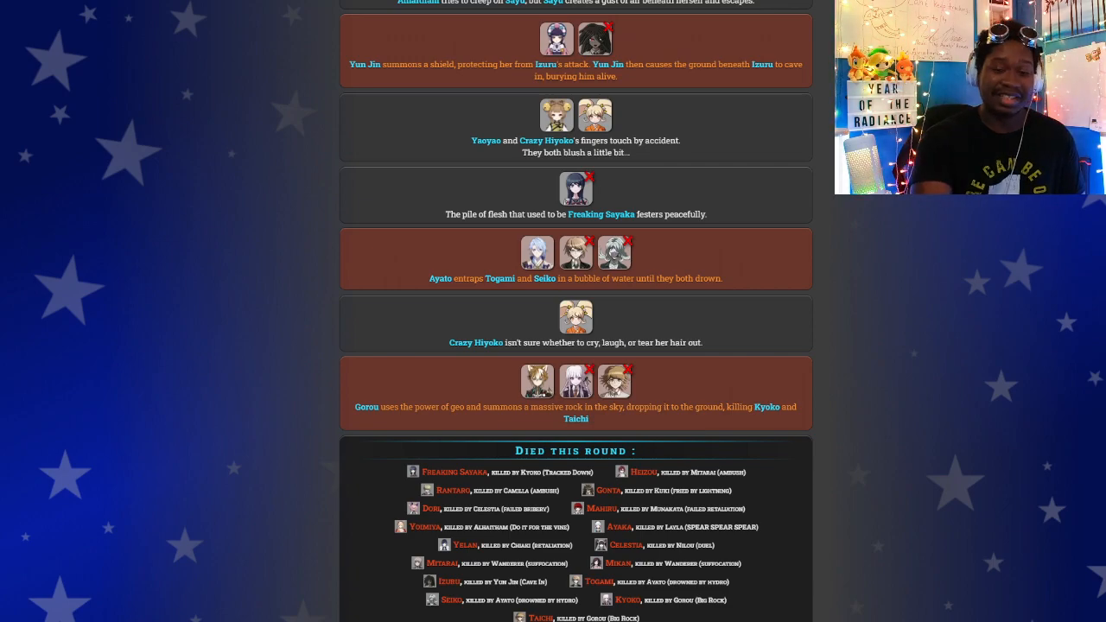
{"action": "scroll", "scroll_direction": "down", "scroll_amount": 3}
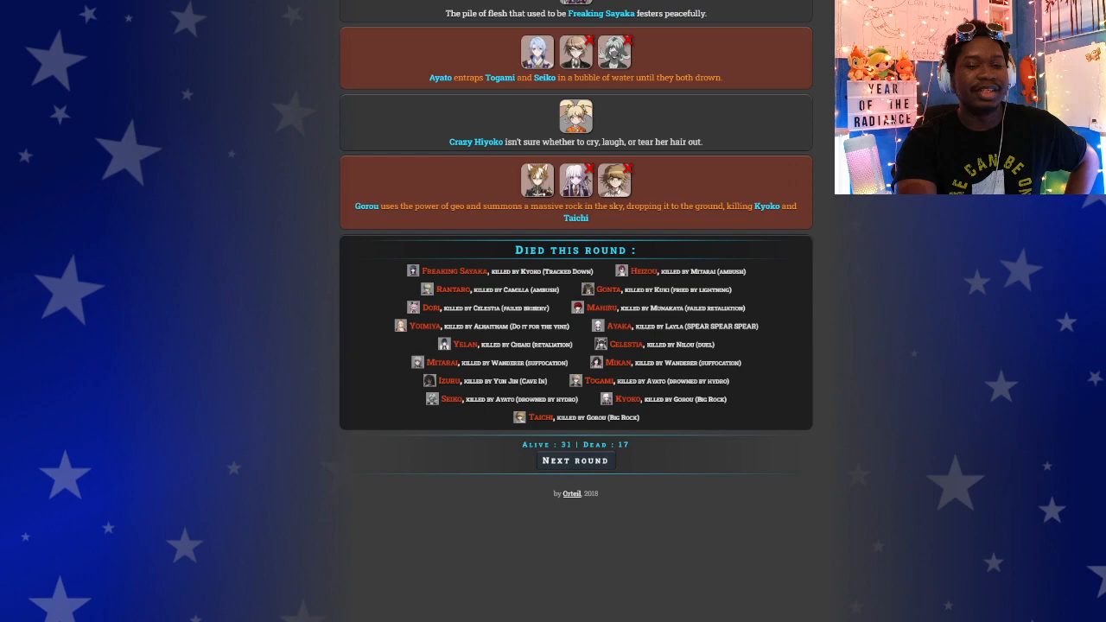
Run Round 2 and scroll through its first event cards.
{"action": "left_click", "coordinate": [575, 460]}
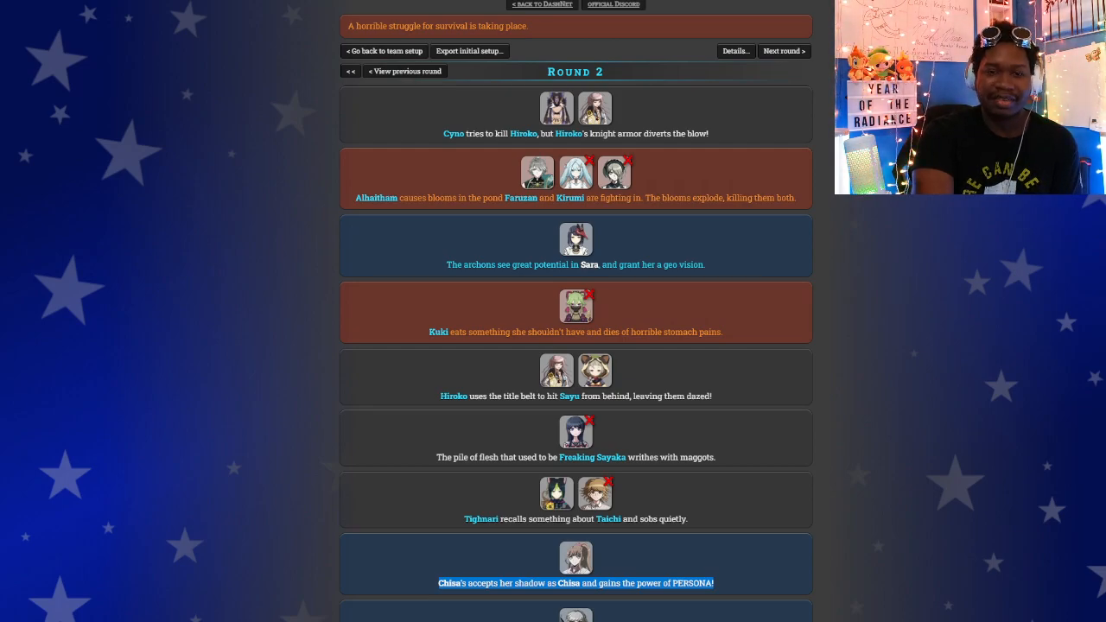
{"action": "scroll", "scroll_direction": "down", "scroll_amount": 3}
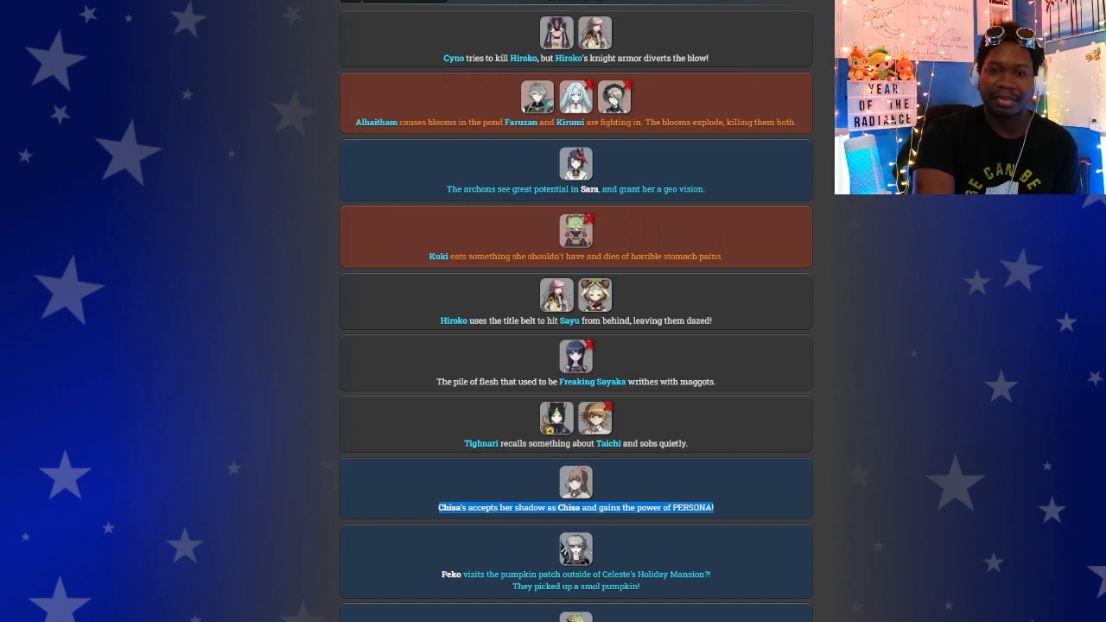
{"action": "scroll", "scroll_direction": "down", "scroll_amount": 3}
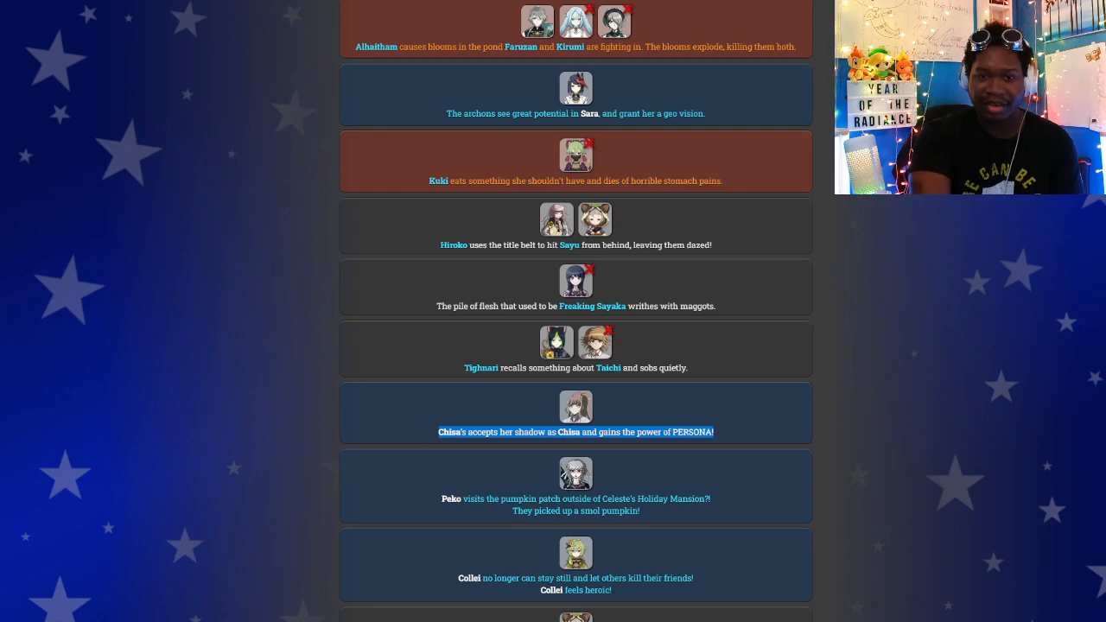
{"action": "scroll", "scroll_direction": "down", "scroll_amount": 3}
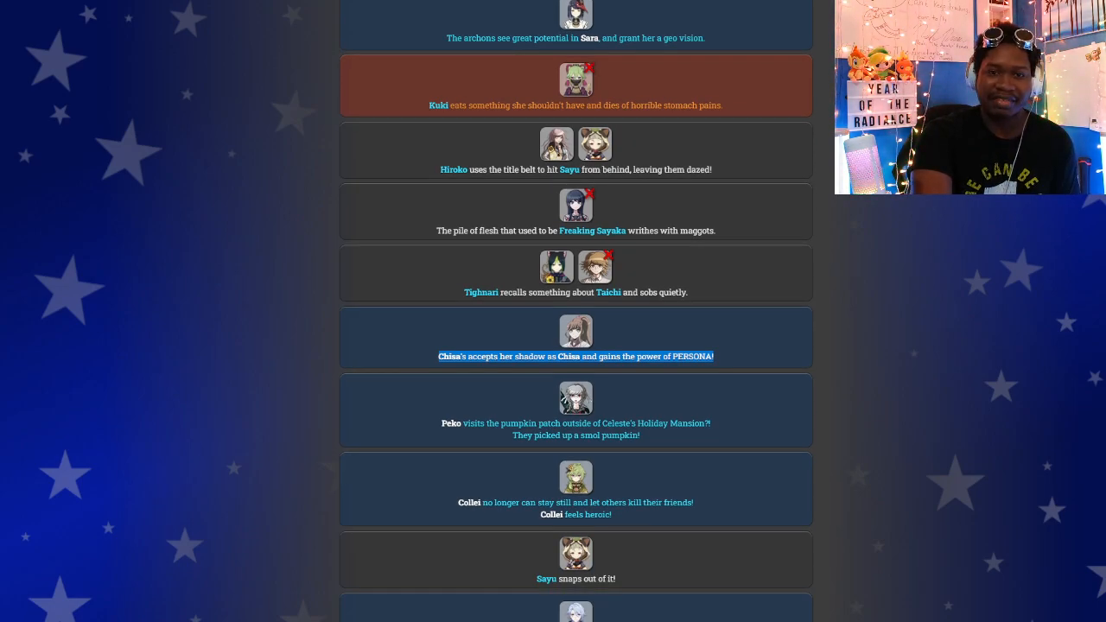
{"action": "scroll", "scroll_direction": "down", "scroll_amount": 3}
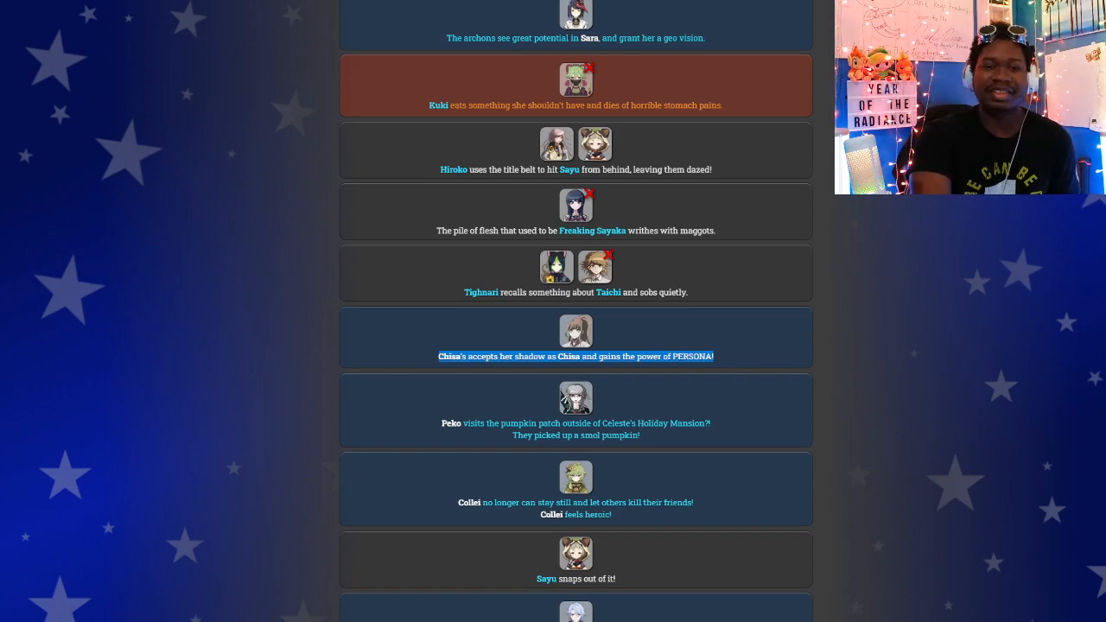
{"action": "scroll", "scroll_direction": "down", "scroll_amount": 3}
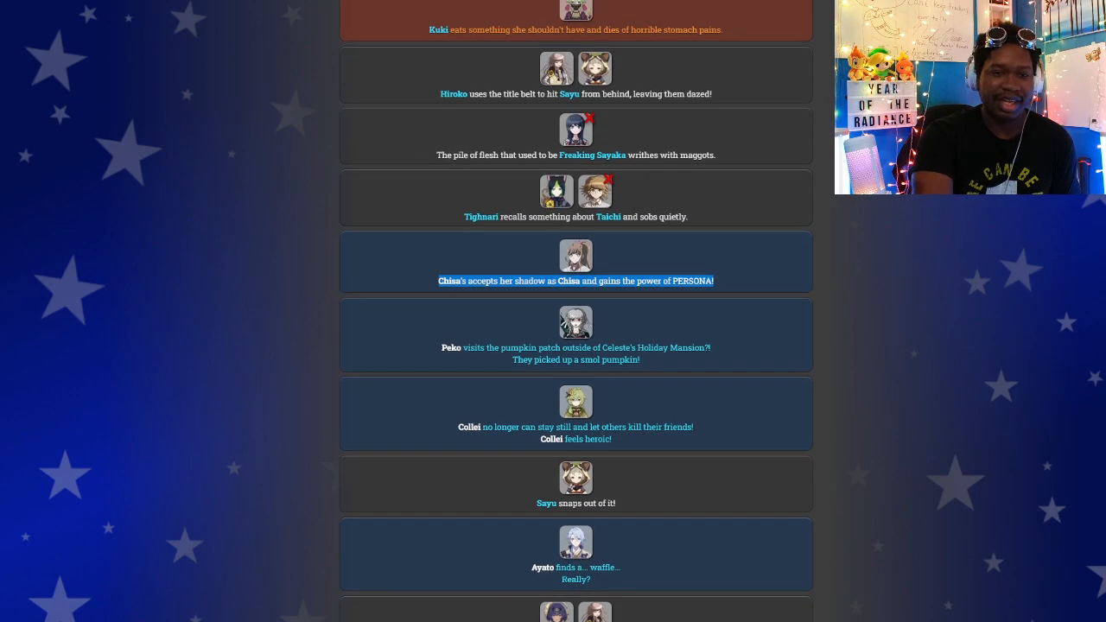
{"action": "scroll", "scroll_direction": "down", "scroll_amount": 3}
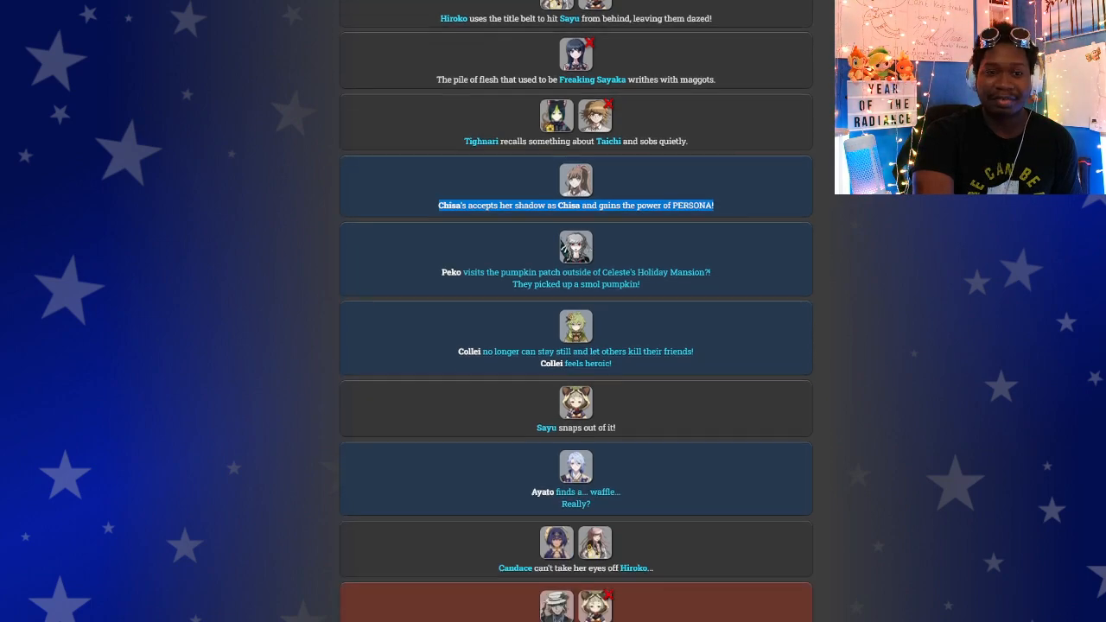
{"action": "scroll", "scroll_direction": "down", "scroll_amount": 3}
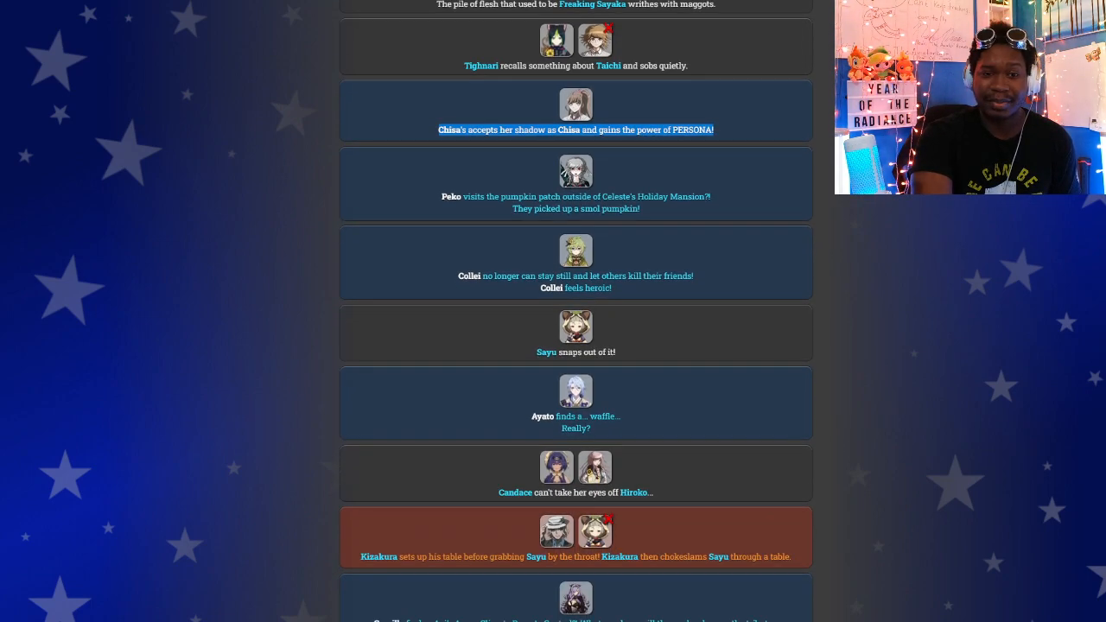
{"action": "double_click", "coordinate": [529, 130]}
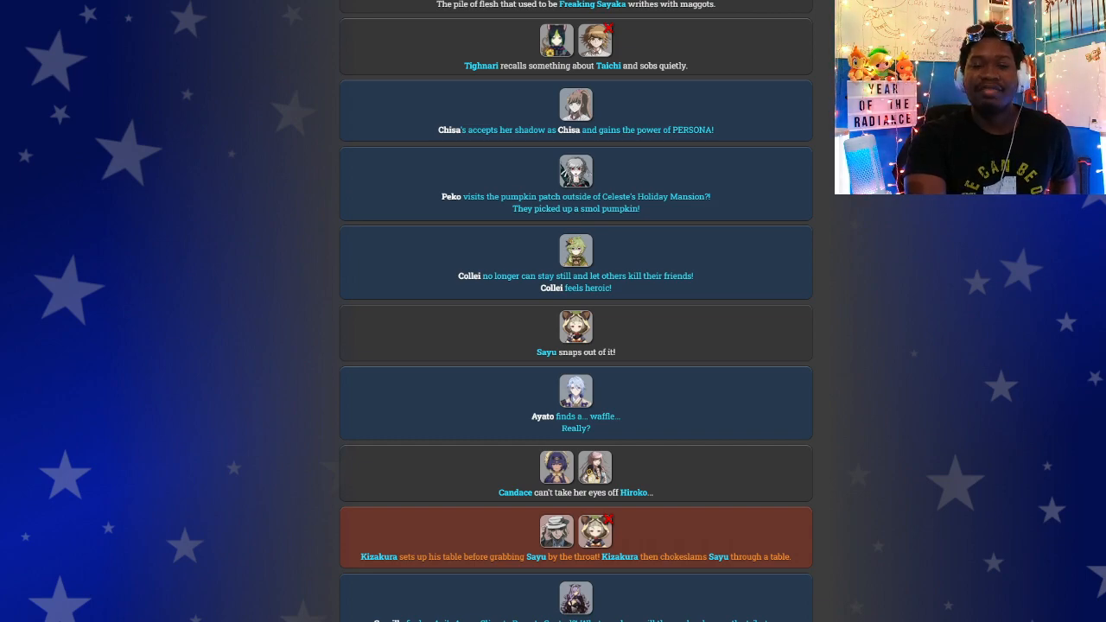
Scroll further through Round 2 to Kizakura killing Sayu and Kokomi killing Kizakura.
{"action": "scroll", "scroll_direction": "down", "scroll_amount": 3}
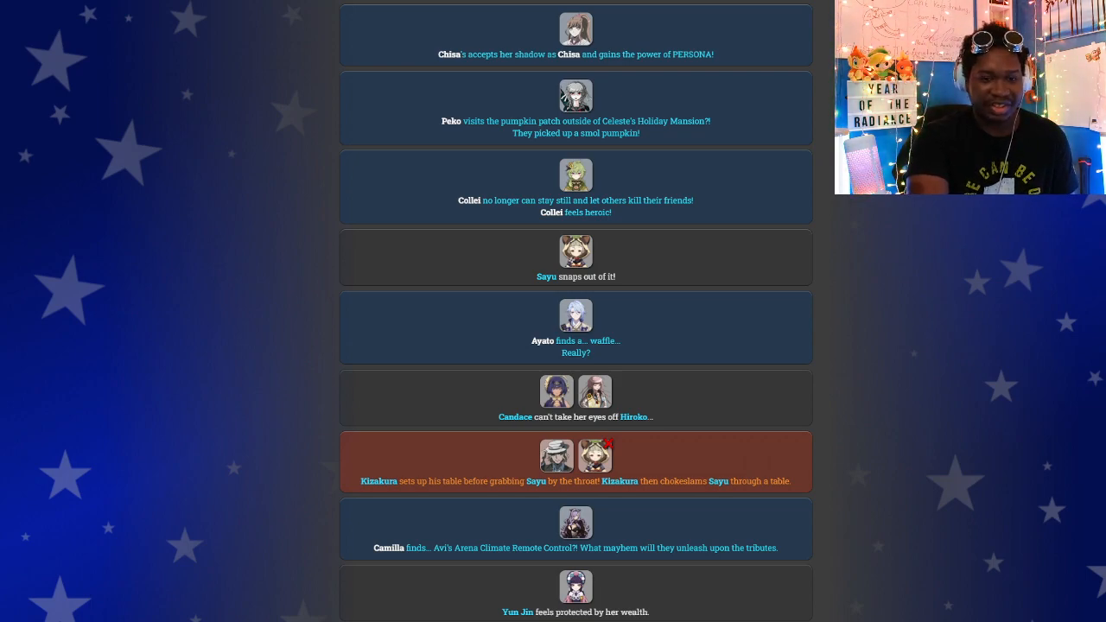
{"action": "scroll", "scroll_direction": "down", "scroll_amount": 3}
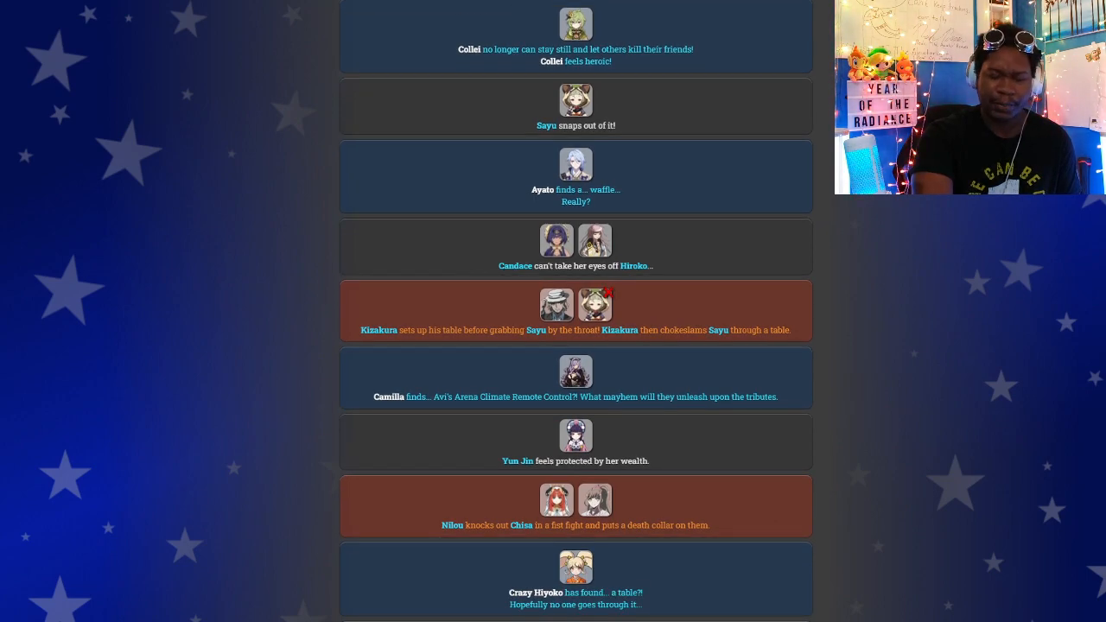
{"action": "scroll", "scroll_direction": "down", "scroll_amount": 3}
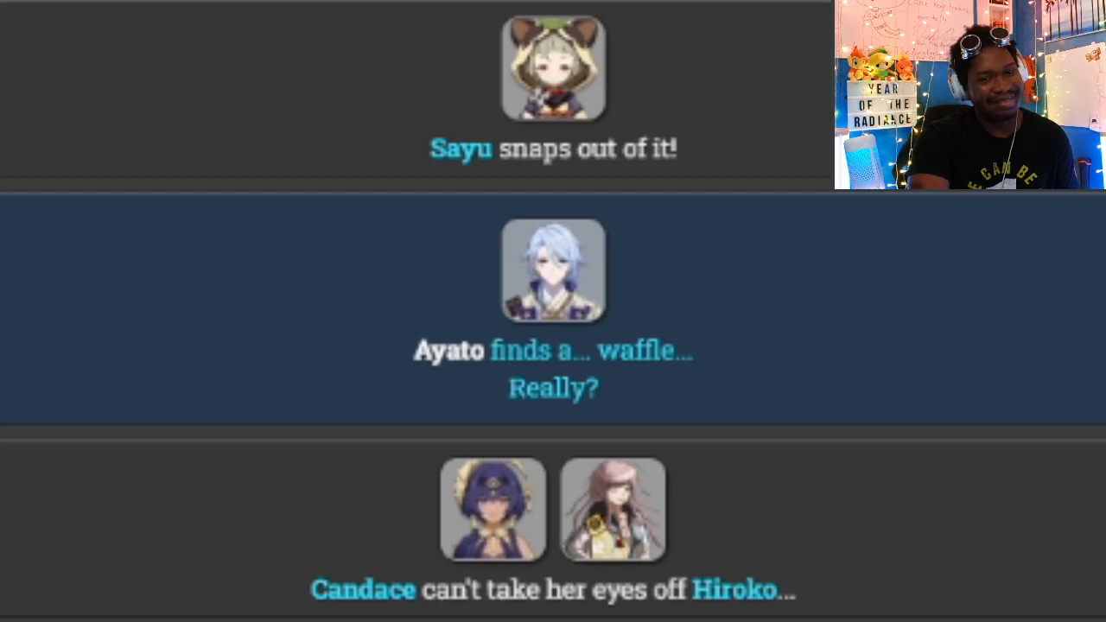
{"action": "scroll", "scroll_direction": "down", "scroll_amount": 3}
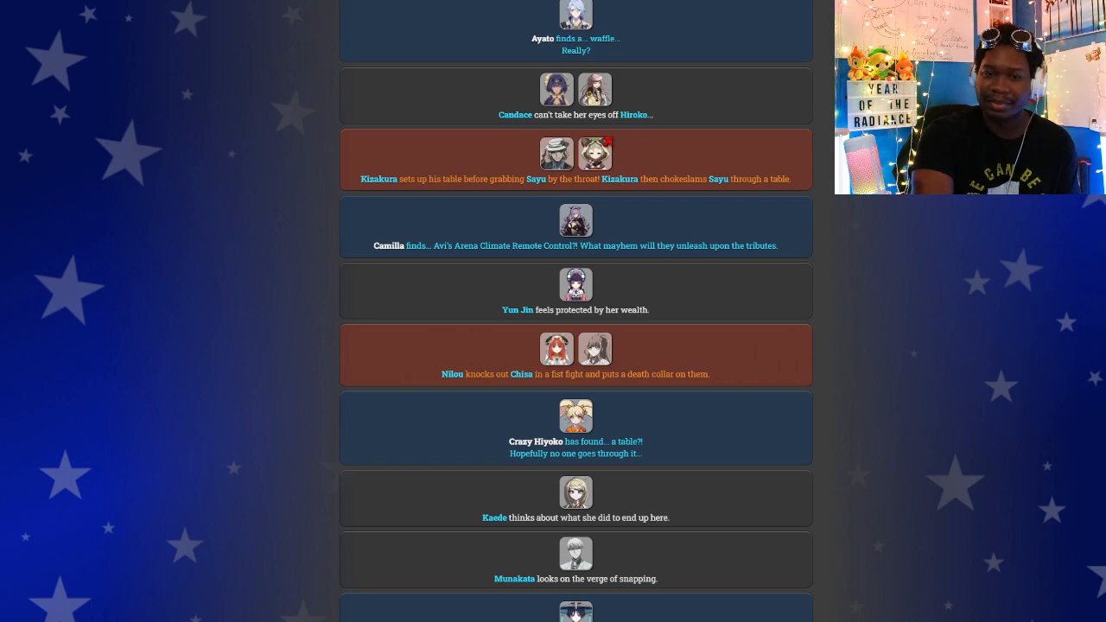
{"action": "scroll", "scroll_direction": "down", "scroll_amount": 3}
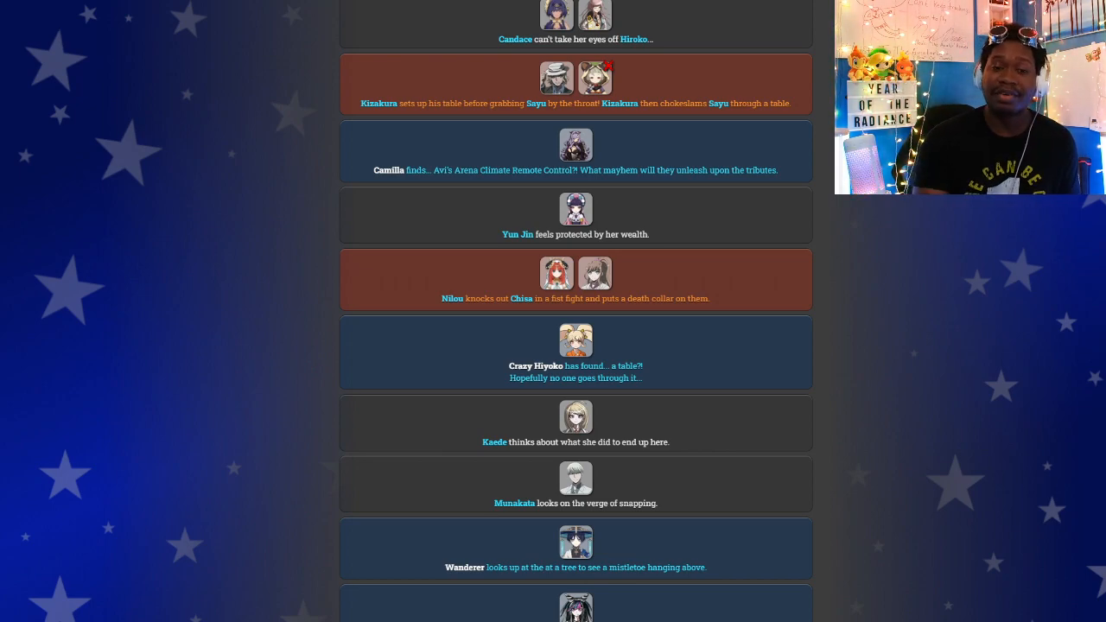
{"action": "scroll", "scroll_direction": "down", "scroll_amount": 3}
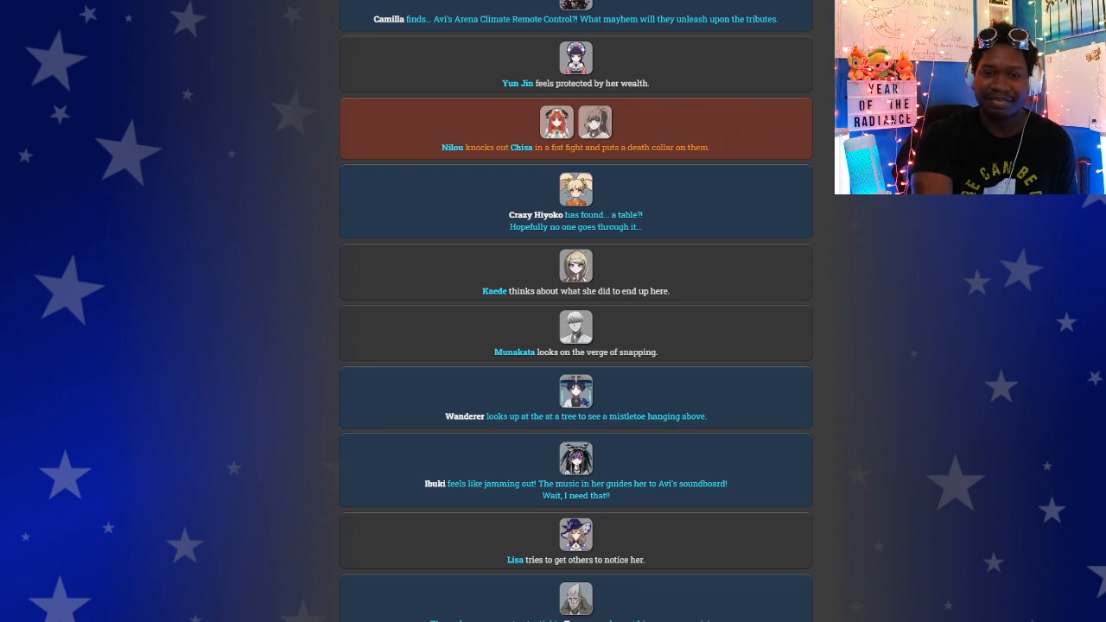
{"action": "scroll", "scroll_direction": "down", "scroll_amount": 3}
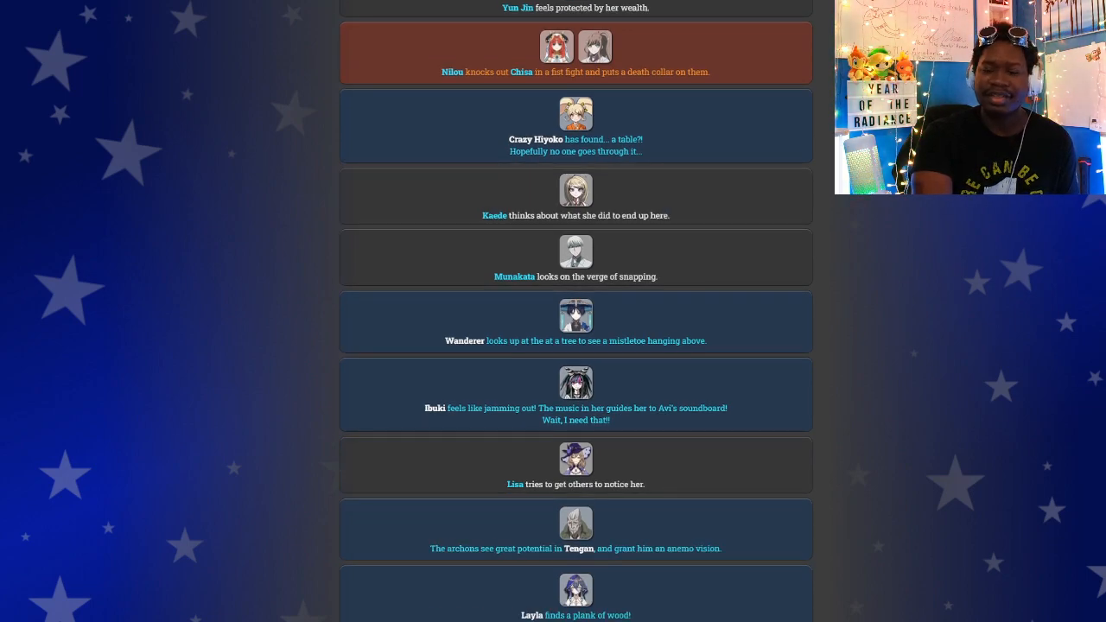
{"action": "scroll", "scroll_direction": "down", "scroll_amount": 3}
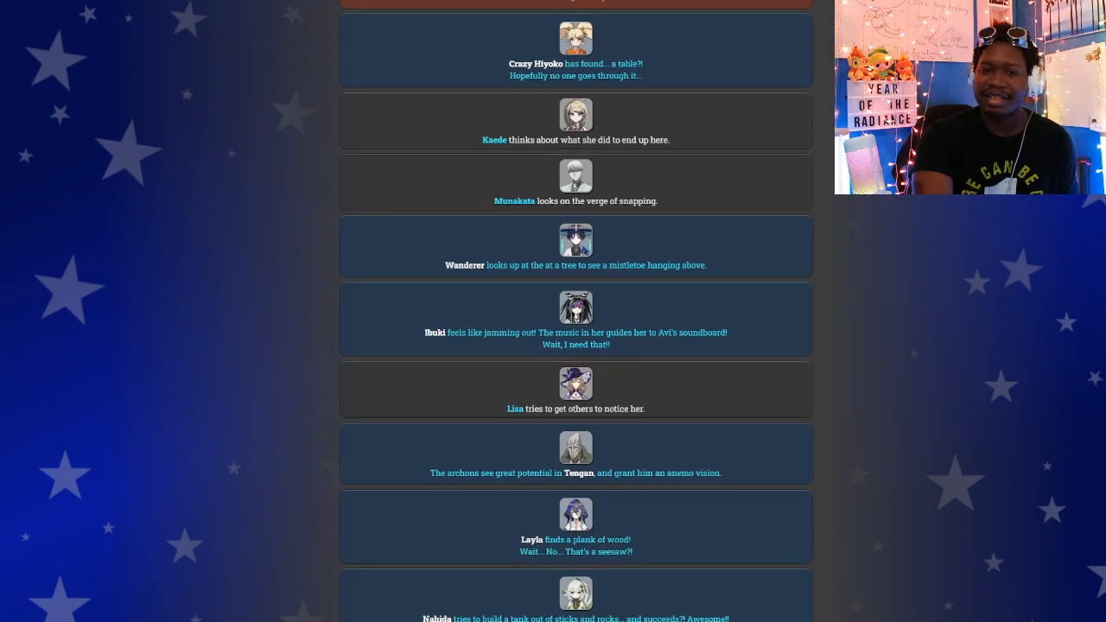
{"action": "scroll", "scroll_direction": "down", "scroll_amount": 3}
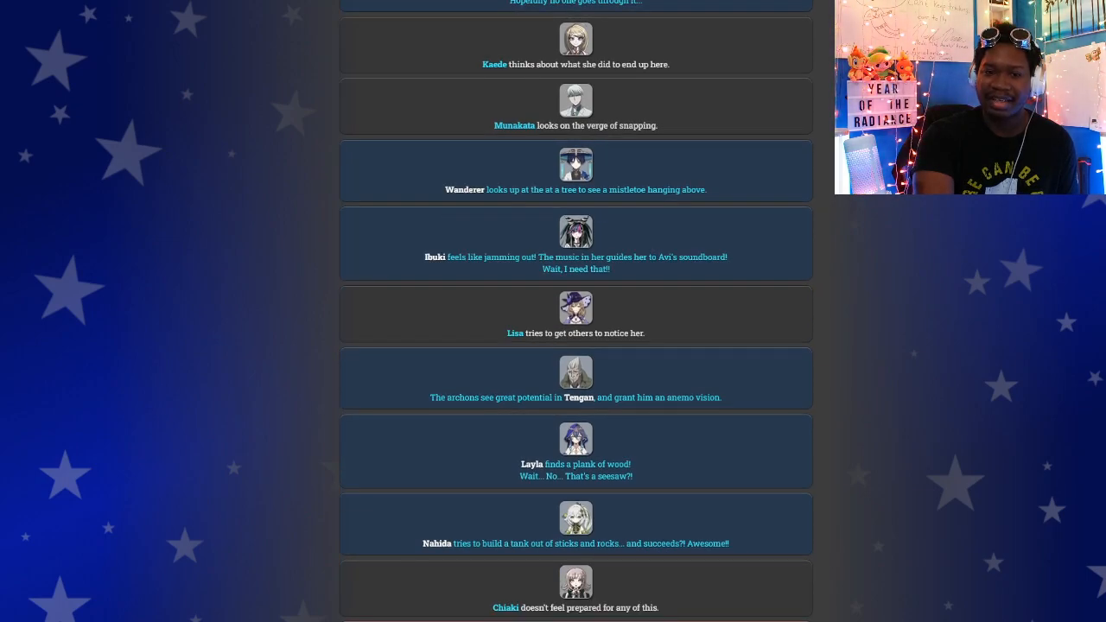
{"action": "scroll", "scroll_direction": "down", "scroll_amount": 3}
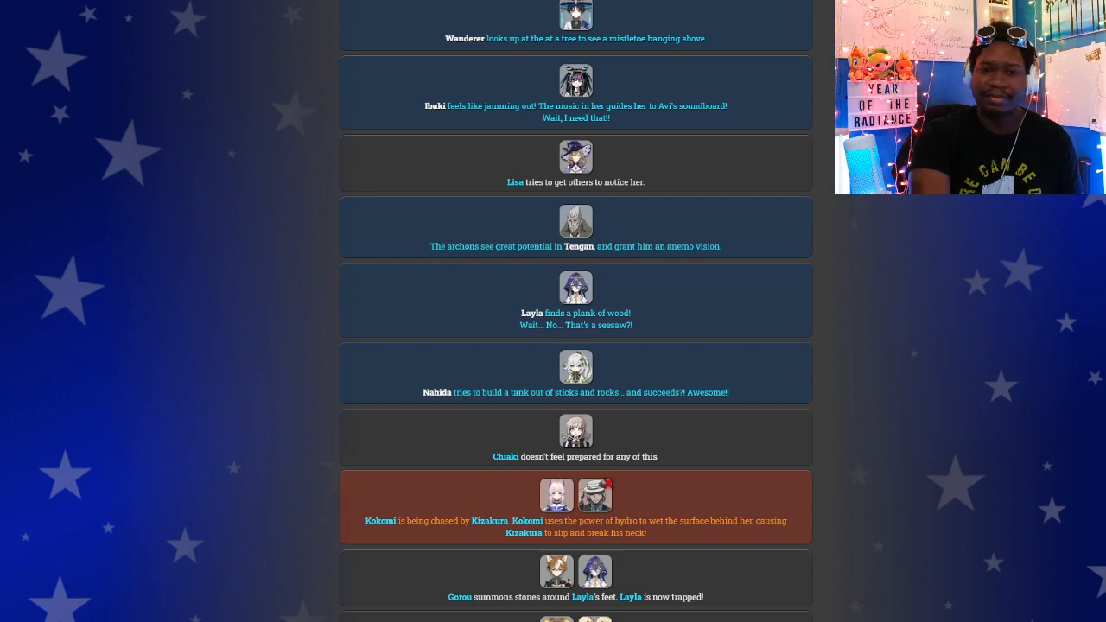
{"action": "scroll", "scroll_direction": "down", "scroll_amount": 3}
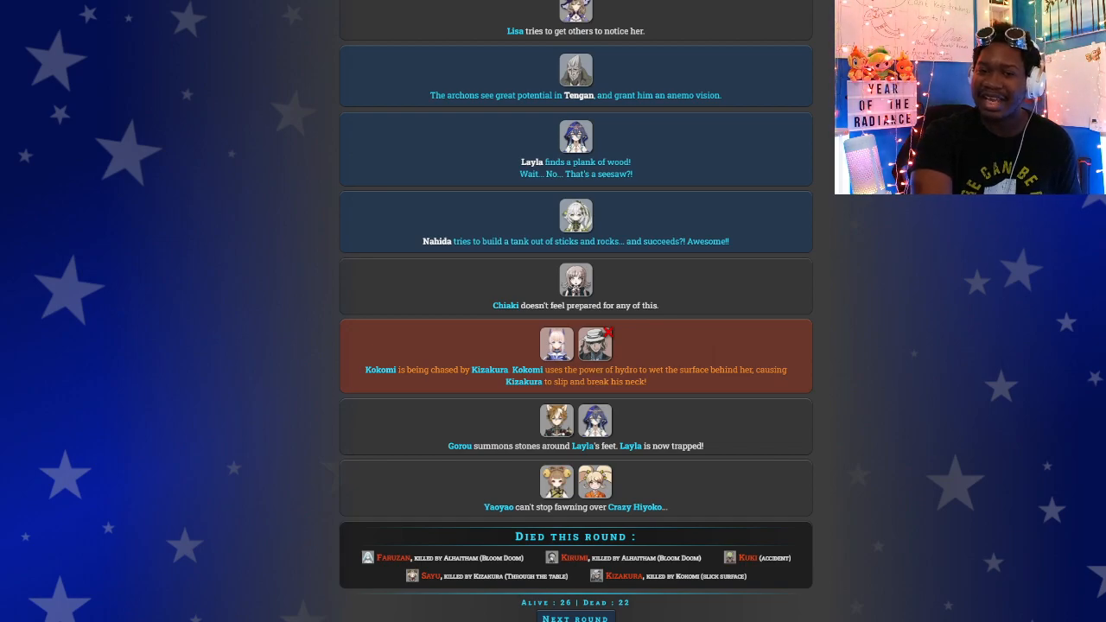
{"action": "scroll", "scroll_direction": "down", "scroll_amount": 3}
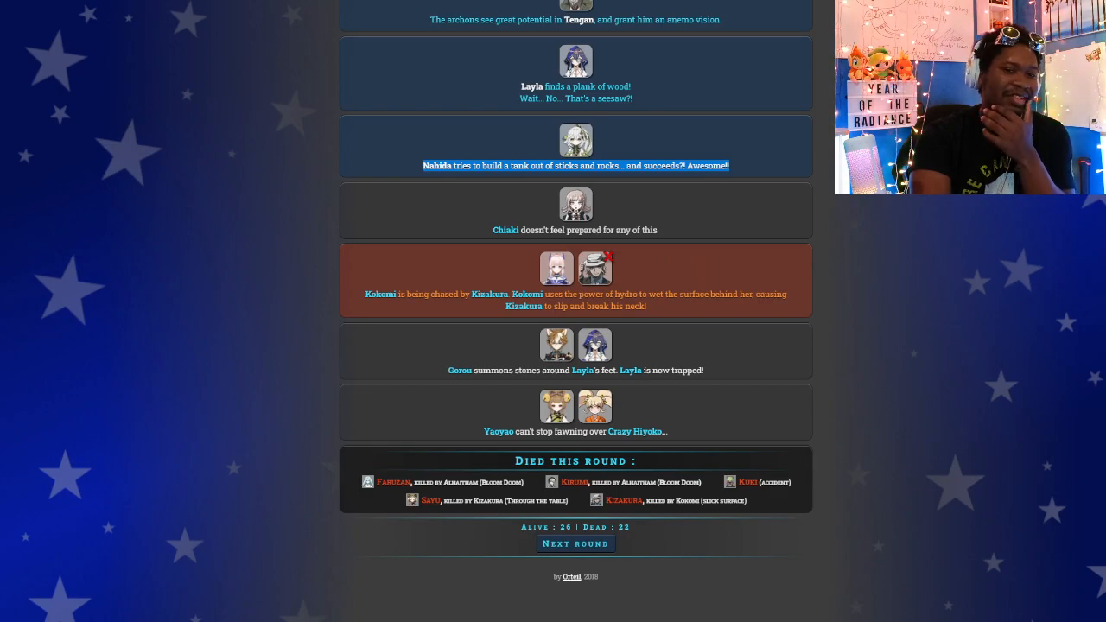
{"action": "scroll", "scroll_direction": "down", "scroll_amount": 3}
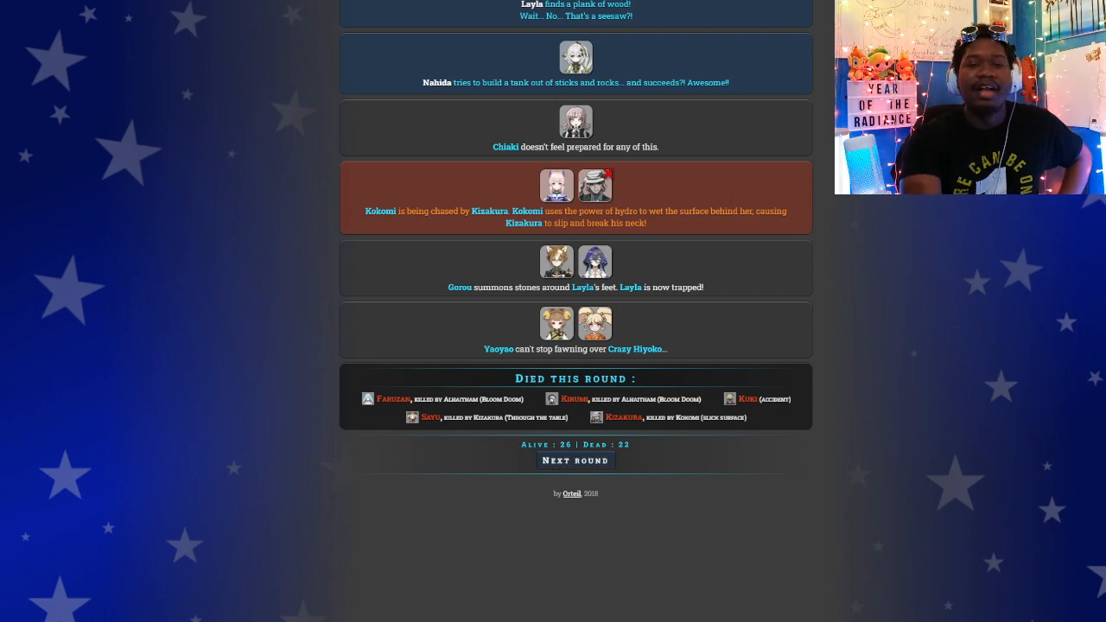
{"action": "left_click", "coordinate": [575, 460]}
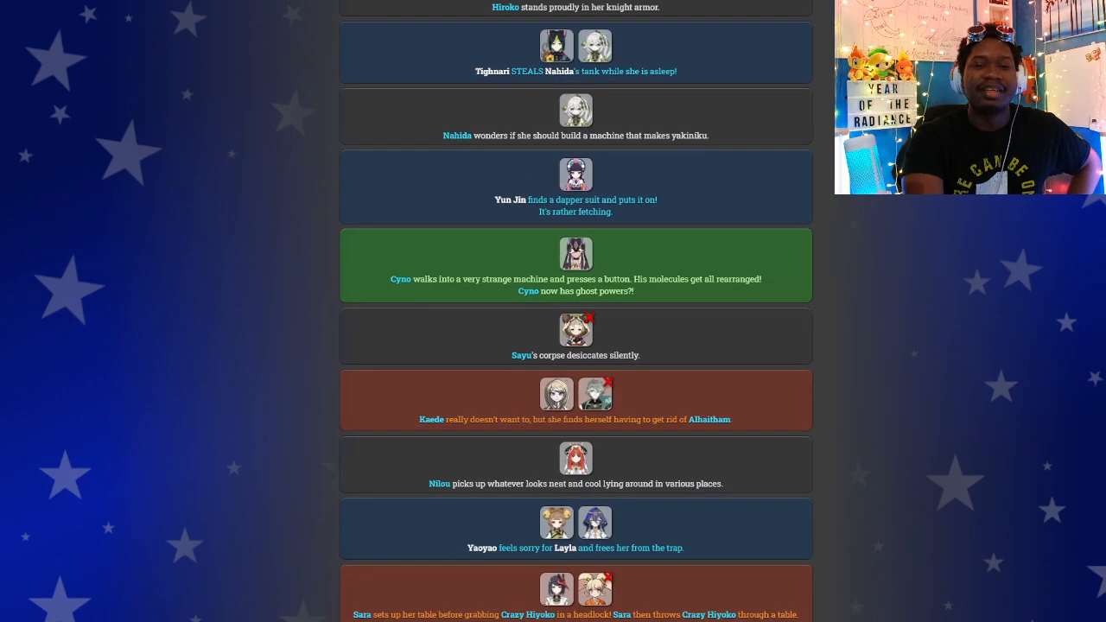
{"action": "scroll", "scroll_direction": "up", "scroll_amount": 3}
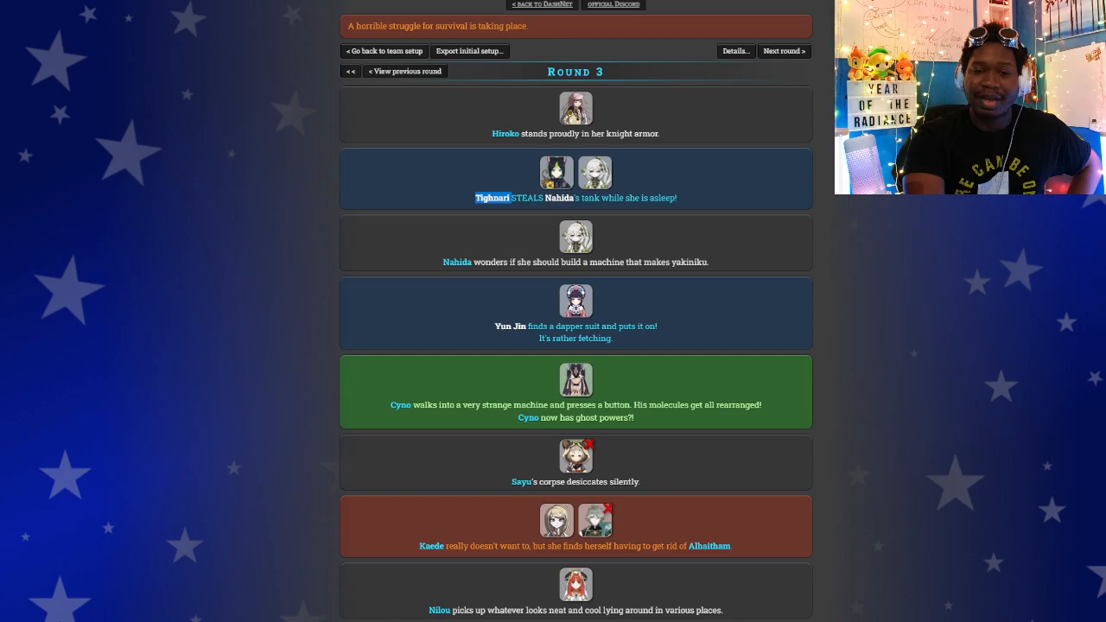
{"action": "scroll", "scroll_direction": "down", "scroll_amount": 3}
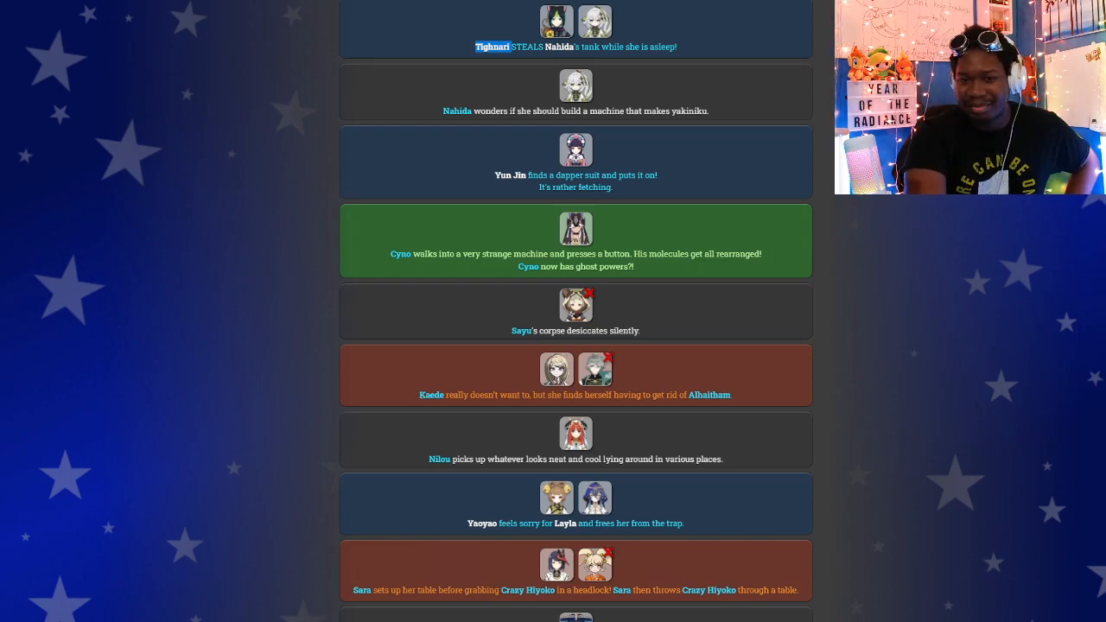
{"action": "scroll", "scroll_direction": "down", "scroll_amount": 3}
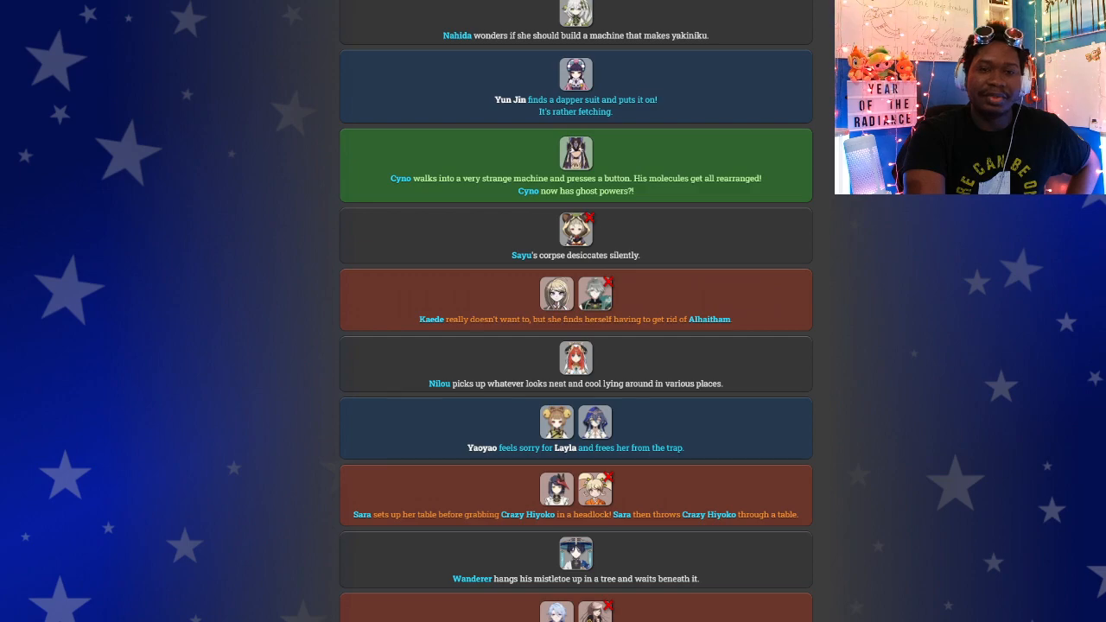
{"action": "scroll", "scroll_direction": "down", "scroll_amount": 3}
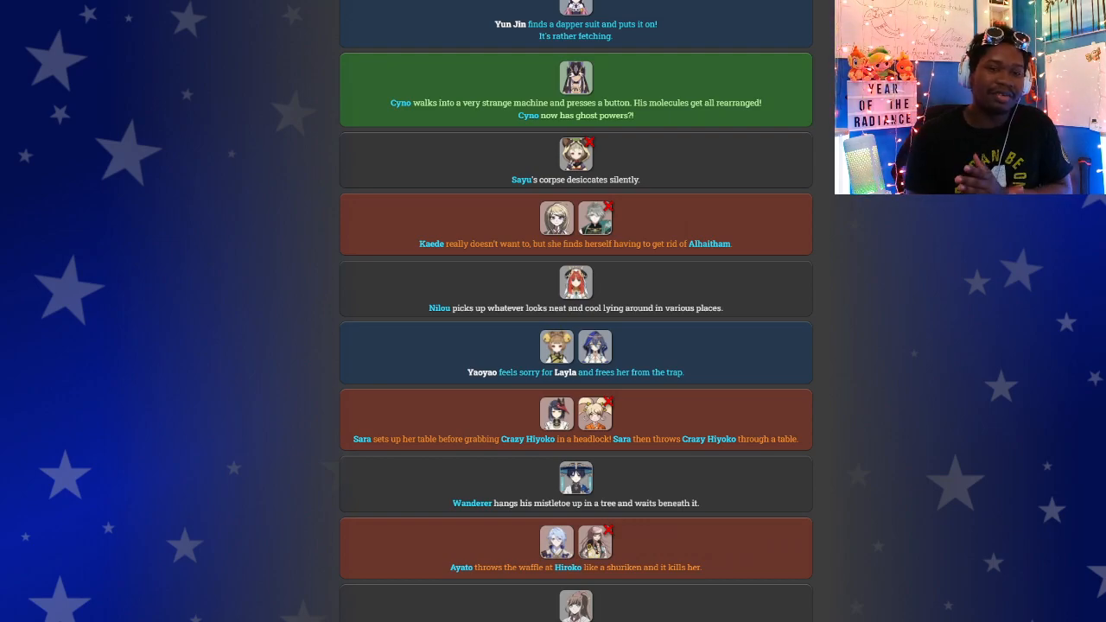
{"action": "scroll", "scroll_direction": "down", "scroll_amount": 3}
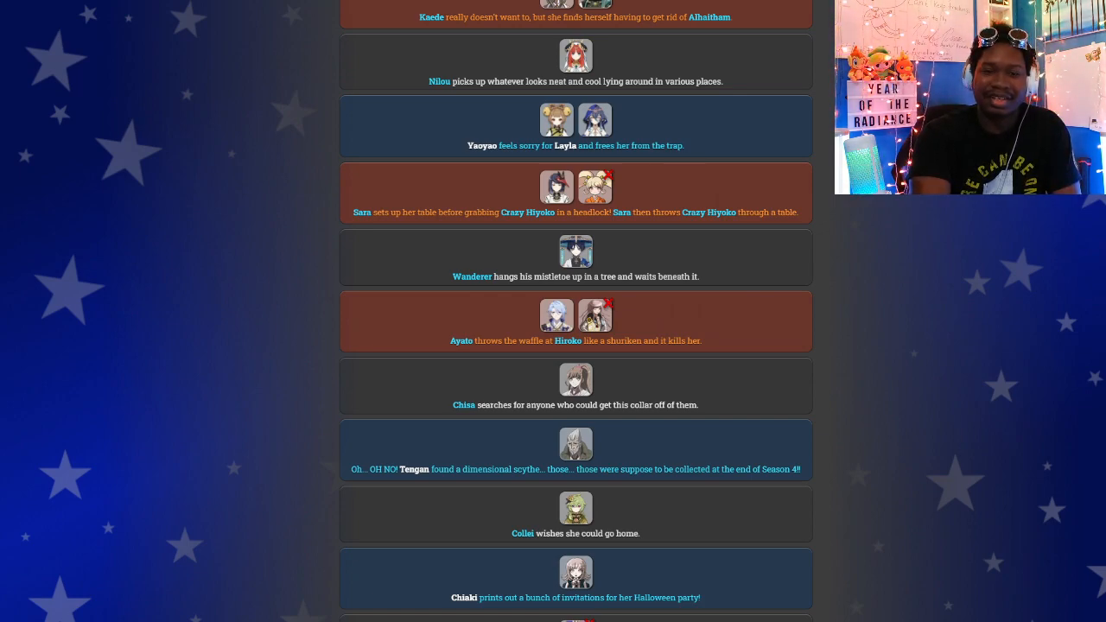
{"action": "scroll", "scroll_direction": "down", "scroll_amount": 3}
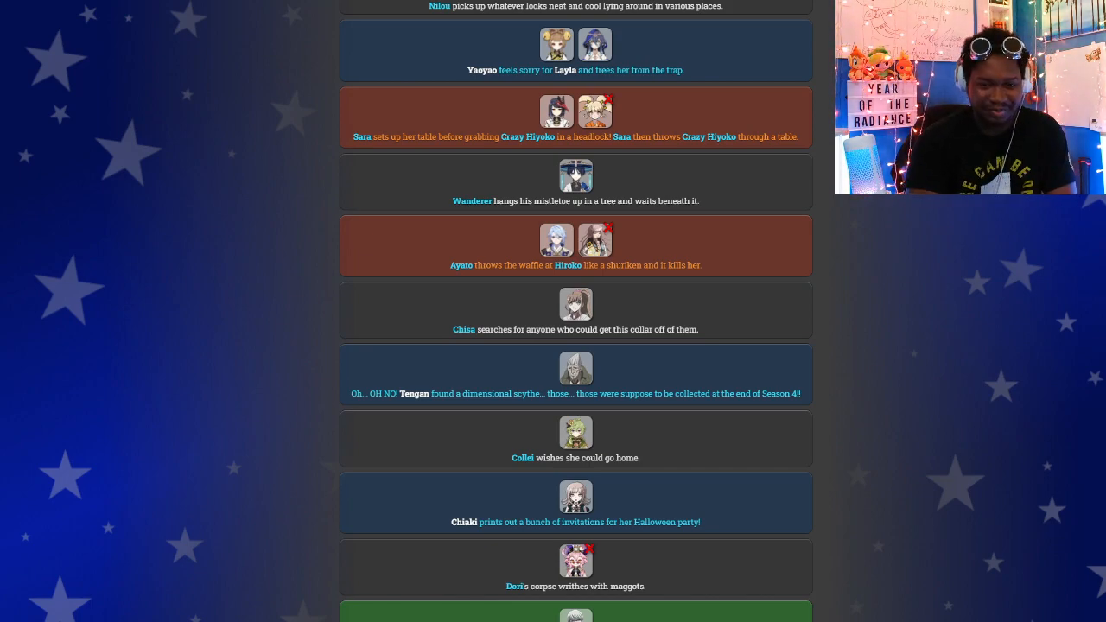
{"action": "scroll", "scroll_direction": "down", "scroll_amount": 3}
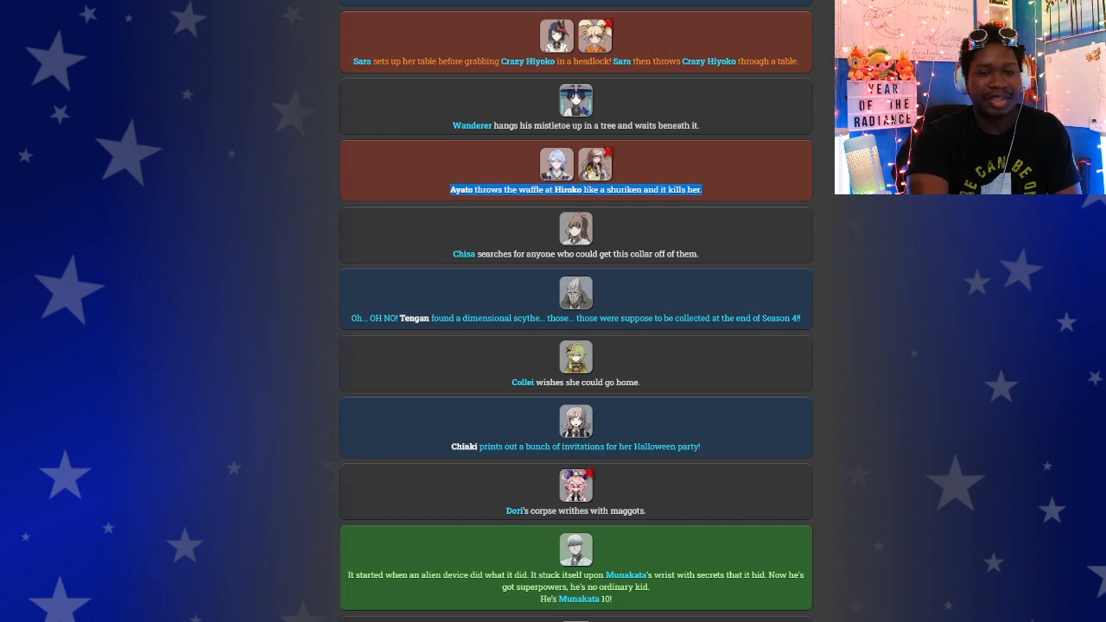
{"action": "scroll", "scroll_direction": "down", "scroll_amount": 3}
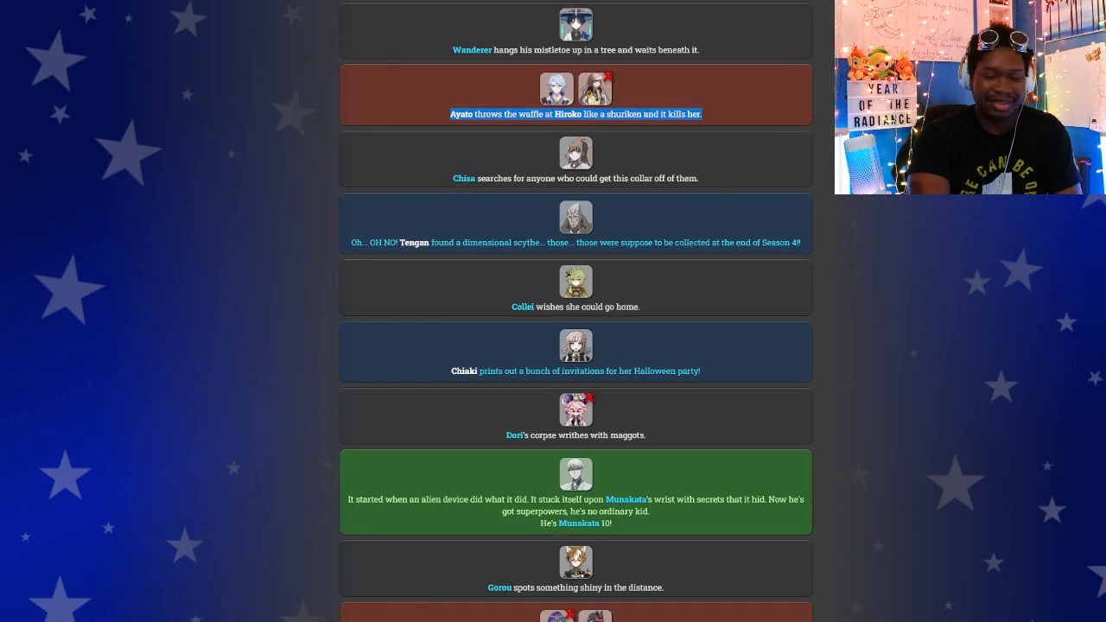
{"action": "scroll", "scroll_direction": "down", "scroll_amount": 3}
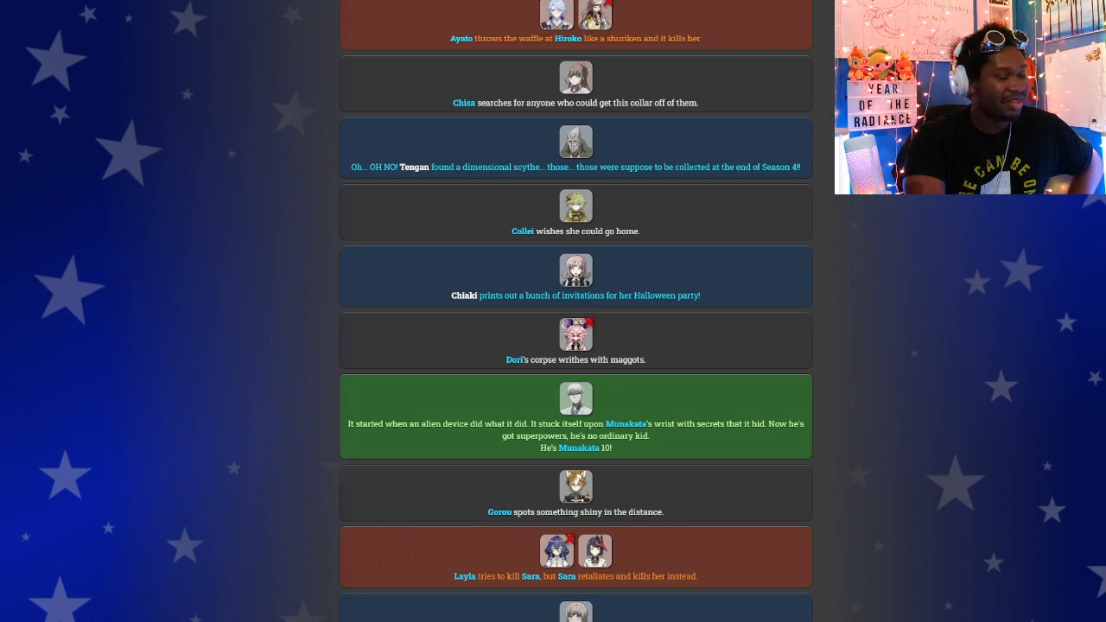
{"action": "scroll", "scroll_direction": "down", "scroll_amount": 3}
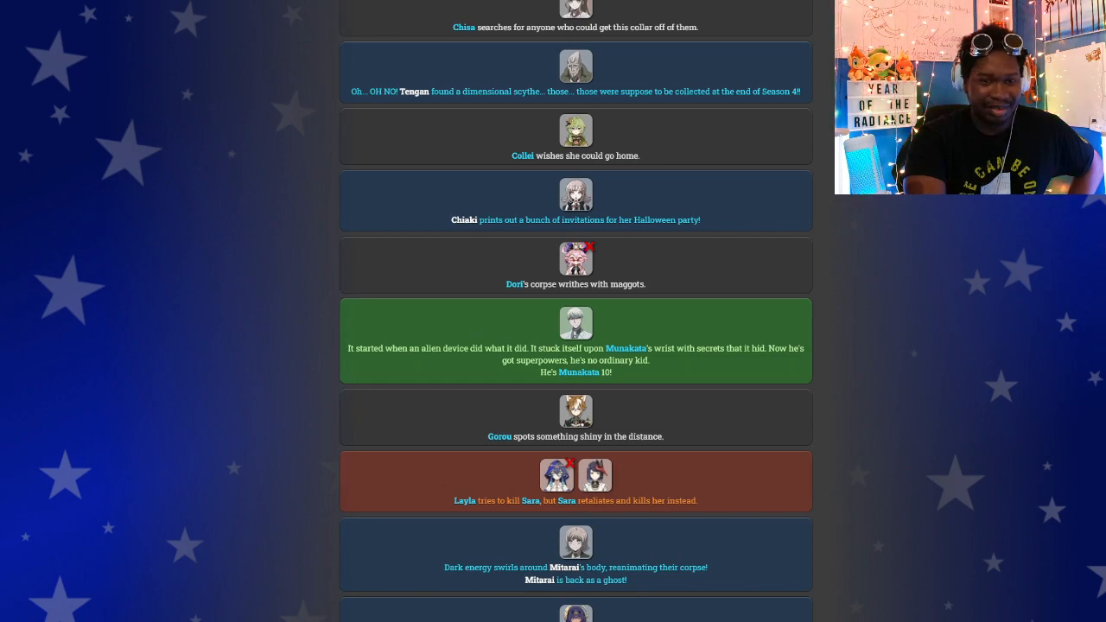
{"action": "scroll", "scroll_direction": "down", "scroll_amount": 3}
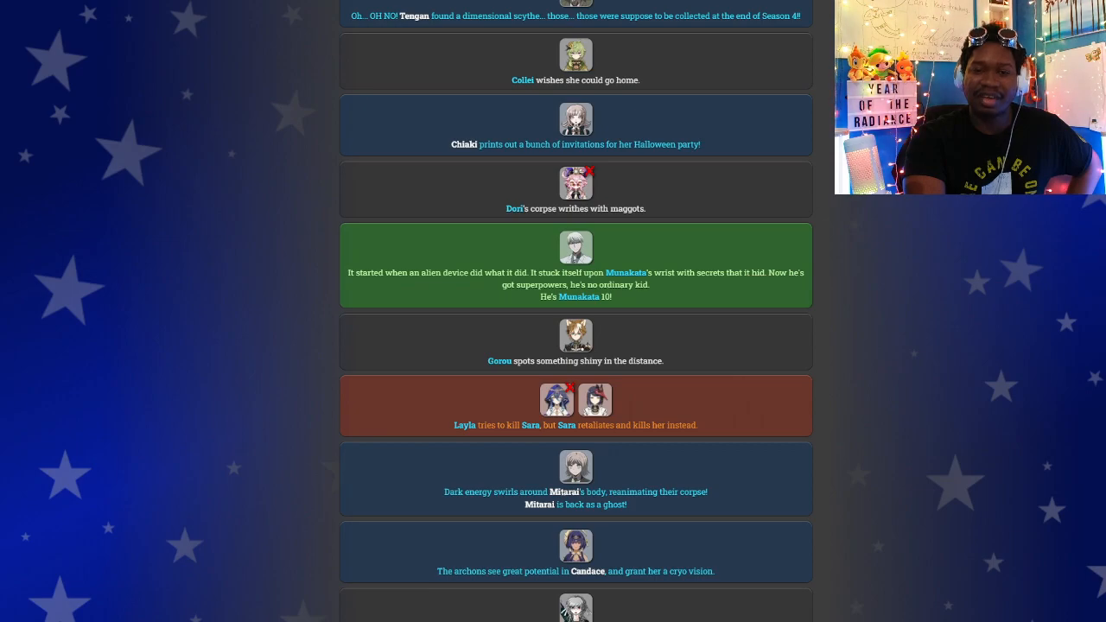
{"action": "scroll", "scroll_direction": "down", "scroll_amount": 3}
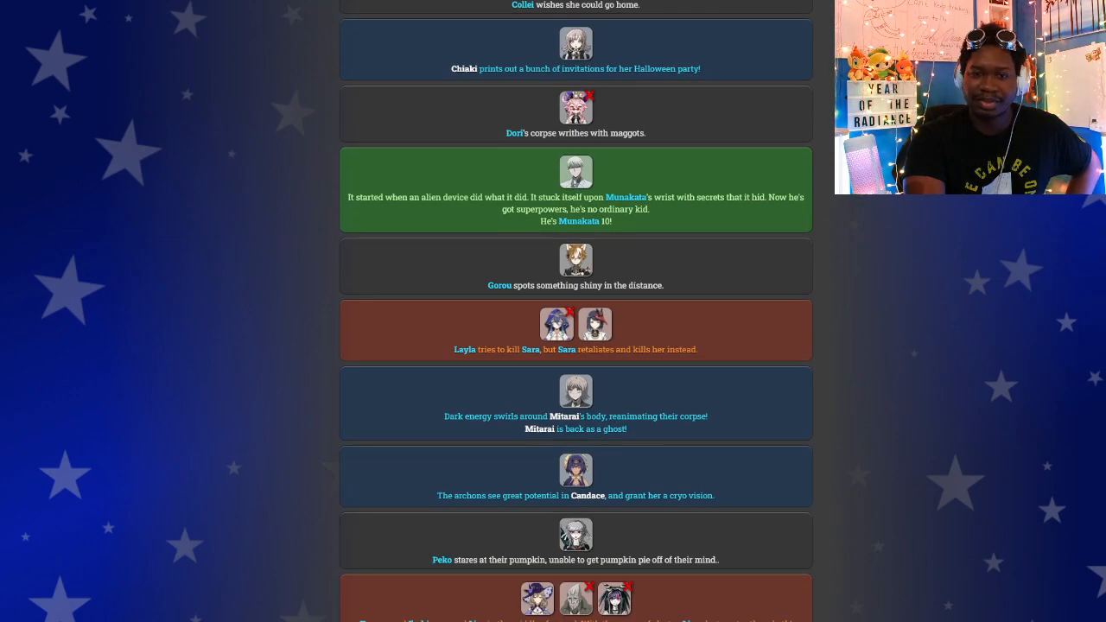
{"action": "scroll", "scroll_direction": "down", "scroll_amount": 3}
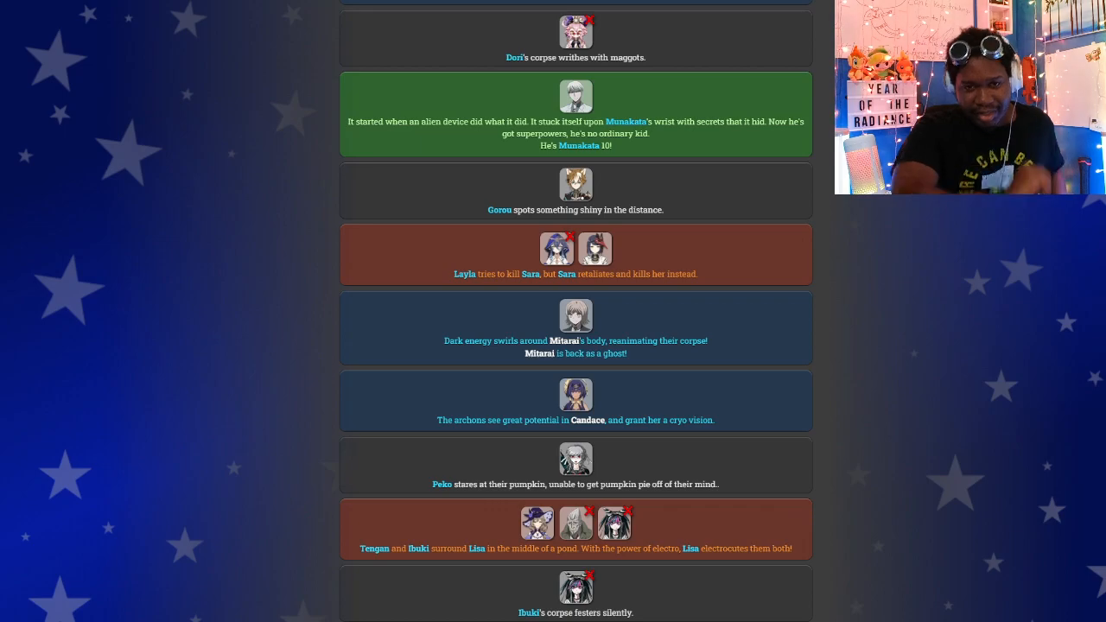
{"action": "scroll", "scroll_direction": "down", "scroll_amount": 3}
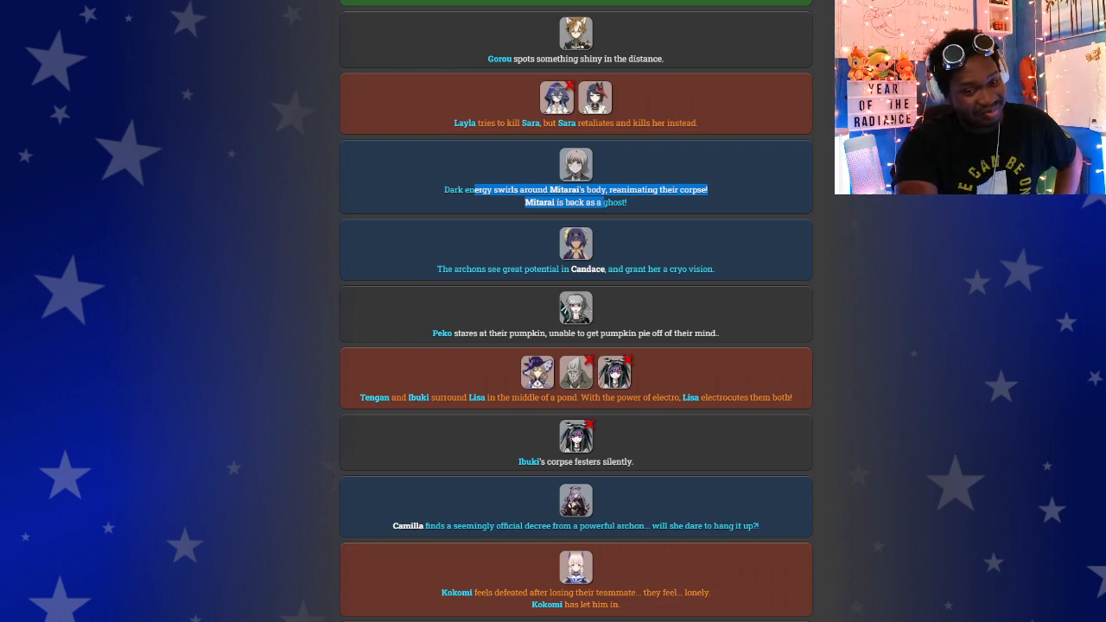
{"action": "scroll", "scroll_direction": "down", "scroll_amount": 3}
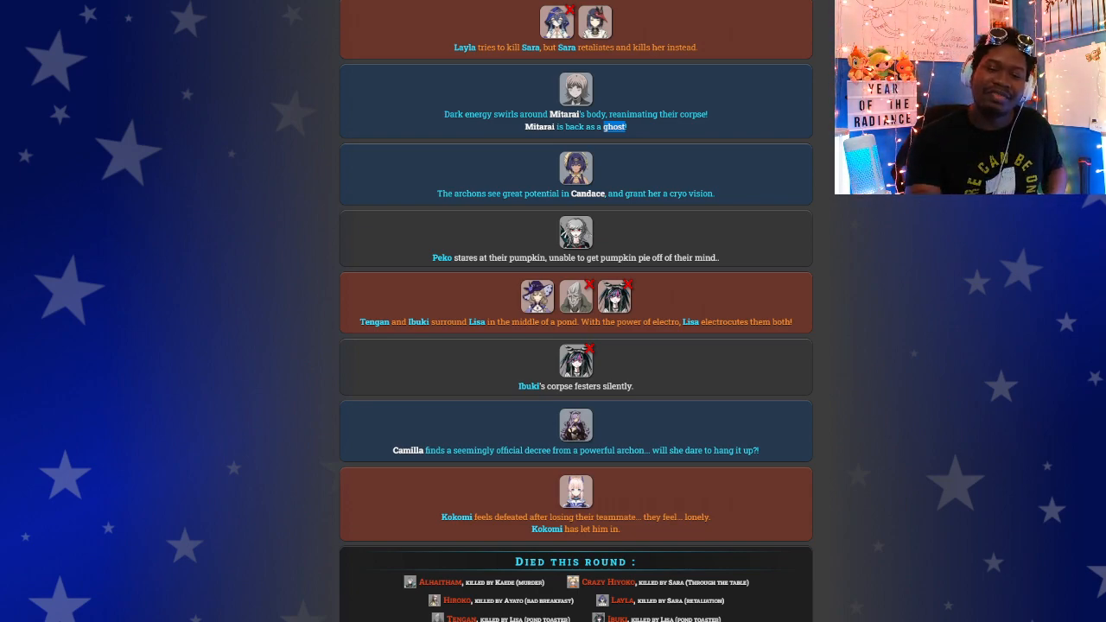
Review round 3's deaths and Alive/Dead counts, then start Round 4, where Camilla's heatwave kills Candace.
{"action": "scroll", "scroll_direction": "down", "scroll_amount": 3}
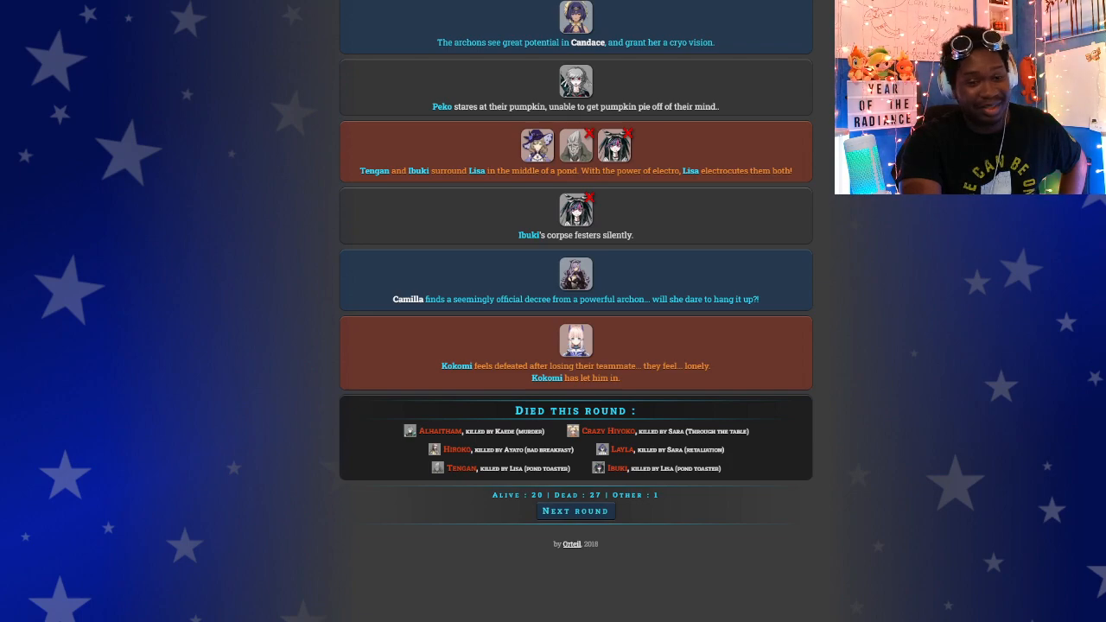
{"action": "scroll", "scroll_direction": "down", "scroll_amount": 3}
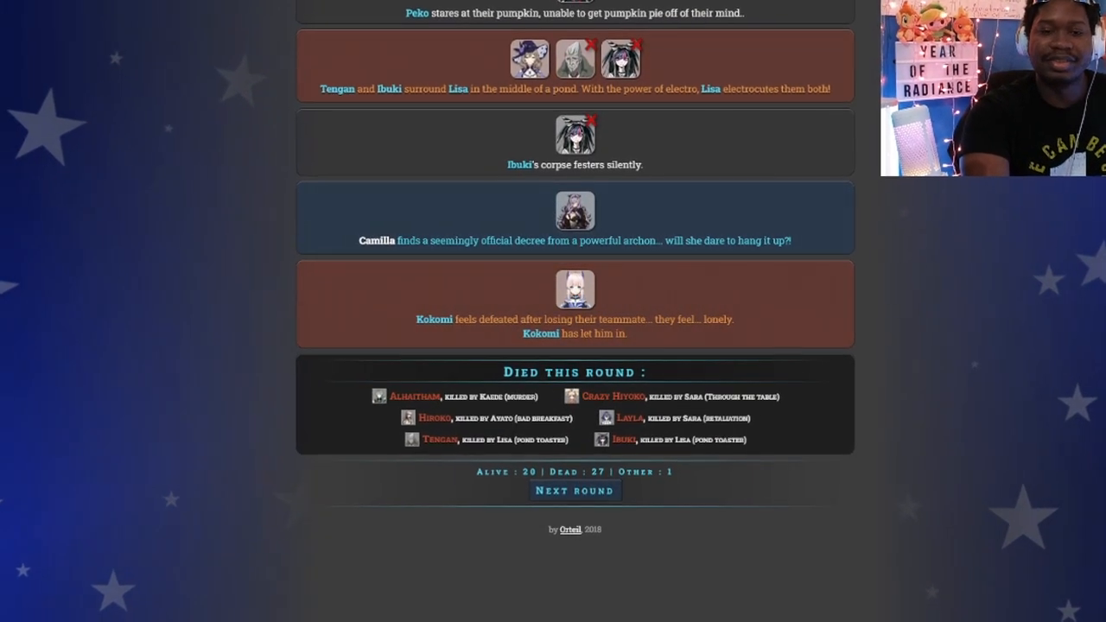
{"action": "scroll", "scroll_direction": "up", "scroll_amount": 3}
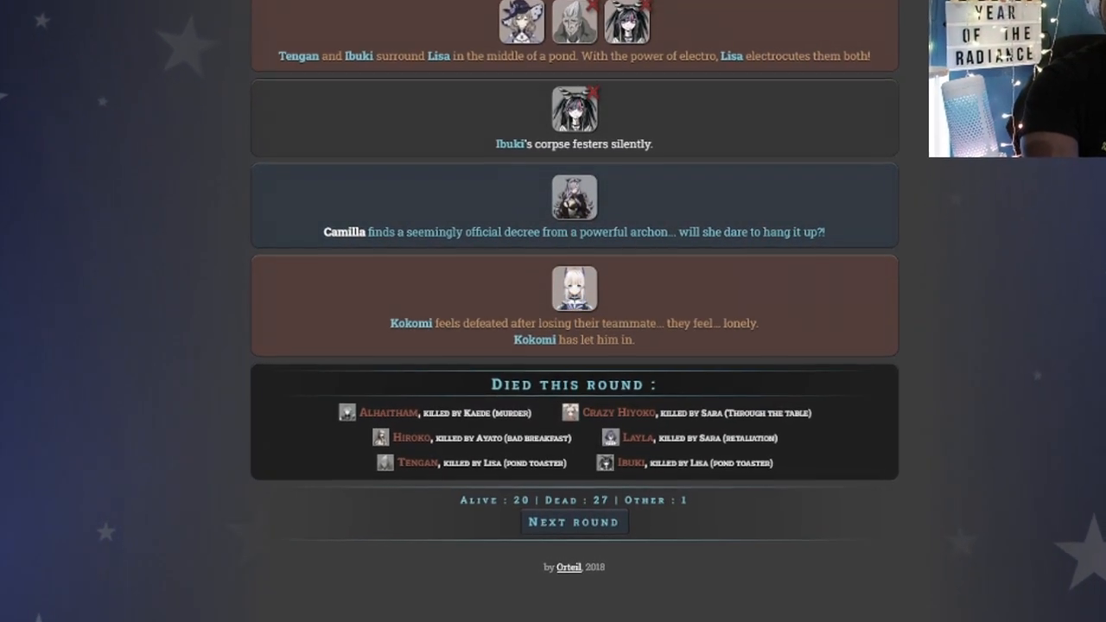
{"action": "scroll", "scroll_direction": "down", "scroll_amount": 3}
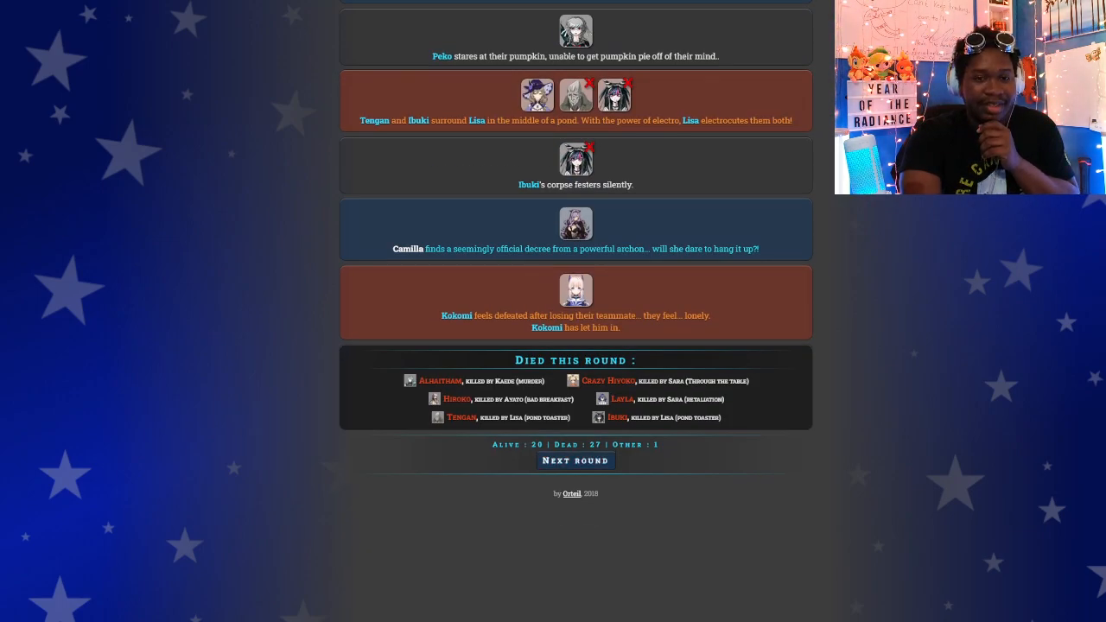
{"action": "left_click", "coordinate": [576, 461]}
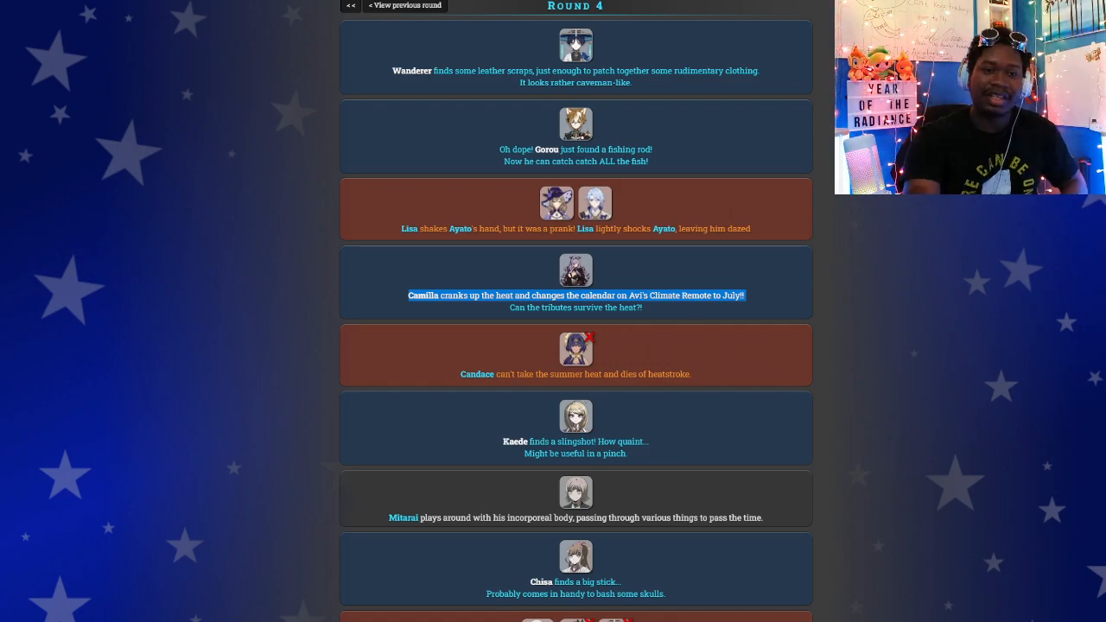
{"action": "scroll", "scroll_direction": "down", "scroll_amount": 3}
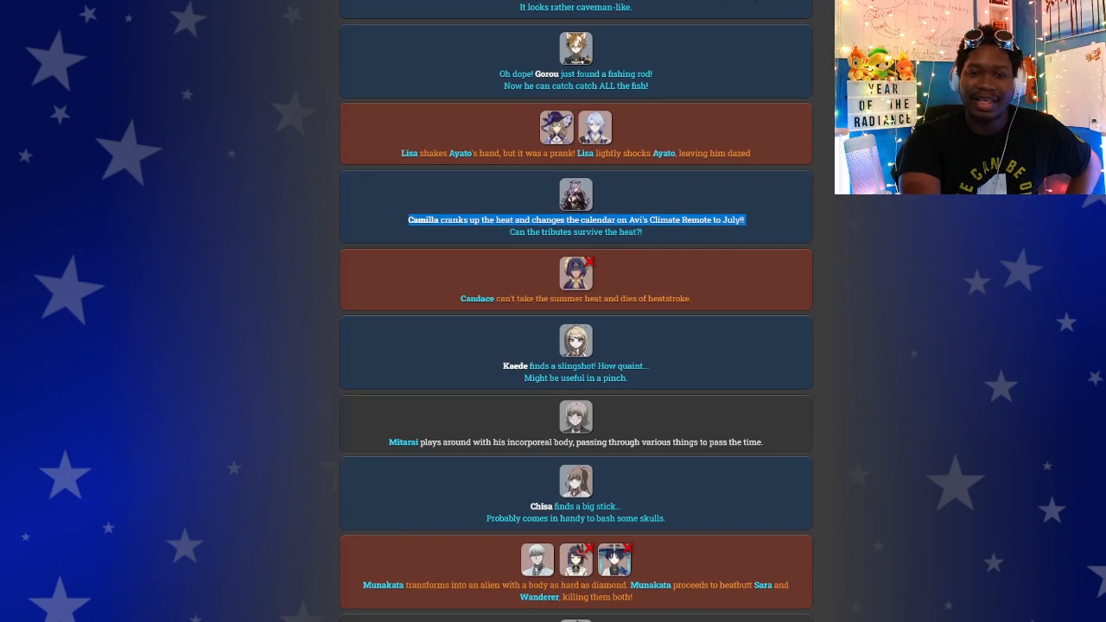
{"action": "scroll", "scroll_direction": "down", "scroll_amount": 3}
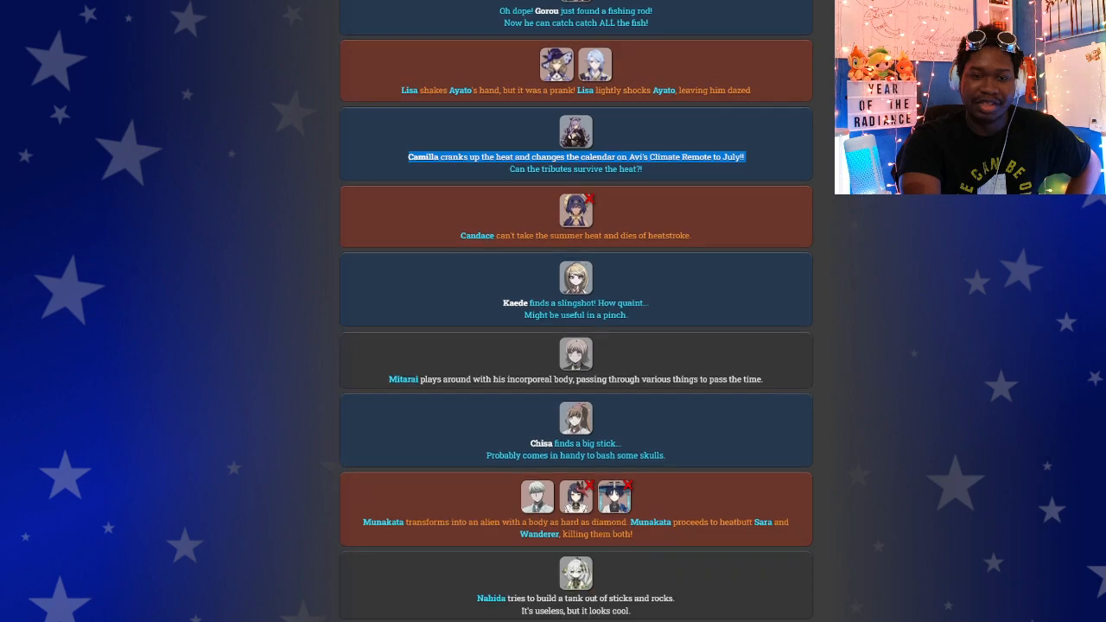
{"action": "scroll", "scroll_direction": "down", "scroll_amount": 3}
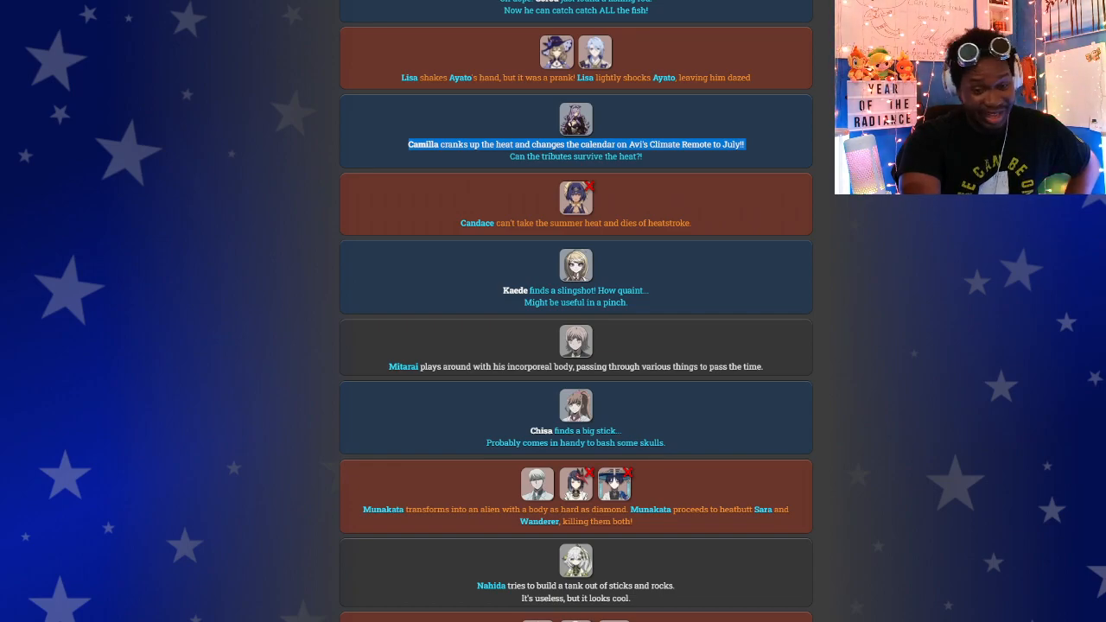
{"action": "scroll", "scroll_direction": "down", "scroll_amount": 3}
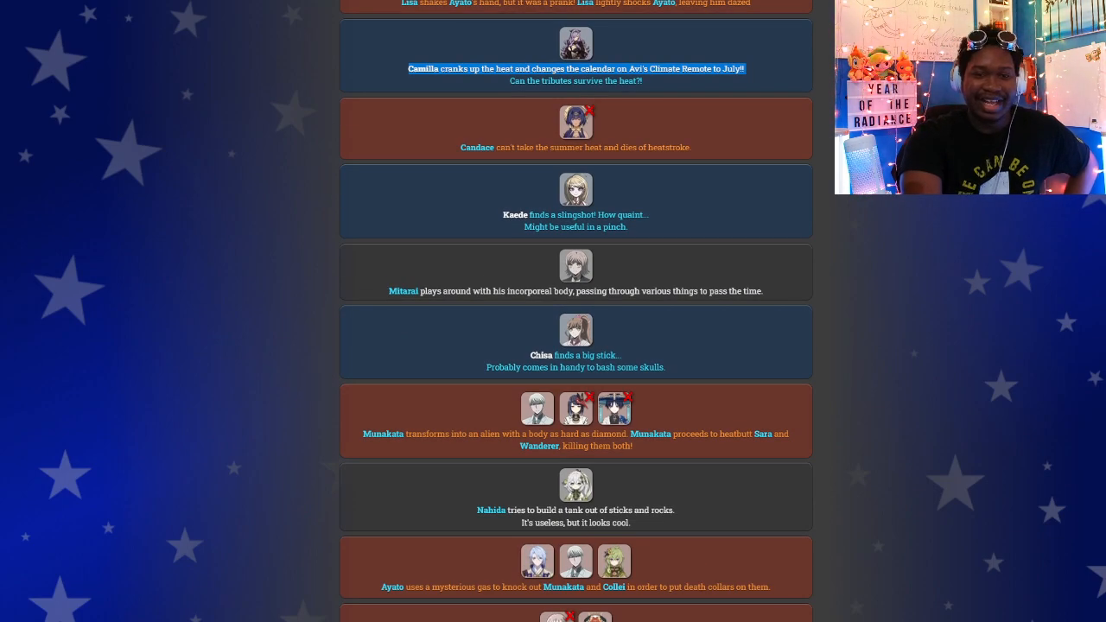
{"action": "scroll", "scroll_direction": "down", "scroll_amount": 3}
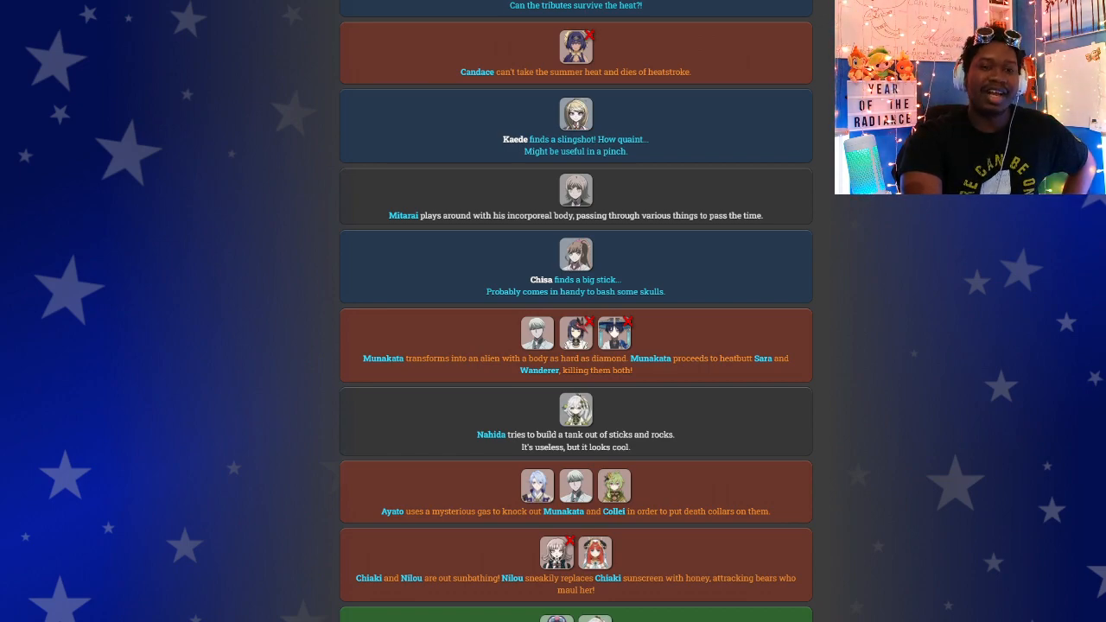
{"action": "scroll", "scroll_direction": "down", "scroll_amount": 3}
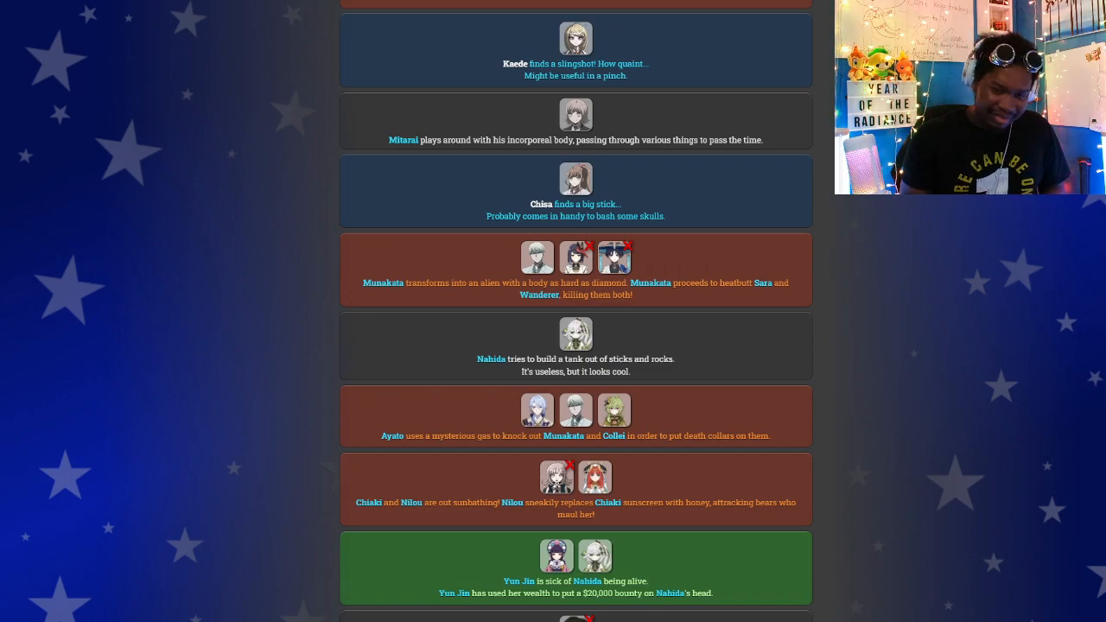
{"action": "scroll", "scroll_direction": "down", "scroll_amount": 3}
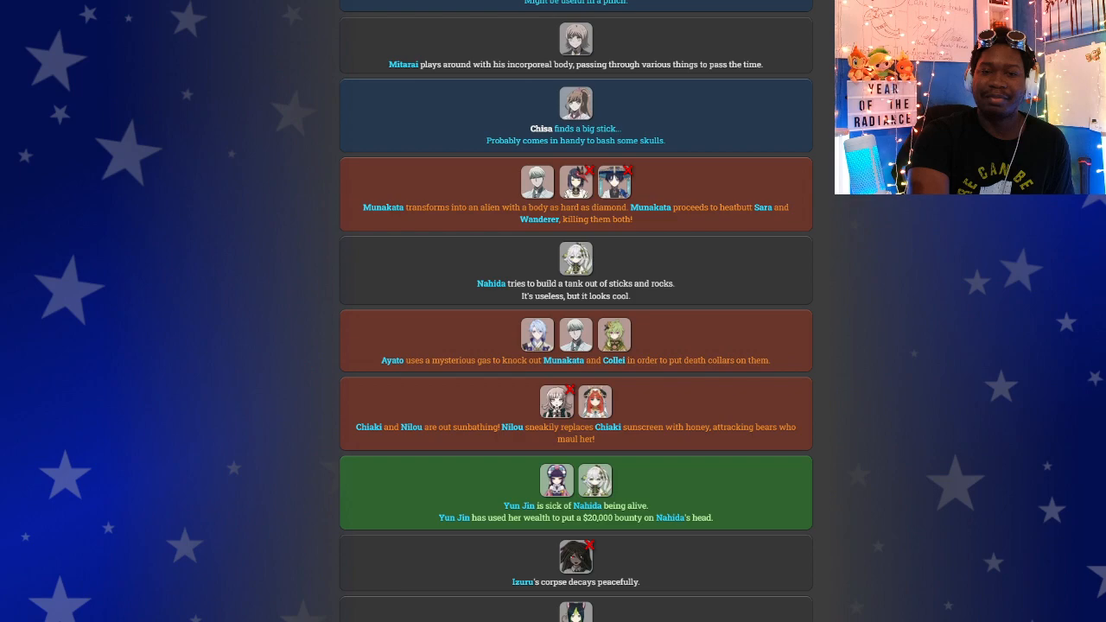
{"action": "scroll", "scroll_direction": "down", "scroll_amount": 3}
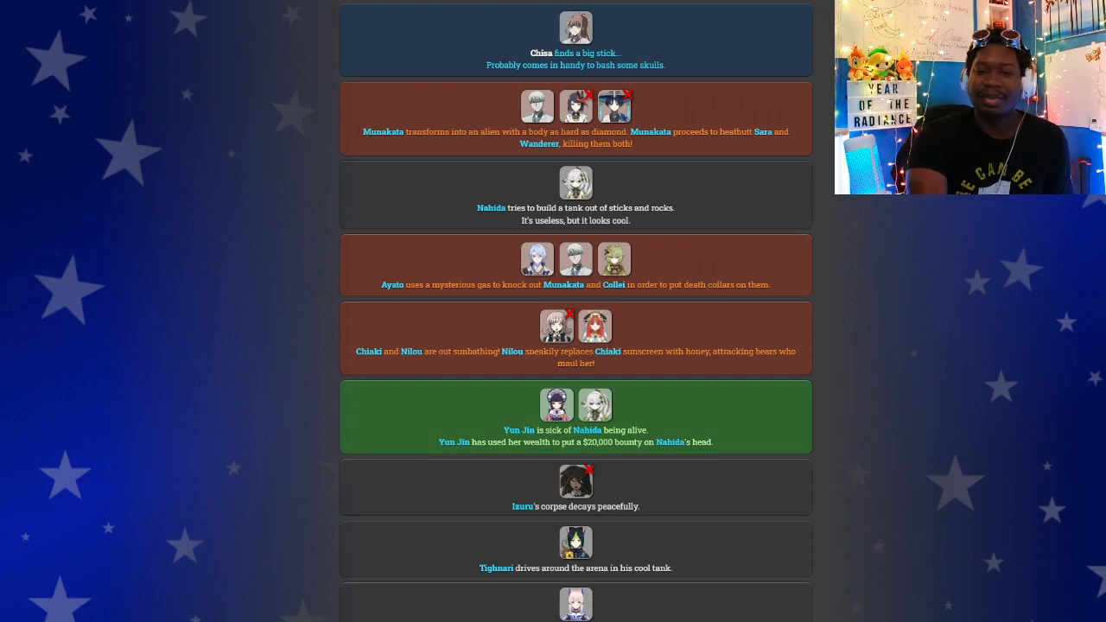
{"action": "scroll", "scroll_direction": "down", "scroll_amount": 3}
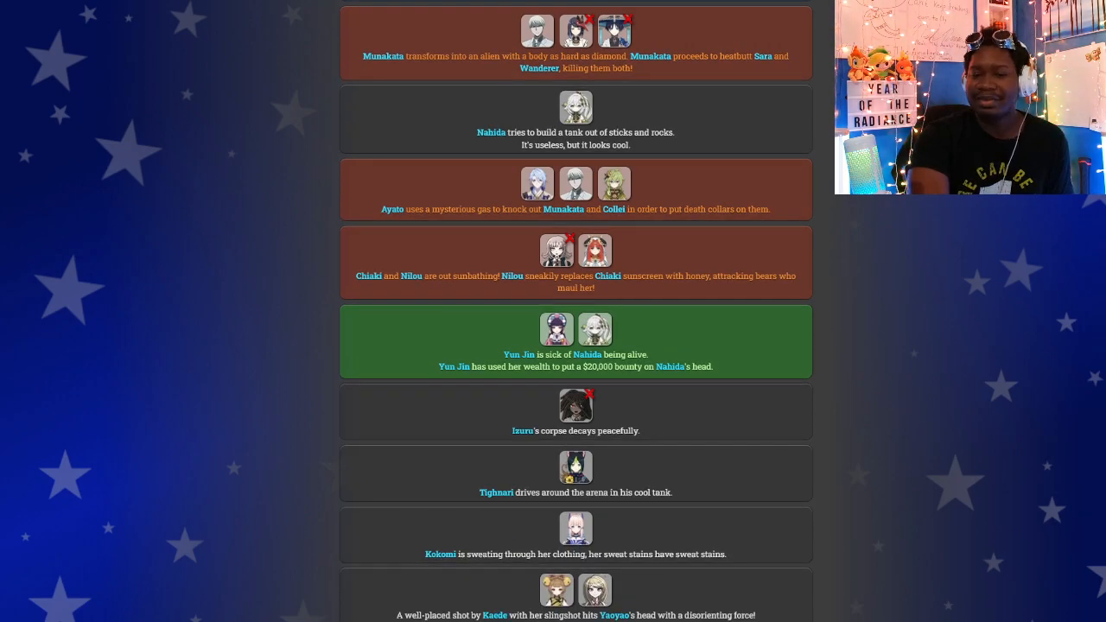
{"action": "scroll", "scroll_direction": "down", "scroll_amount": 3}
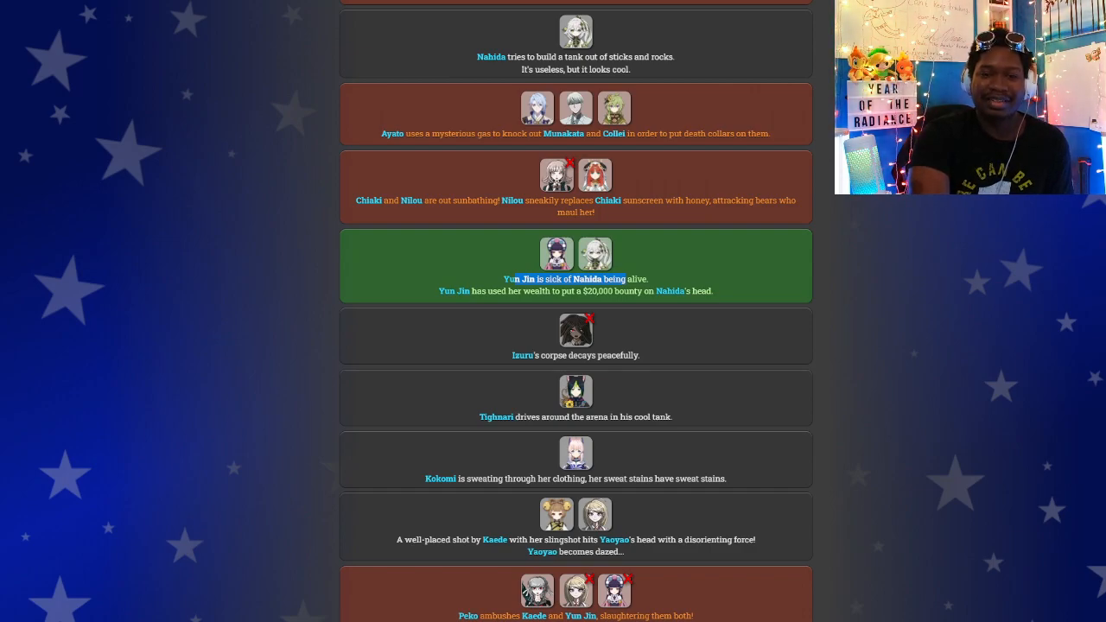
{"action": "scroll", "scroll_direction": "down", "scroll_amount": 3}
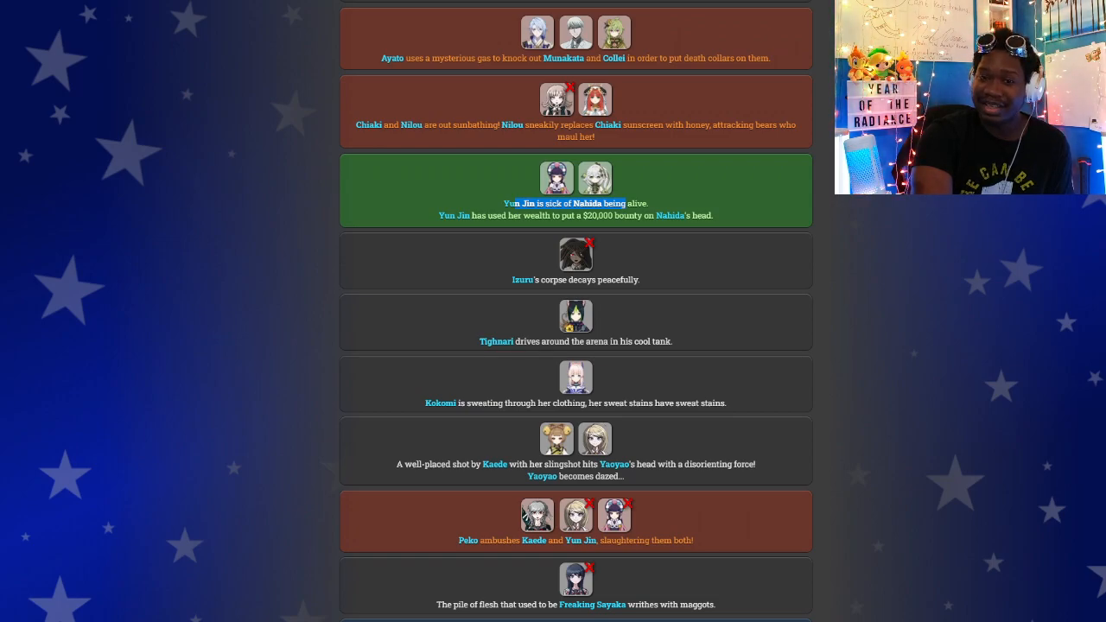
{"action": "scroll", "scroll_direction": "down", "scroll_amount": 3}
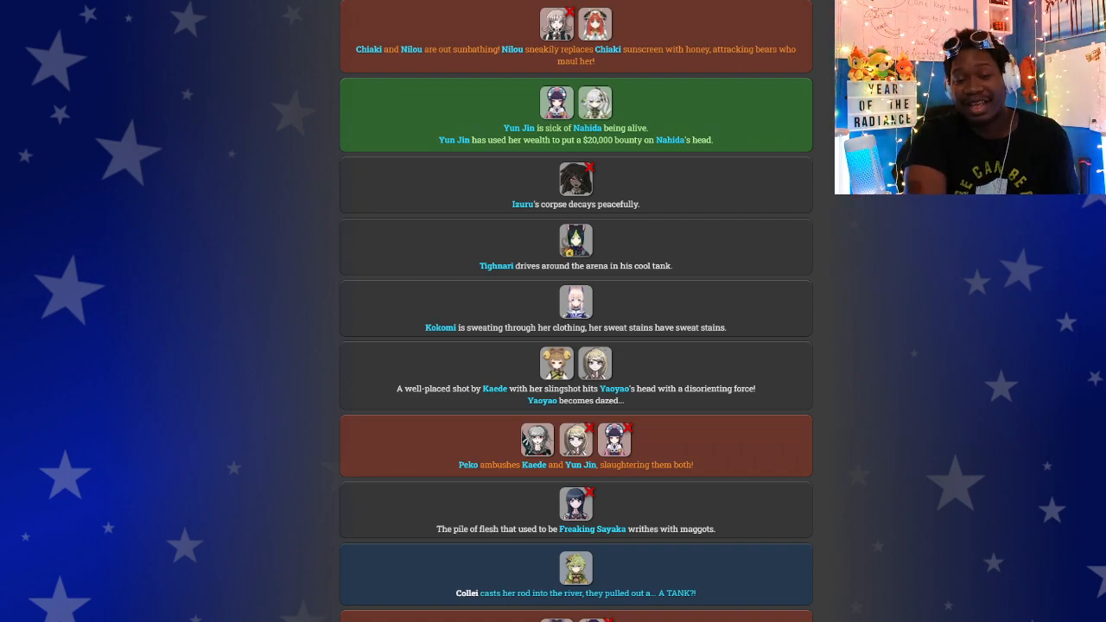
{"action": "scroll", "scroll_direction": "down", "scroll_amount": 3}
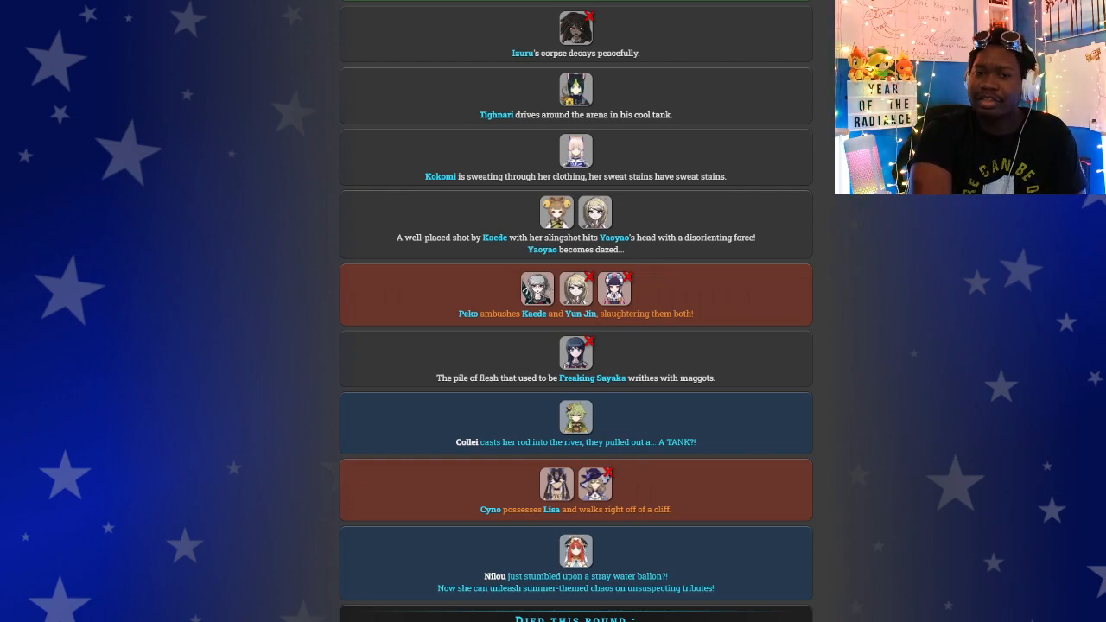
{"action": "scroll", "scroll_direction": "down", "scroll_amount": 3}
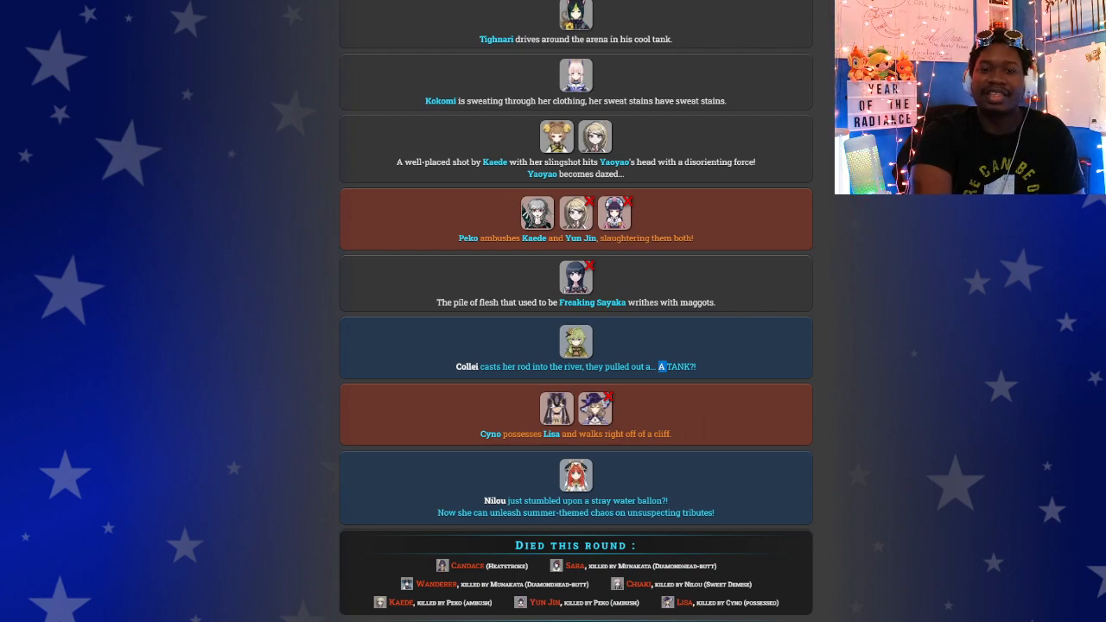
{"action": "scroll", "scroll_direction": "down", "scroll_amount": 3}
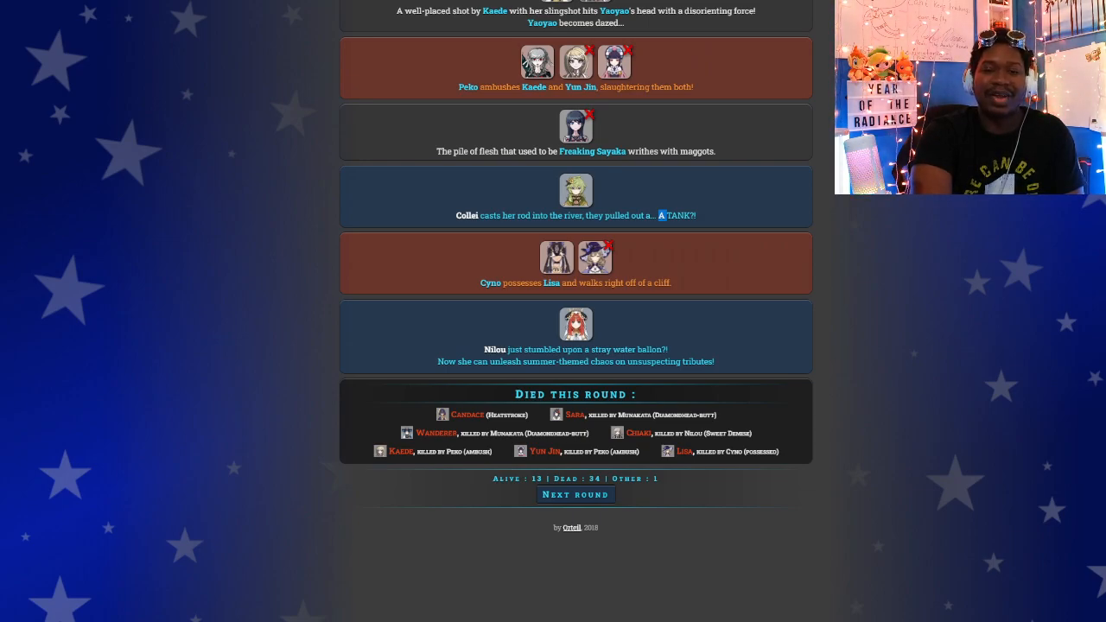
{"action": "scroll", "scroll_direction": "down", "scroll_amount": 3}
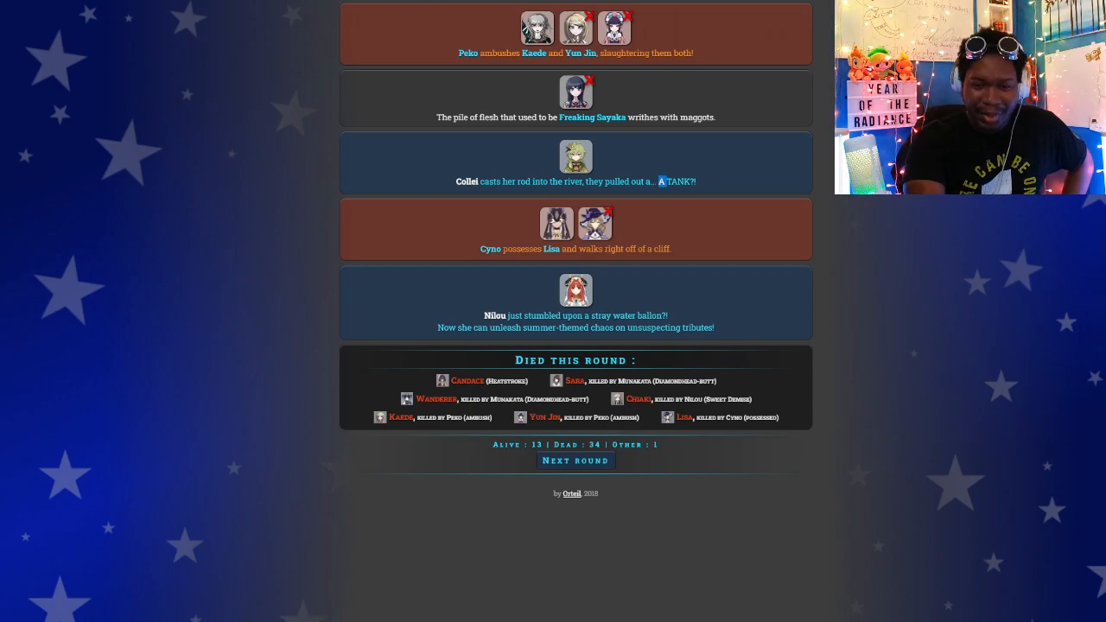
Run Round 5 and scroll to Collei's tank blast and the 5 alive, 41 dead tally.
{"action": "left_click", "coordinate": [575, 459]}
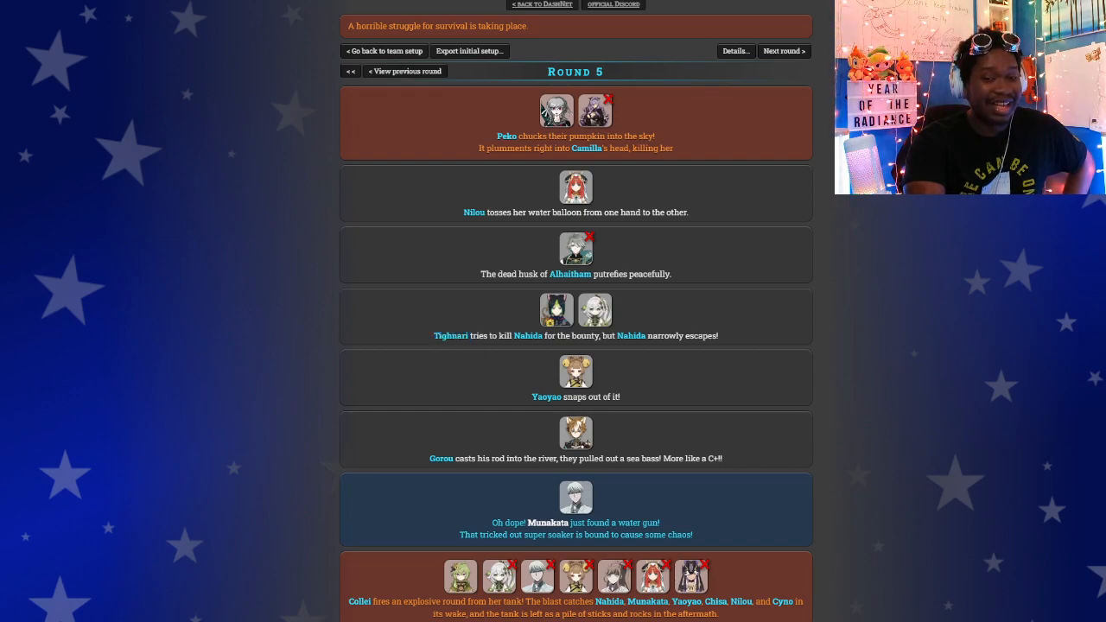
{"action": "scroll", "scroll_direction": "down", "scroll_amount": 3}
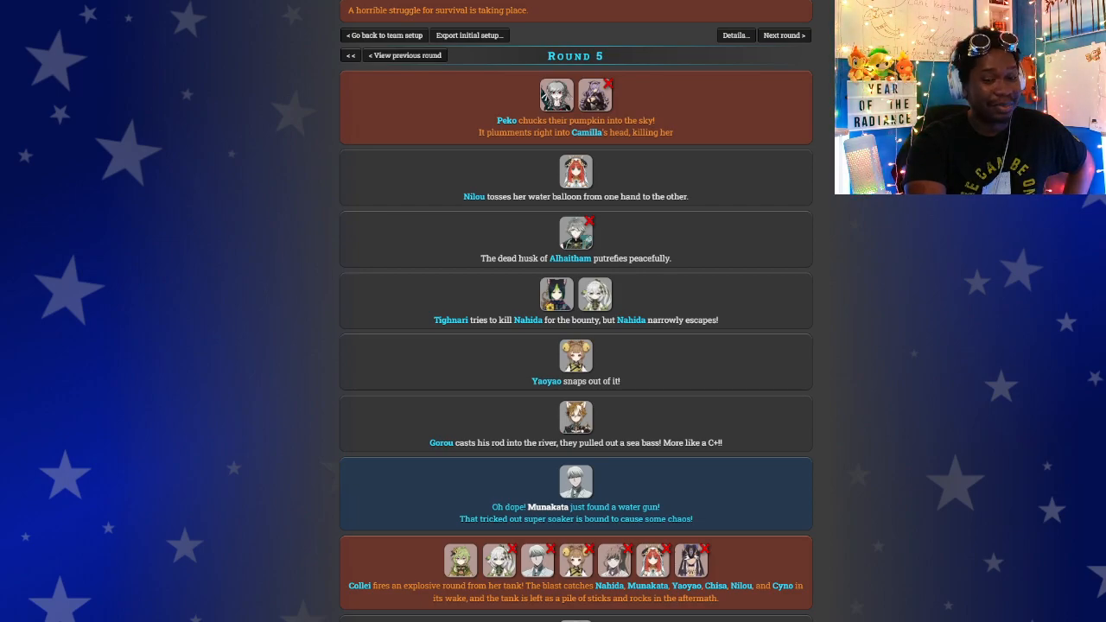
{"action": "scroll", "scroll_direction": "down", "scroll_amount": 3}
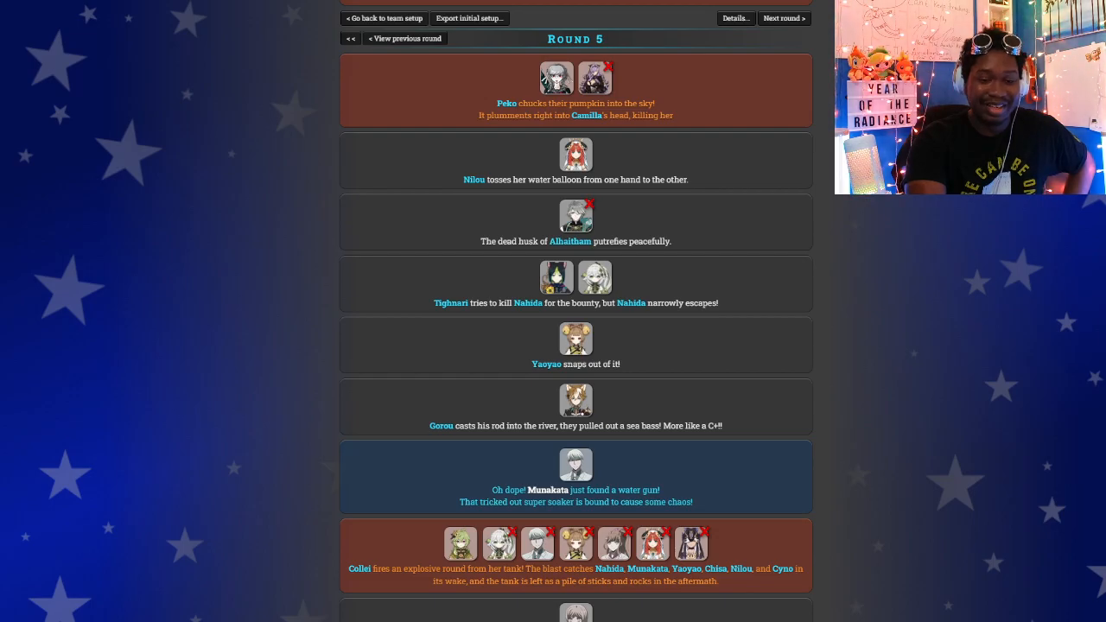
{"action": "scroll", "scroll_direction": "down", "scroll_amount": 3}
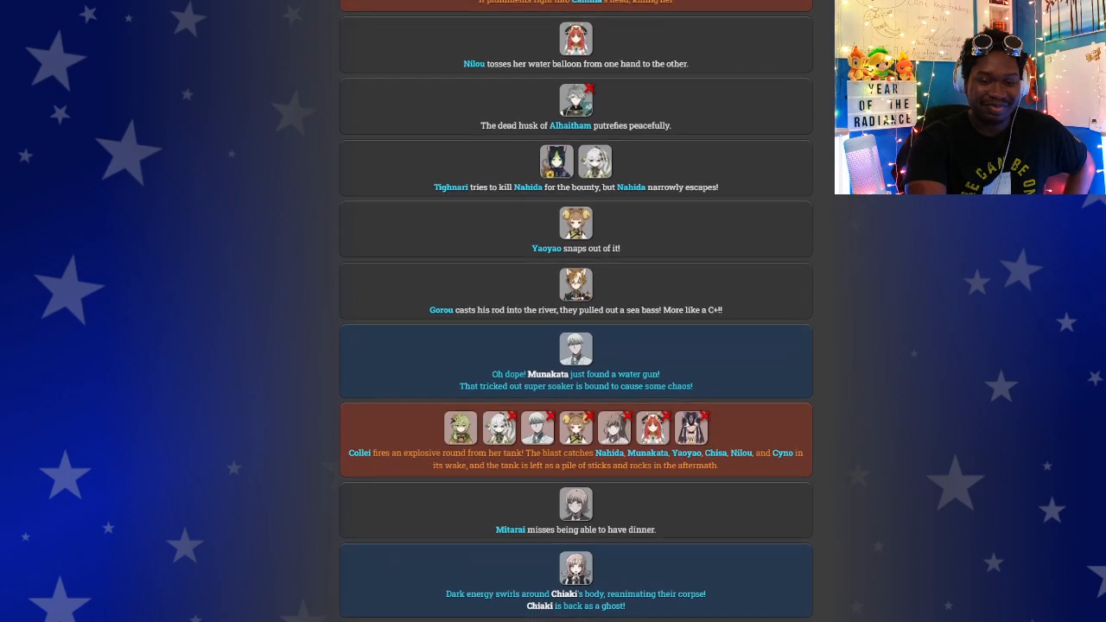
{"action": "scroll", "scroll_direction": "down", "scroll_amount": 3}
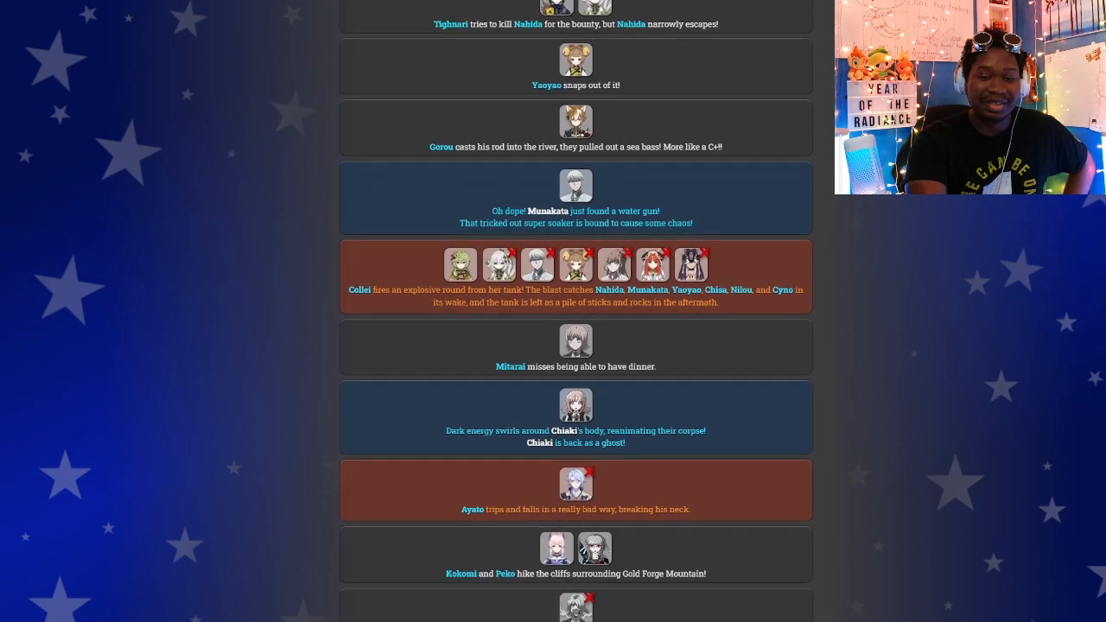
{"action": "scroll", "scroll_direction": "down", "scroll_amount": 3}
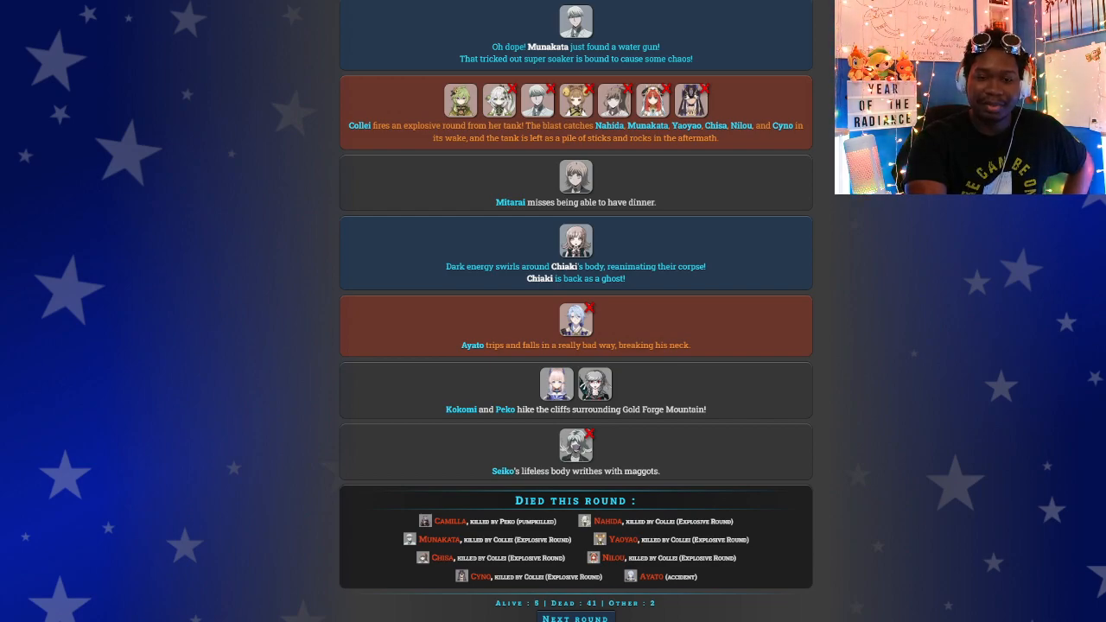
{"action": "scroll", "scroll_direction": "down", "scroll_amount": 3}
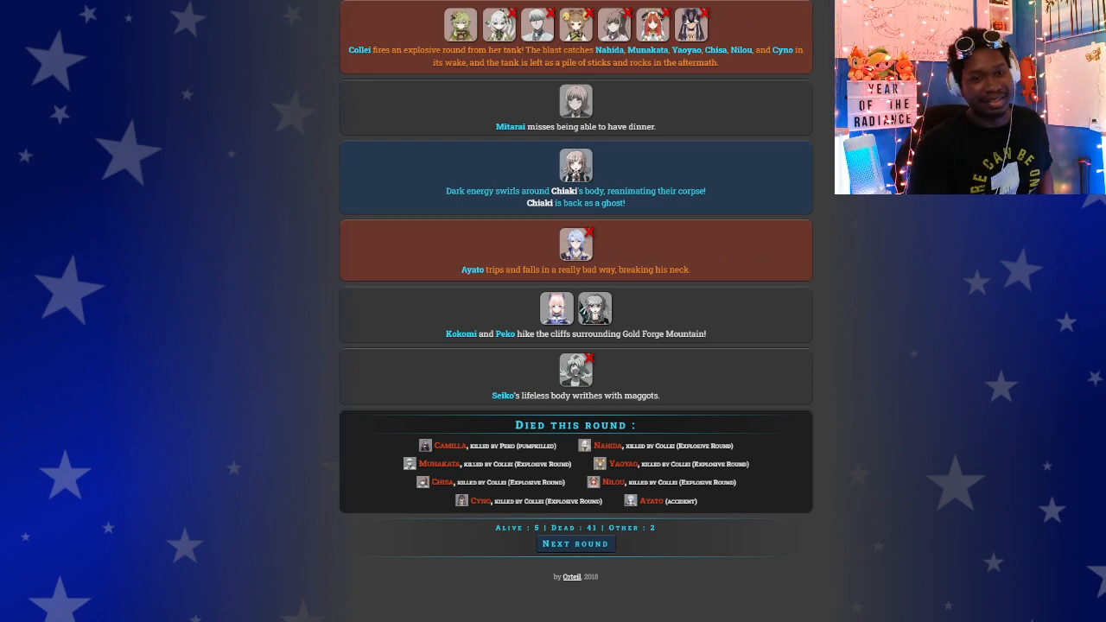
{"action": "scroll", "scroll_direction": "up", "scroll_amount": 3}
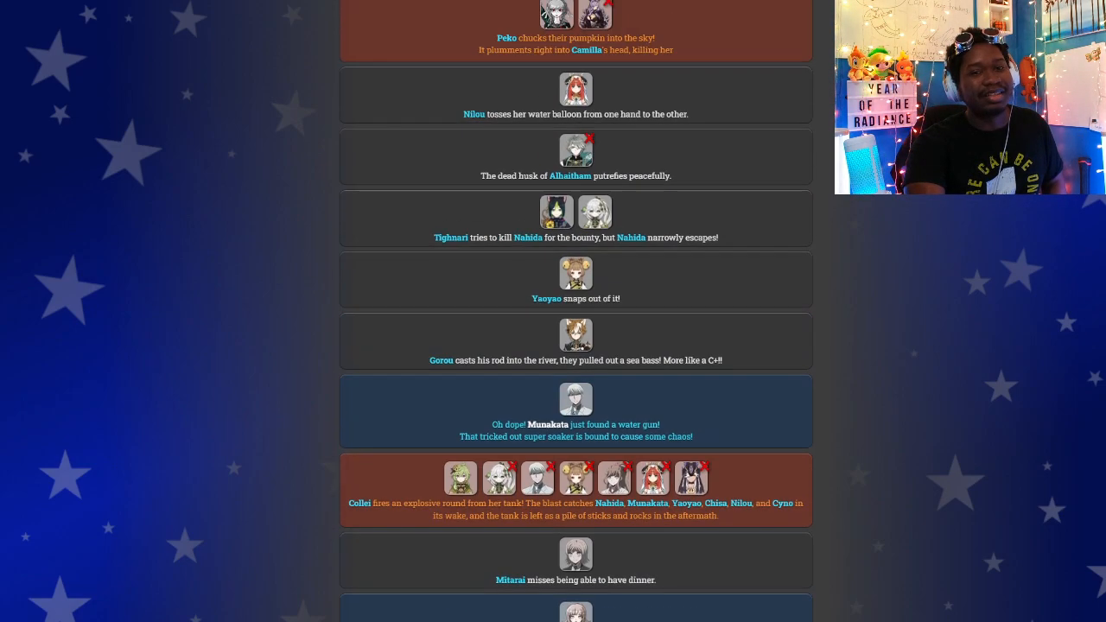
{"action": "scroll", "scroll_direction": "down", "scroll_amount": 3}
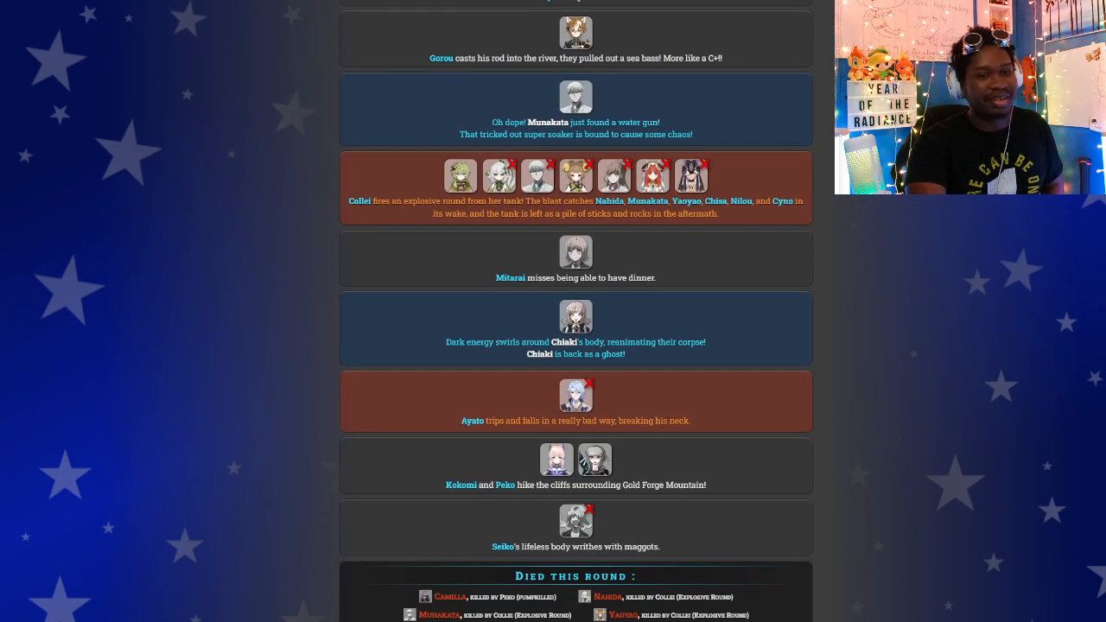
{"action": "scroll", "scroll_direction": "down", "scroll_amount": 3}
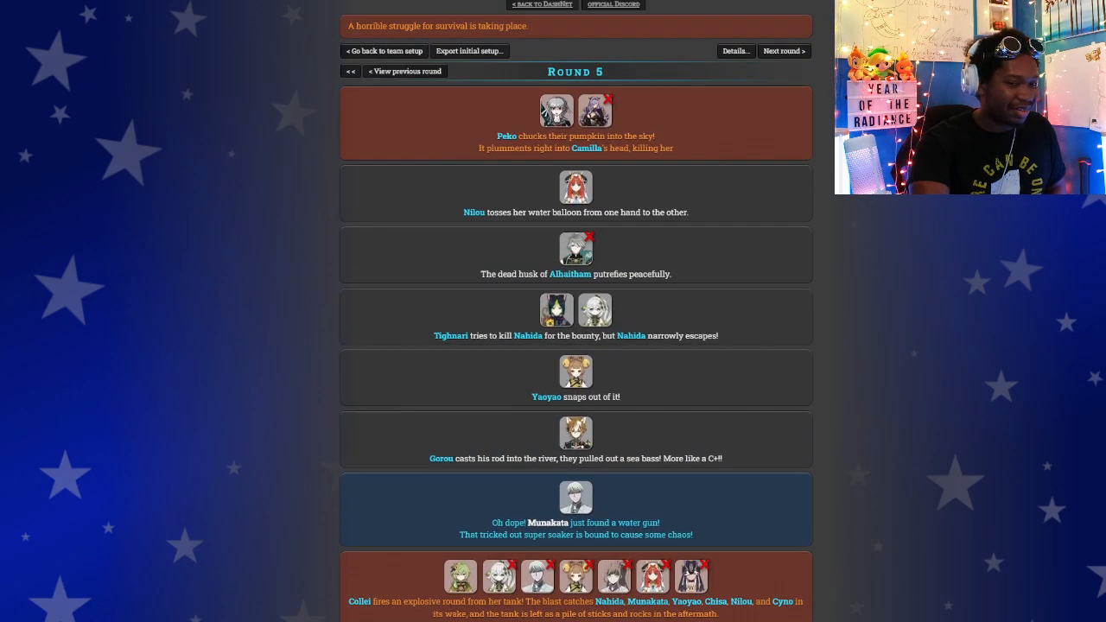
{"action": "scroll", "scroll_direction": "down", "scroll_amount": 3}
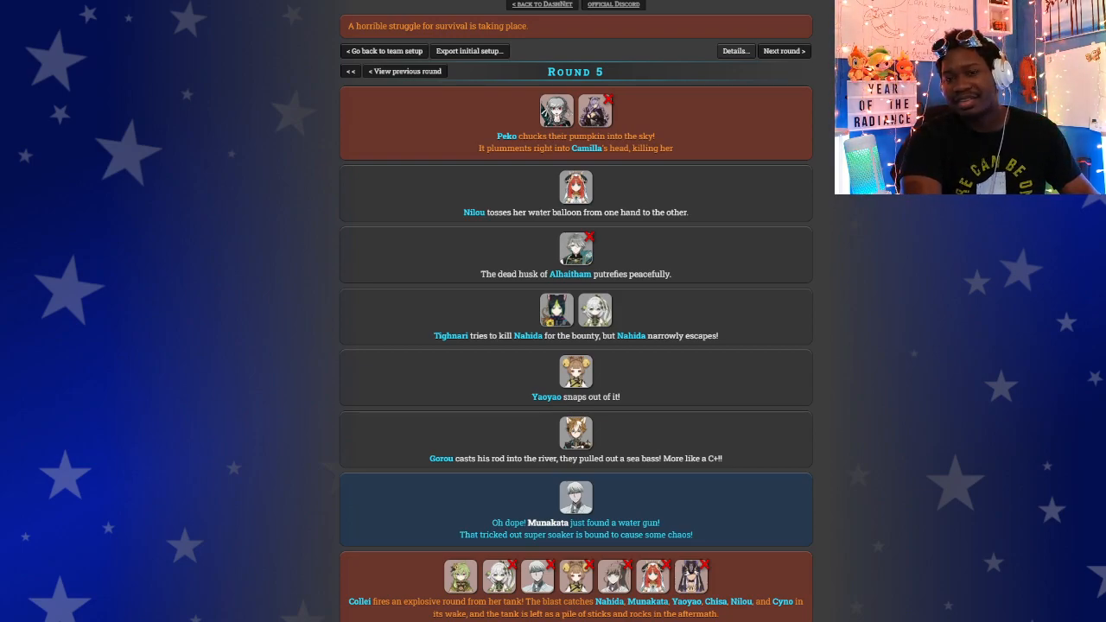
{"action": "scroll", "scroll_direction": "down", "scroll_amount": 3}
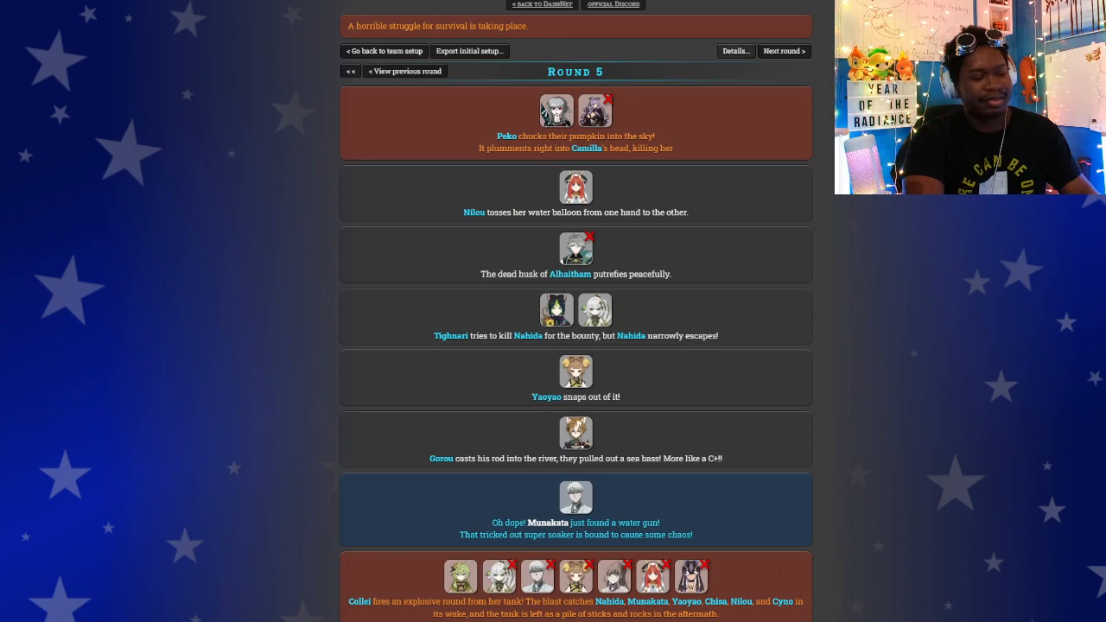
{"action": "left_click", "coordinate": [736, 51]}
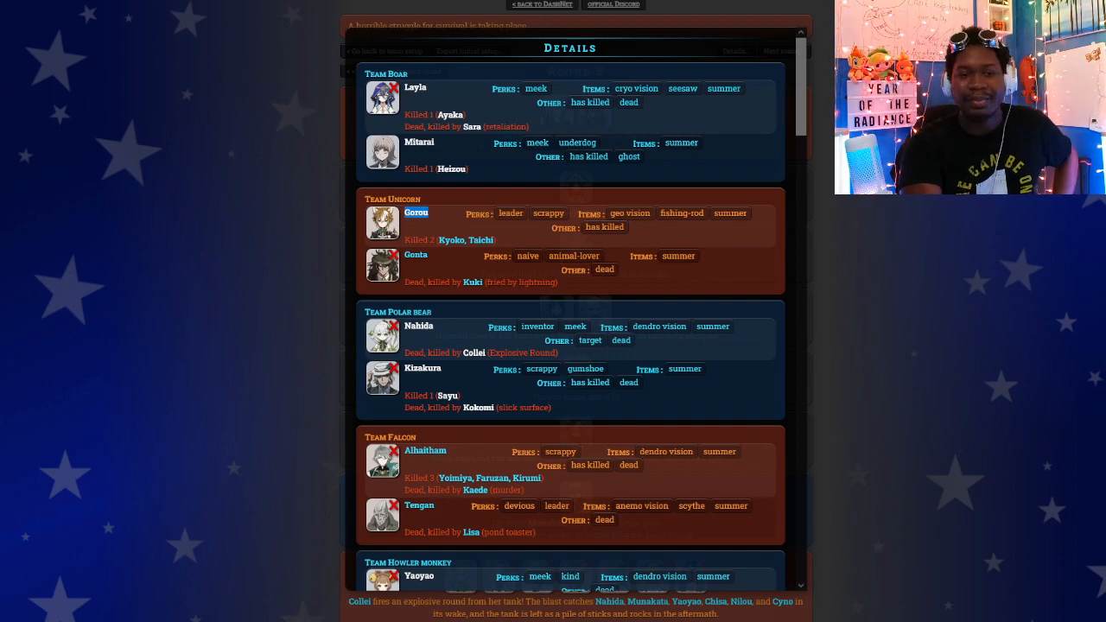
{"action": "scroll", "scroll_direction": "down", "scroll_amount": 3}
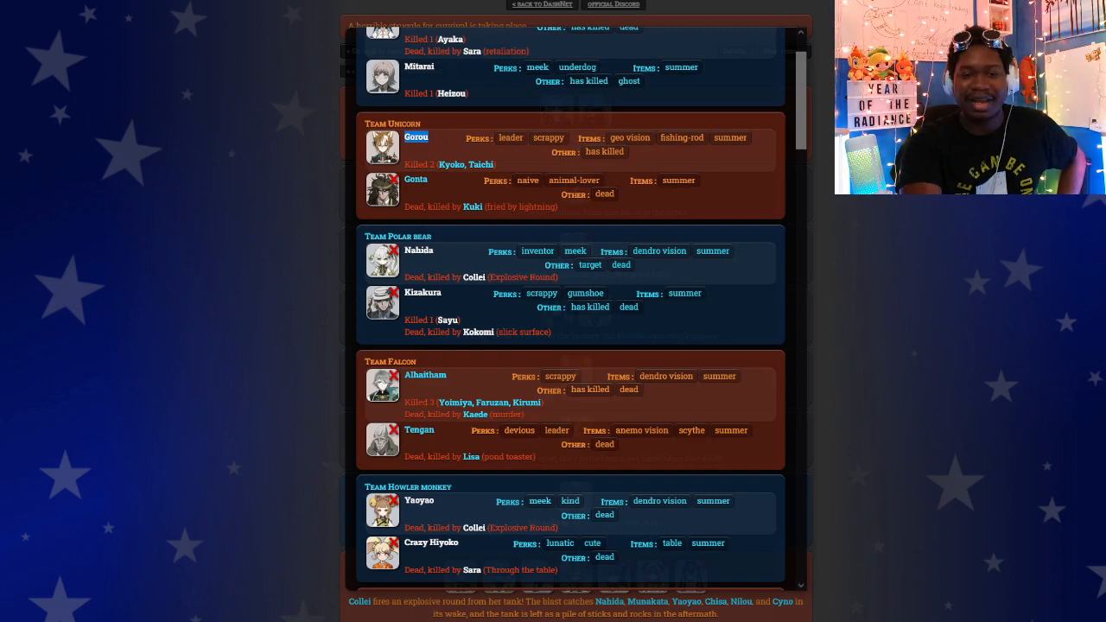
{"action": "scroll", "scroll_direction": "down", "scroll_amount": 3}
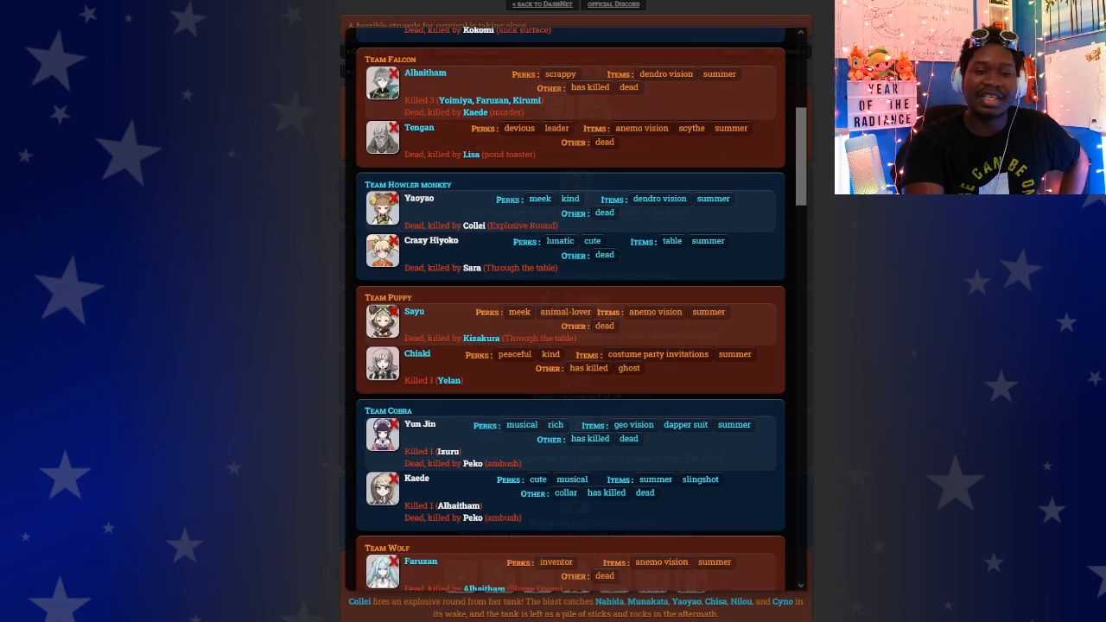
{"action": "scroll", "scroll_direction": "down", "scroll_amount": 3}
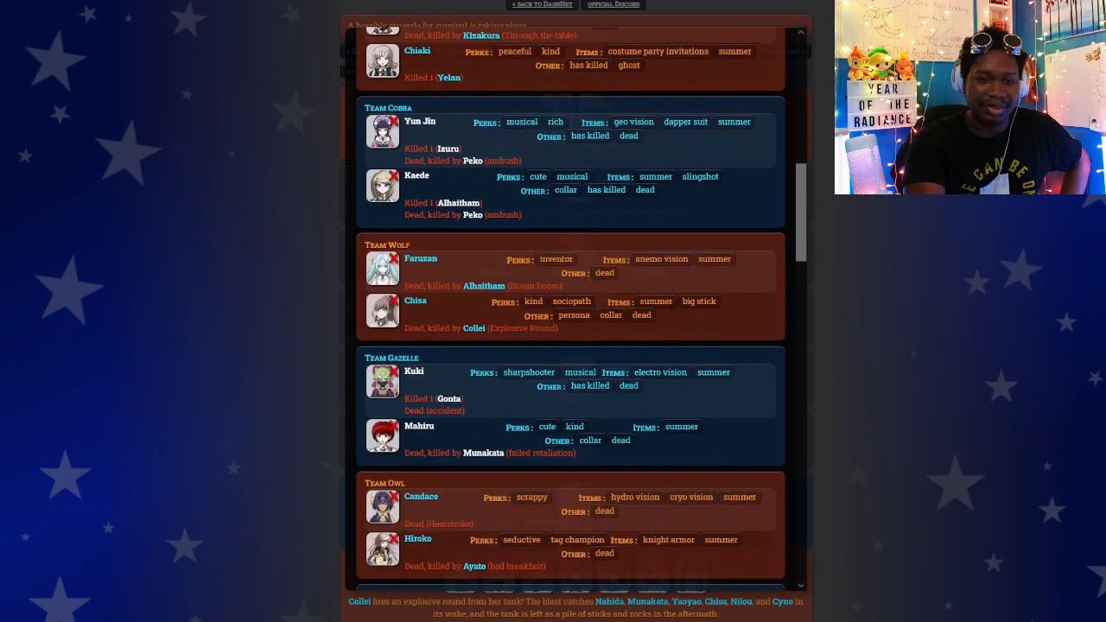
{"action": "scroll", "scroll_direction": "down", "scroll_amount": 3}
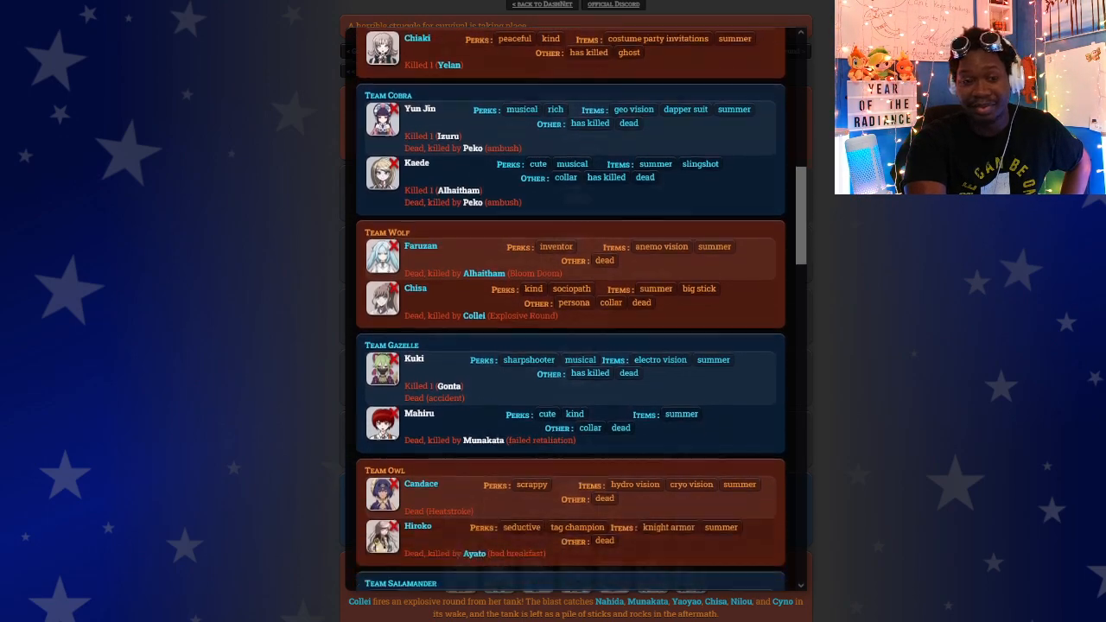
{"action": "scroll", "scroll_direction": "down", "scroll_amount": 3}
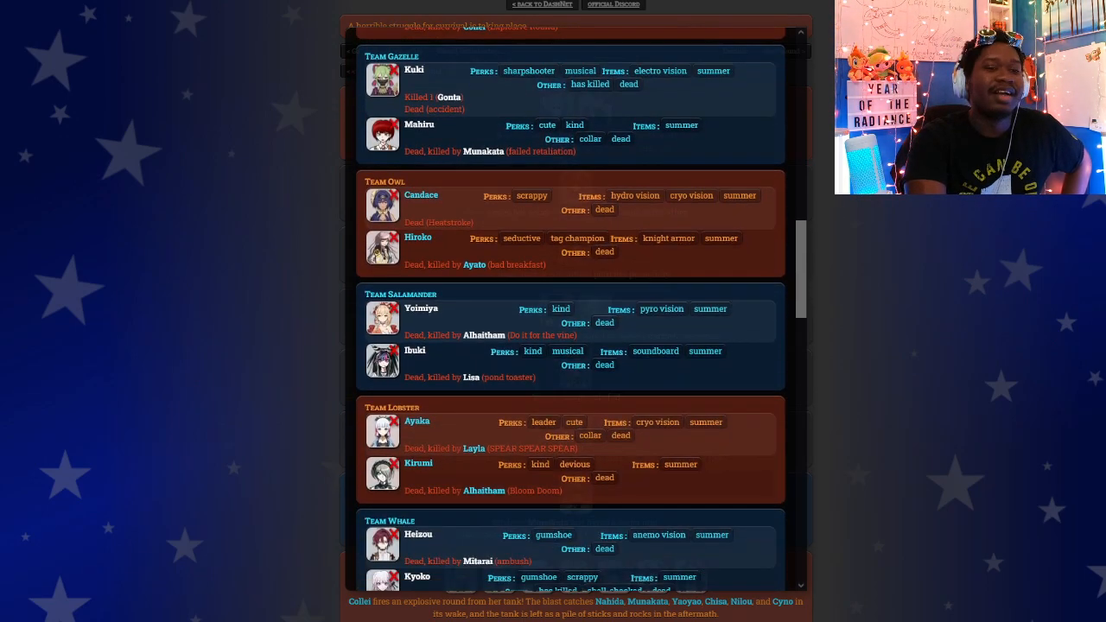
{"action": "scroll", "scroll_direction": "down", "scroll_amount": 3}
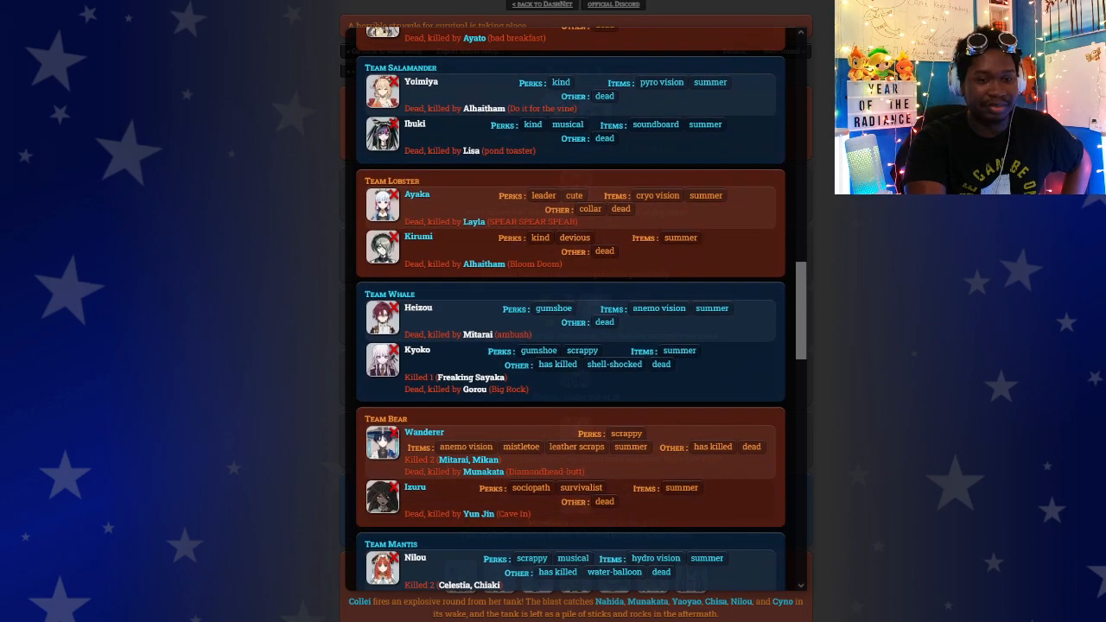
{"action": "scroll", "scroll_direction": "down", "scroll_amount": 3}
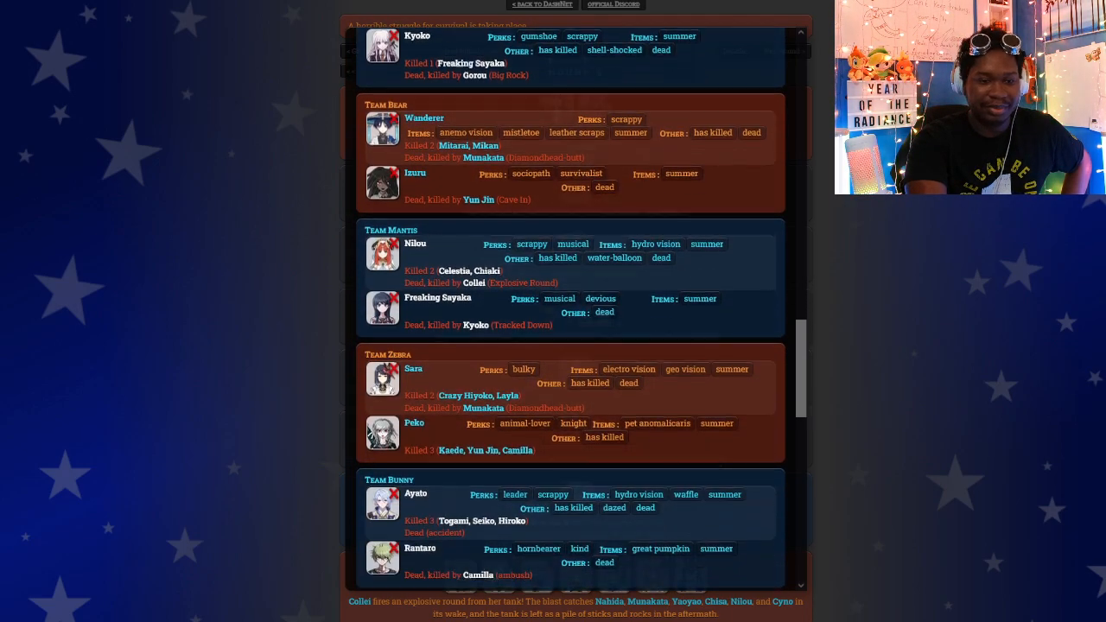
{"action": "scroll", "scroll_direction": "down", "scroll_amount": 3}
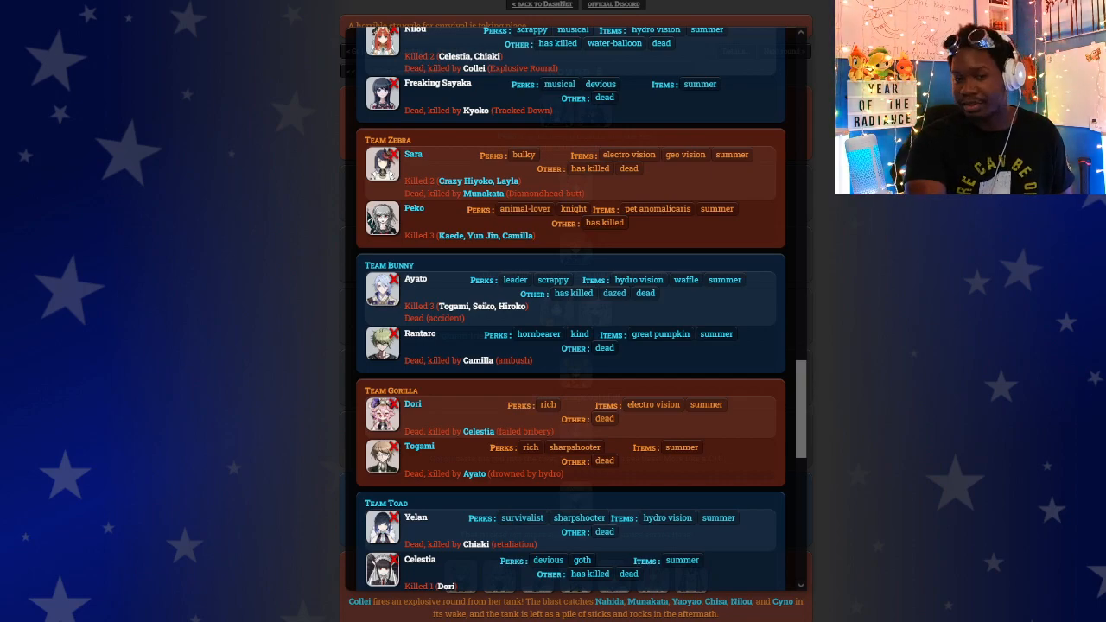
{"action": "scroll", "scroll_direction": "down", "scroll_amount": 3}
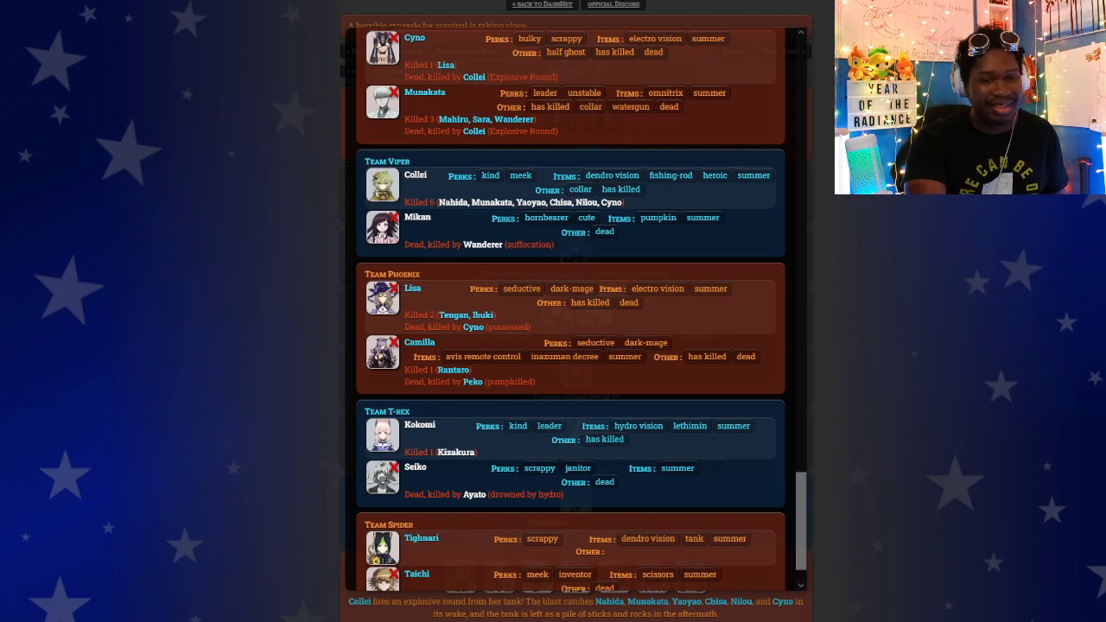
{"action": "scroll", "scroll_direction": "down", "scroll_amount": 3}
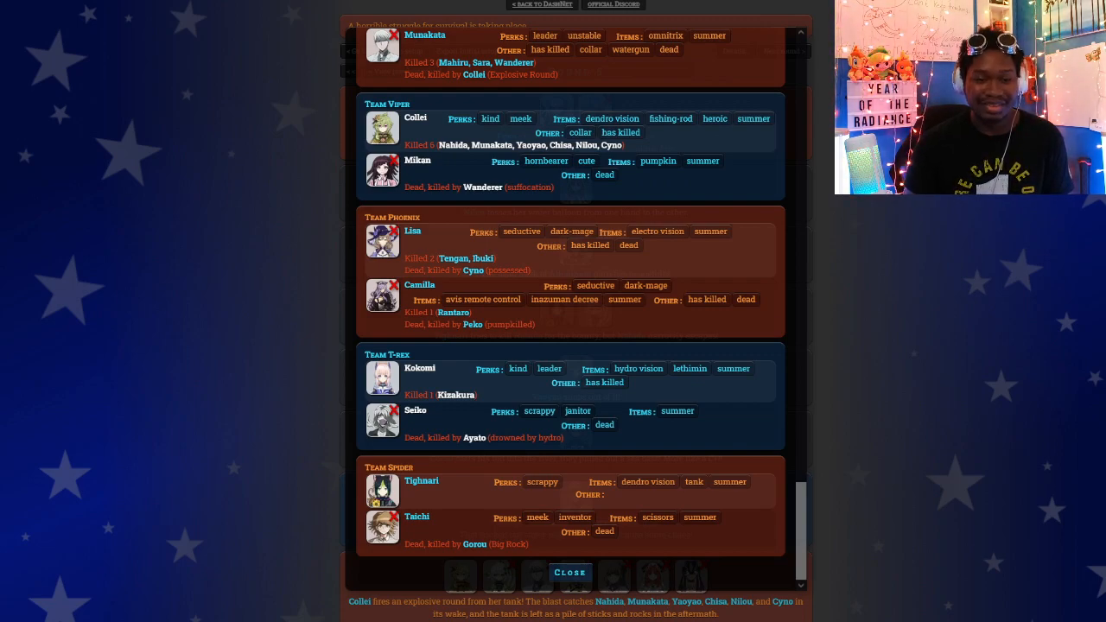
Close the Details overlay and scroll back to Round 5's 5 alive, 41 dead summary.
{"action": "left_click", "coordinate": [570, 572]}
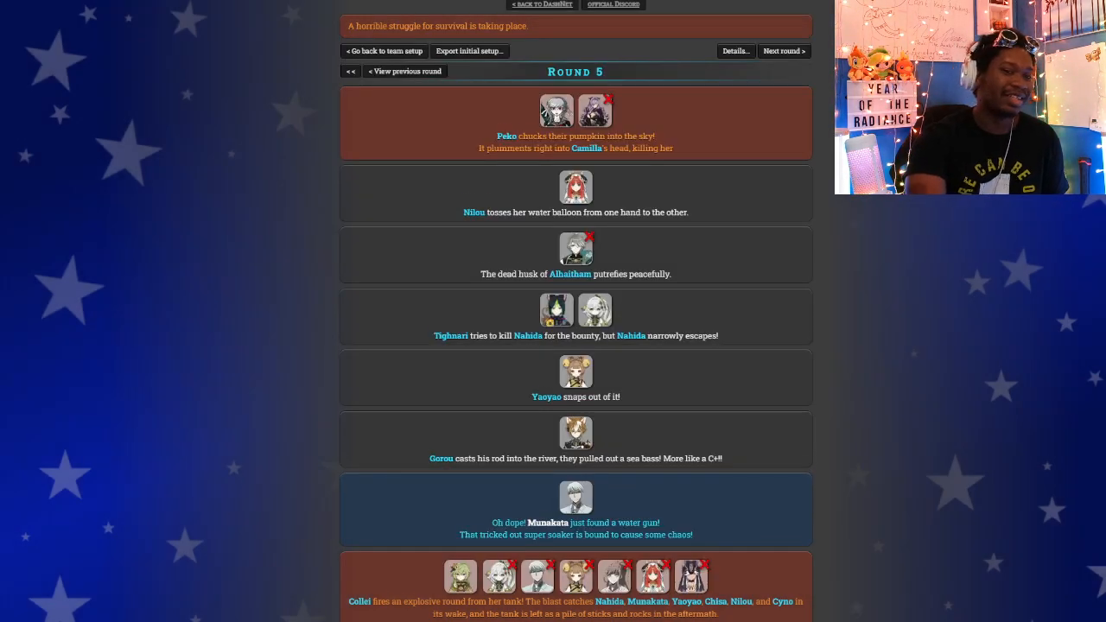
{"action": "scroll", "scroll_direction": "down", "scroll_amount": 3}
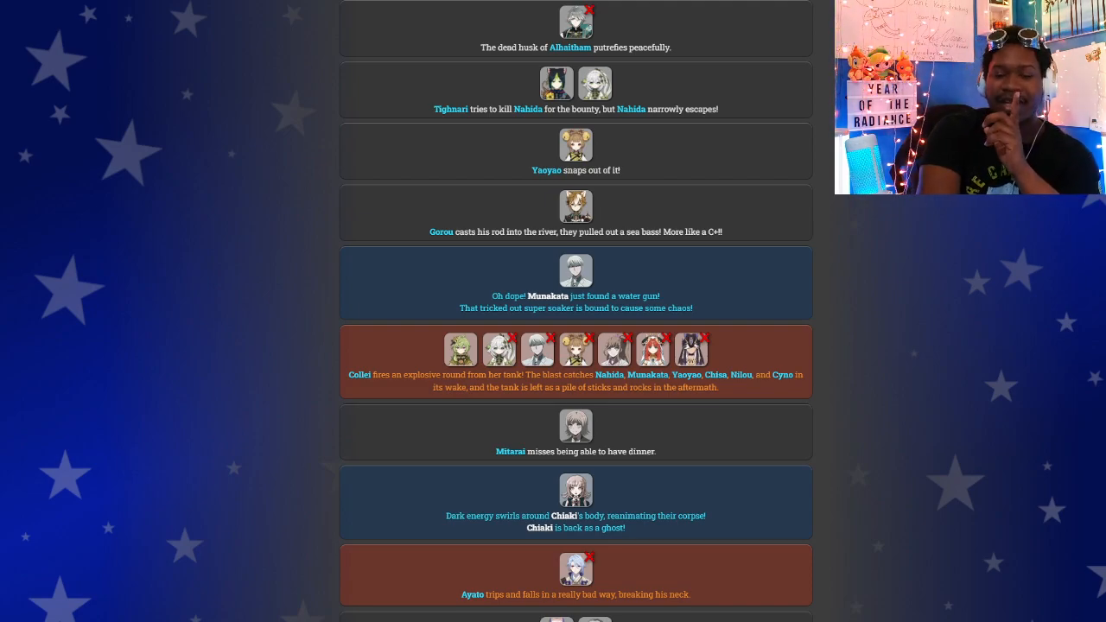
{"action": "scroll", "scroll_direction": "down", "scroll_amount": 3}
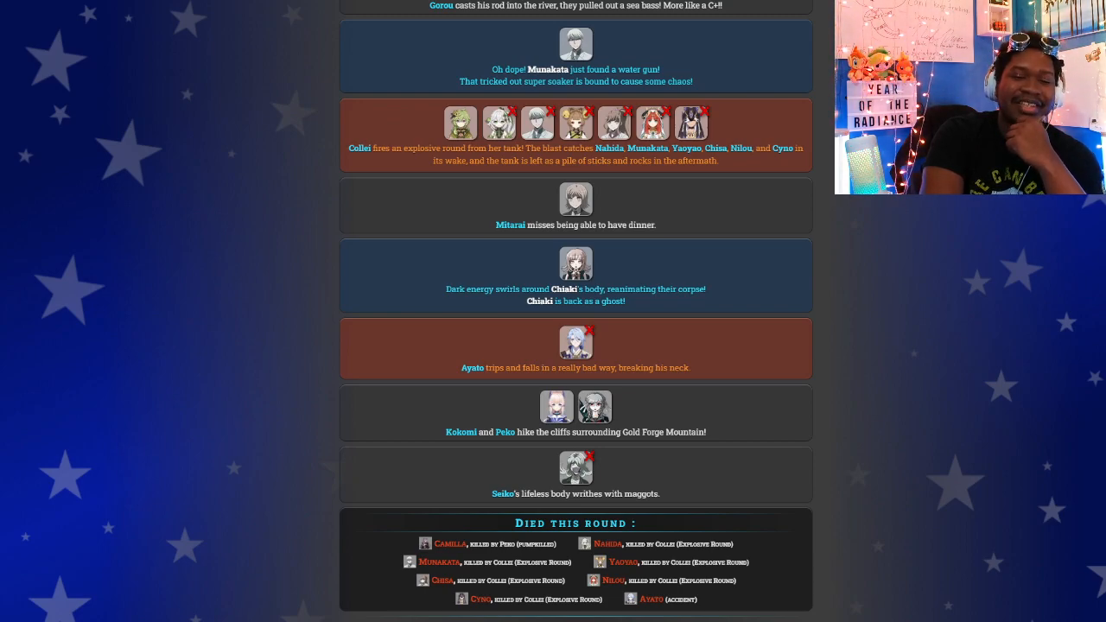
{"action": "scroll", "scroll_direction": "up", "scroll_amount": 3}
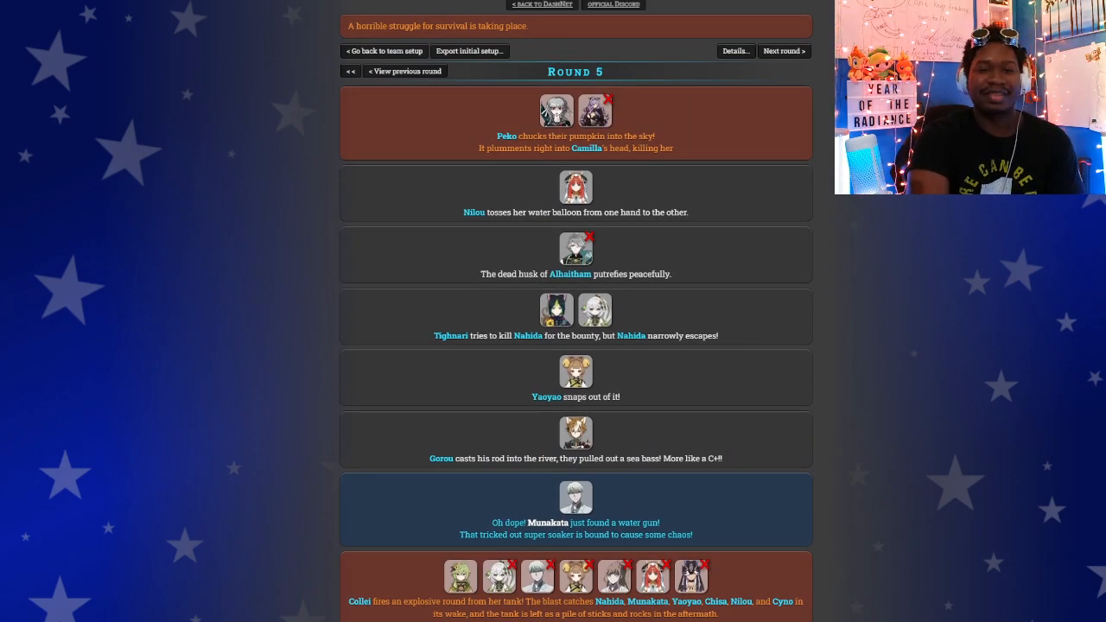
{"action": "scroll", "scroll_direction": "down", "scroll_amount": 3}
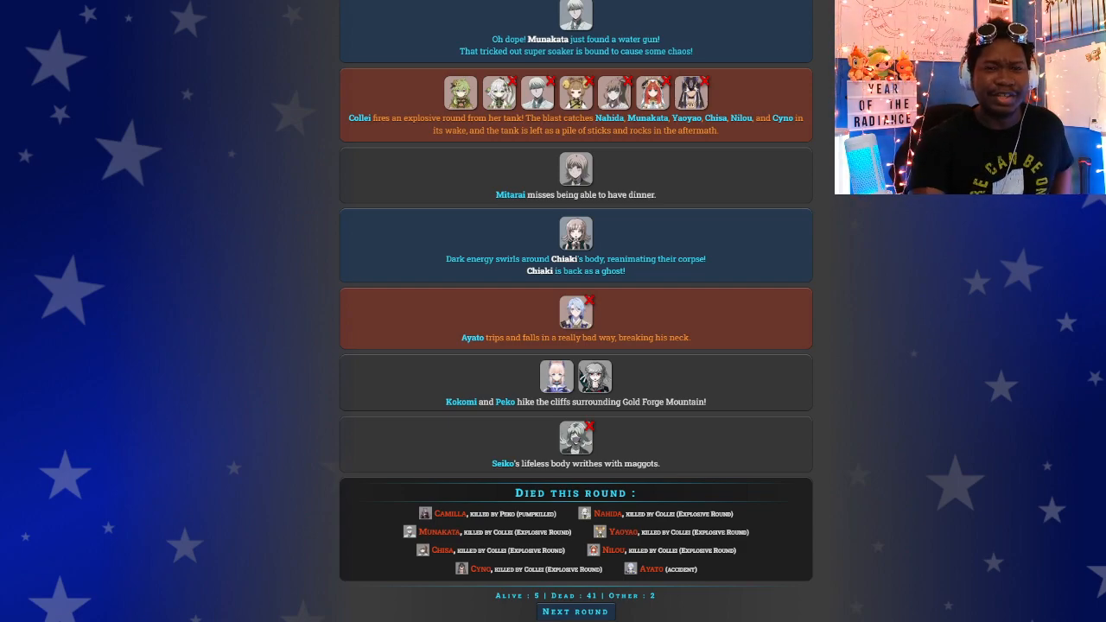
{"action": "scroll", "scroll_direction": "down", "scroll_amount": 3}
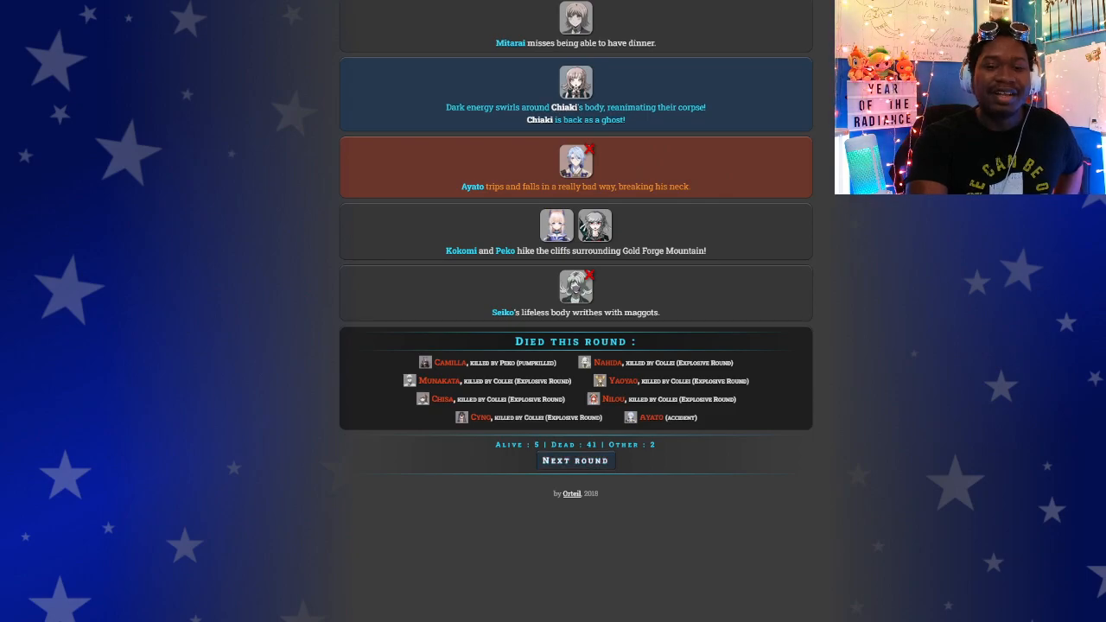
Run Round 6 and scroll to Chiaki possessing Seiko and the 6 alive, 41 dead tally.
{"action": "left_click", "coordinate": [576, 460]}
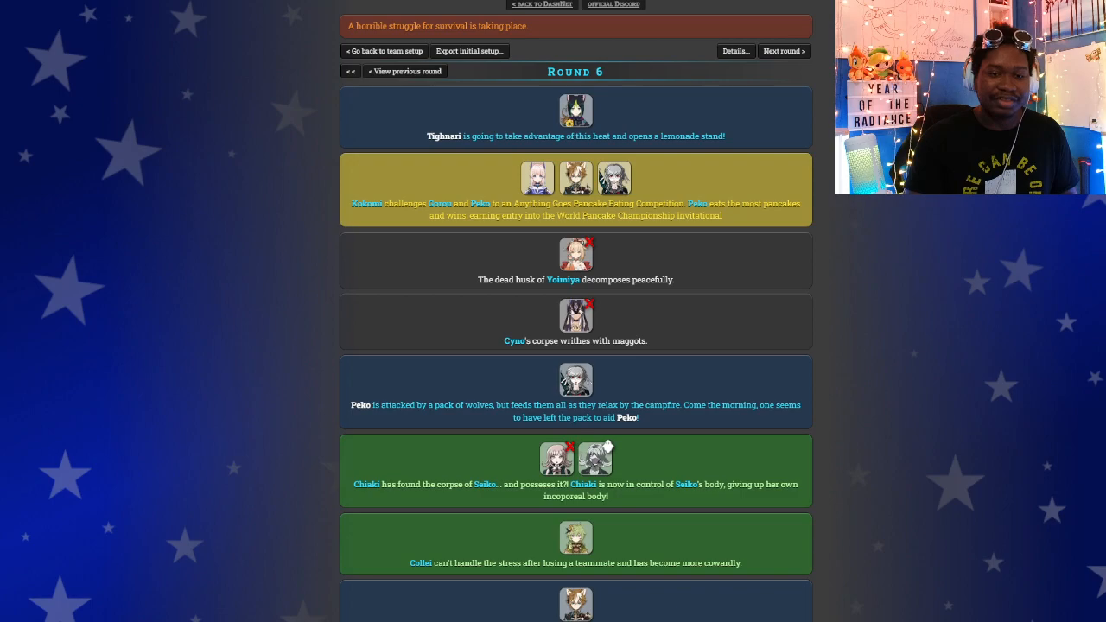
{"action": "scroll", "scroll_direction": "down", "scroll_amount": 3}
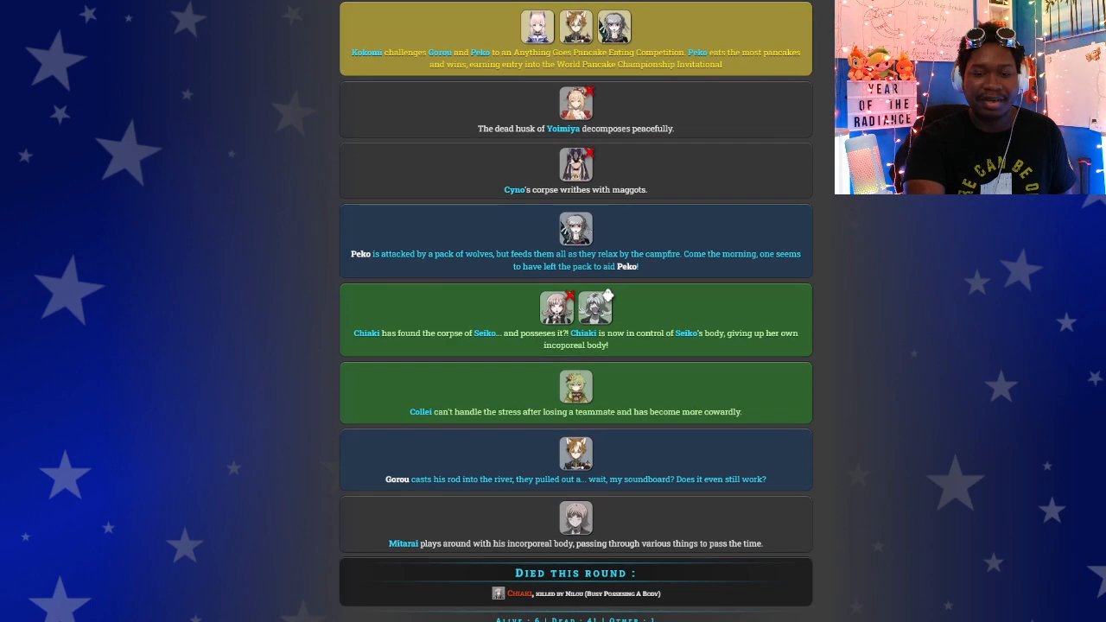
{"action": "scroll", "scroll_direction": "down", "scroll_amount": 3}
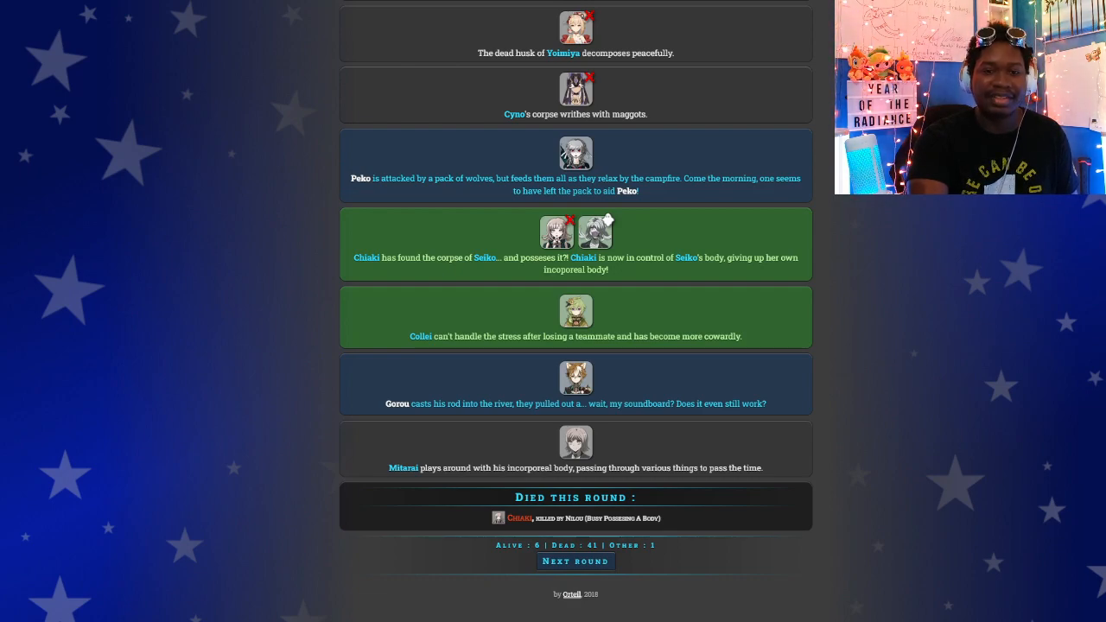
{"action": "scroll", "scroll_direction": "down", "scroll_amount": 3}
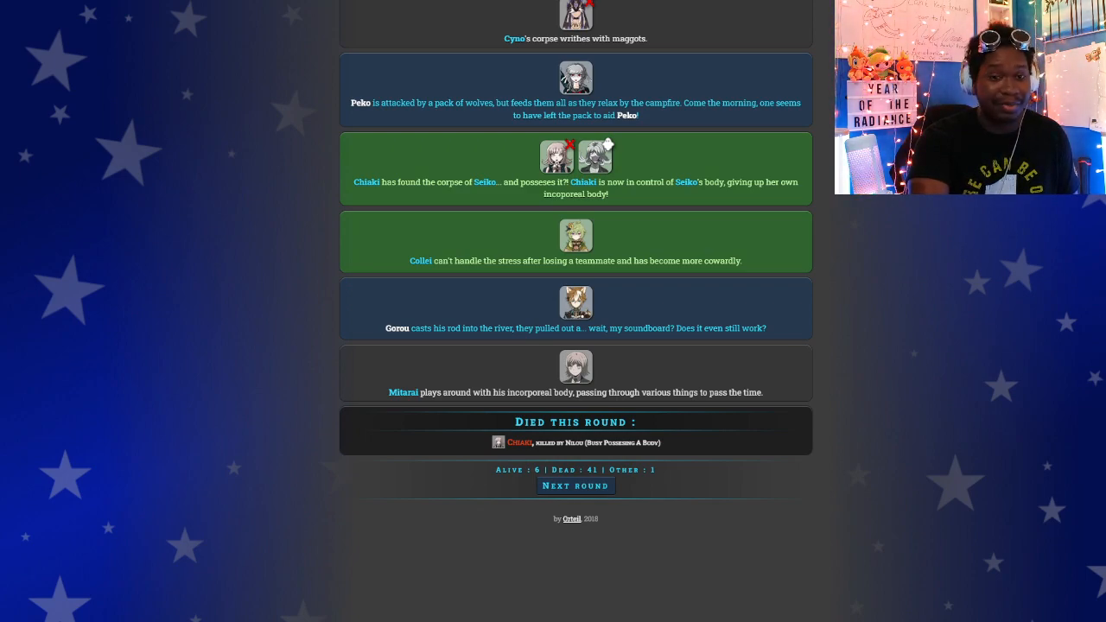
{"action": "scroll", "scroll_direction": "down", "scroll_amount": 3}
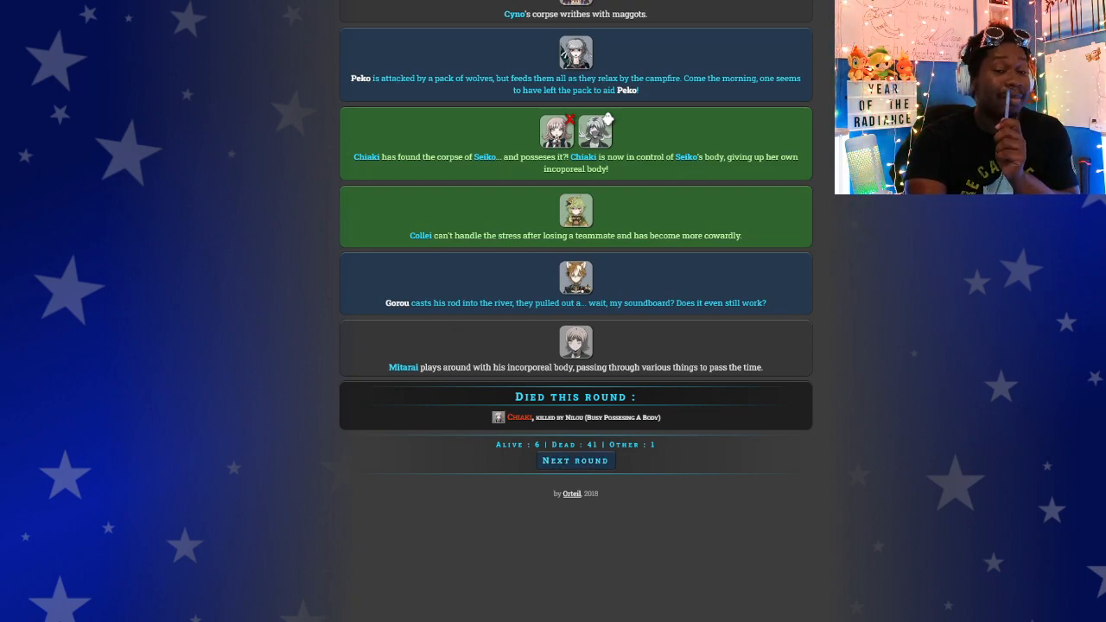
Run Round 7 and scroll to the Died this round summary showing 2 alive, 45 dead.
{"action": "left_click", "coordinate": [576, 460]}
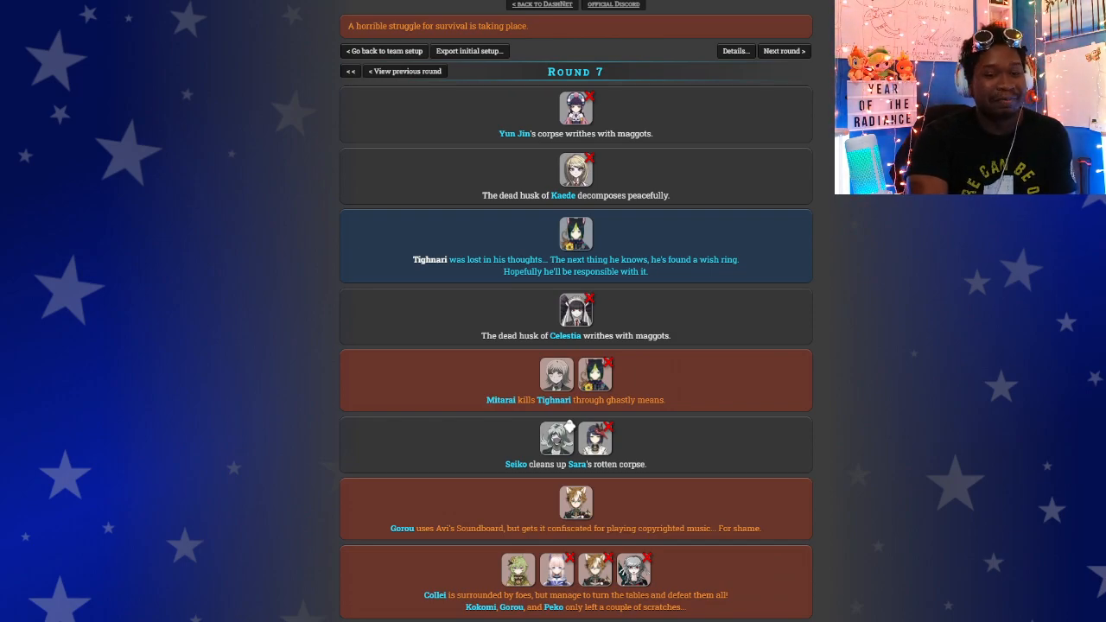
{"action": "scroll", "scroll_direction": "down", "scroll_amount": 3}
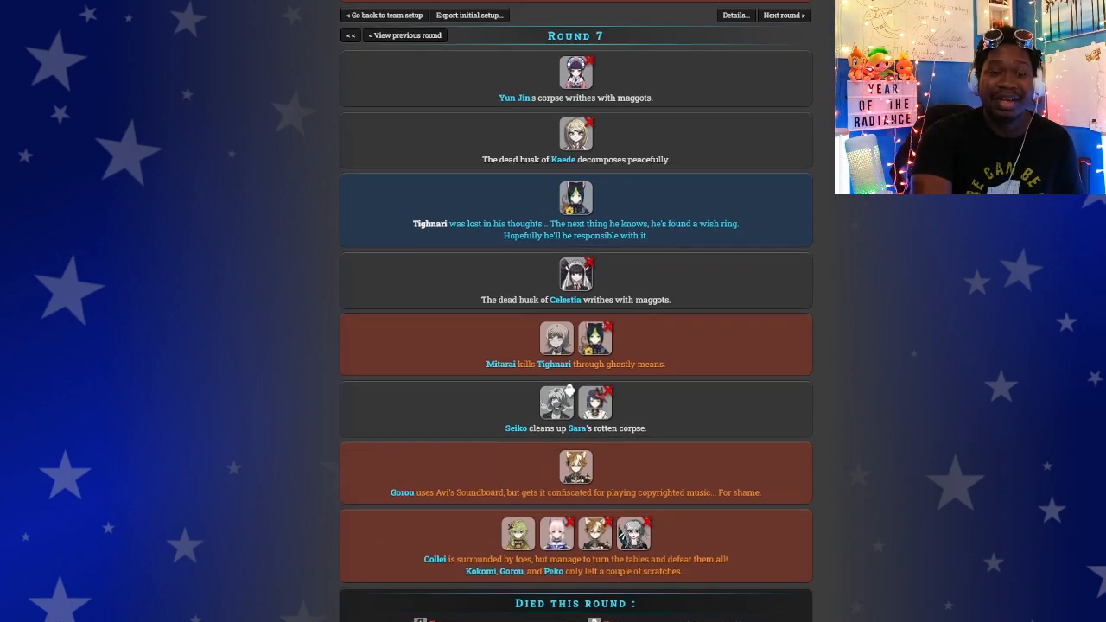
{"action": "scroll", "scroll_direction": "down", "scroll_amount": 3}
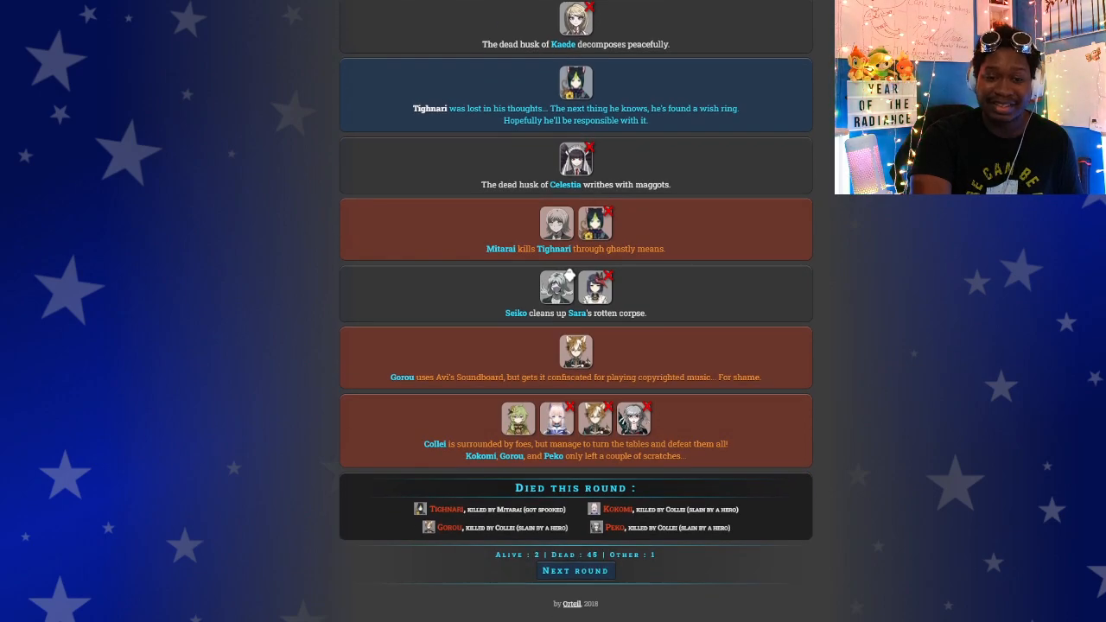
{"action": "scroll", "scroll_direction": "down", "scroll_amount": 3}
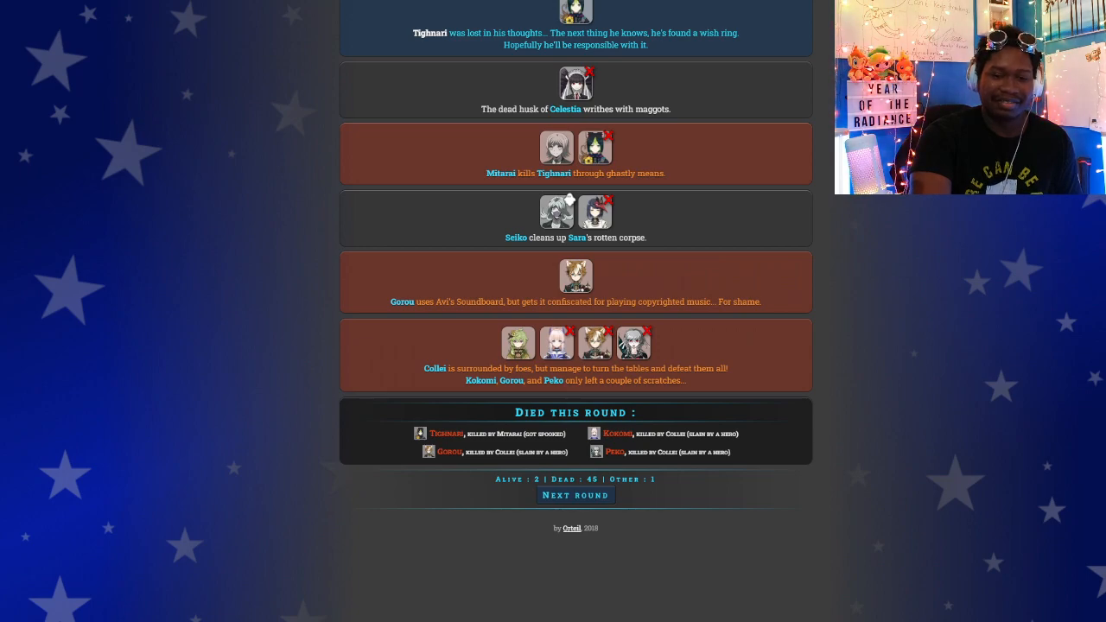
{"action": "scroll", "scroll_direction": "down", "scroll_amount": 3}
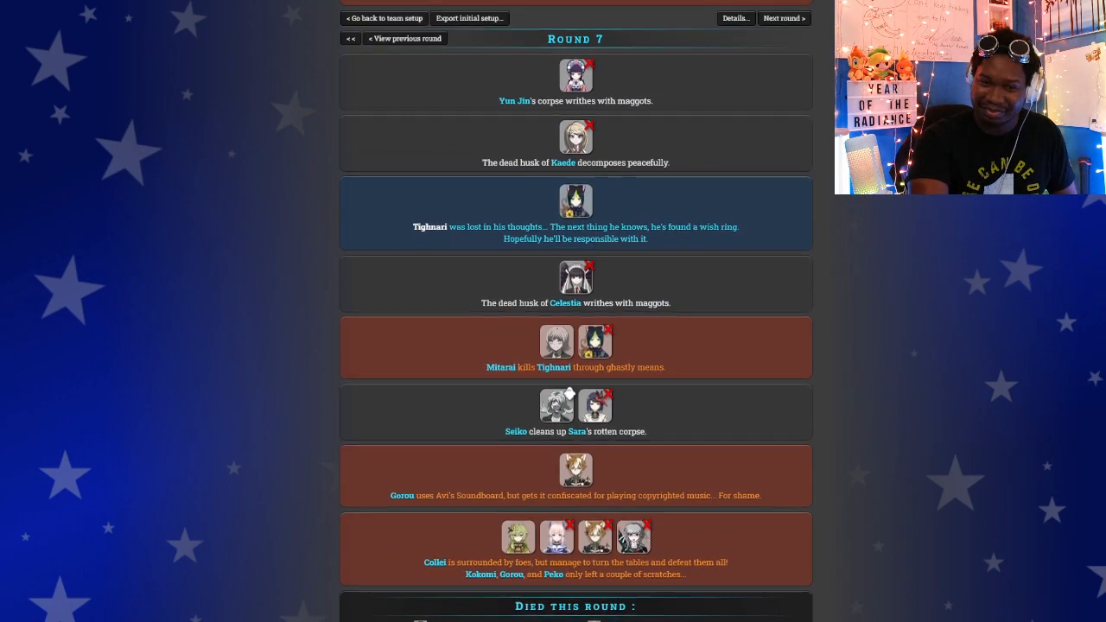
{"action": "scroll", "scroll_direction": "down", "scroll_amount": 3}
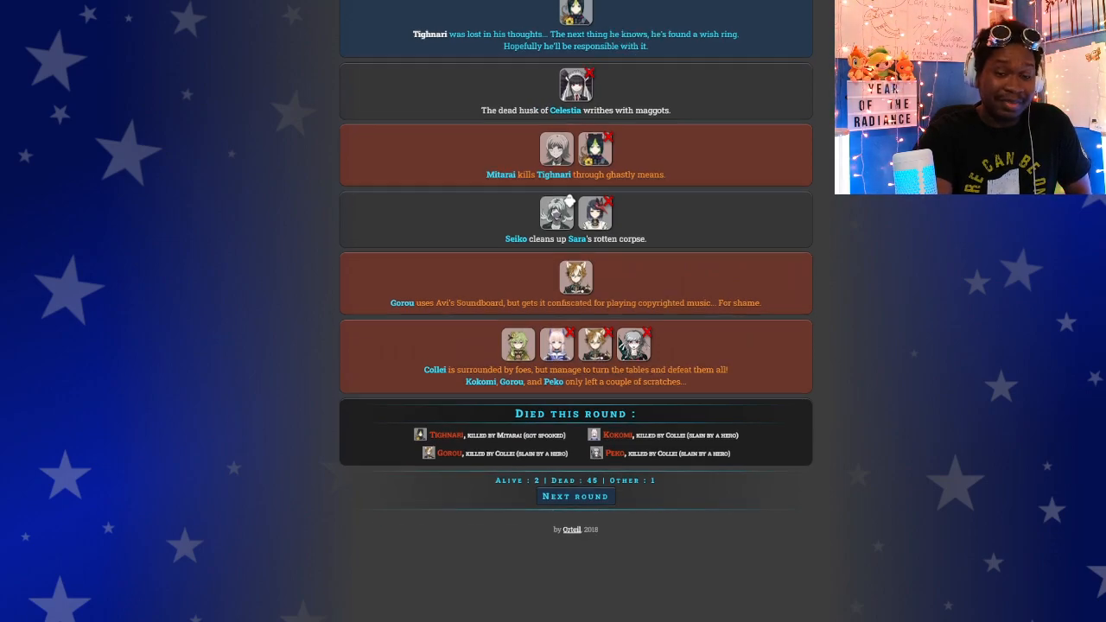
{"action": "scroll", "scroll_direction": "down", "scroll_amount": 3}
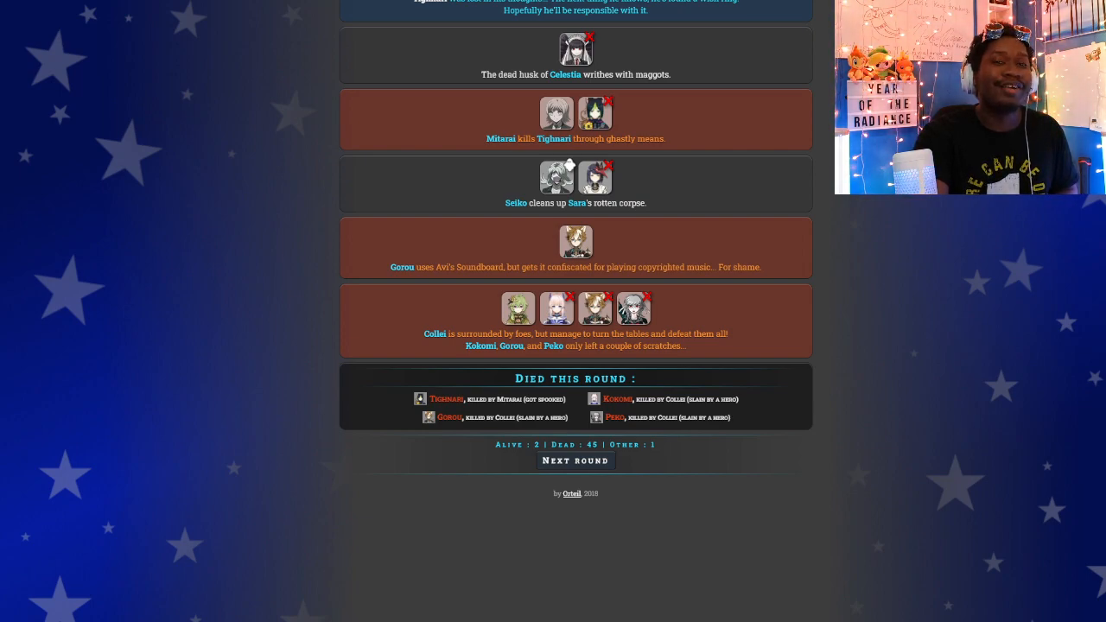
Run Round 8, reanimating Gonta as a ghost with 2 alive, 44 dead.
{"action": "left_click", "coordinate": [576, 460]}
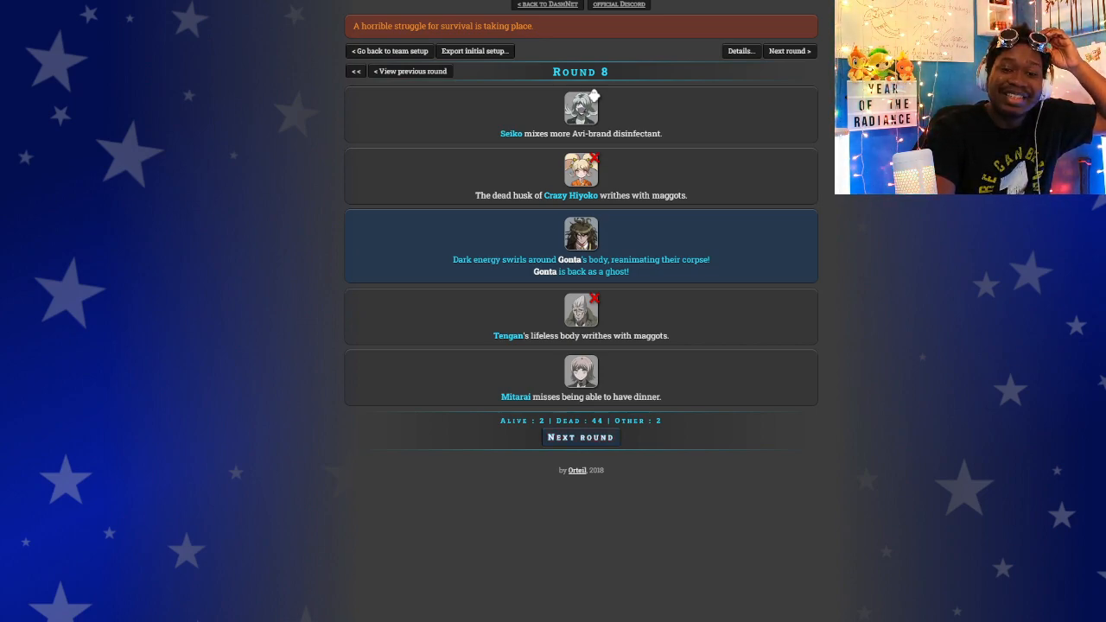
Run Round 9 so Seiko eviscerates Collei and wins for Team T-rex.
{"action": "left_click", "coordinate": [580, 437]}
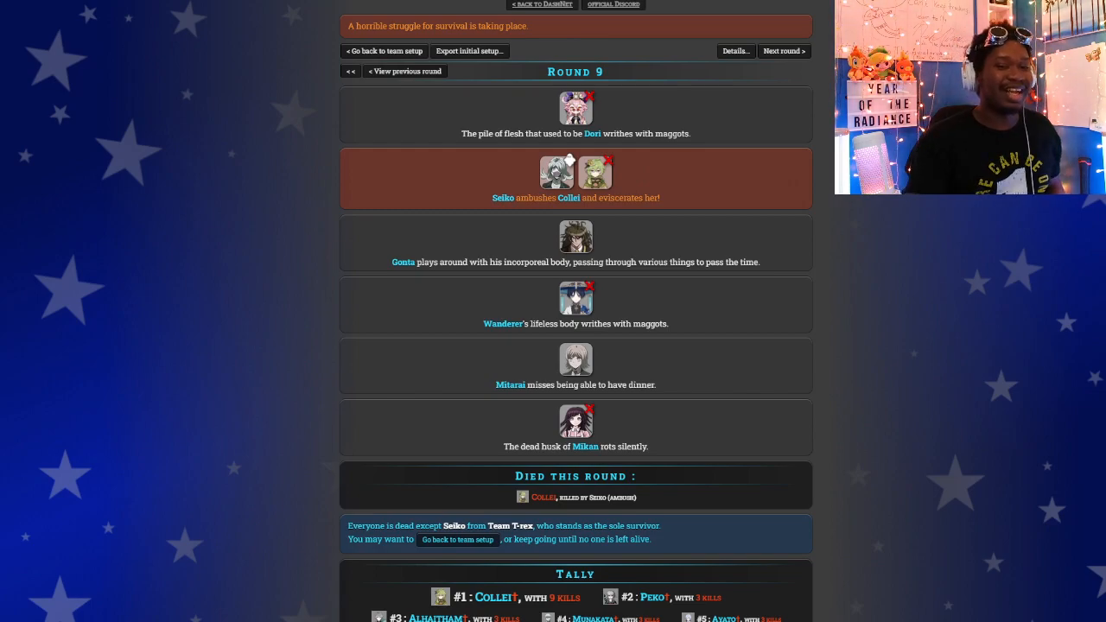
{"action": "scroll", "scroll_direction": "down", "scroll_amount": 3}
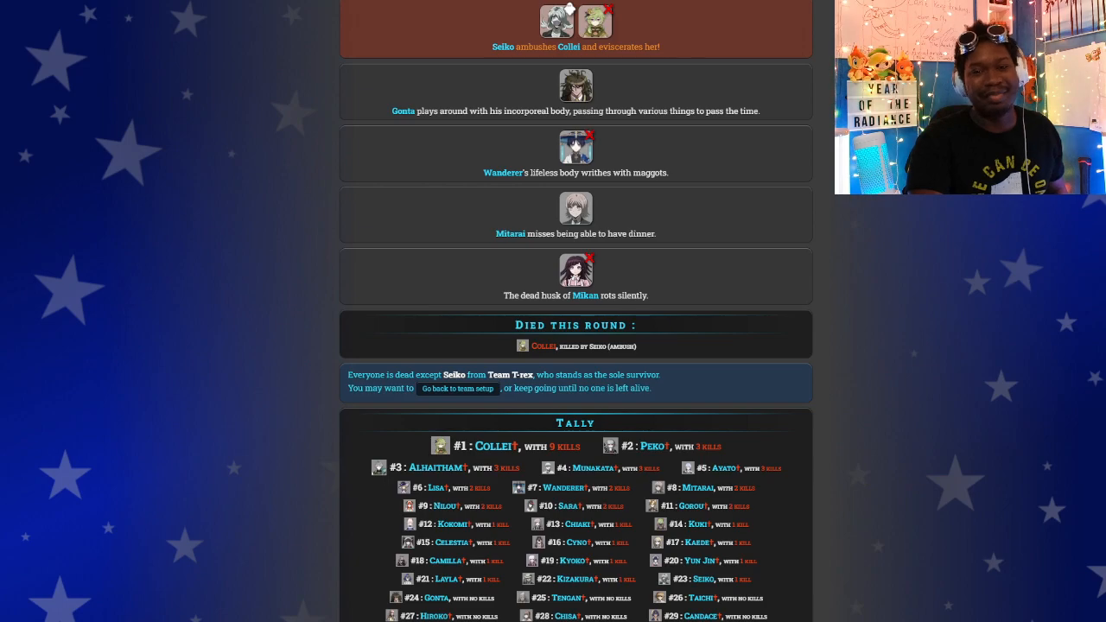
{"action": "scroll", "scroll_direction": "down", "scroll_amount": 3}
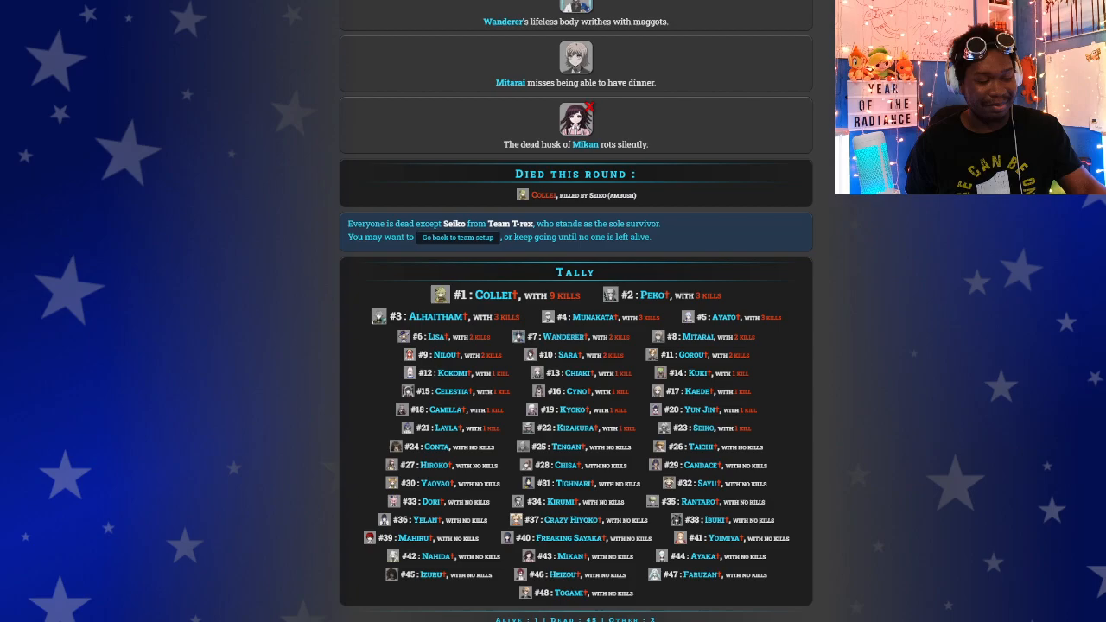
{"action": "scroll", "scroll_direction": "down", "scroll_amount": 3}
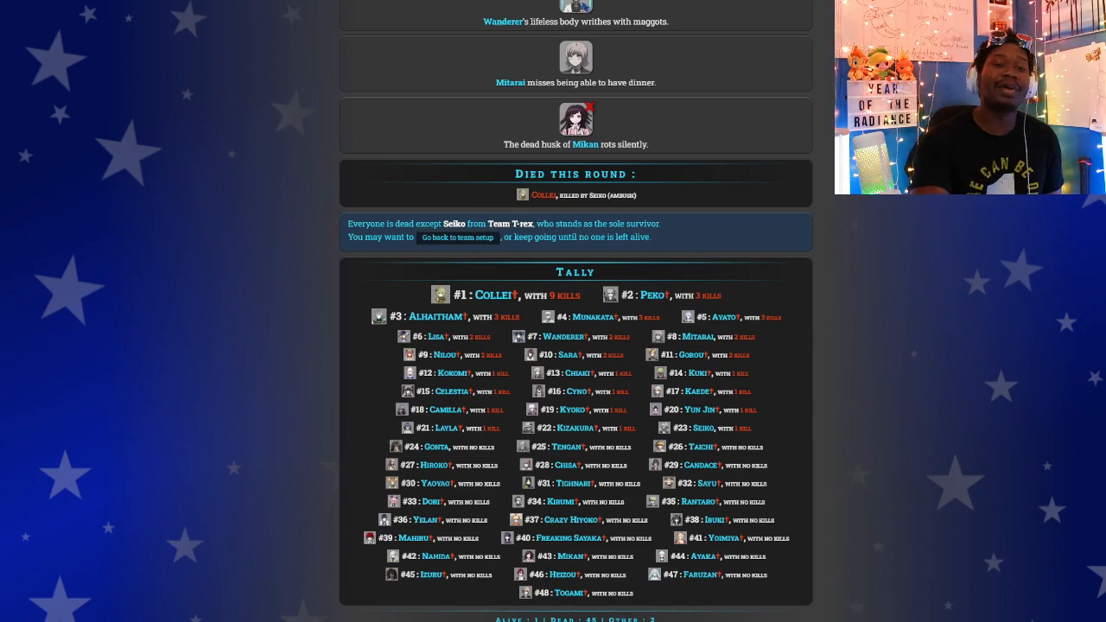
{"action": "scroll", "scroll_direction": "down", "scroll_amount": 3}
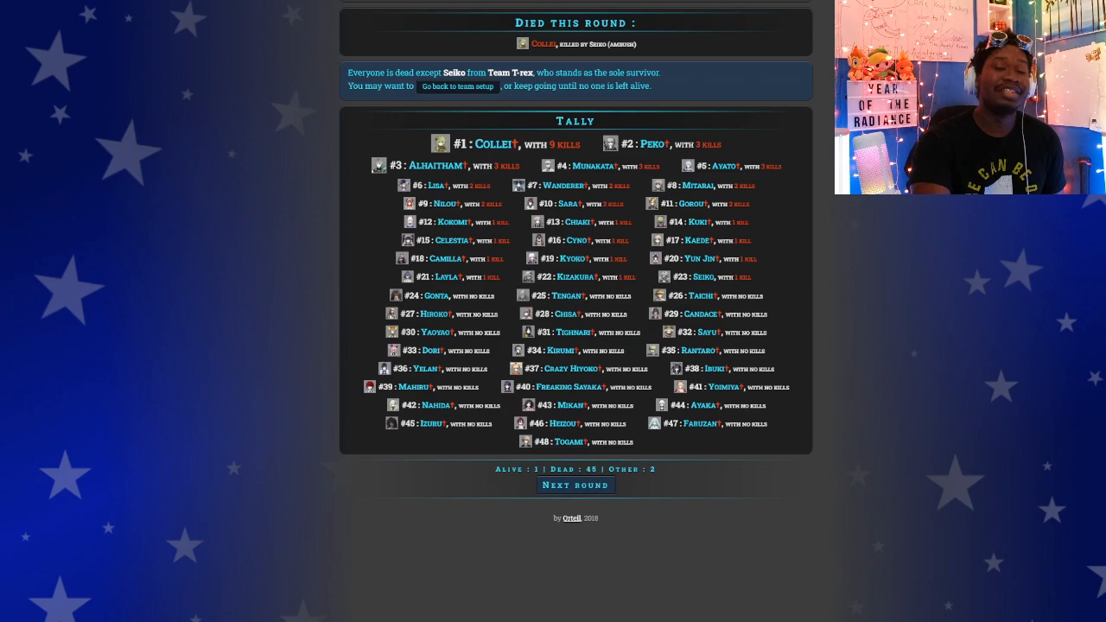